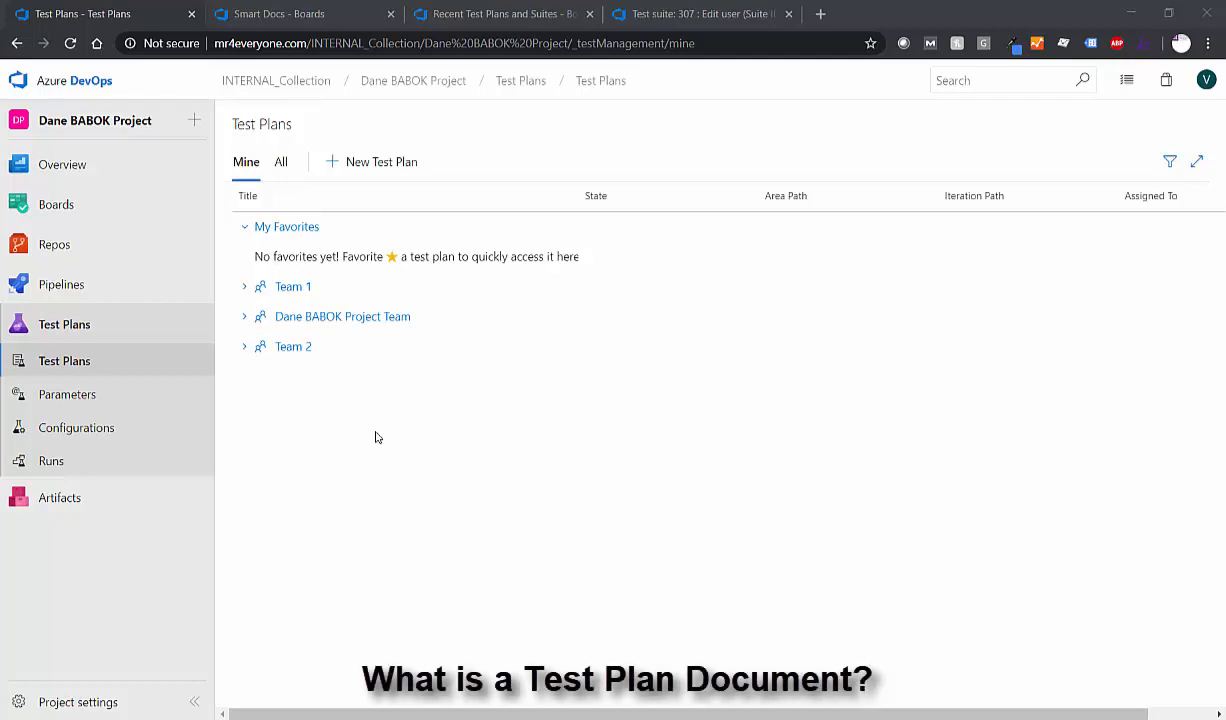
pyautogui.moveTo(352, 457)
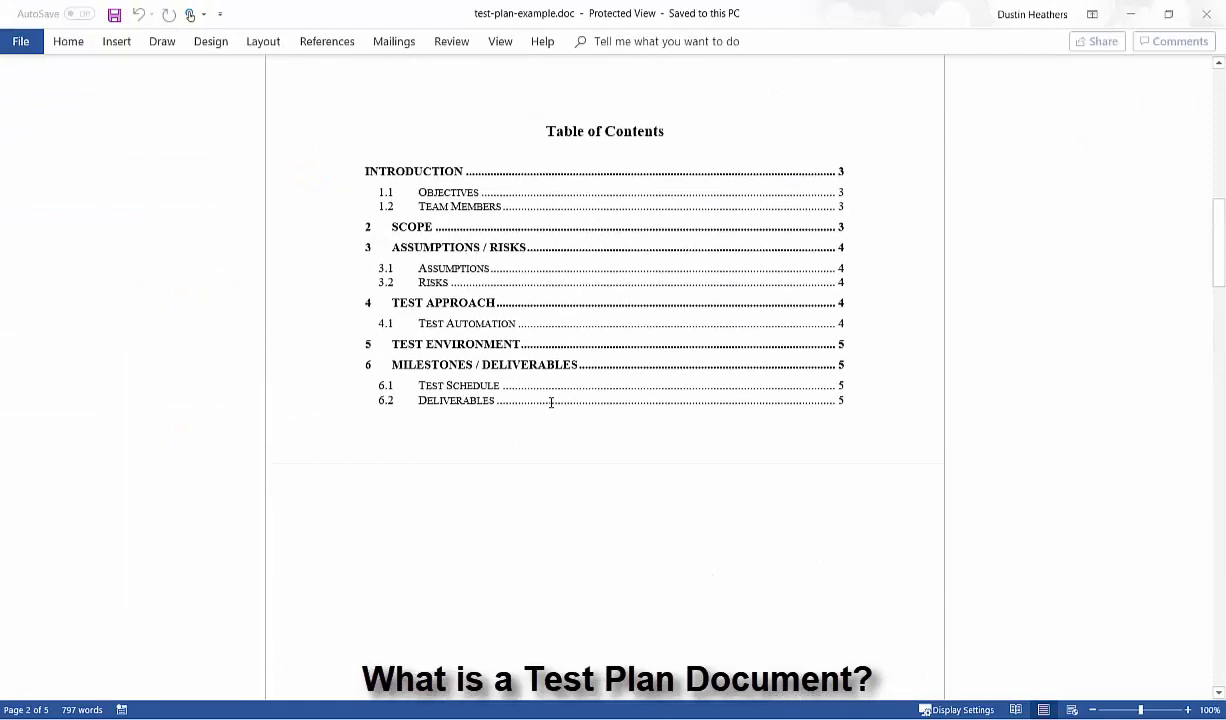
# Step: Scroll through the document and deselect the Introduction paragraph text
pyautogui.scroll(3)
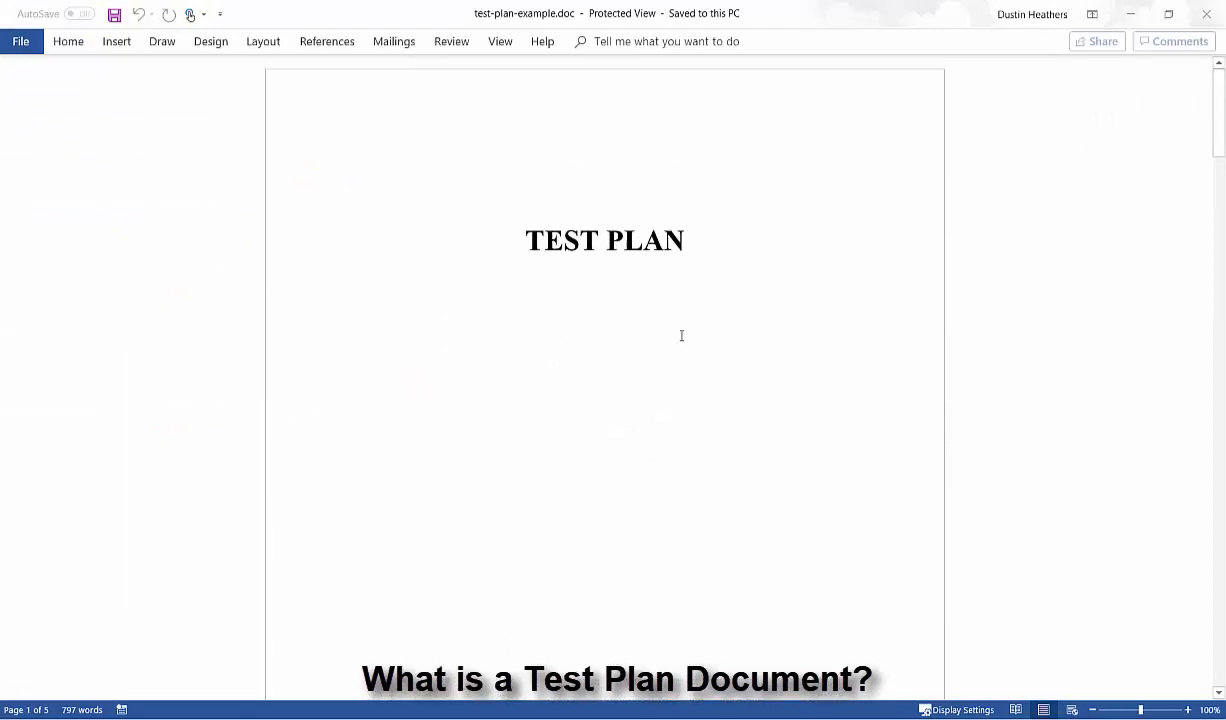
pyautogui.scroll(-3)
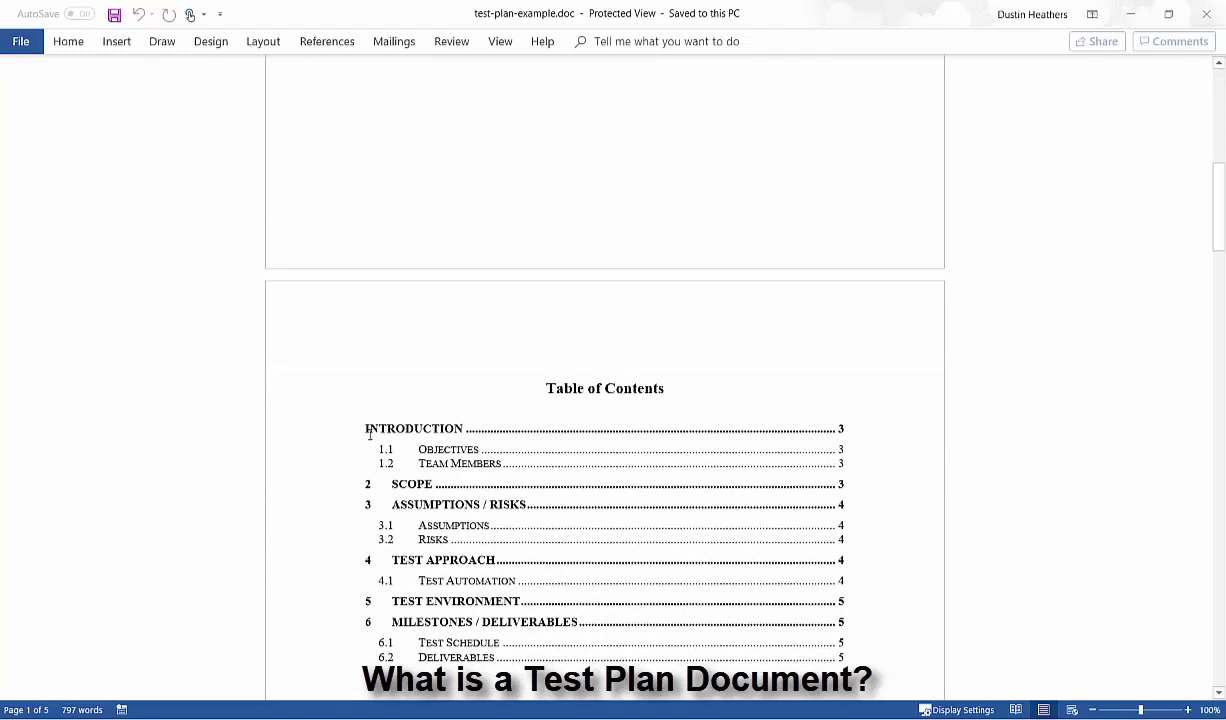
pyautogui.scroll(-3)
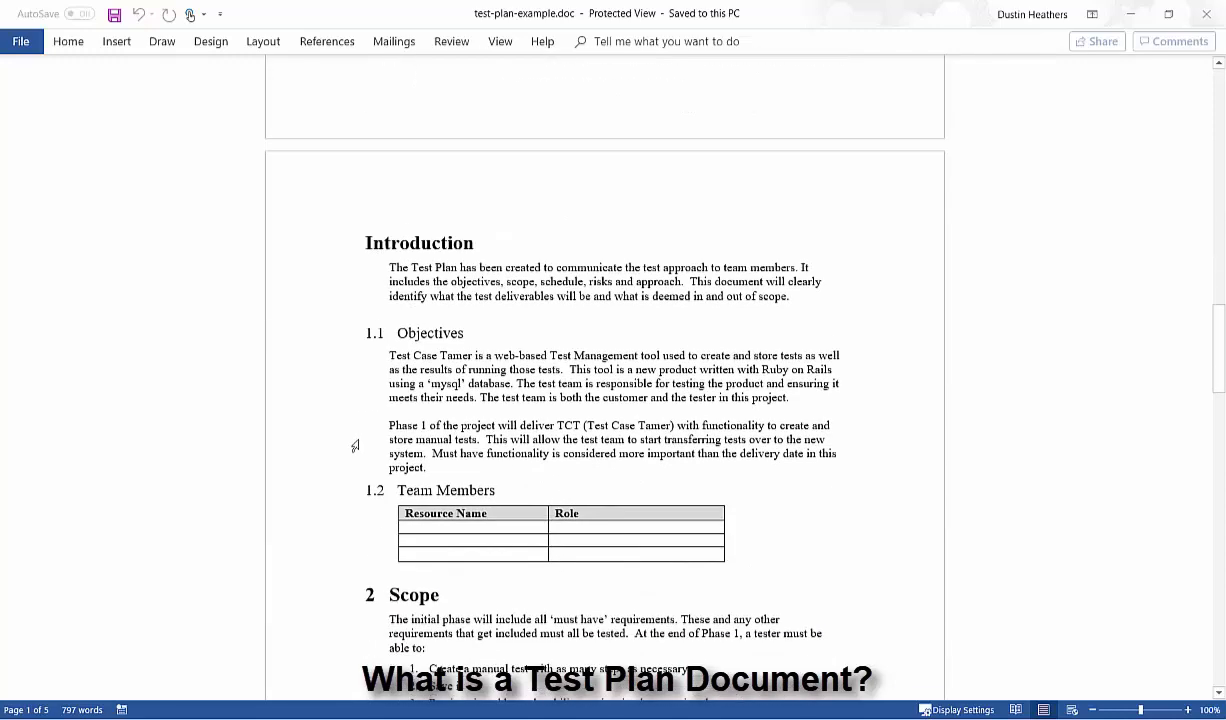
pyautogui.scroll(-3)
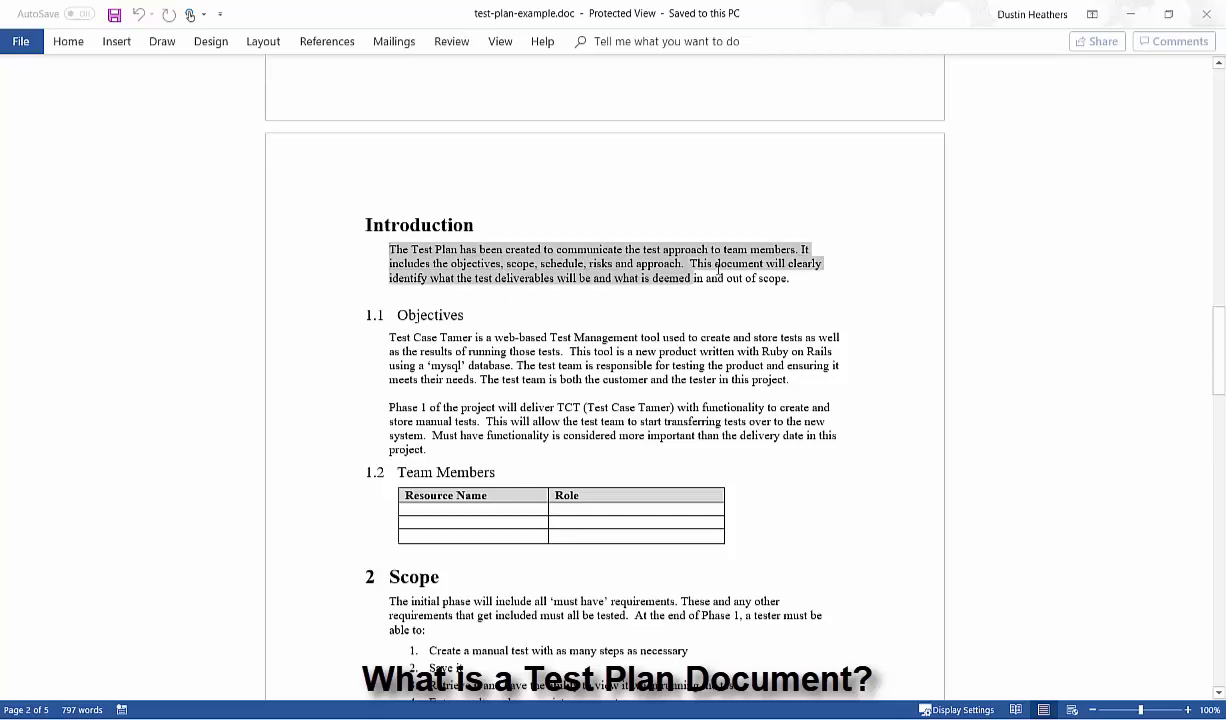
pyautogui.click(437, 308)
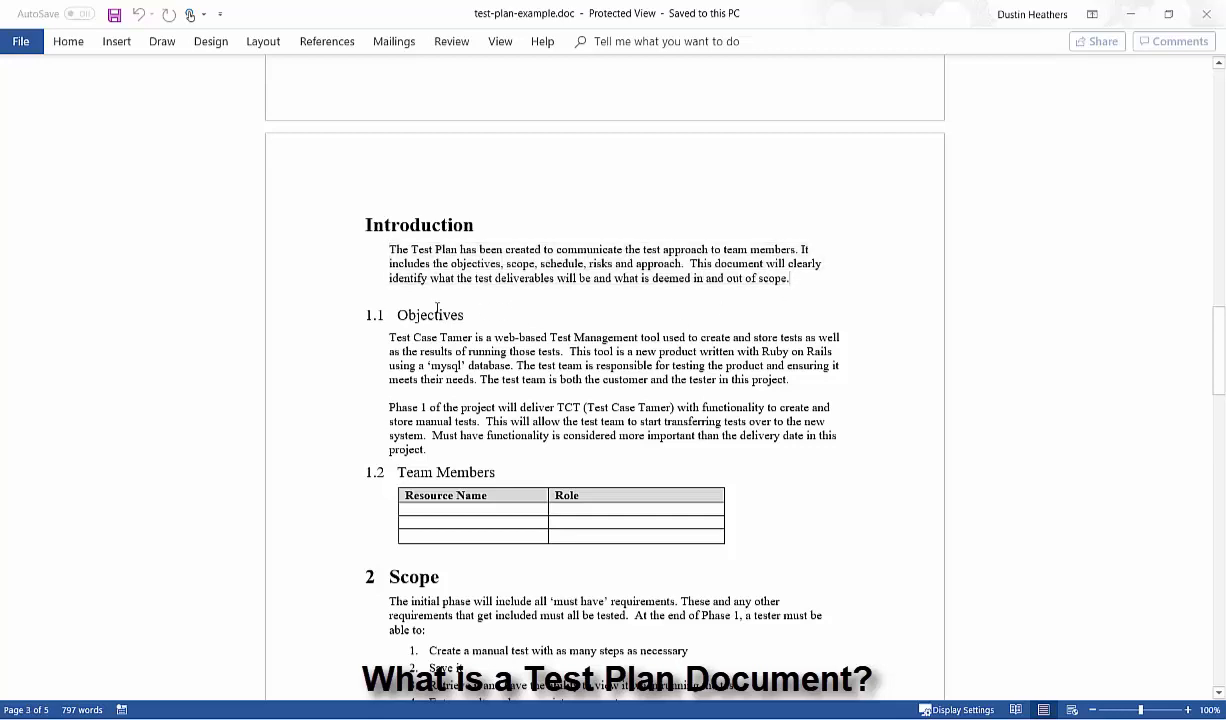
pyautogui.scroll(-3)
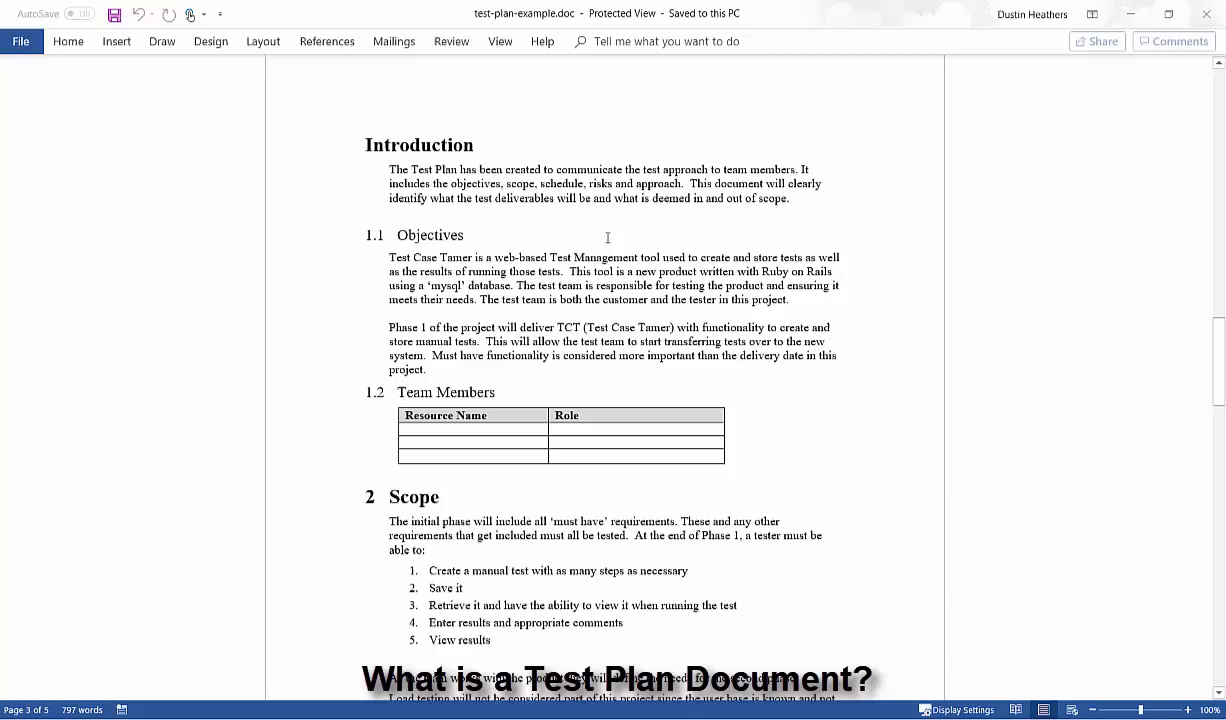
pyautogui.moveTo(635, 236)
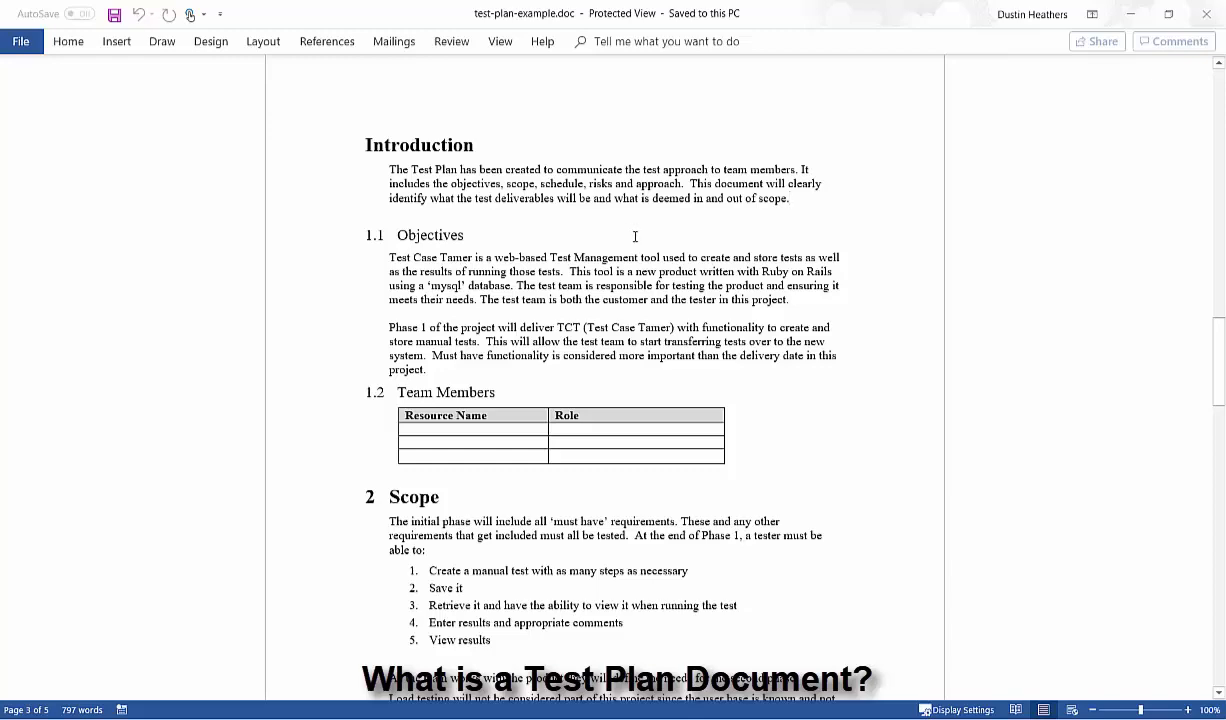
pyautogui.scroll(-3)
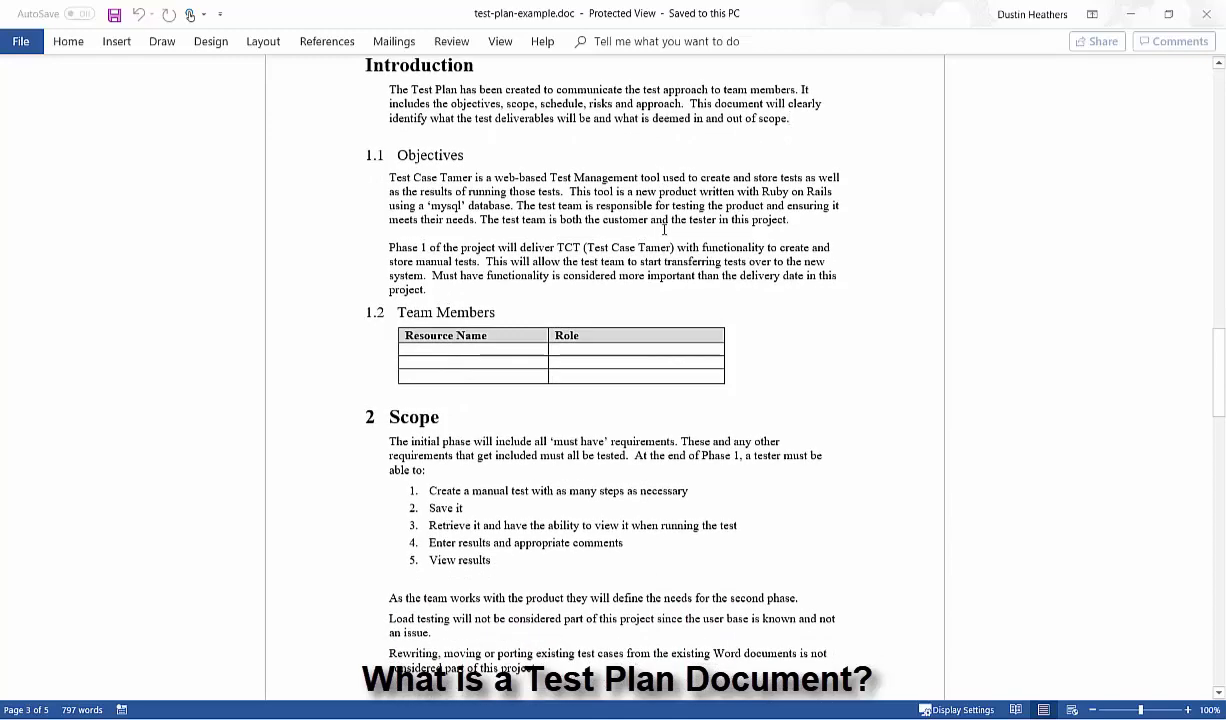
pyautogui.scroll(-3)
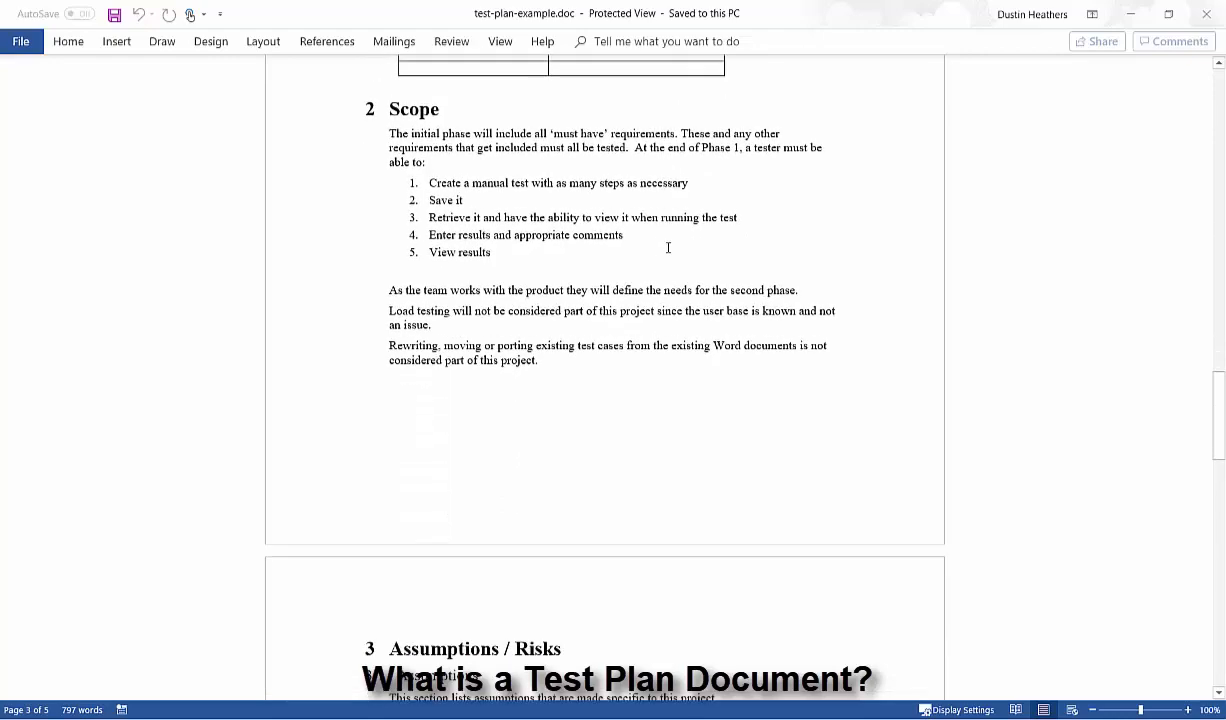
pyautogui.scroll(-3)
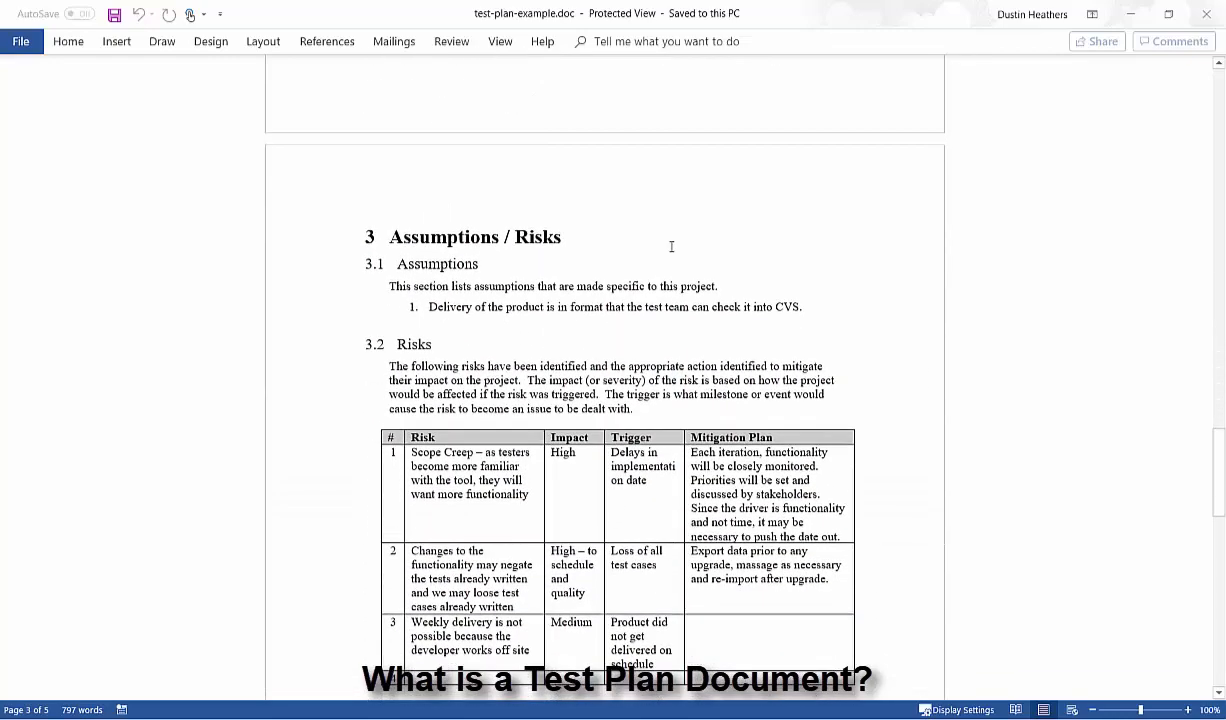
pyautogui.scroll(-3)
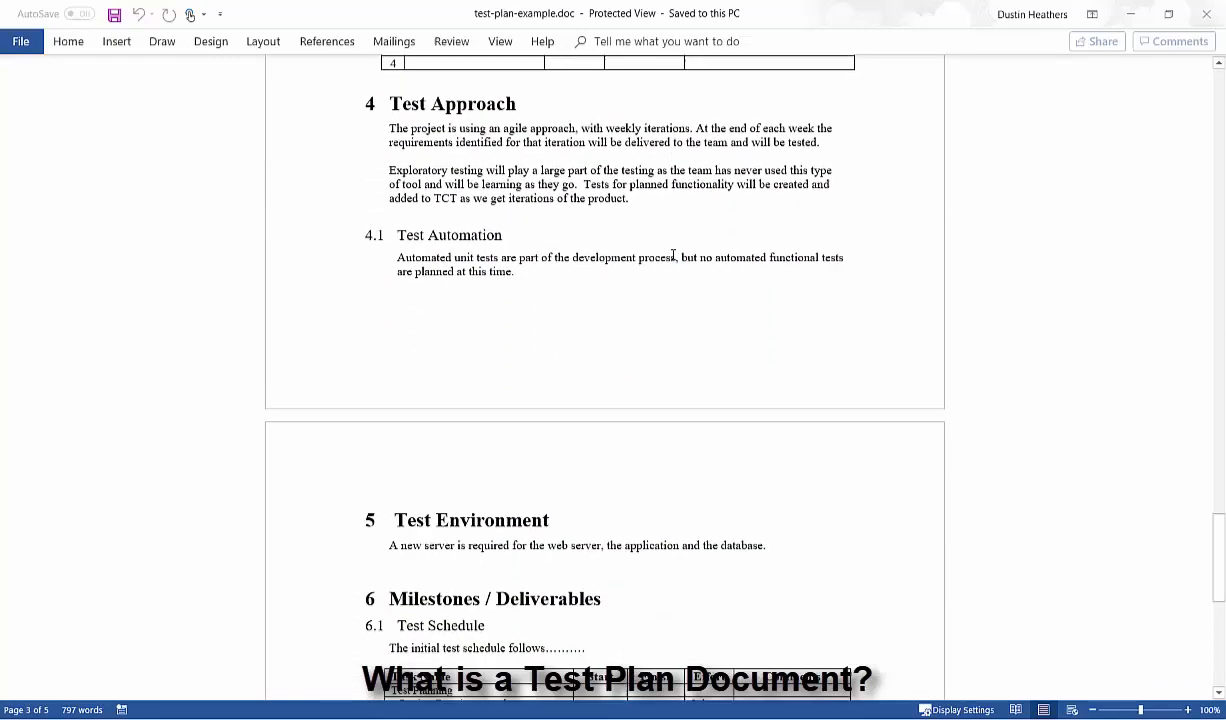
pyautogui.scroll(-3)
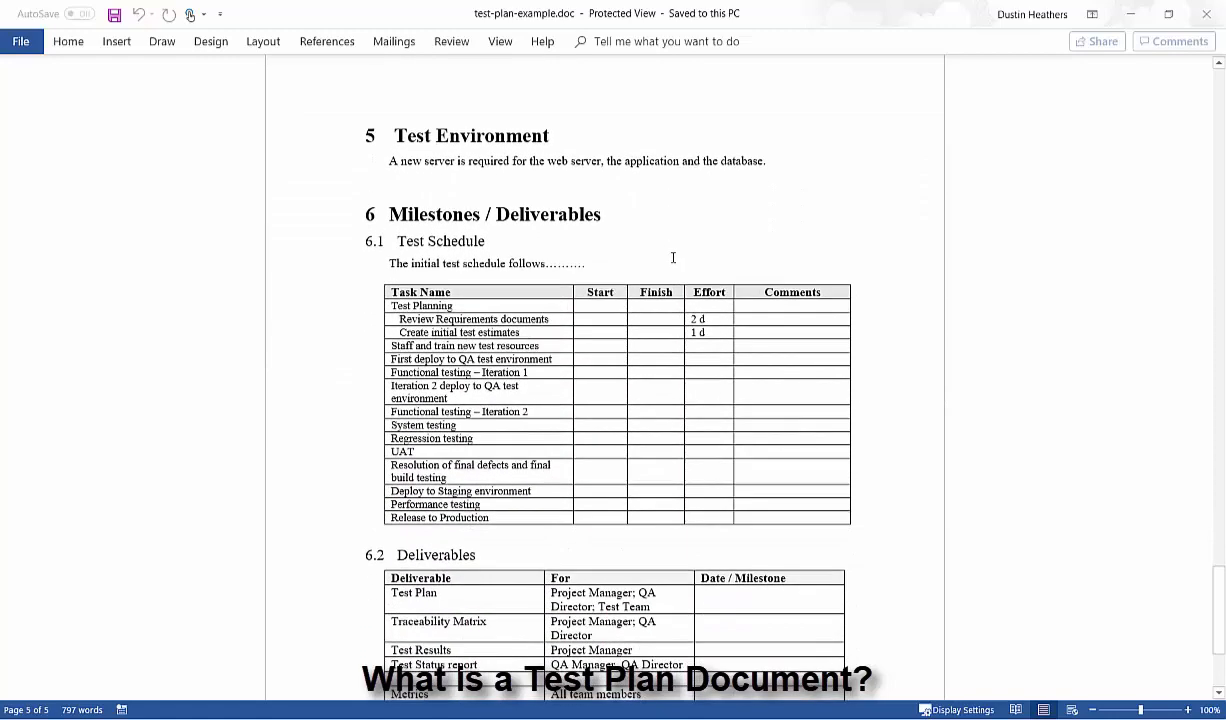
pyautogui.moveTo(685, 240)
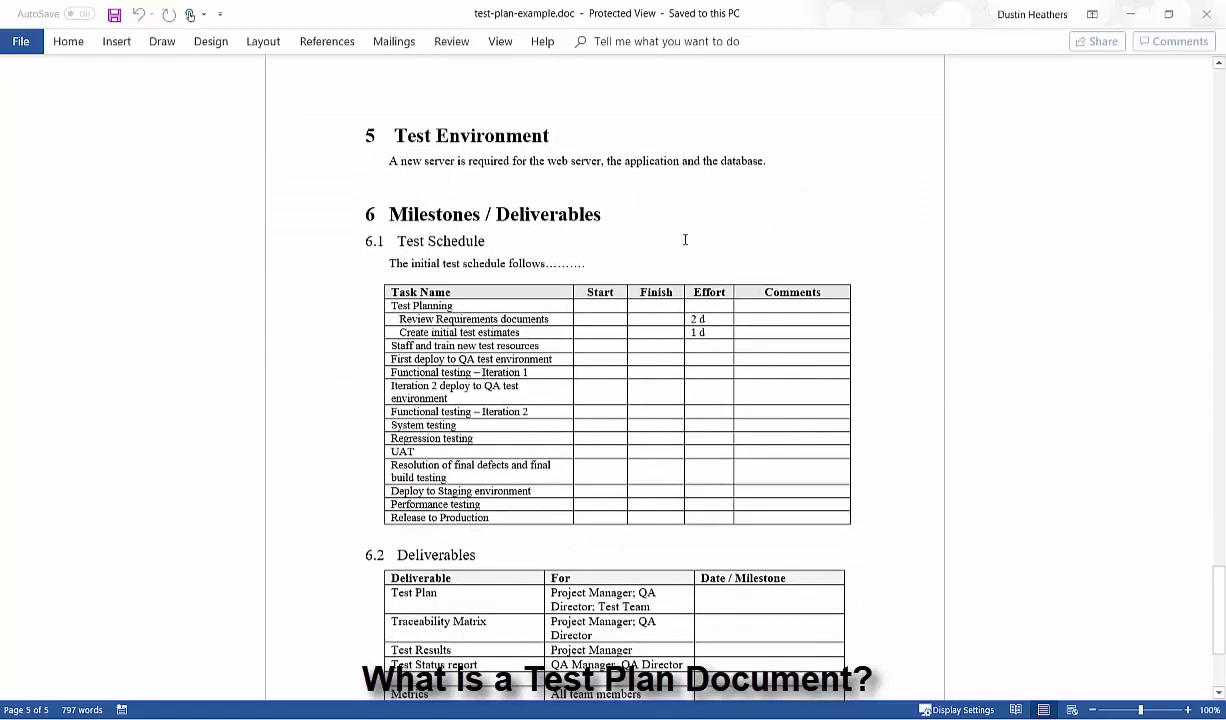
pyautogui.moveTo(724, 242)
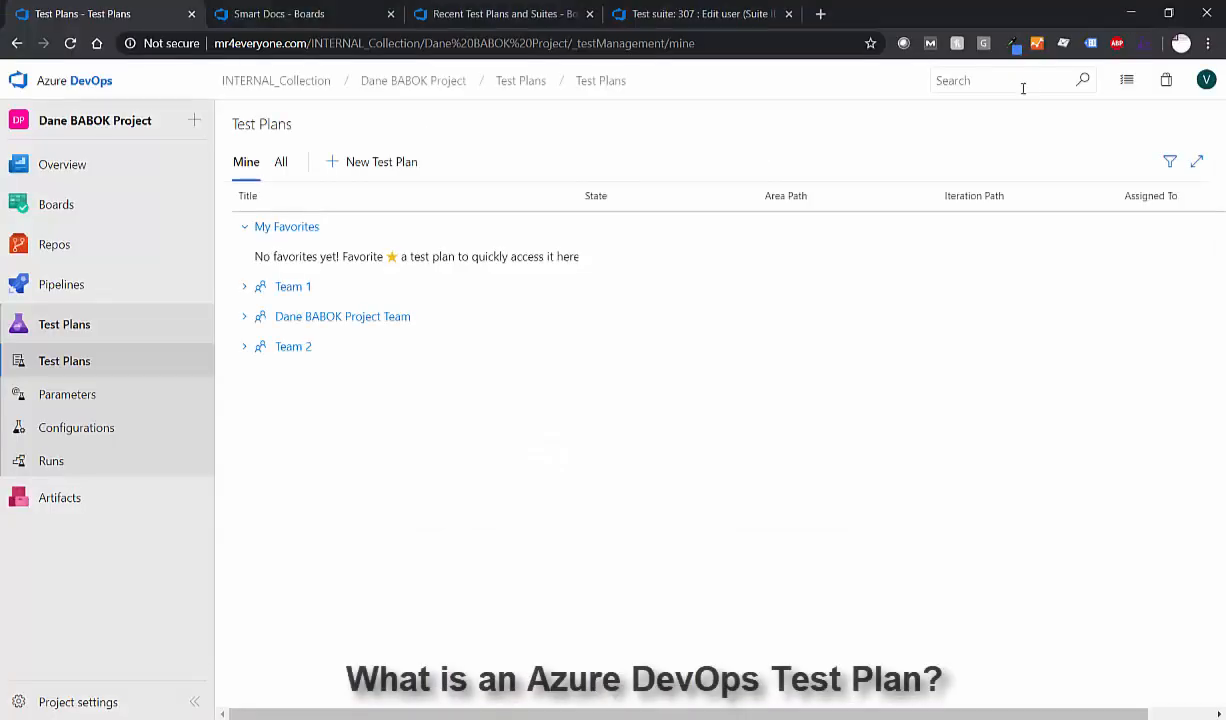
pyautogui.moveTo(98, 375)
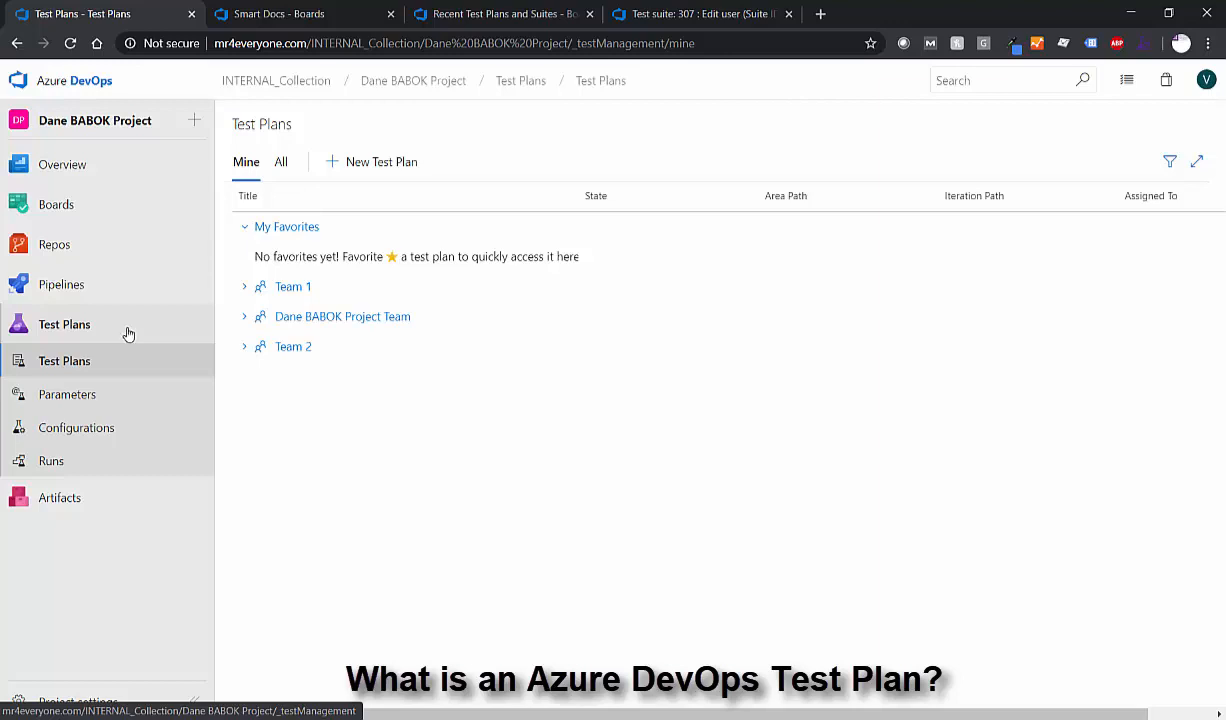
# Step: Create a test plan named 'Dustins Great Test Plan' with default area path and iteration
pyautogui.click(381, 161)
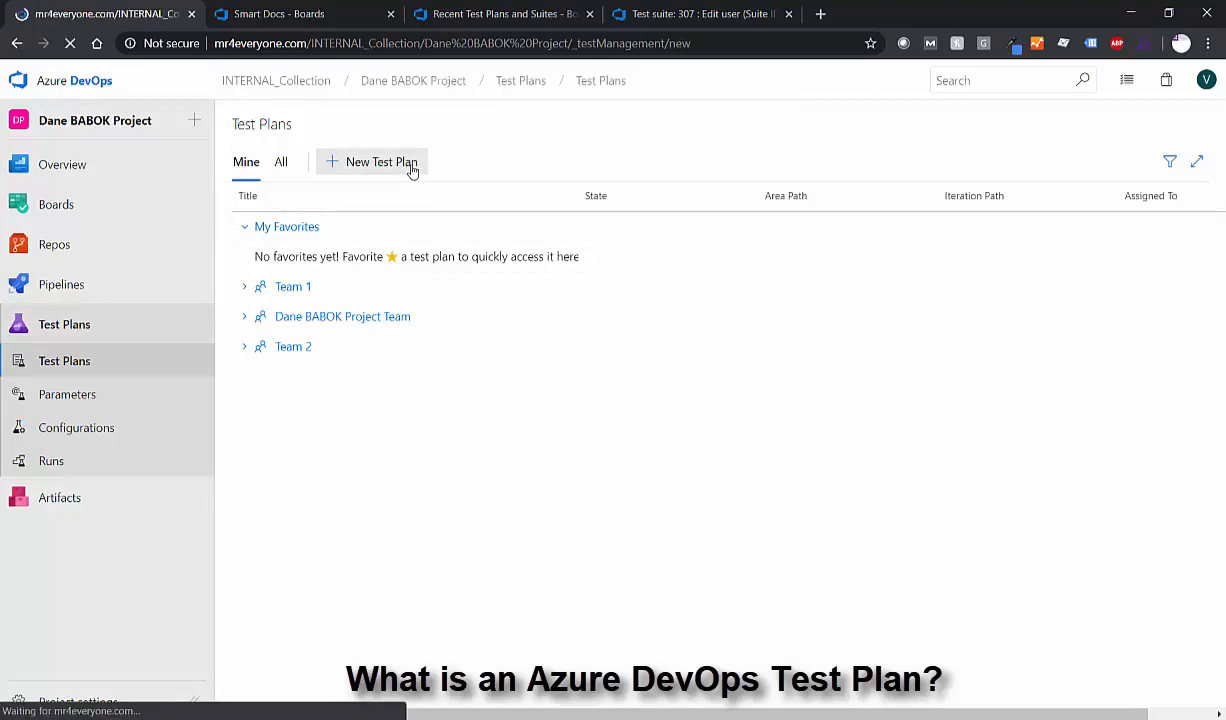
pyautogui.click(380, 161)
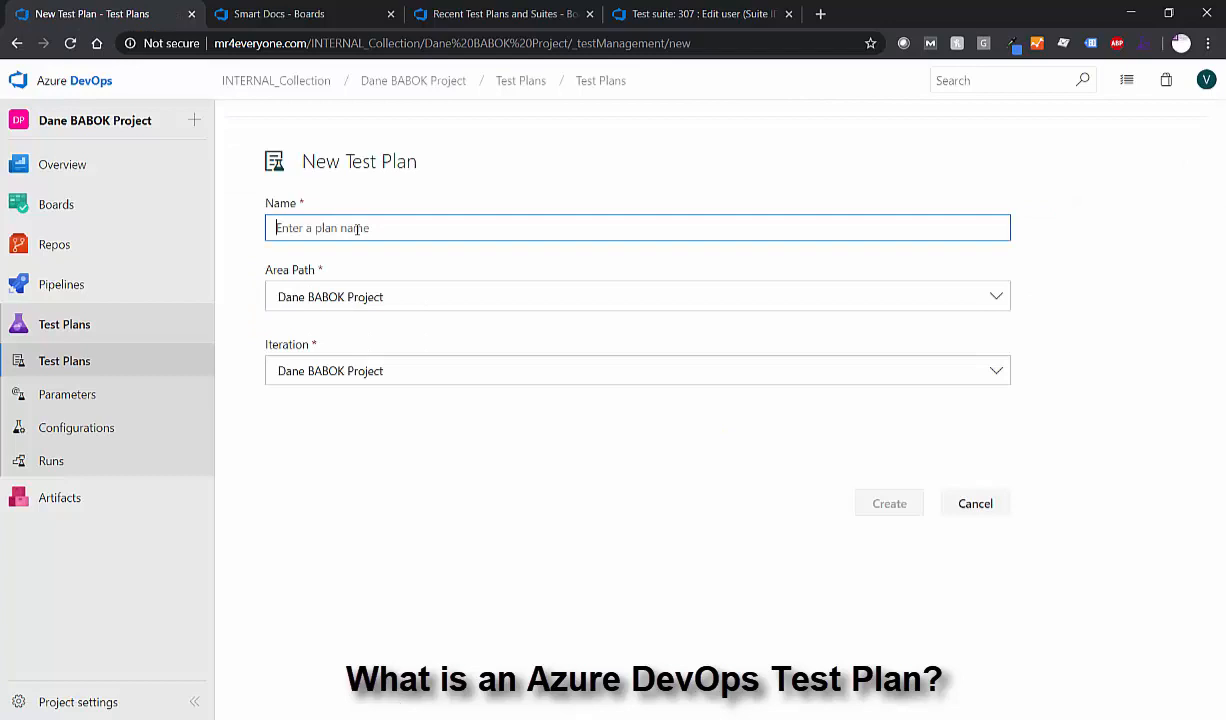
pyautogui.write('Dustins')
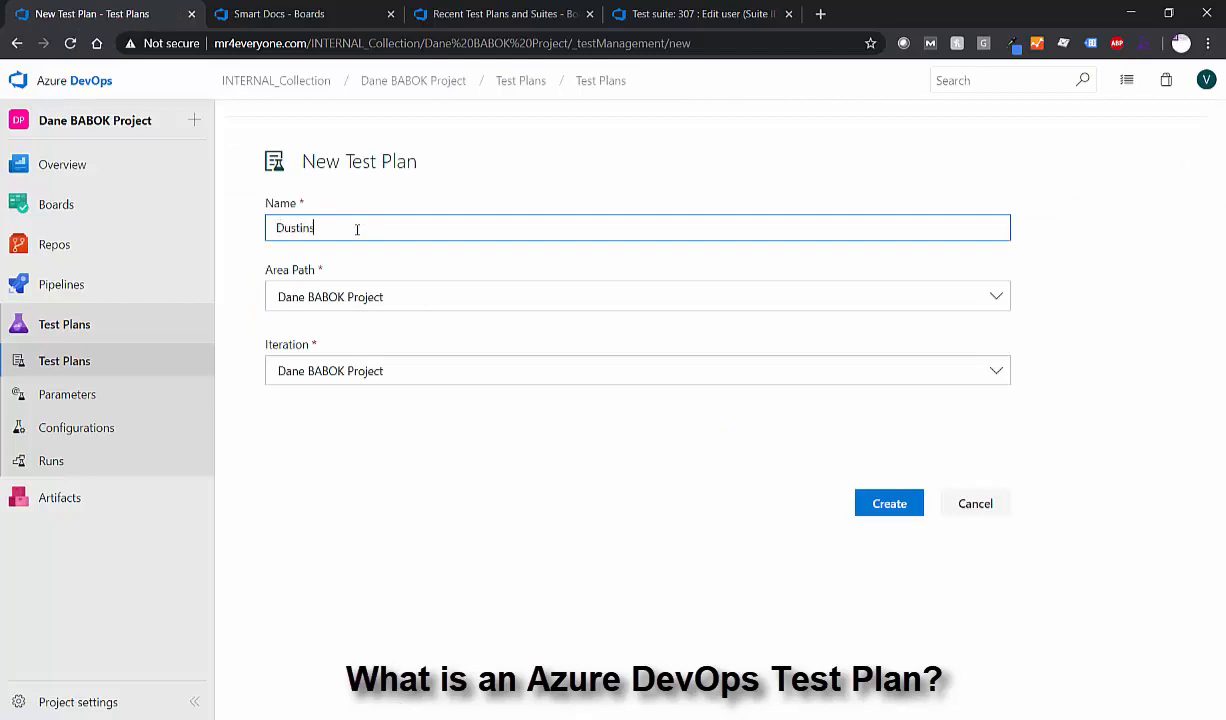
pyautogui.write('Great Test Pla')
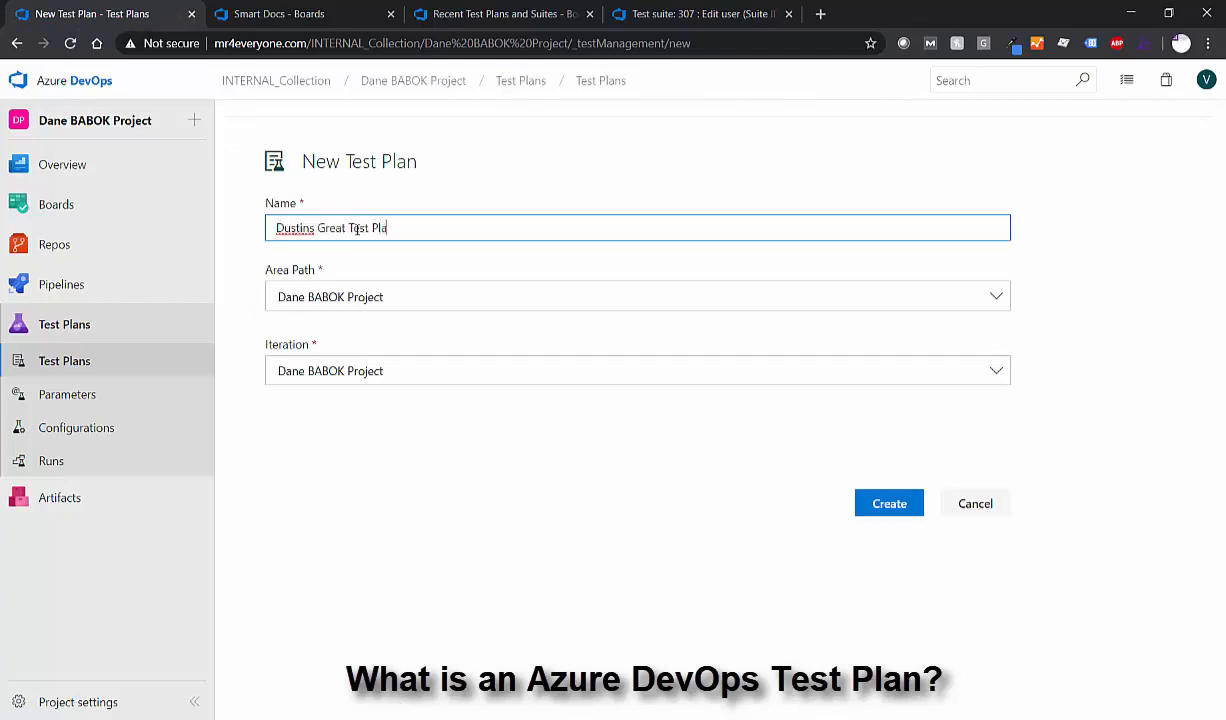
pyautogui.click(888, 503)
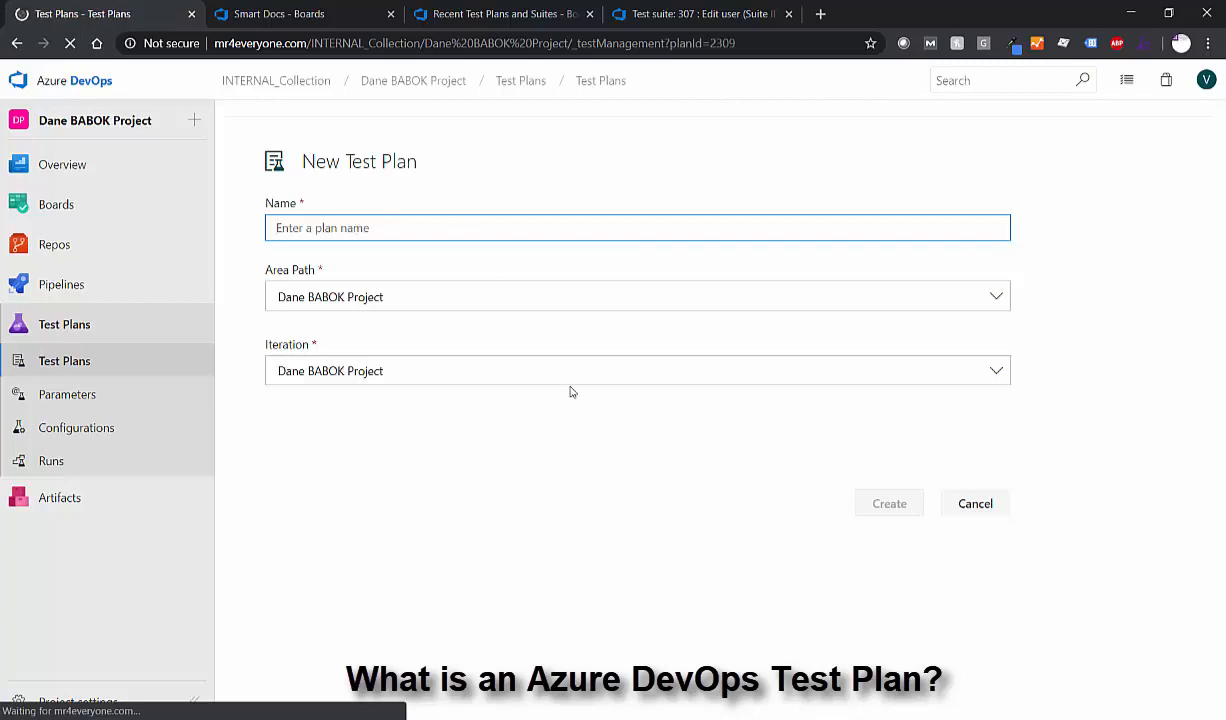
pyautogui.click(888, 503)
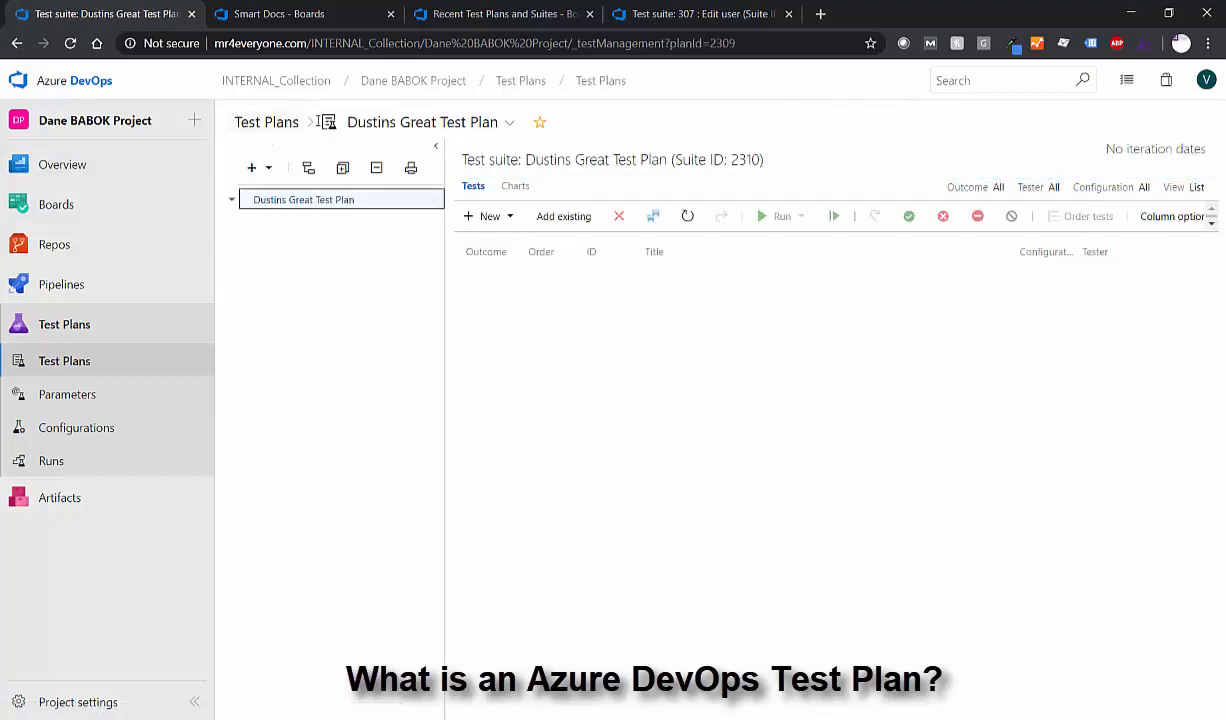
pyautogui.moveTo(333, 210)
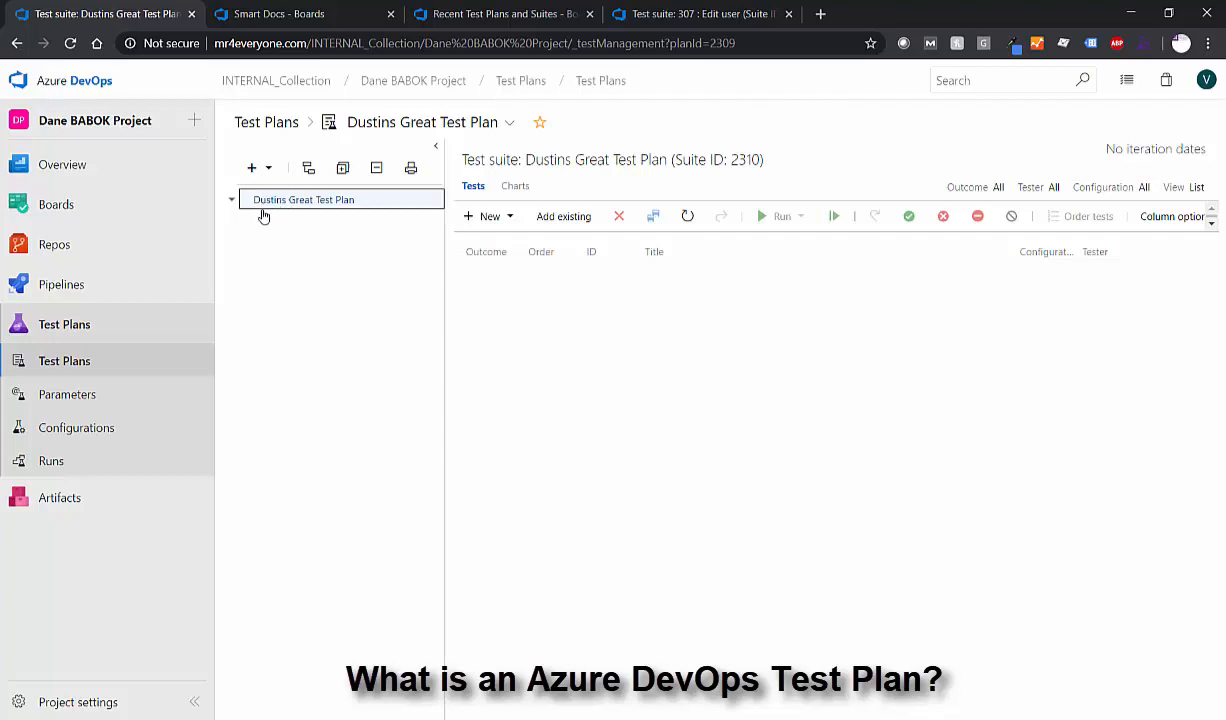
pyautogui.moveTo(266, 217)
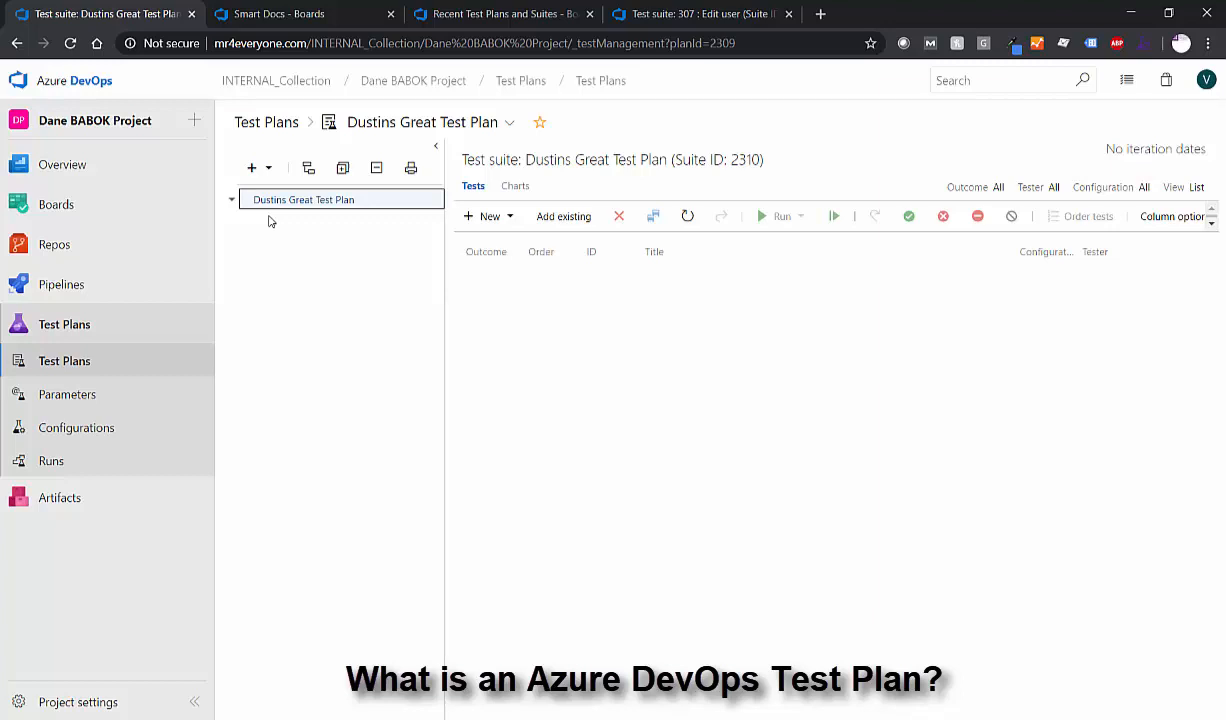
# Step: Run the requirement-based suite query and create suites for Functional Requirements 4, 5, 6, 8
pyautogui.click(251, 167)
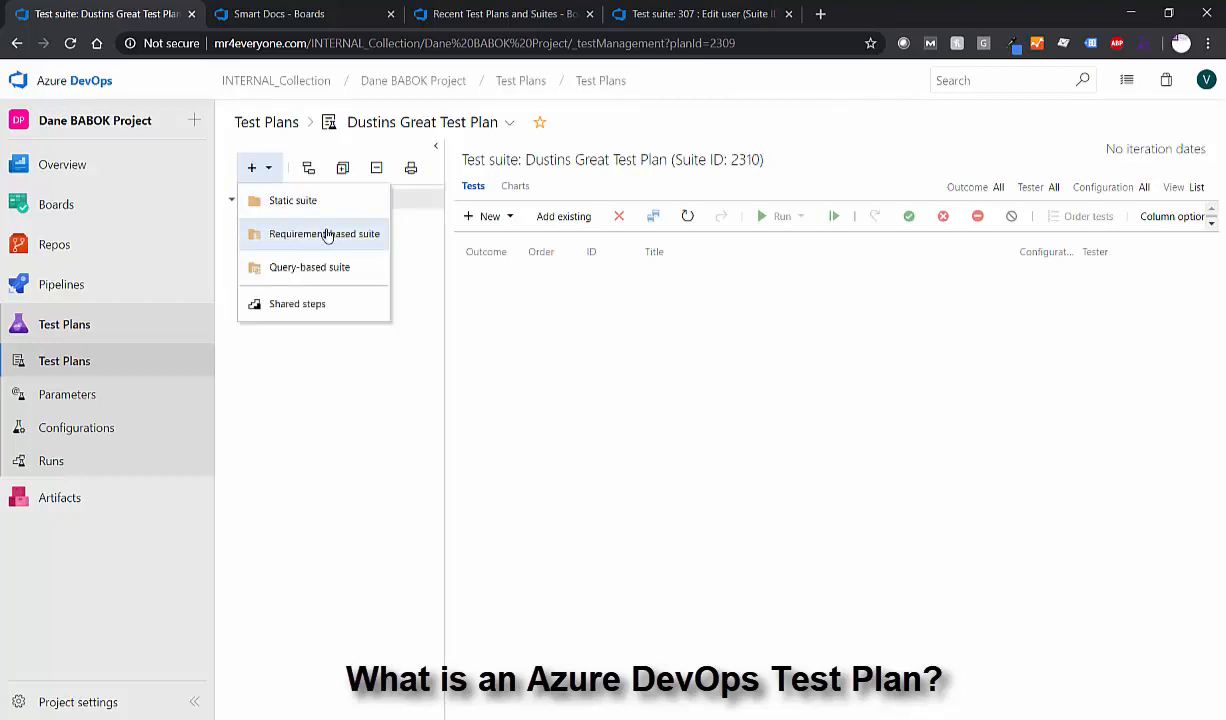
pyautogui.moveTo(335, 238)
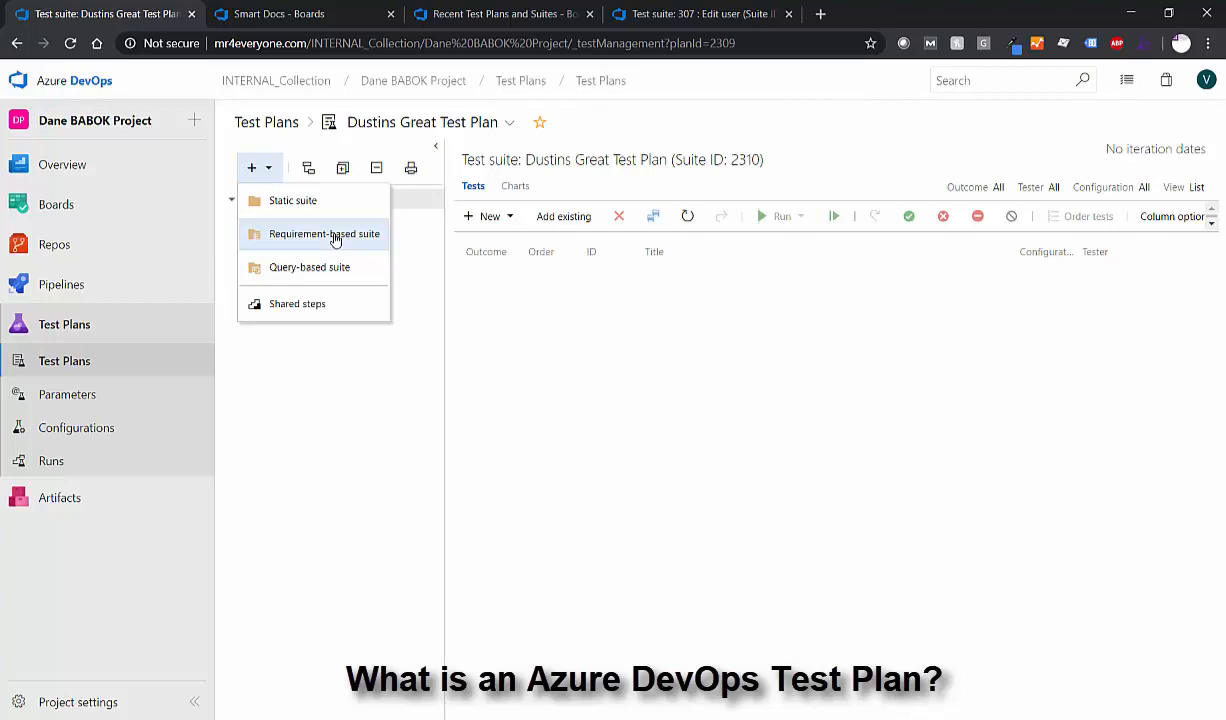
pyautogui.moveTo(297, 247)
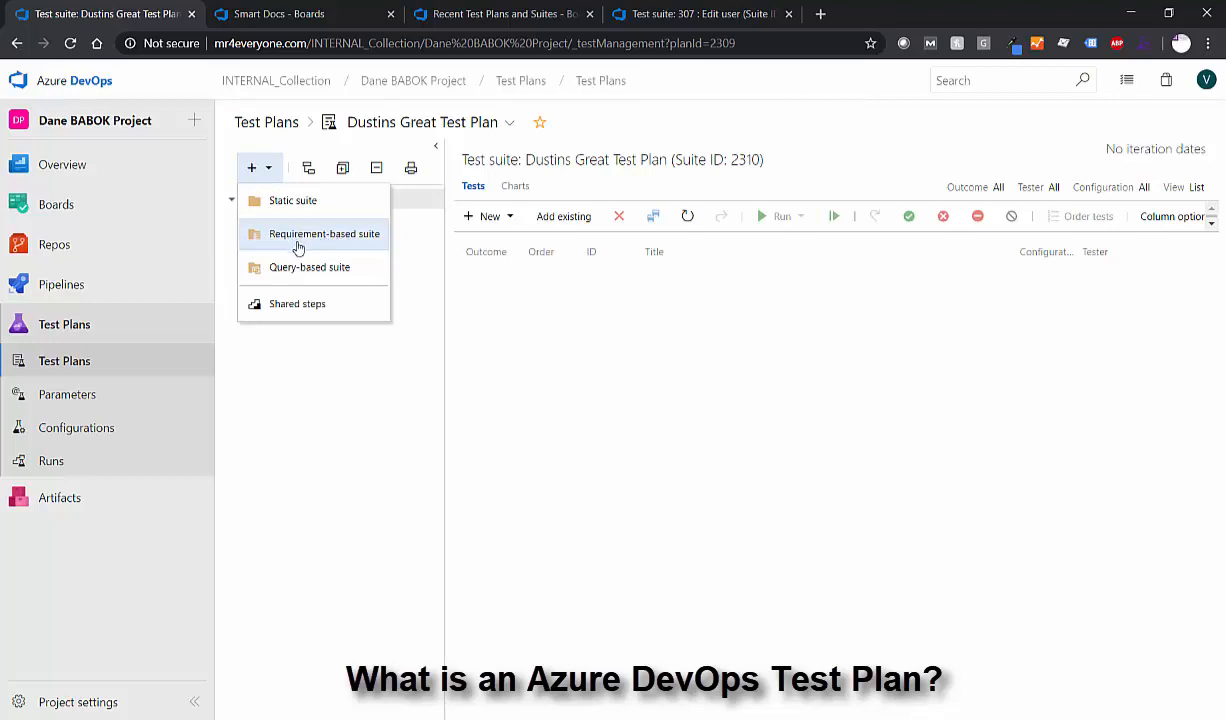
pyautogui.click(324, 233)
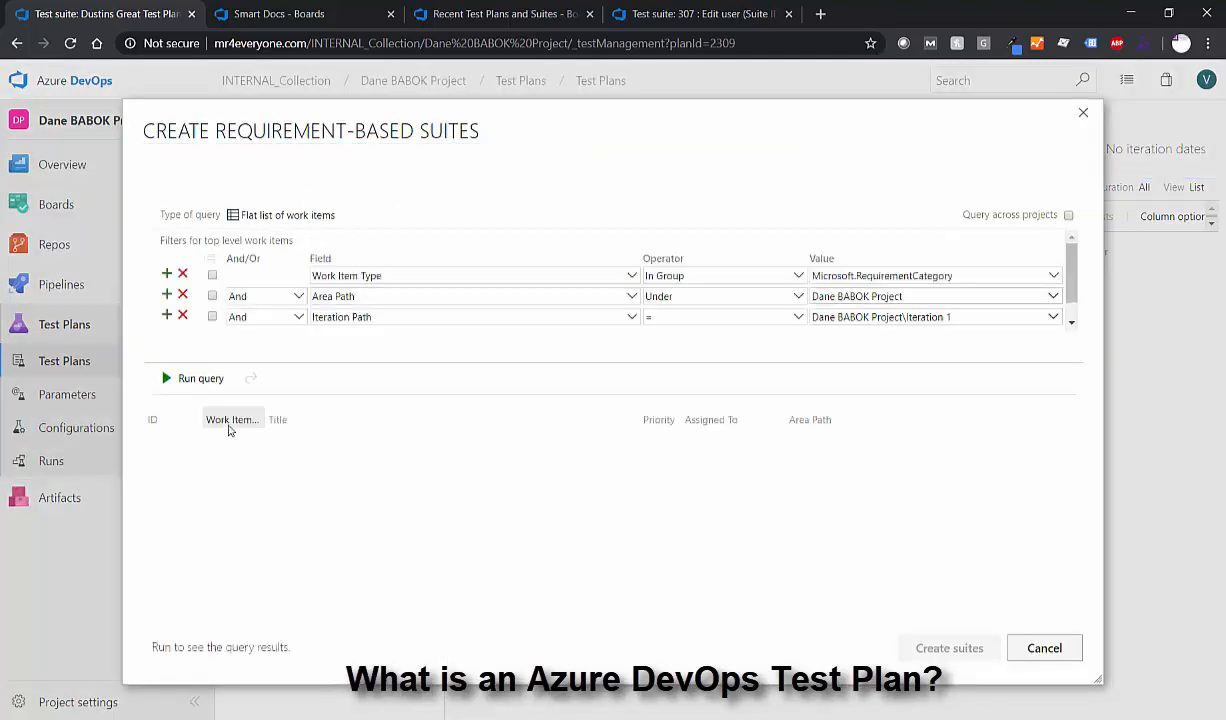
pyautogui.click(200, 378)
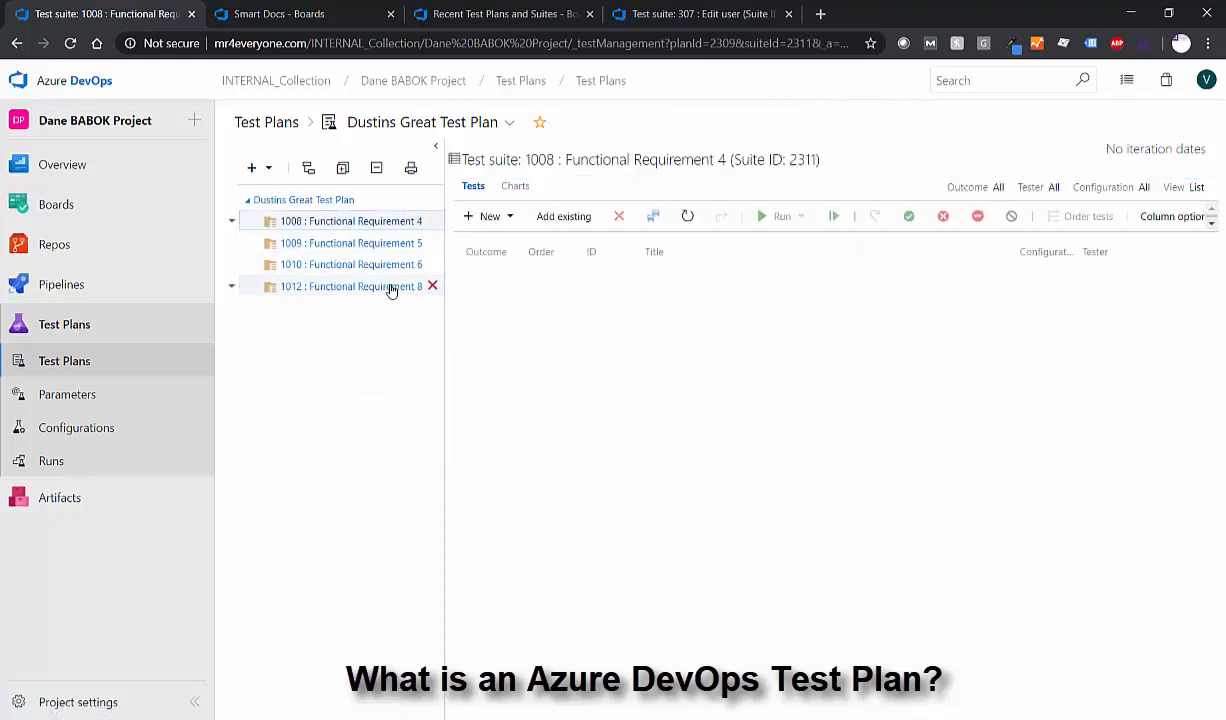
pyautogui.moveTo(557, 340)
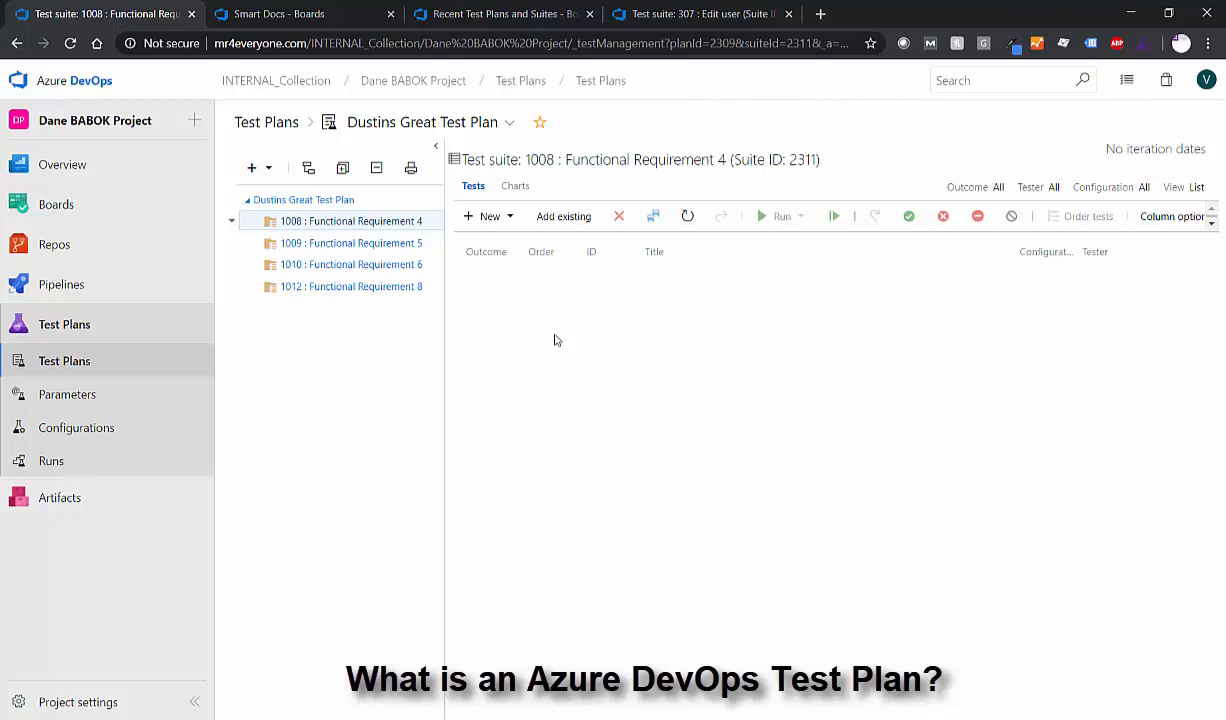
pyautogui.click(488, 216)
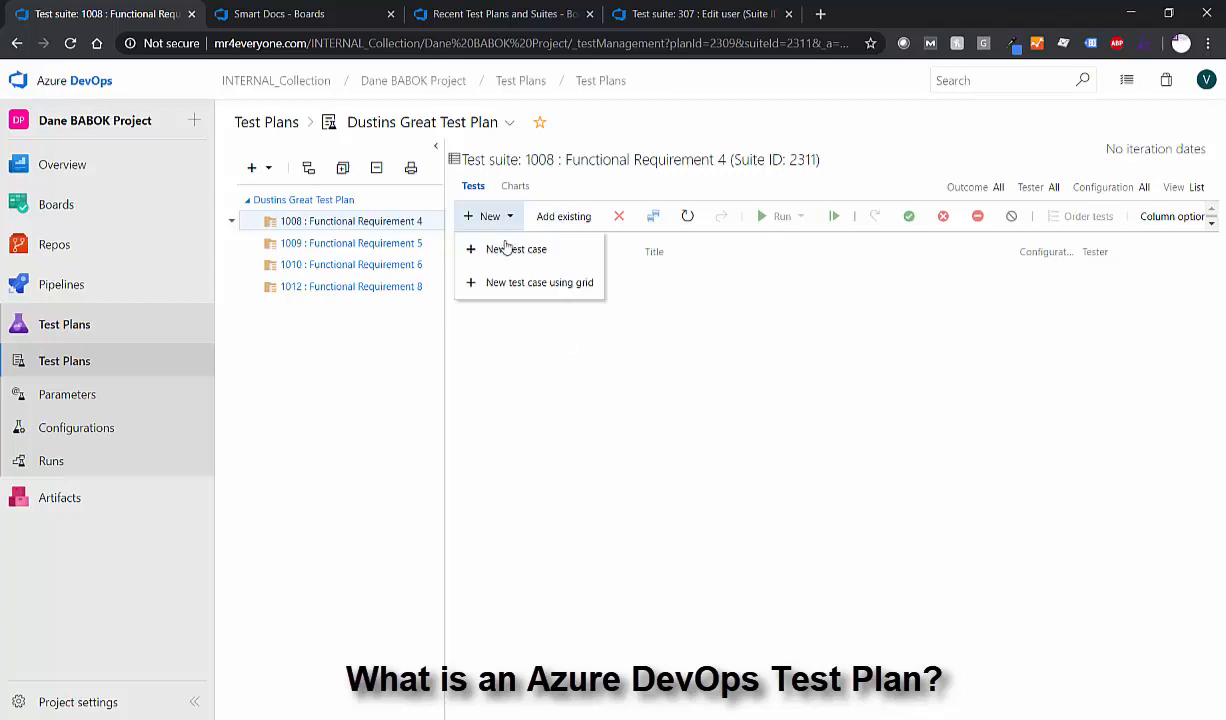
# Step: Create and save the test case 'New Test case here' in Functional Requirement 4's suite
pyautogui.click(516, 249)
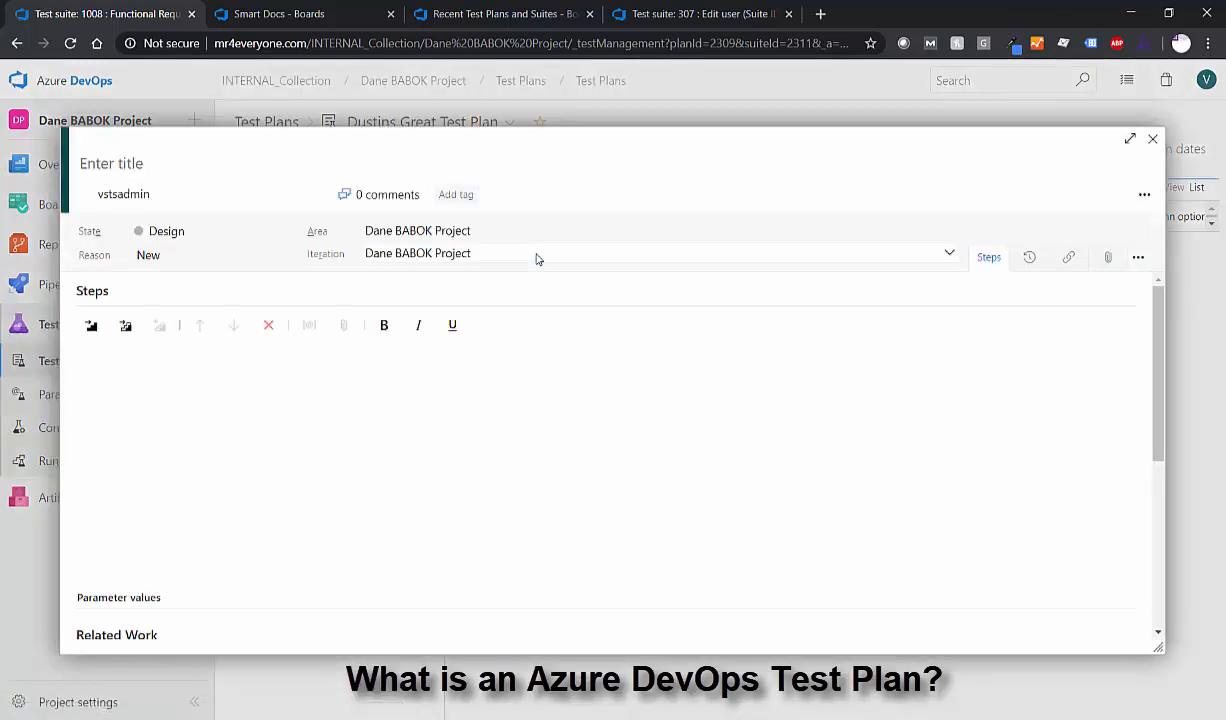
pyautogui.write('New Test case')
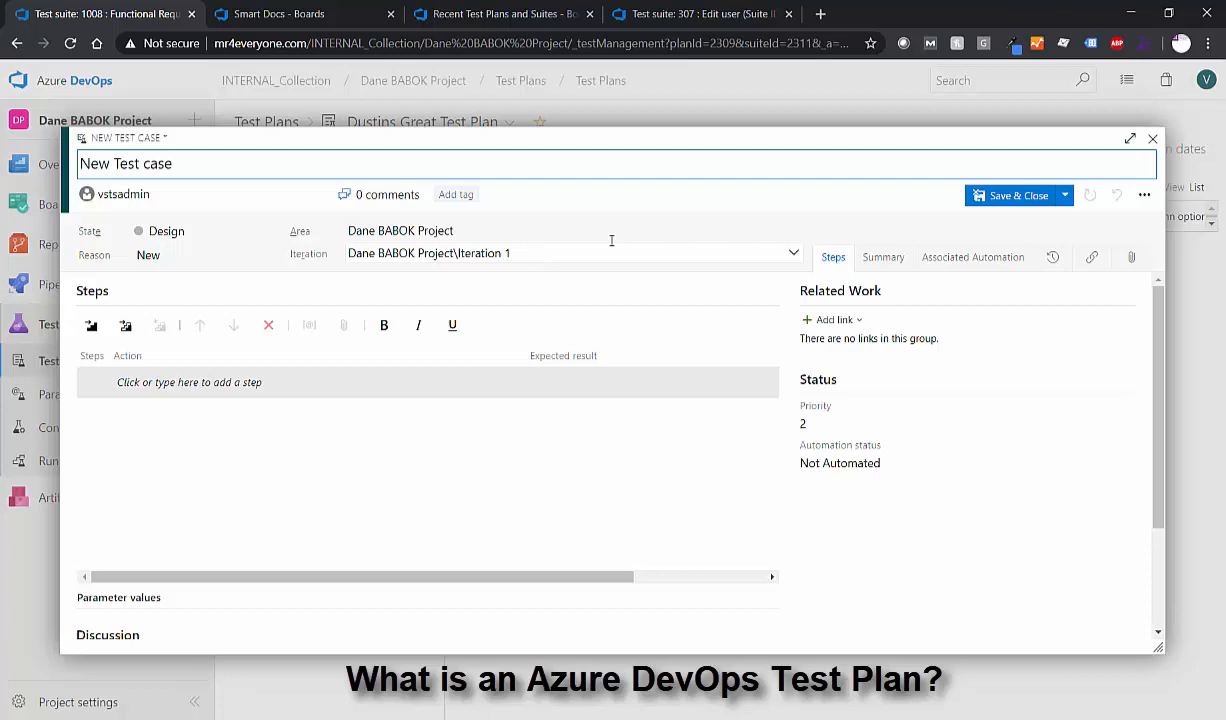
pyautogui.write('here')
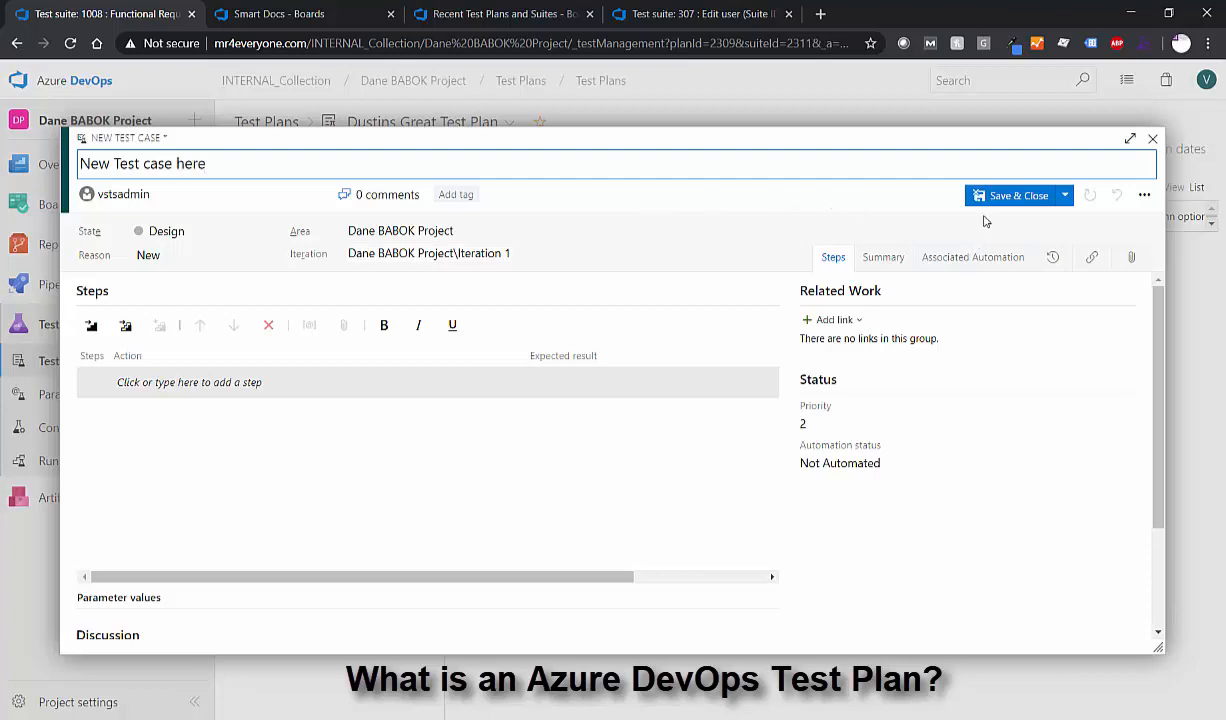
pyautogui.click(1011, 195)
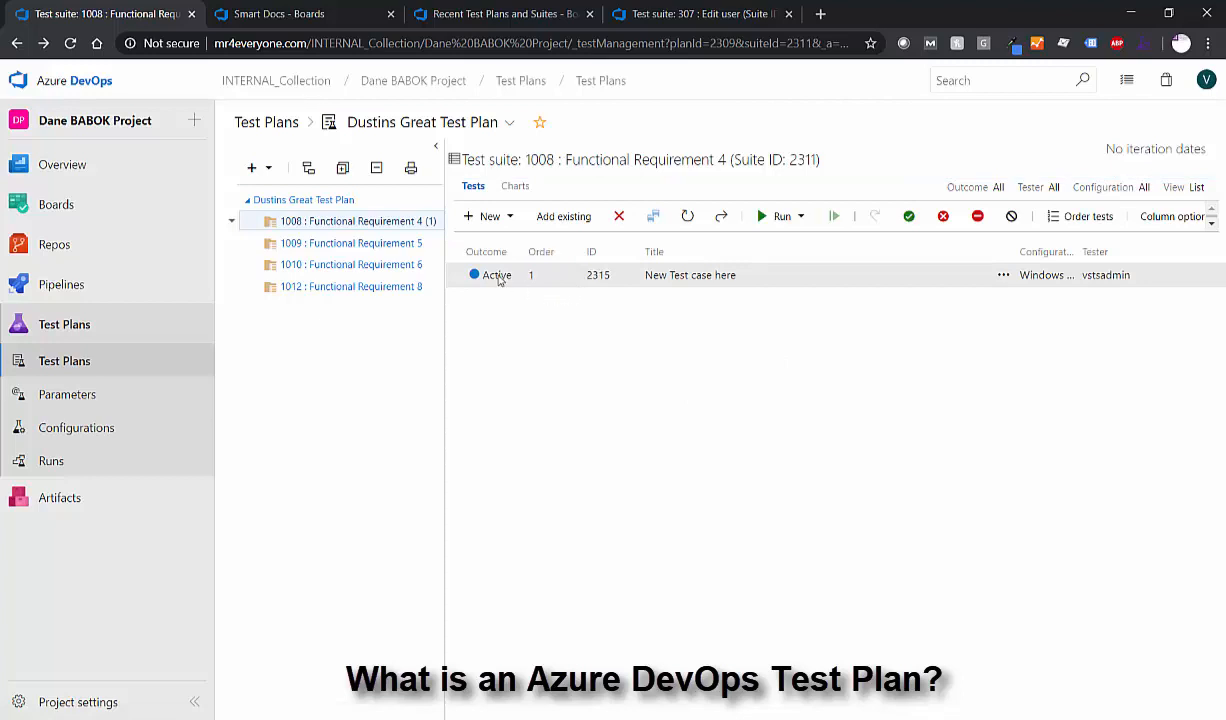
pyautogui.moveTo(357, 221)
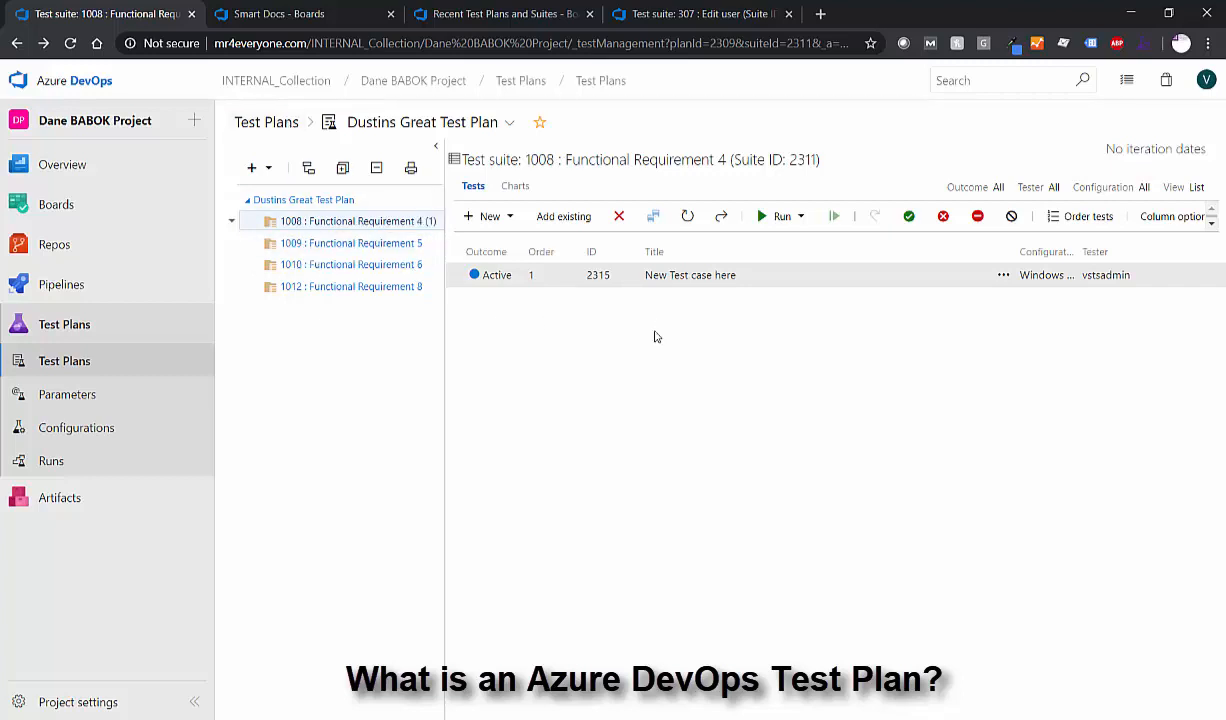
pyautogui.moveTo(629, 392)
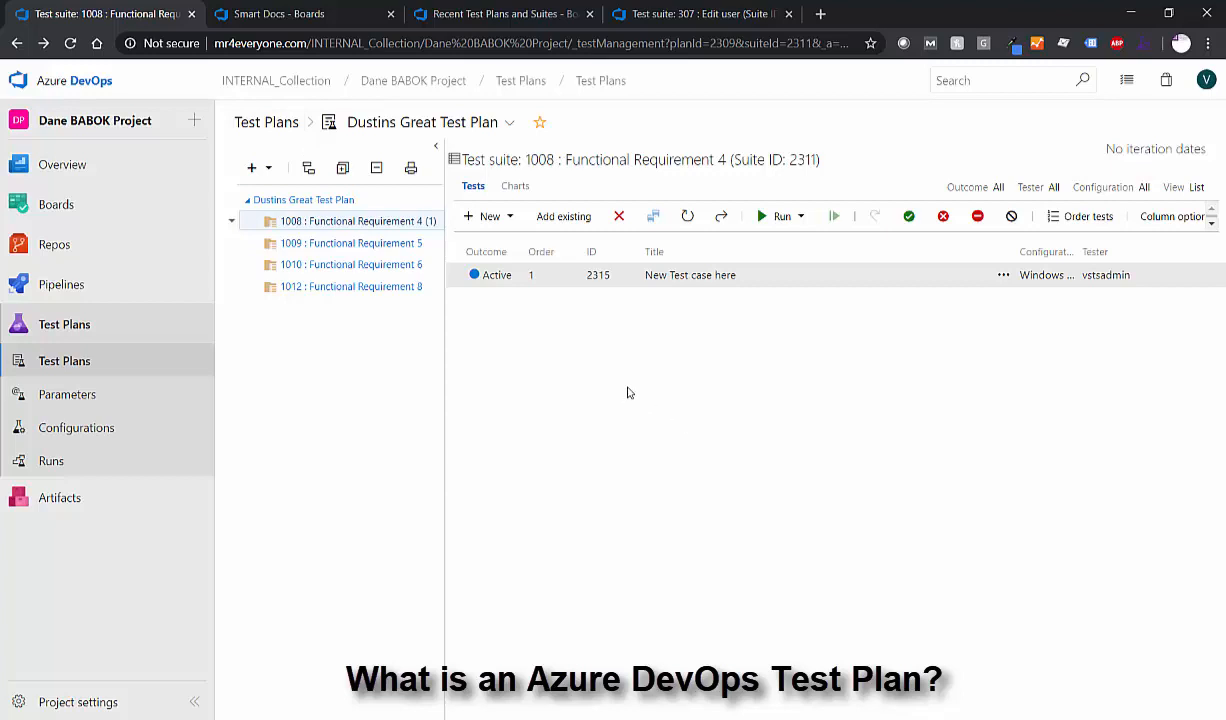
pyautogui.moveTo(628, 376)
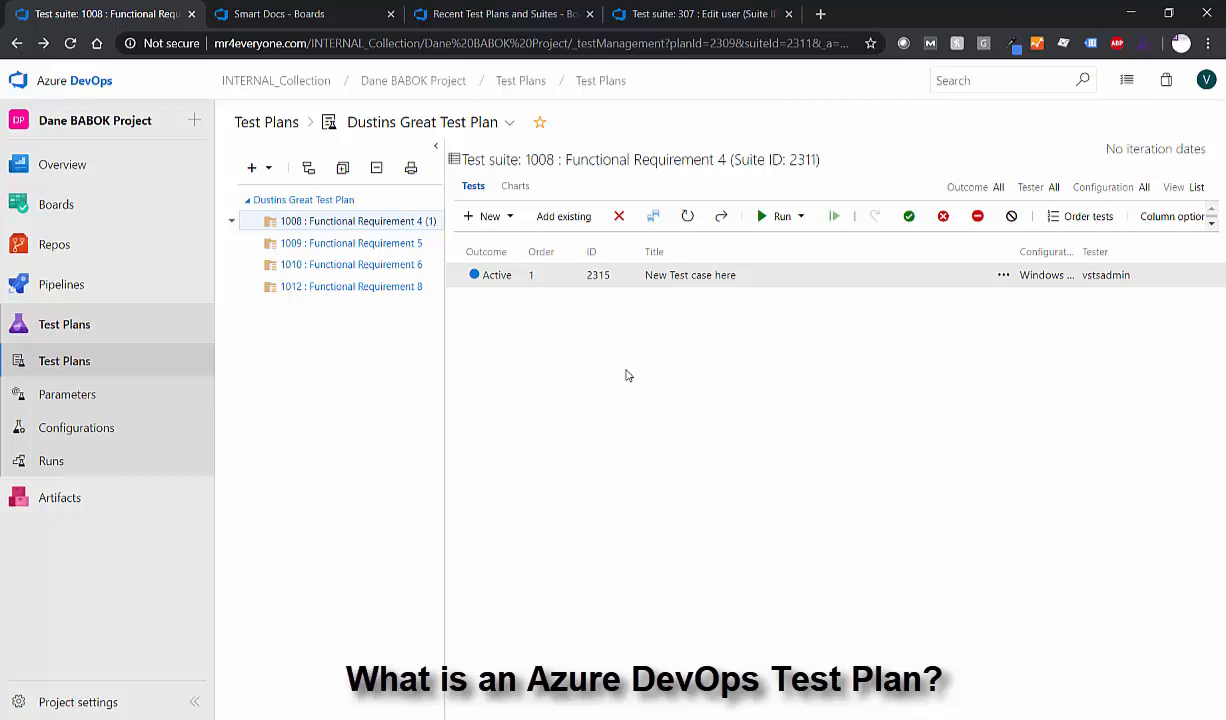
pyautogui.click(800, 216)
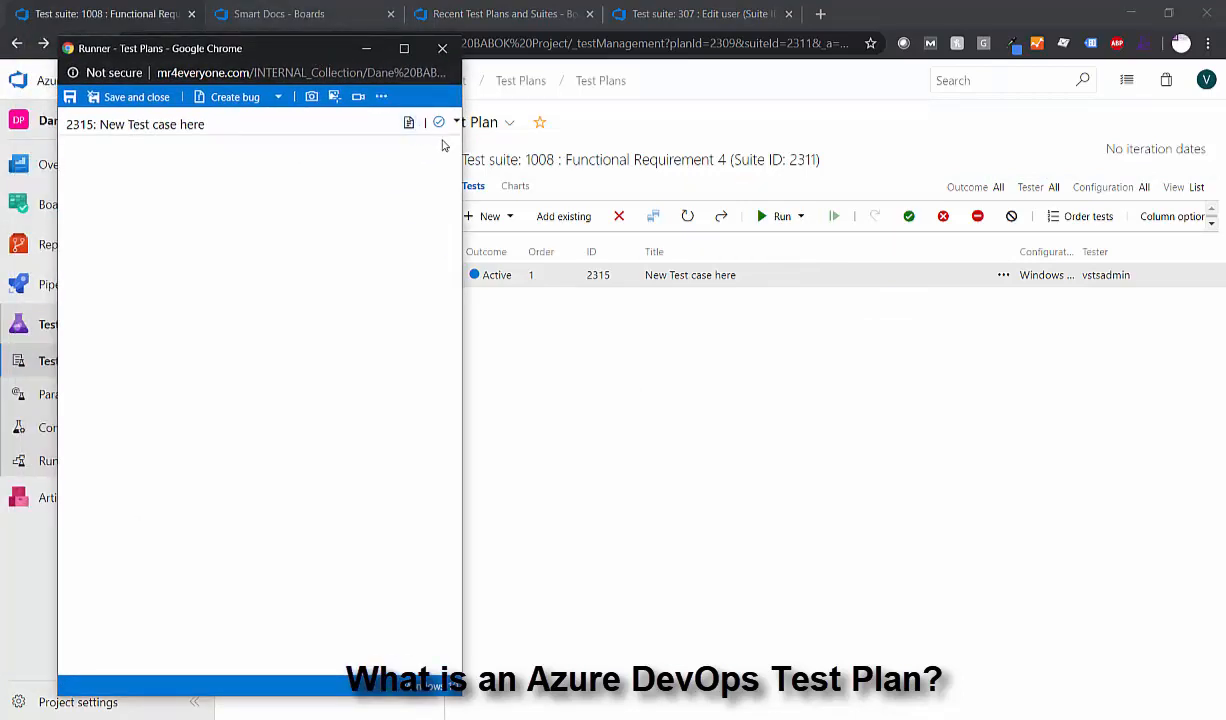
pyautogui.moveTo(103, 262)
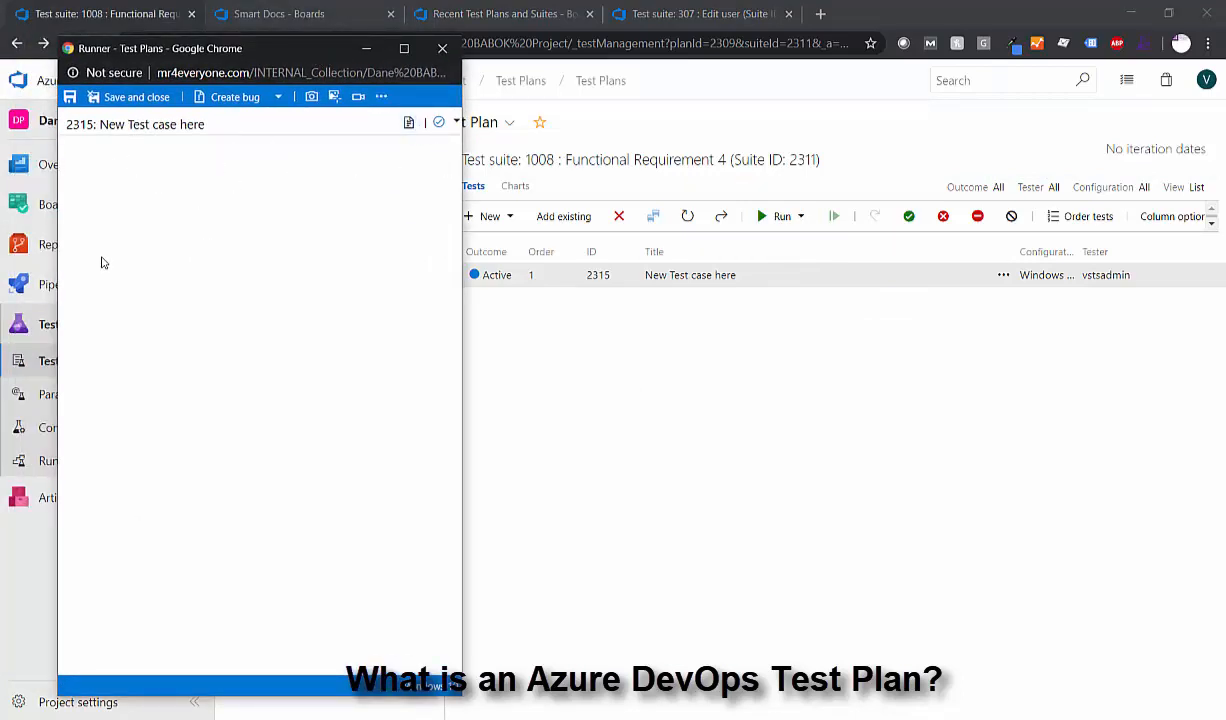
pyautogui.moveTo(184, 259)
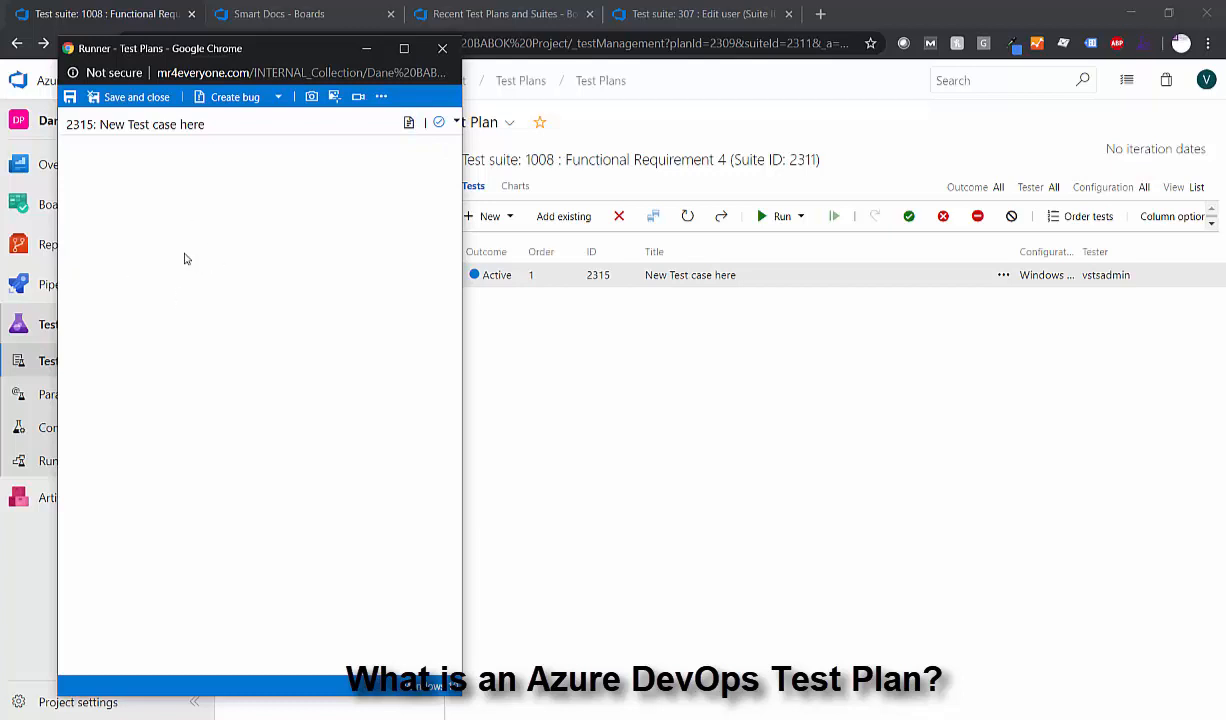
pyautogui.moveTo(210, 248)
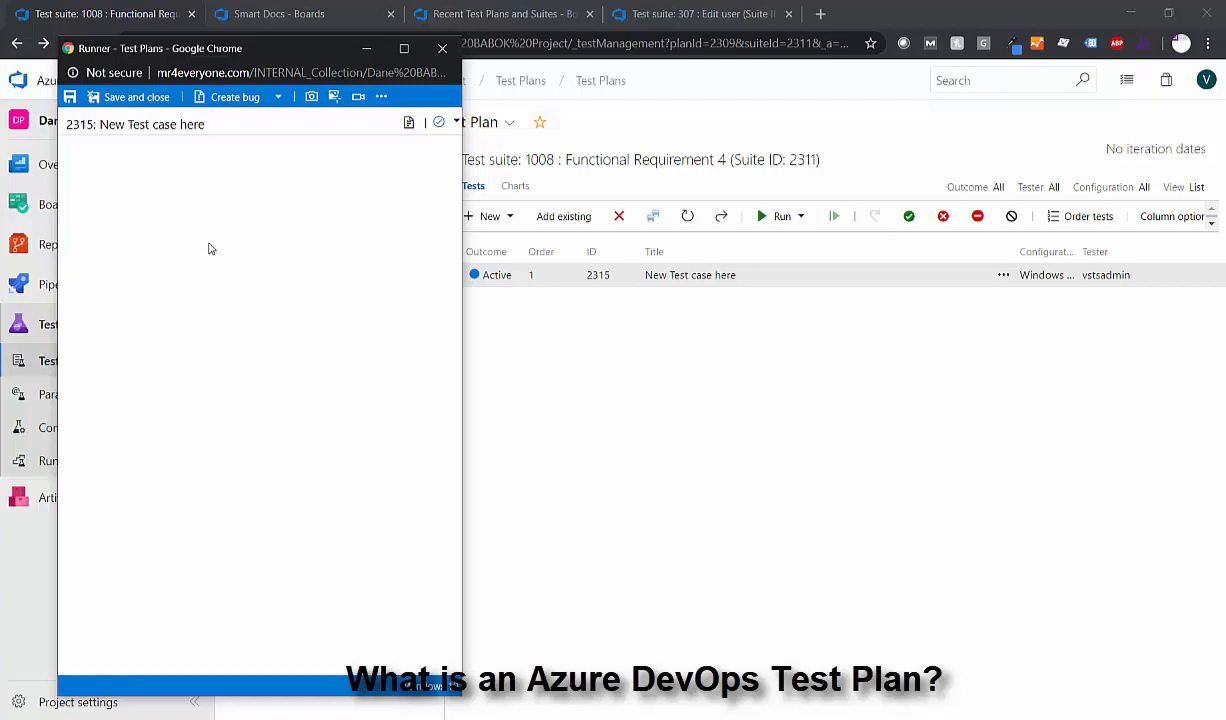
pyautogui.moveTo(334, 96)
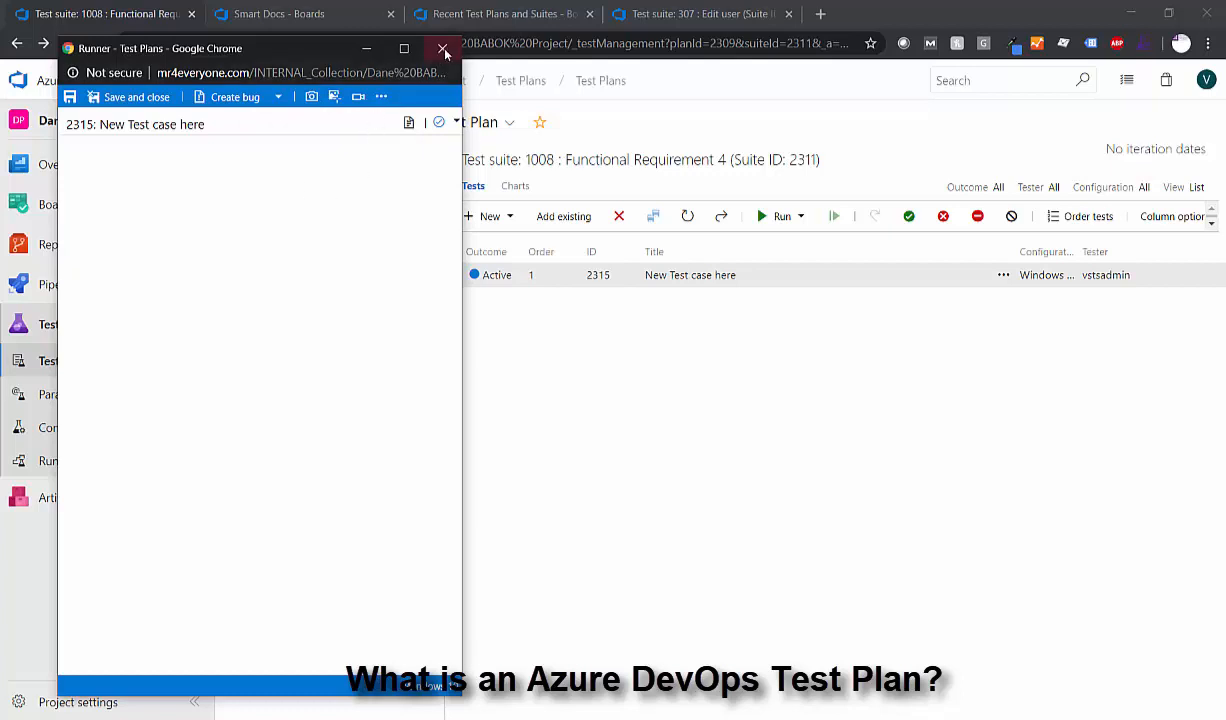
pyautogui.click(444, 49)
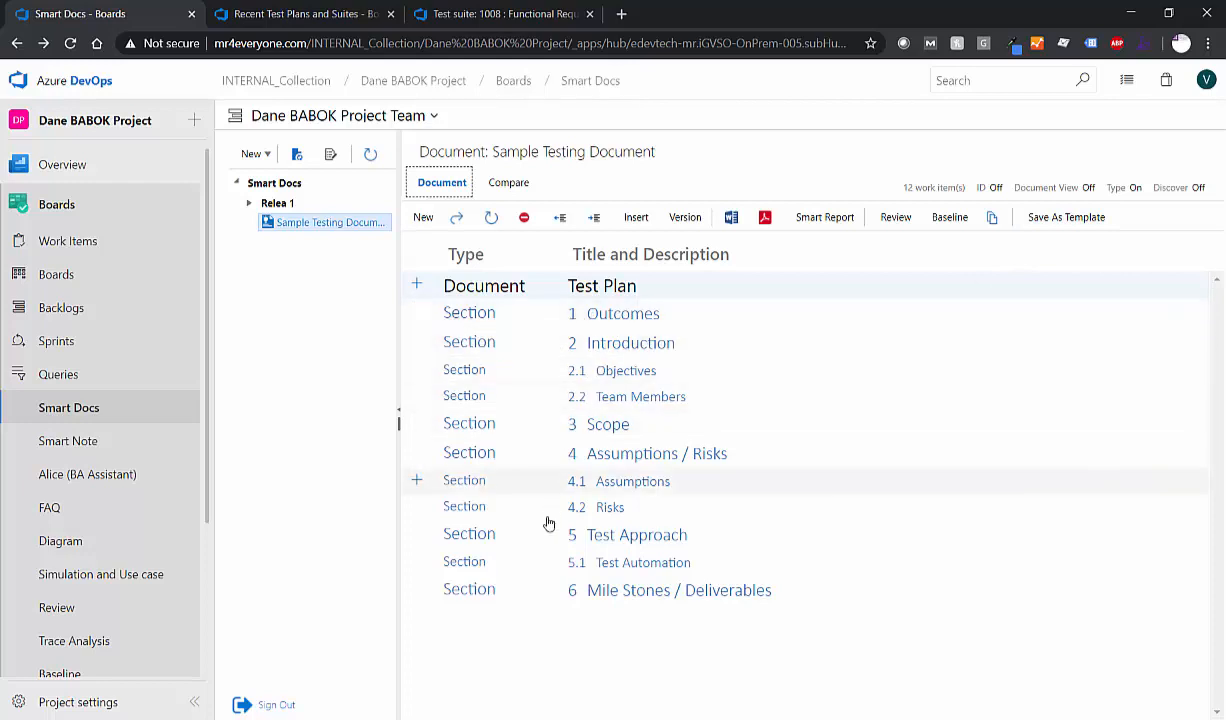
pyautogui.moveTo(545, 589)
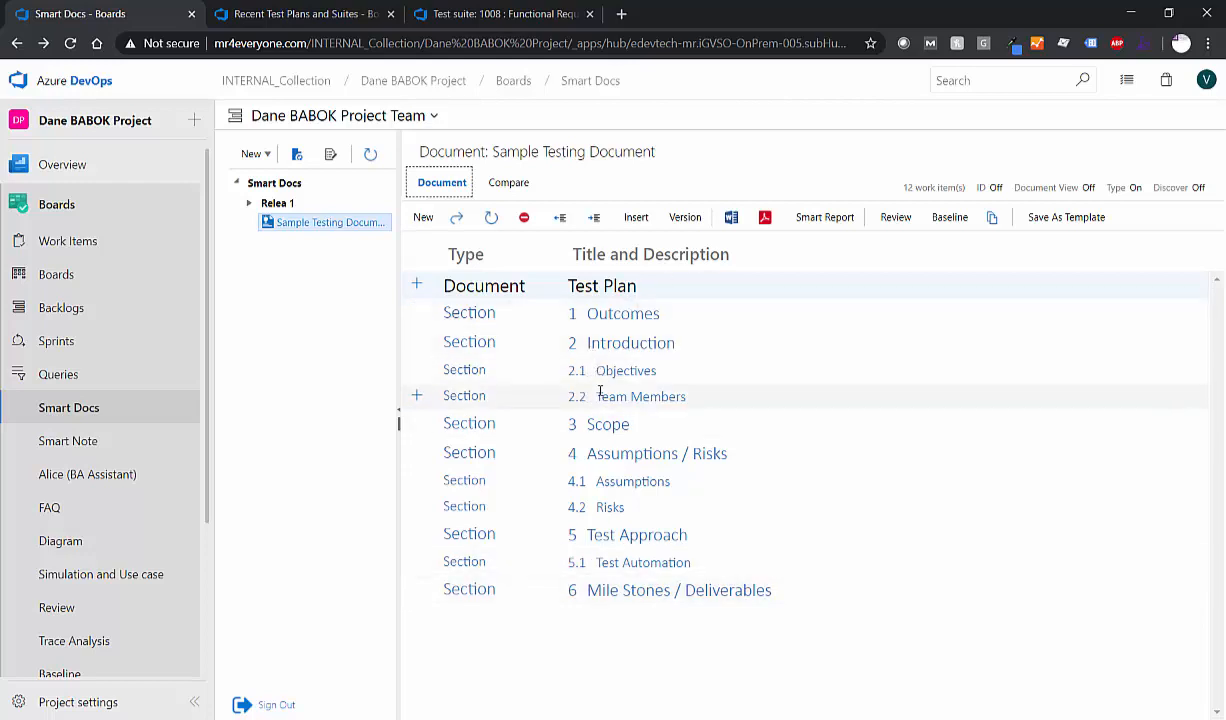
pyautogui.moveTo(572, 453)
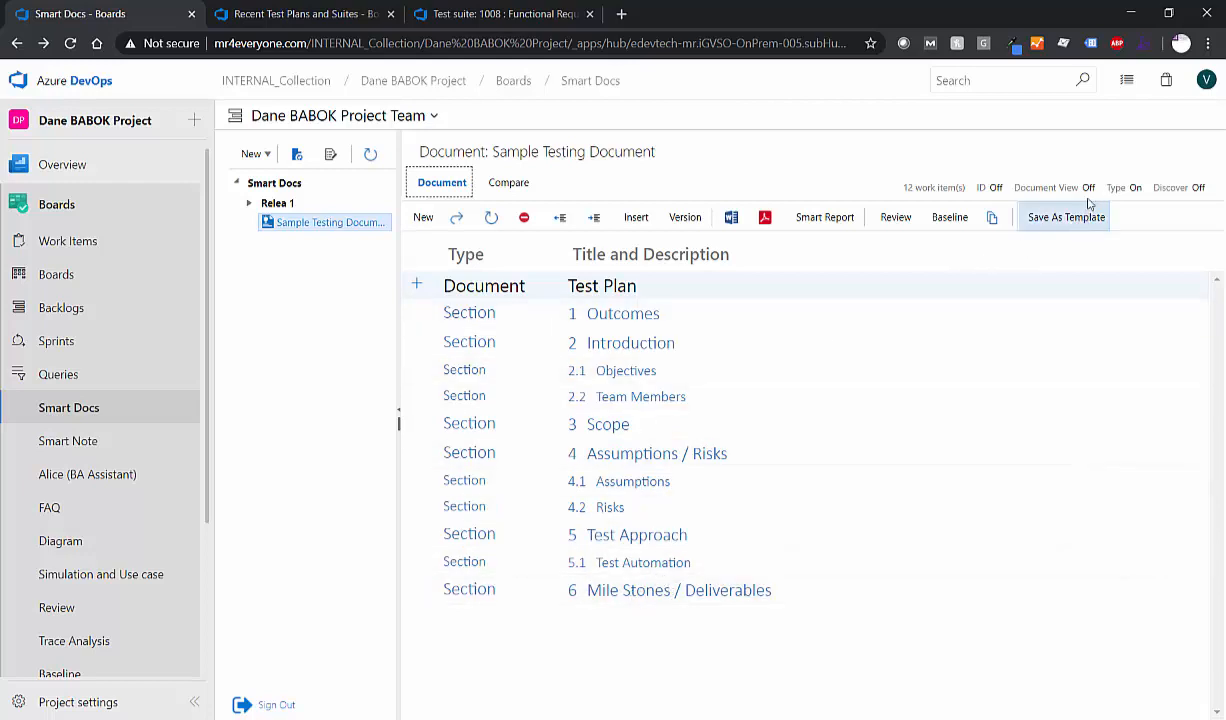
# Step: Turn Document View on and scroll to Milestones/Deliverables and back through the sections
pyautogui.click(1088, 187)
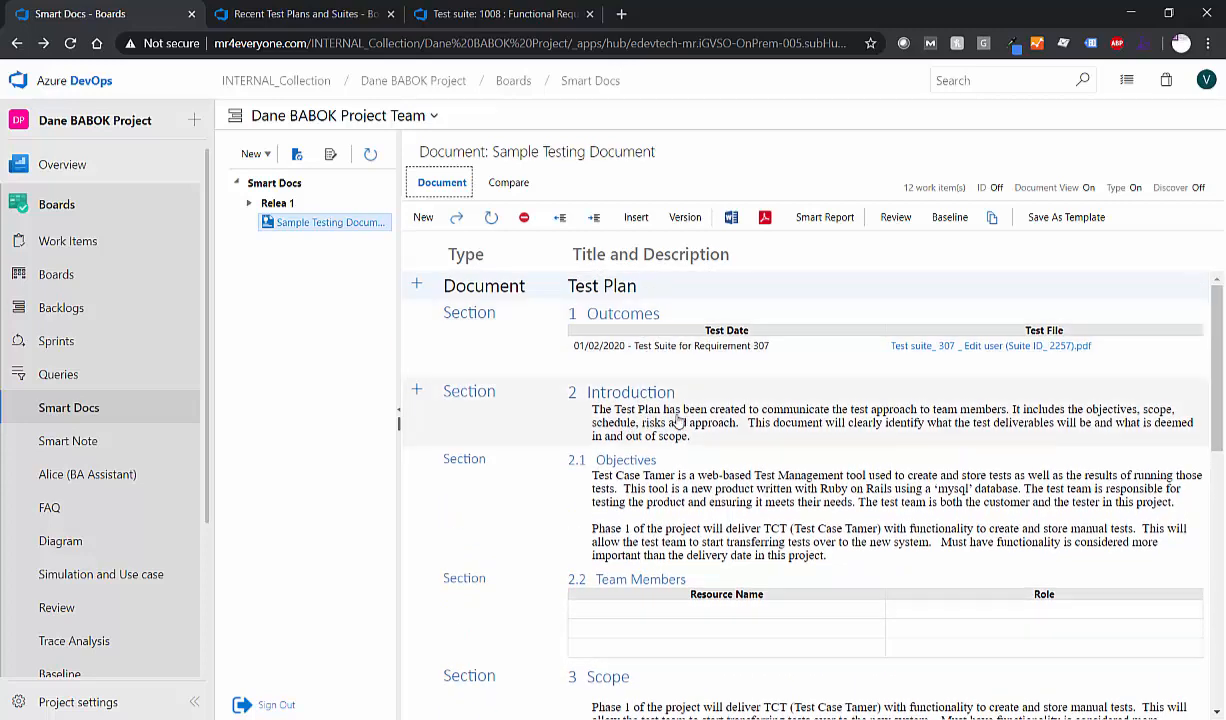
pyautogui.scroll(-3)
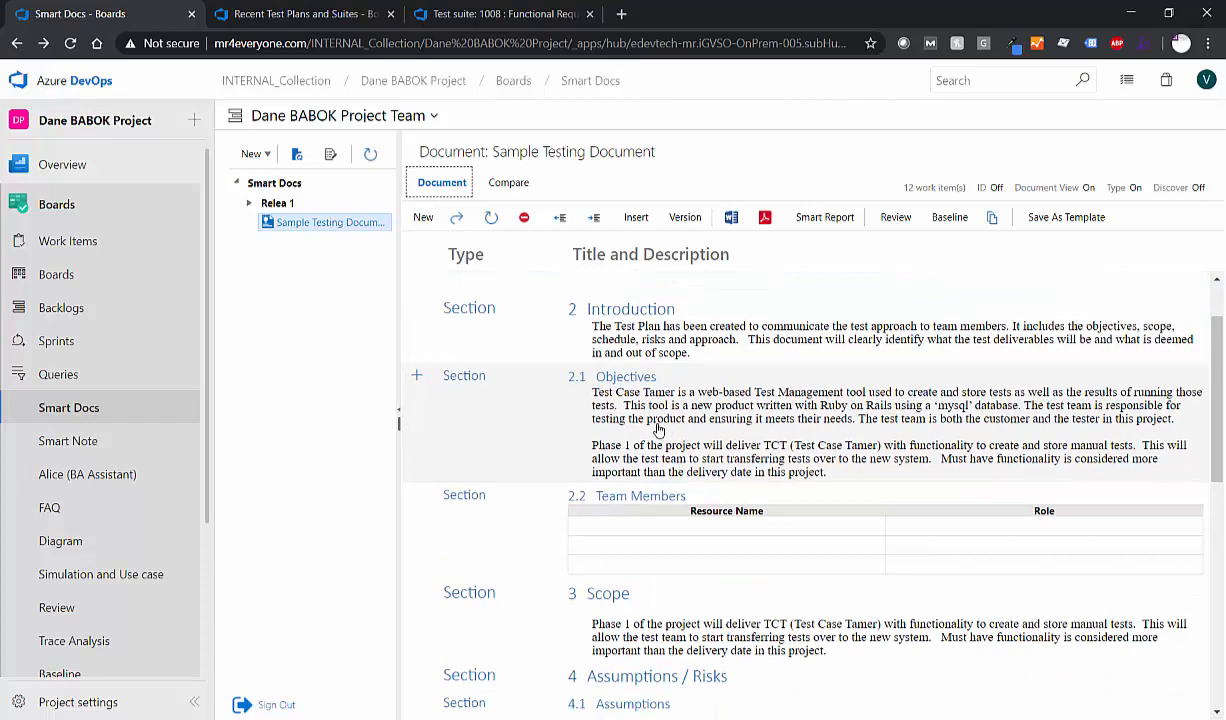
pyautogui.scroll(-3)
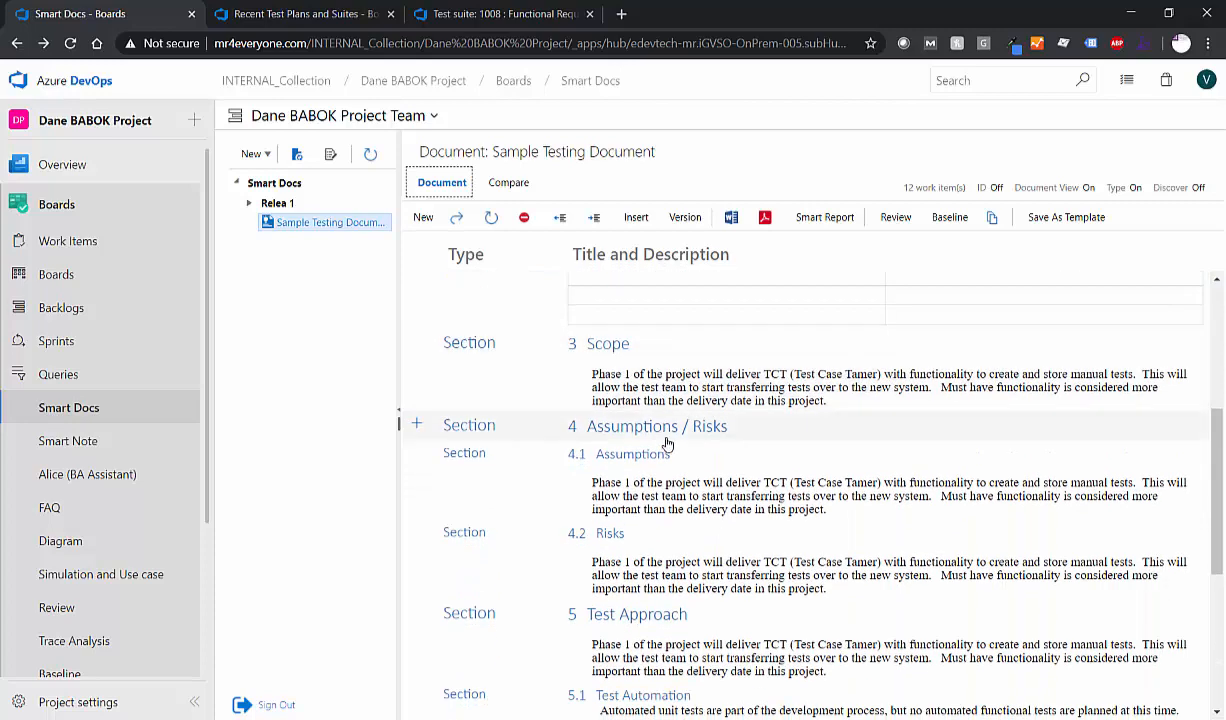
pyautogui.scroll(-3)
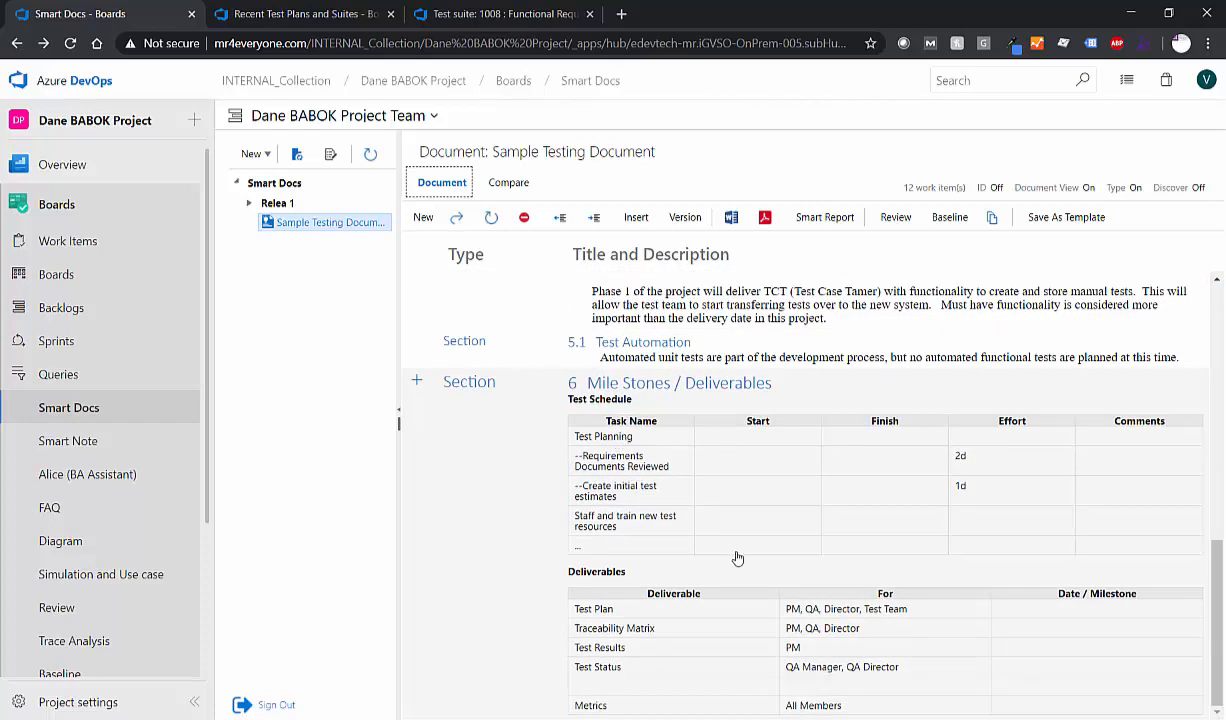
pyautogui.moveTo(745, 585)
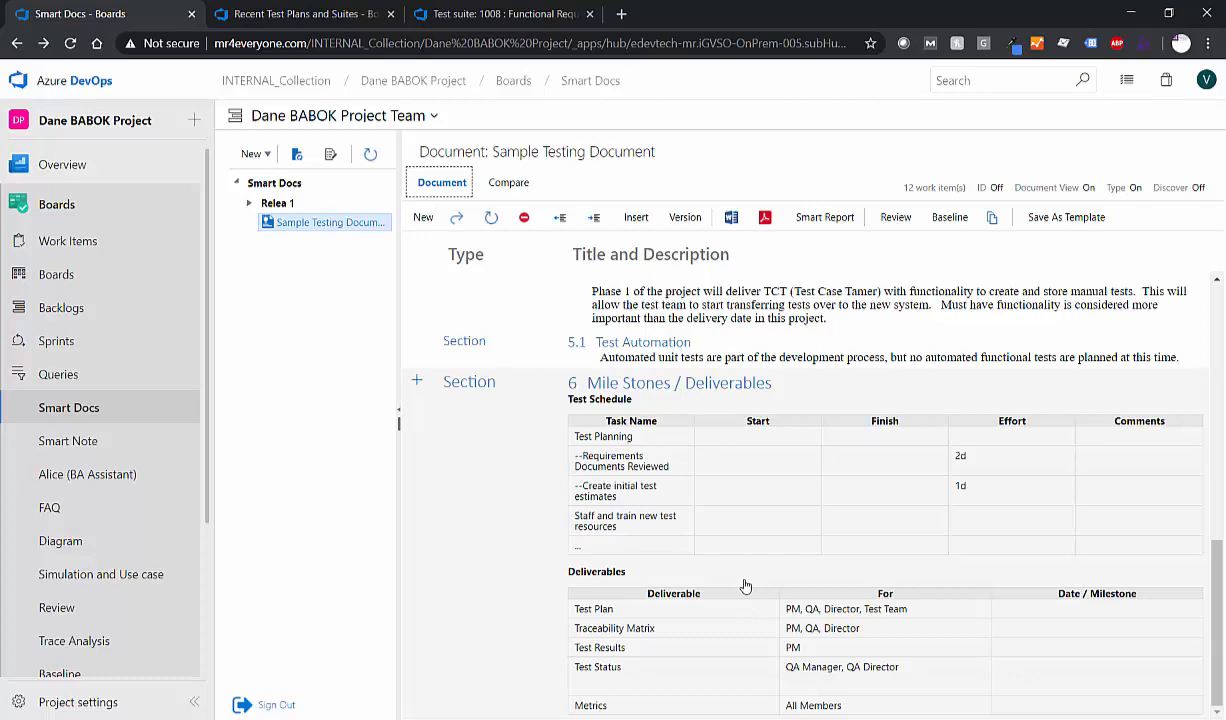
pyautogui.scroll(3)
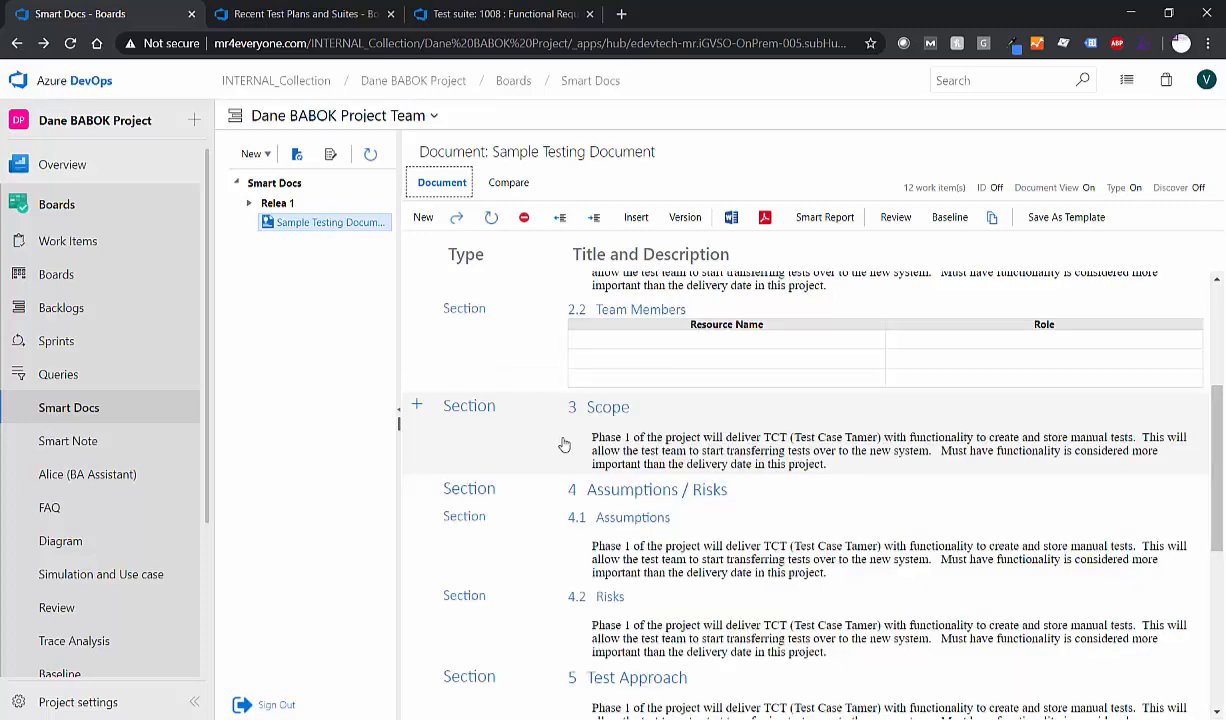
pyautogui.scroll(3)
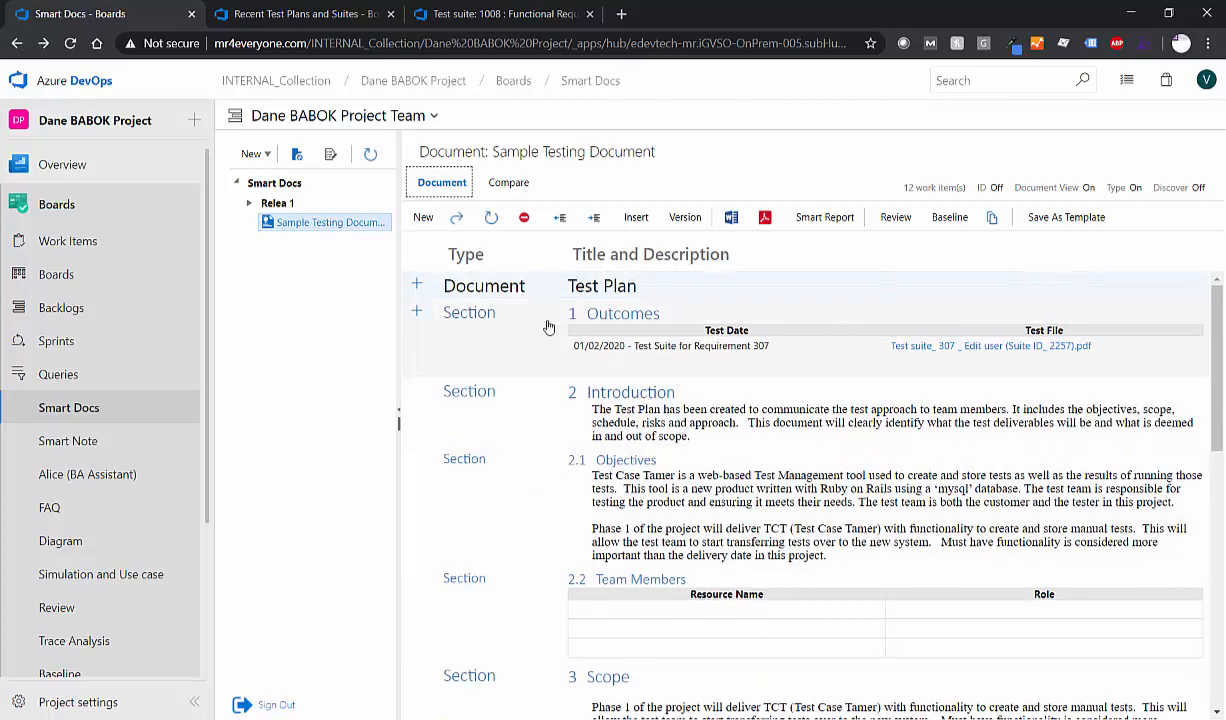
pyautogui.moveTo(520, 337)
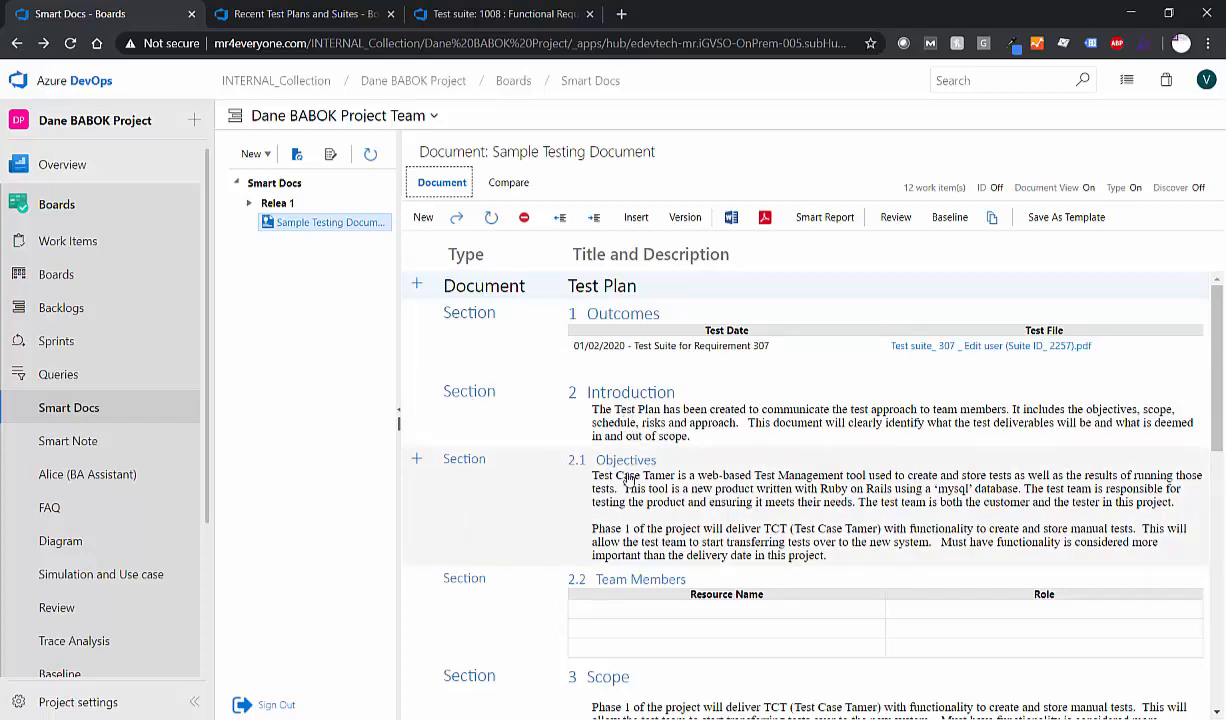
pyautogui.scroll(-3)
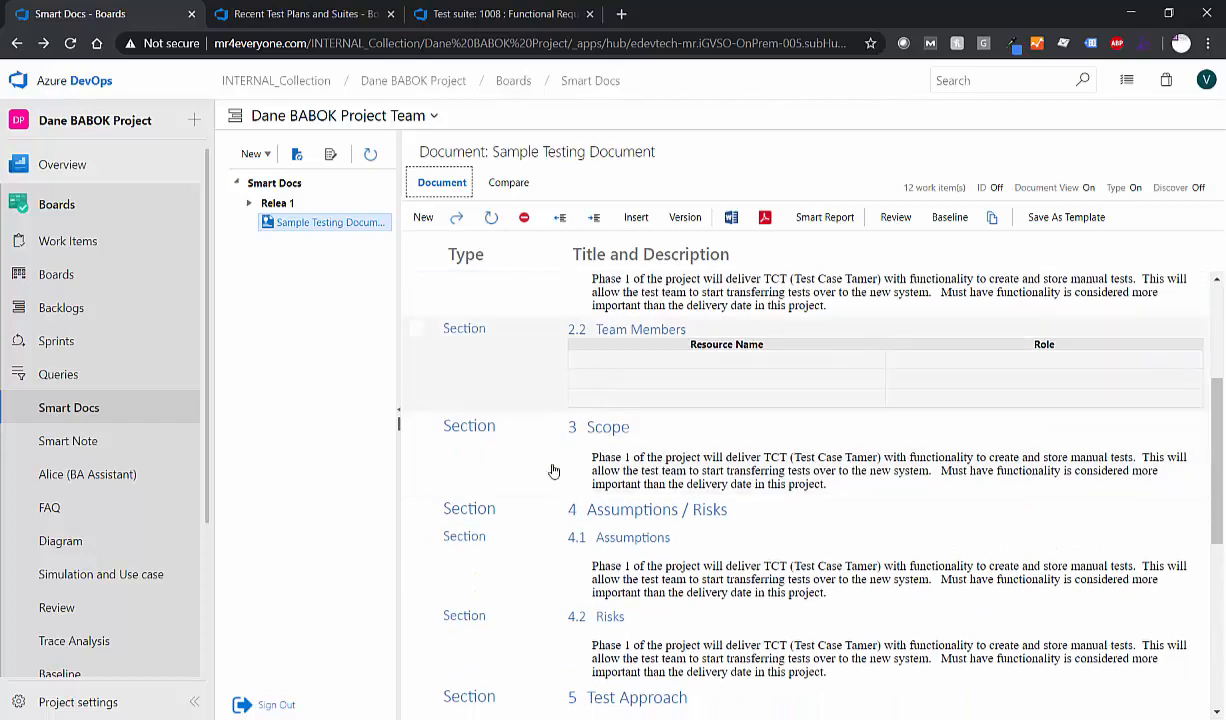
pyautogui.moveTo(573, 447)
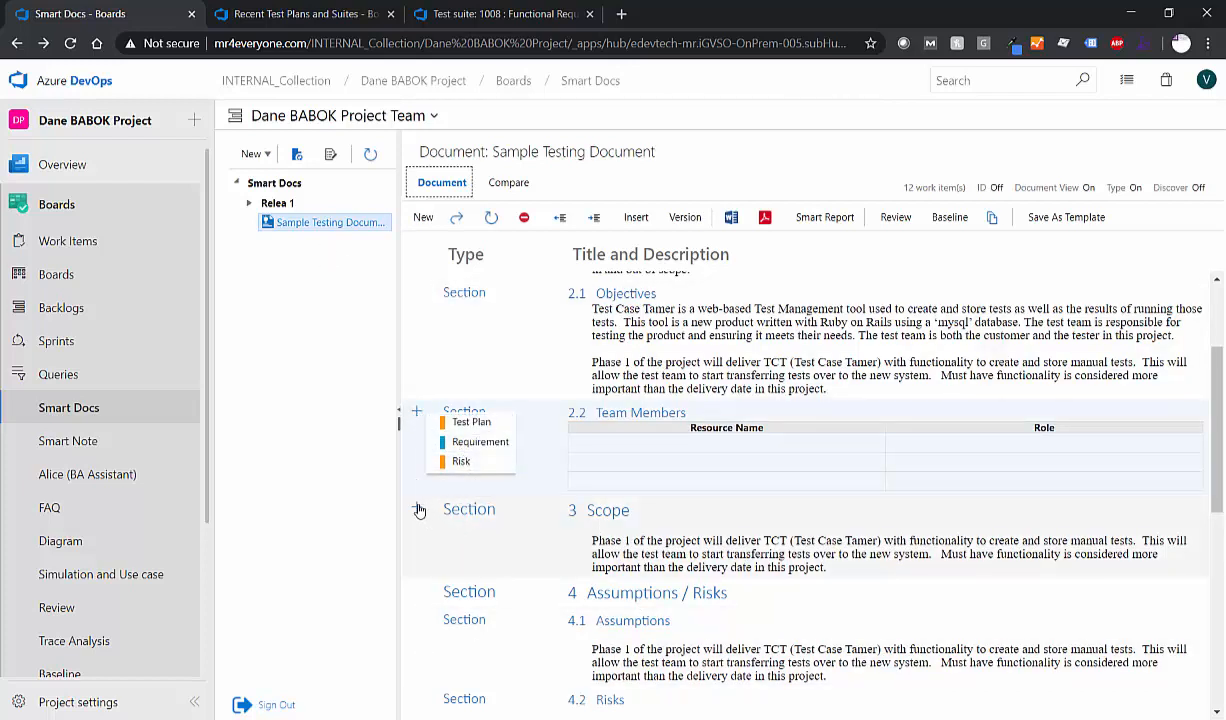
pyautogui.click(417, 507)
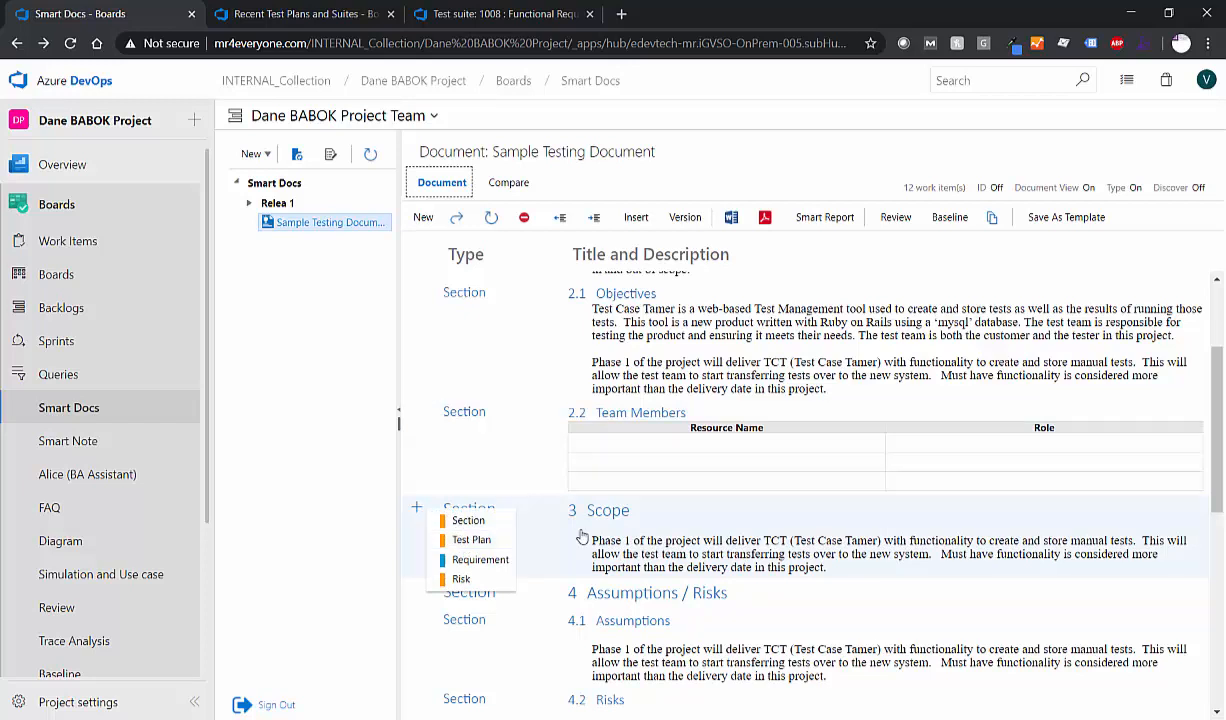
pyautogui.moveTo(471, 540)
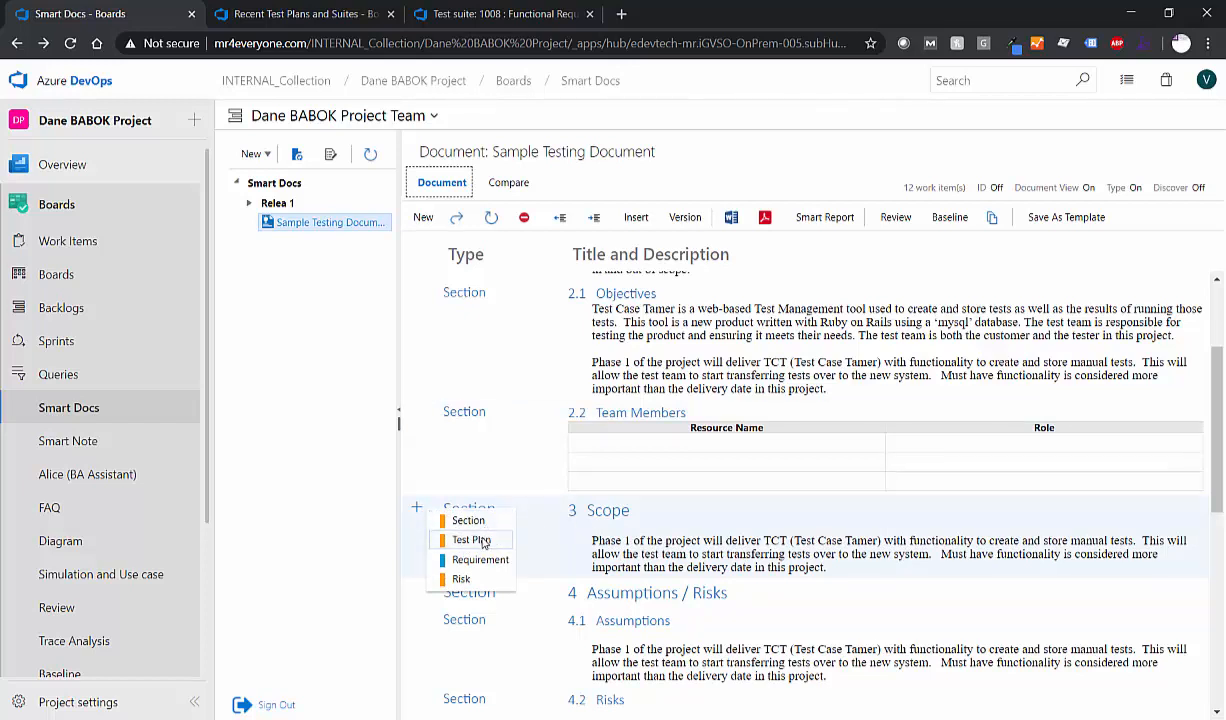
pyautogui.click(559, 577)
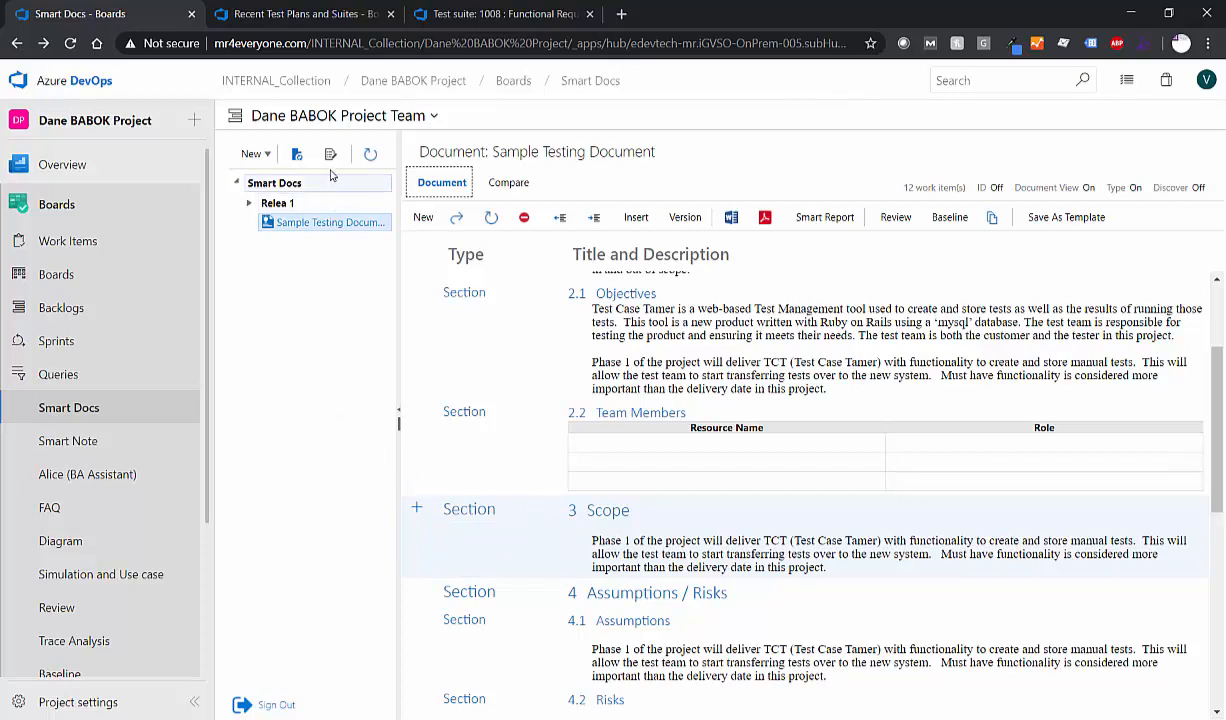
pyautogui.moveTo(331, 154)
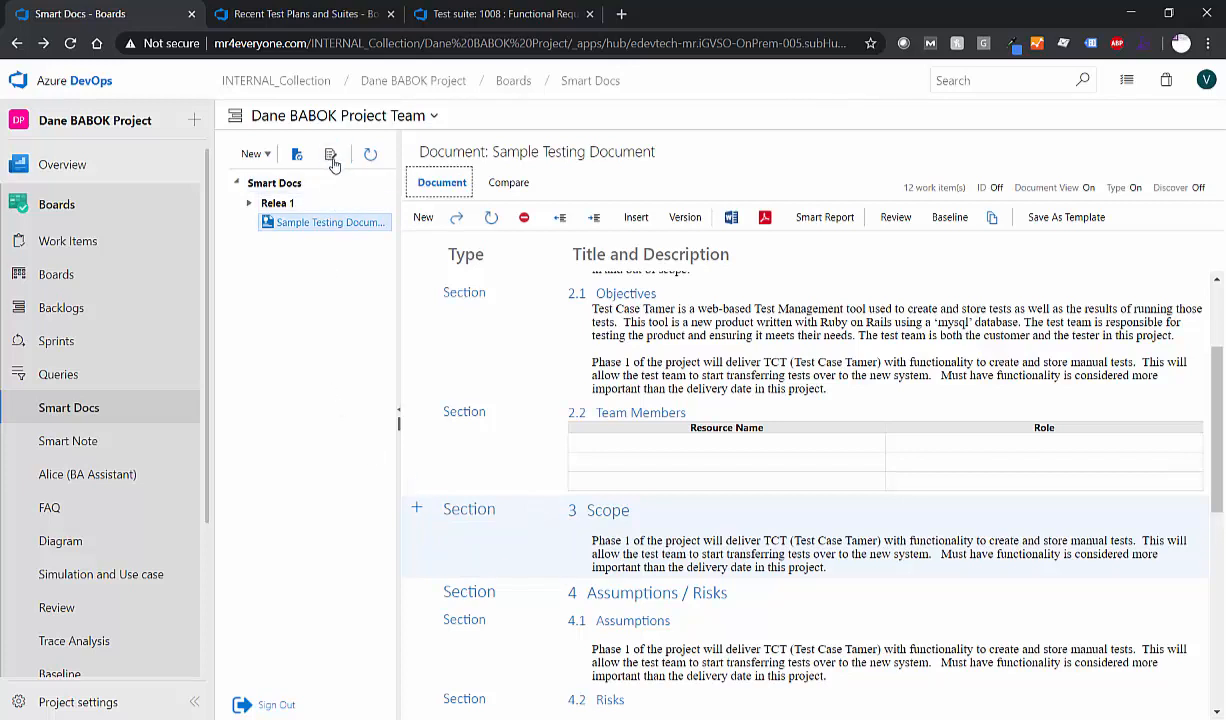
# Step: Inspect the meta template structure, collapse the Test Plan branch, and close the designer unchanged
pyautogui.click(330, 160)
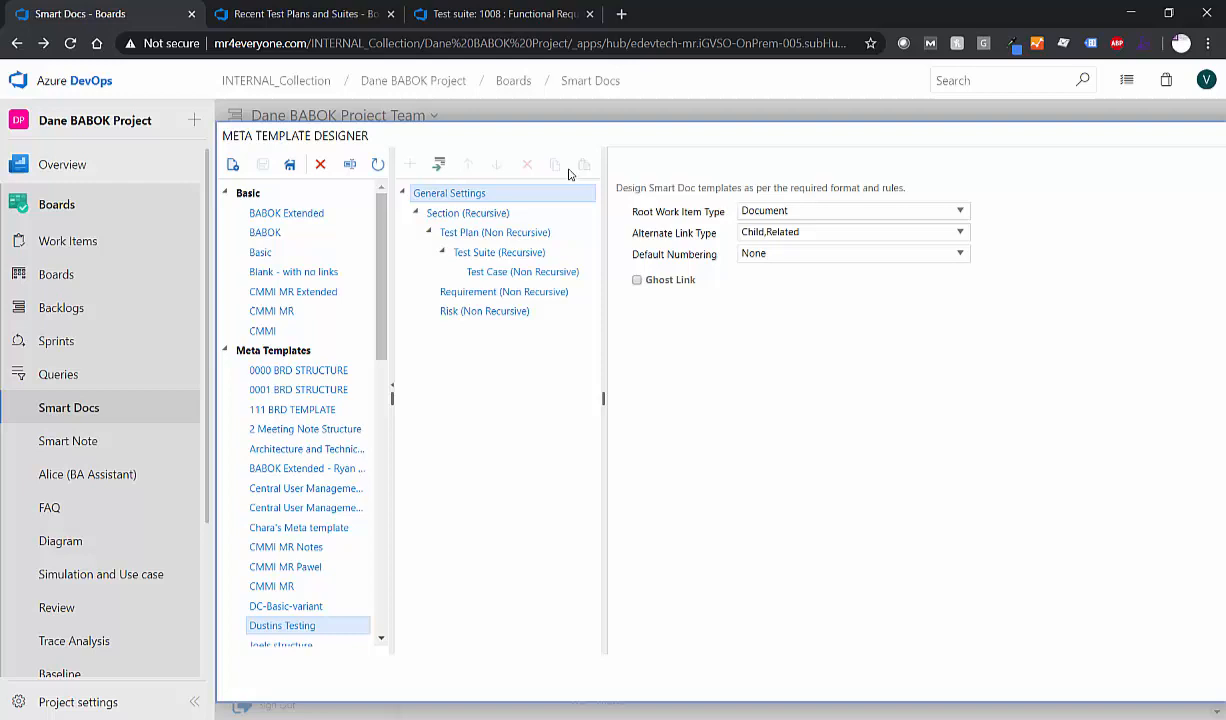
pyautogui.click(484, 311)
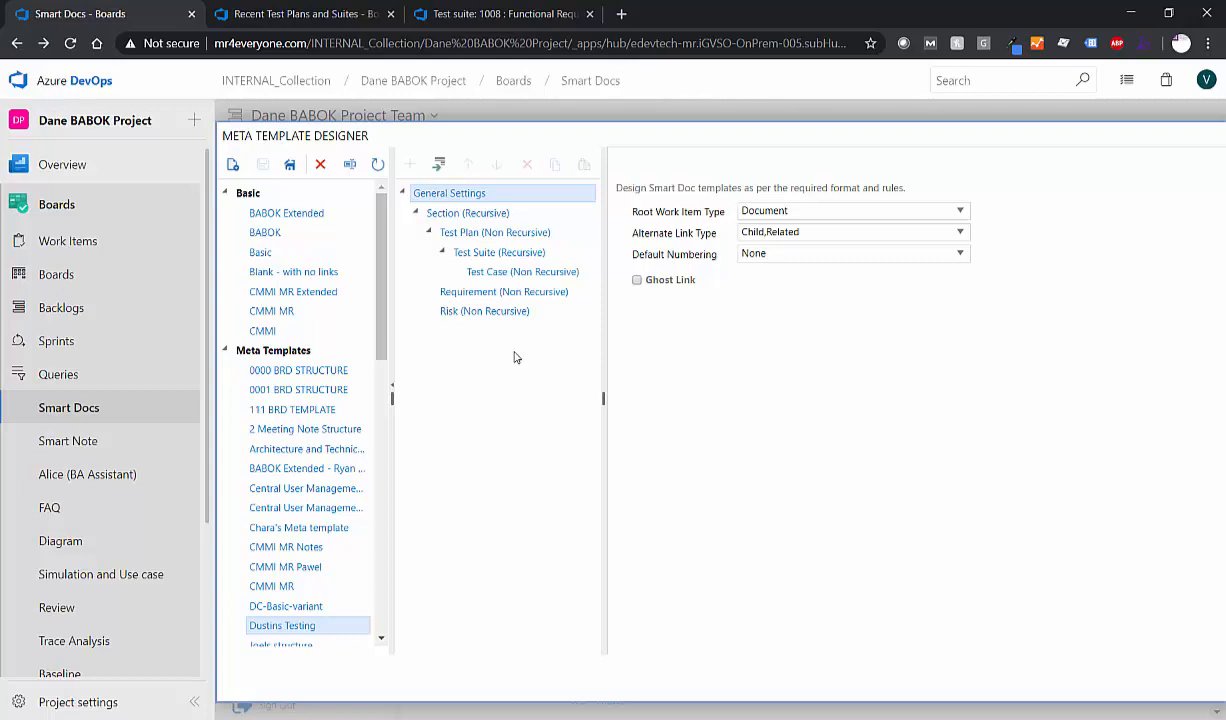
pyautogui.moveTo(504, 309)
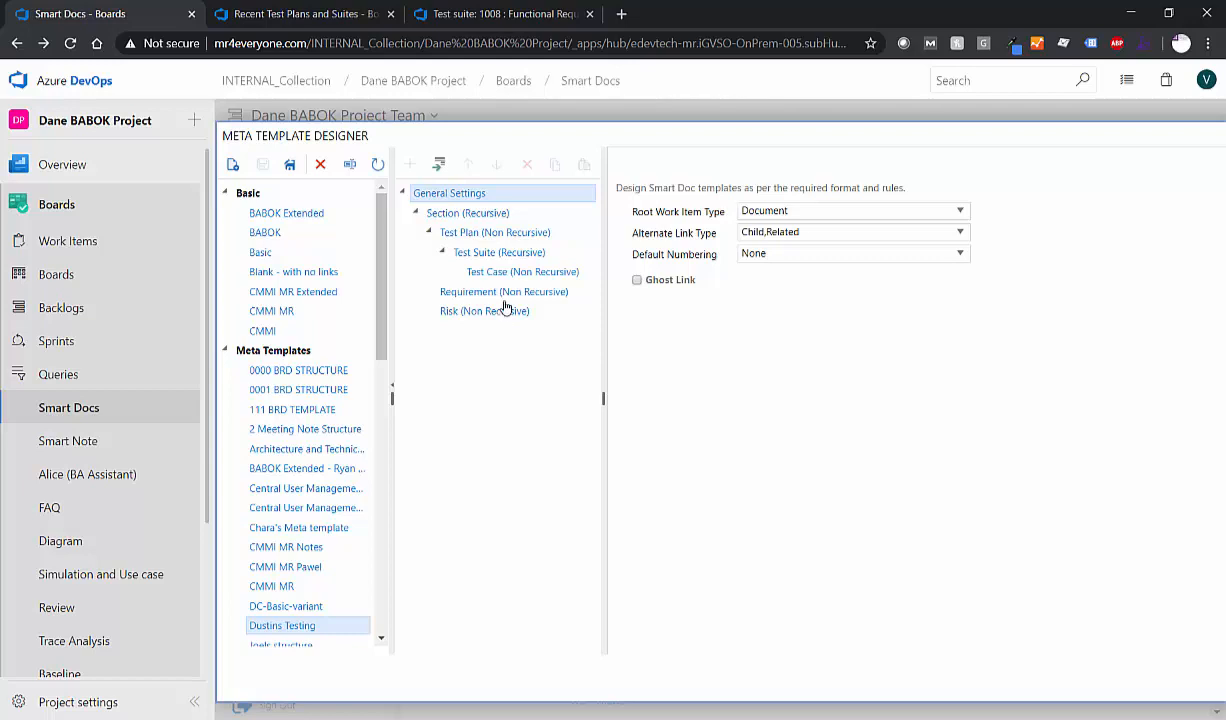
pyautogui.moveTo(472, 213)
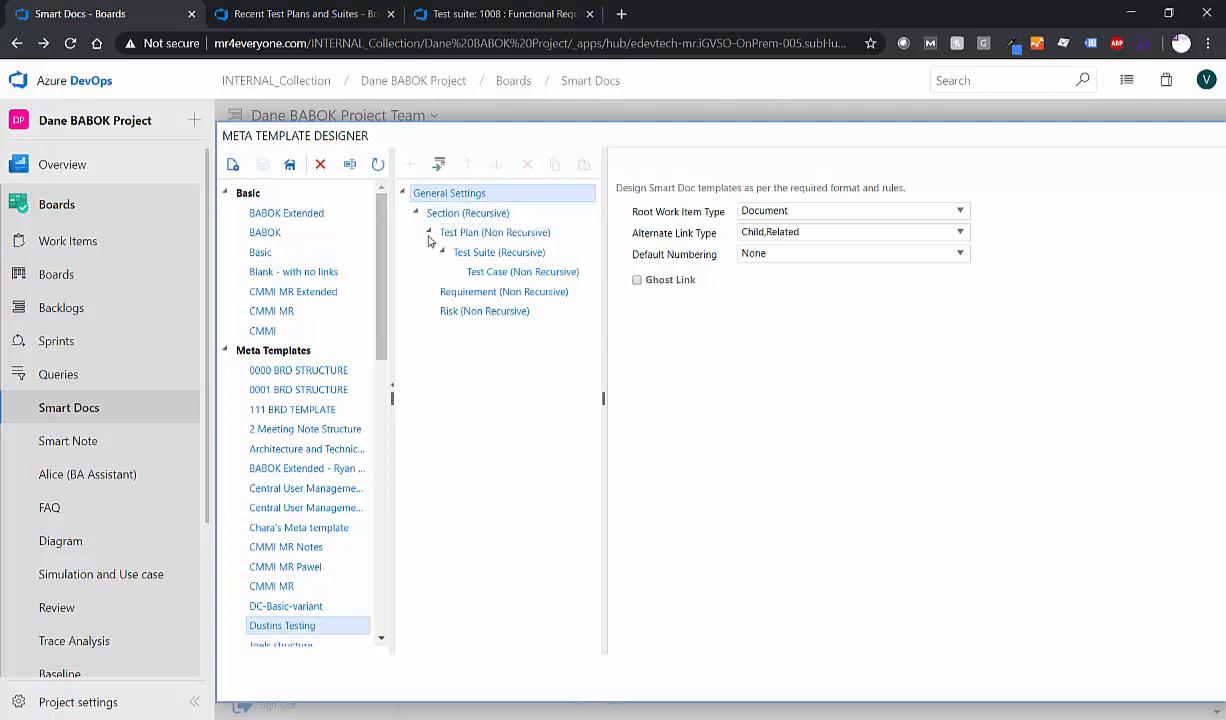
pyautogui.click(428, 232)
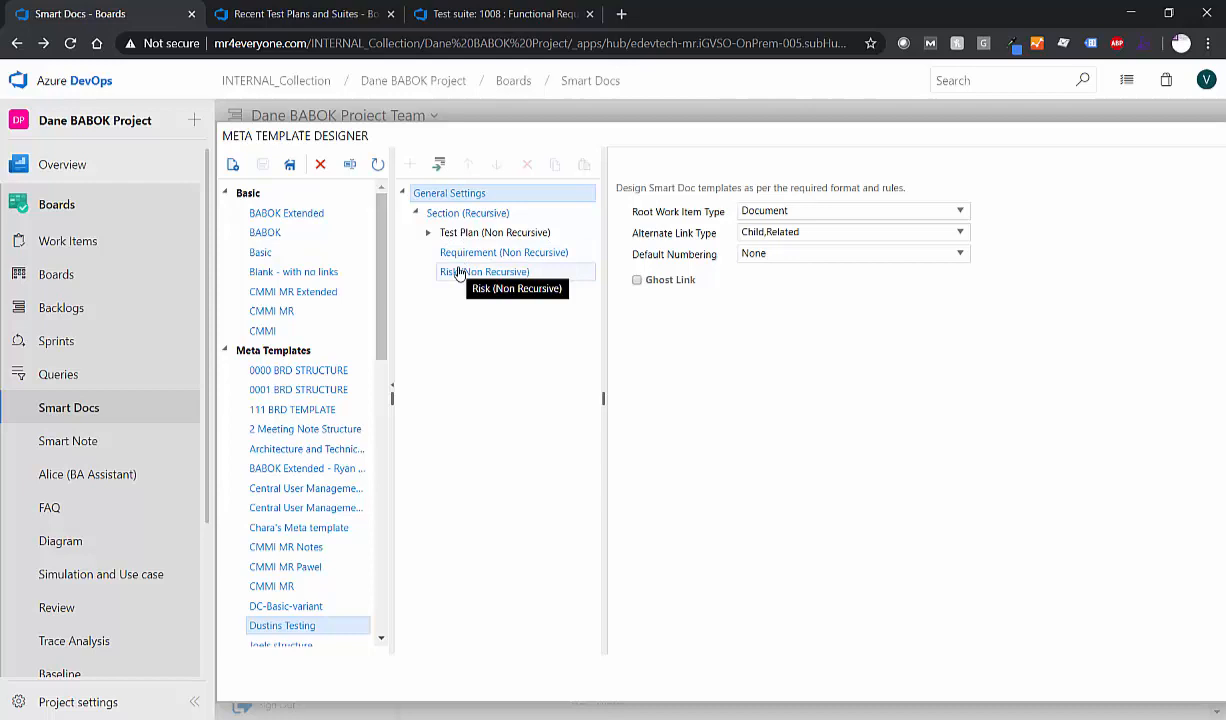
pyautogui.moveTo(808, 144)
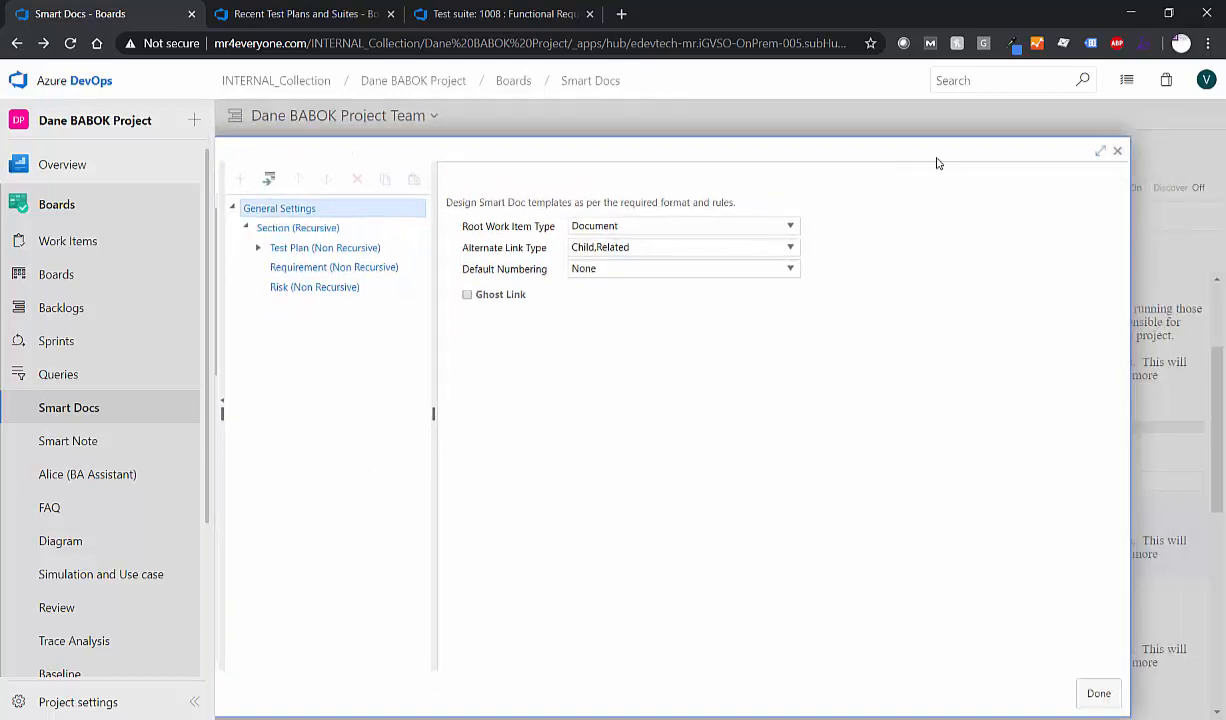
pyautogui.click(1098, 693)
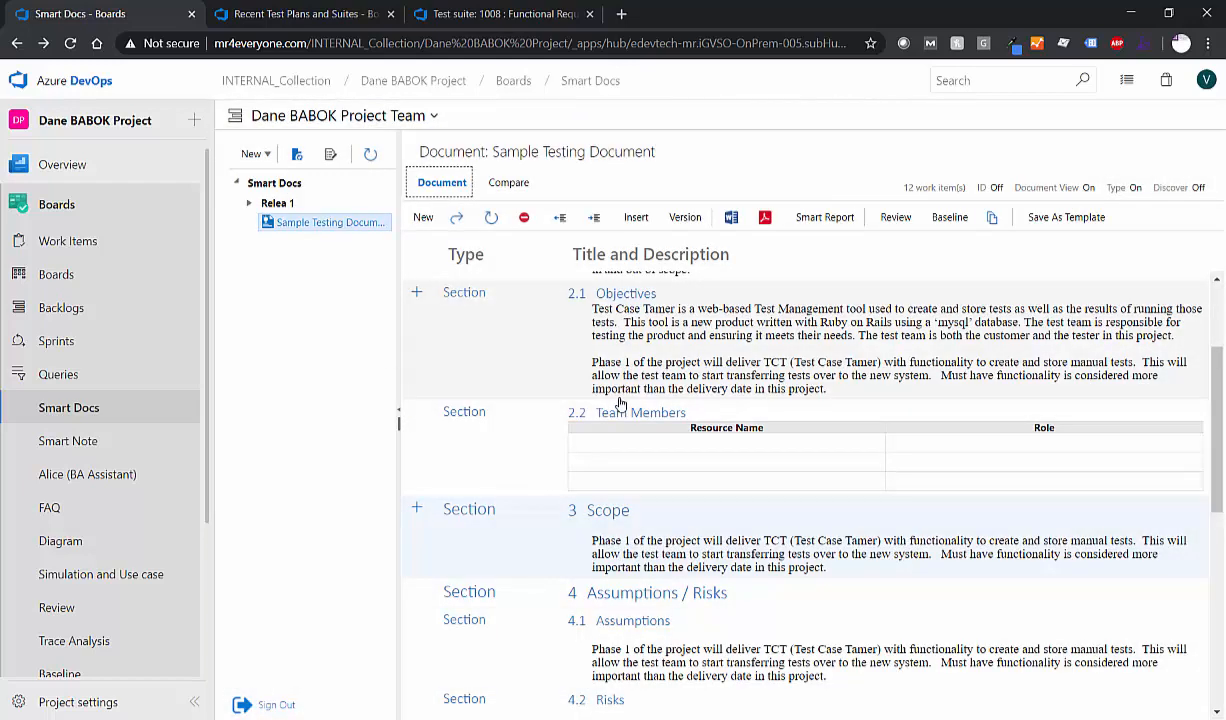
pyautogui.scroll(-3)
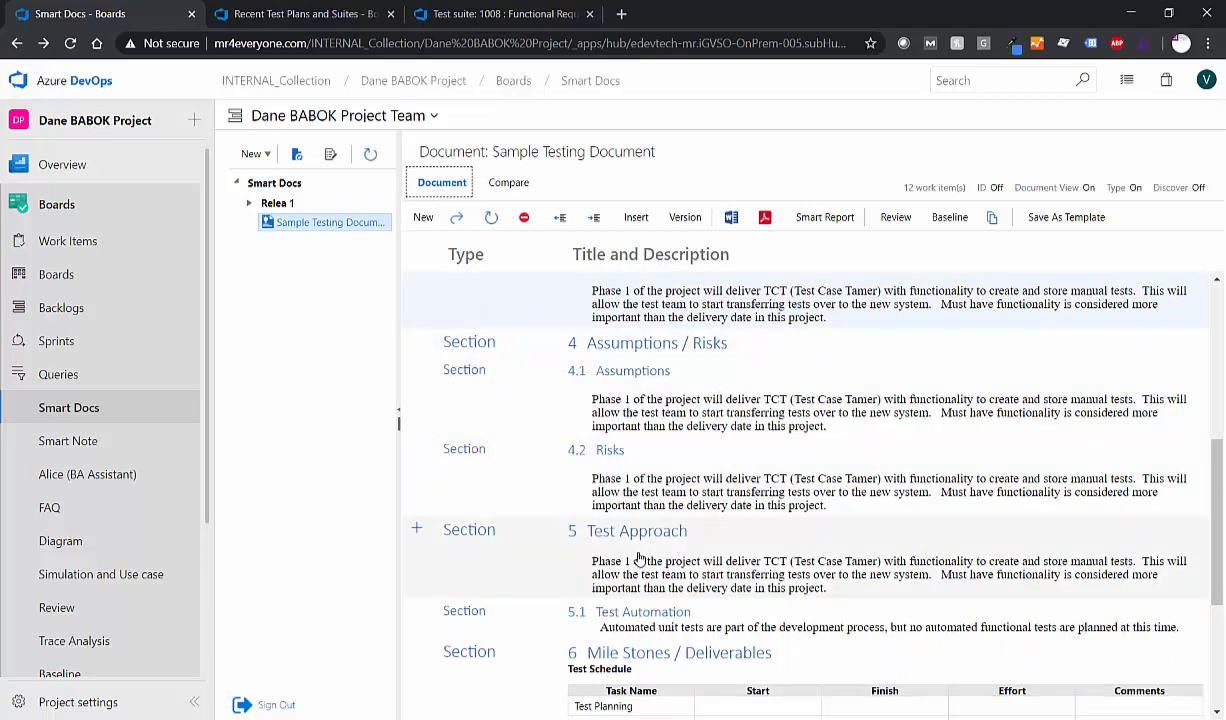
pyautogui.scroll(-3)
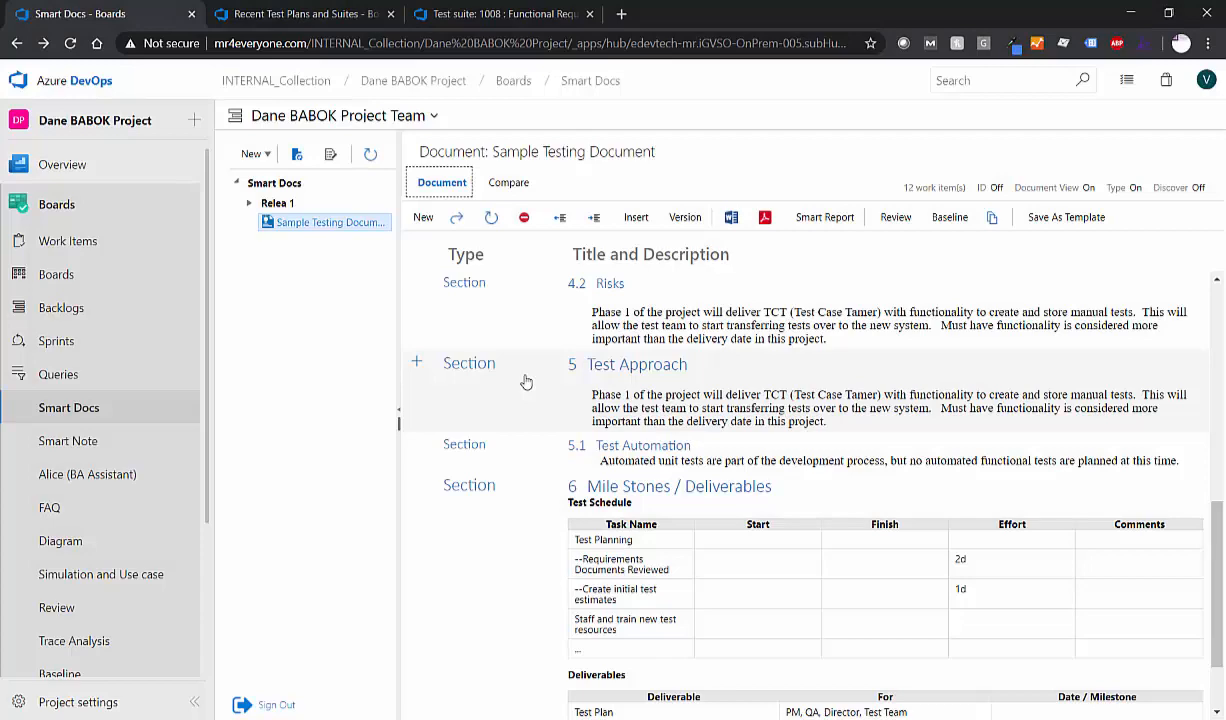
pyautogui.scroll(3)
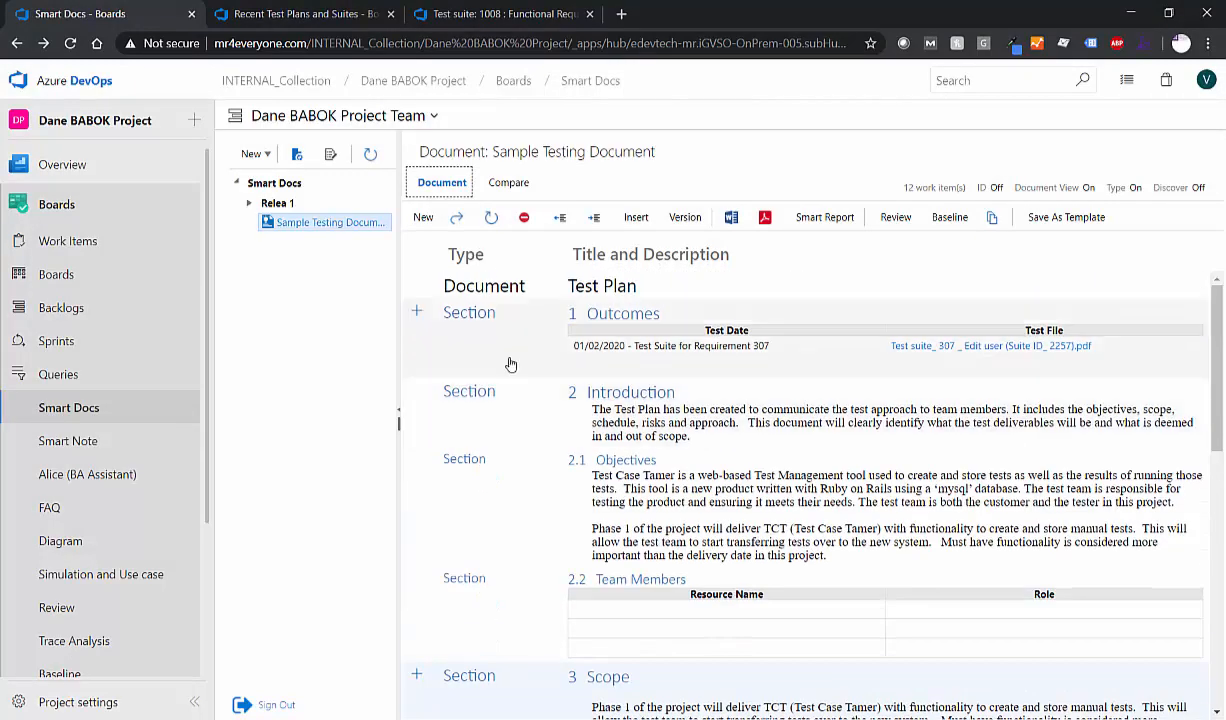
pyautogui.moveTo(417, 284)
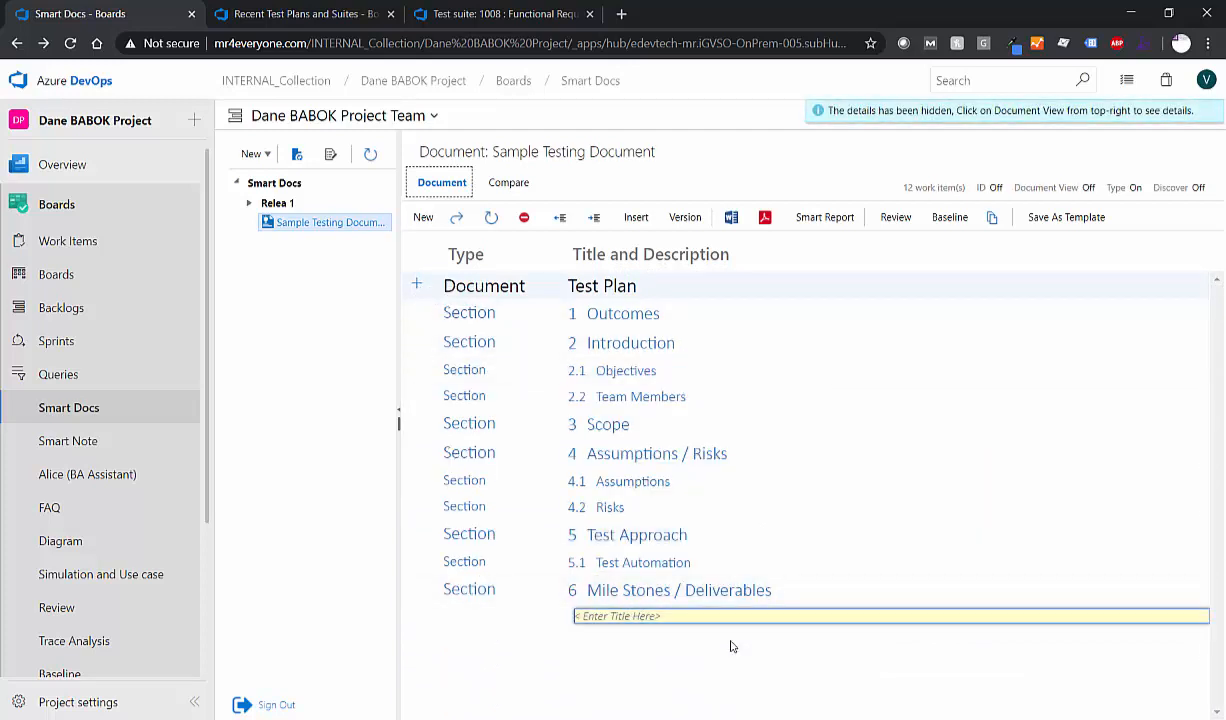
# Step: Enter the new section 7 title and view which item types can be added below it
pyautogui.write('Tesat Plan')
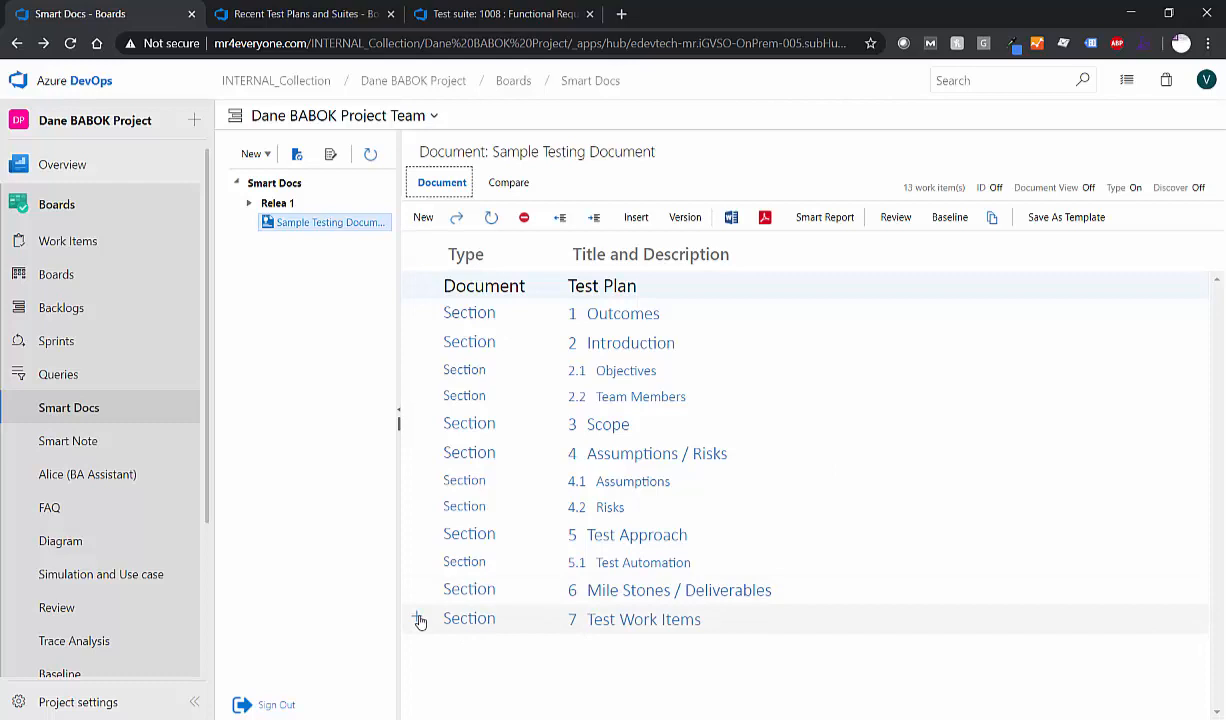
pyautogui.click(418, 619)
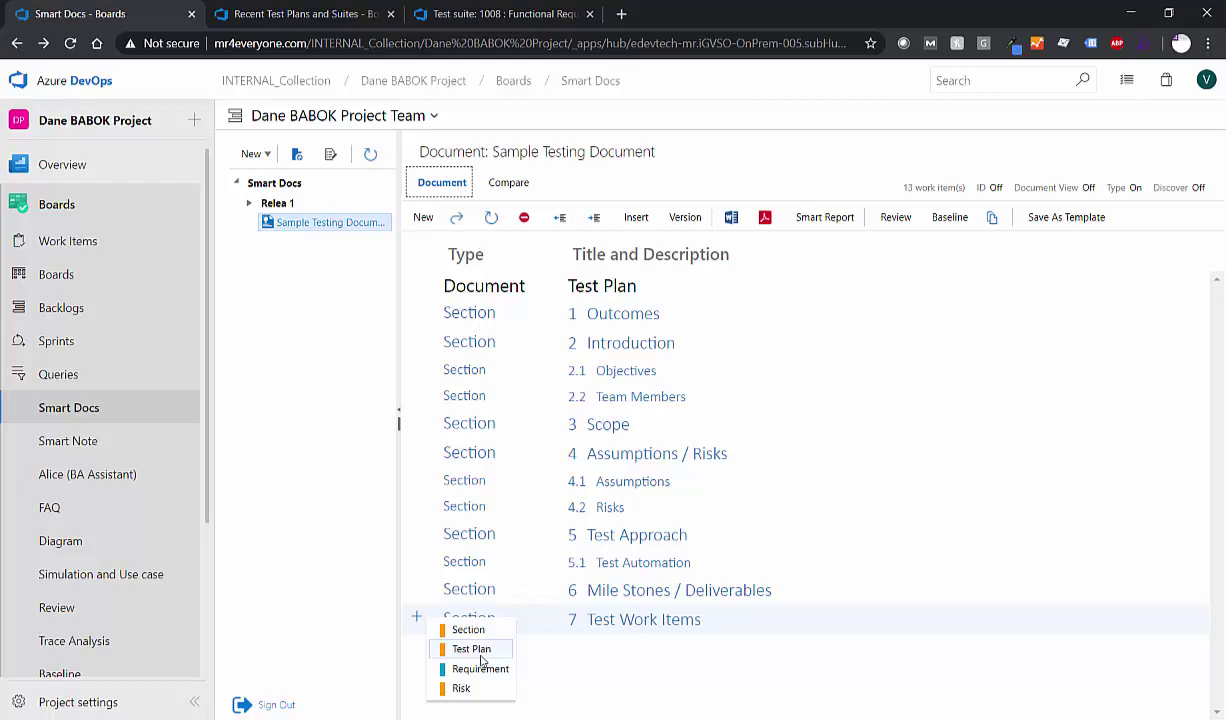
pyautogui.moveTo(489, 658)
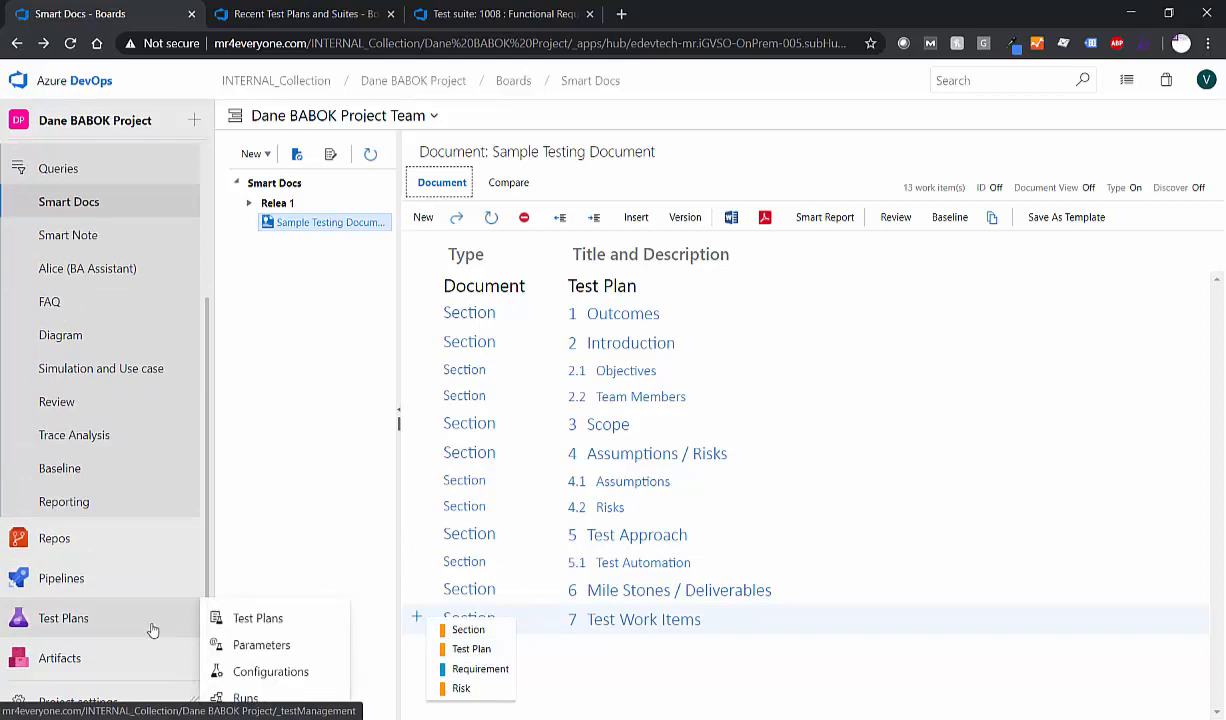
pyautogui.moveTo(185, 640)
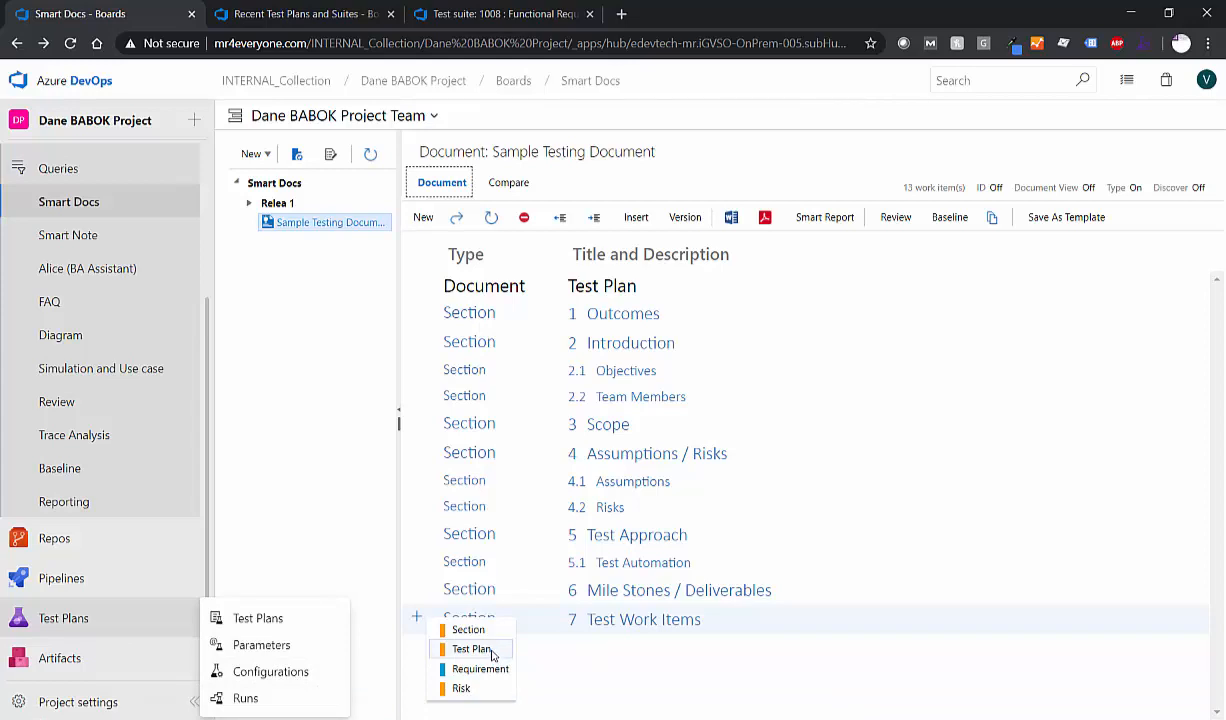
pyautogui.moveTo(575, 656)
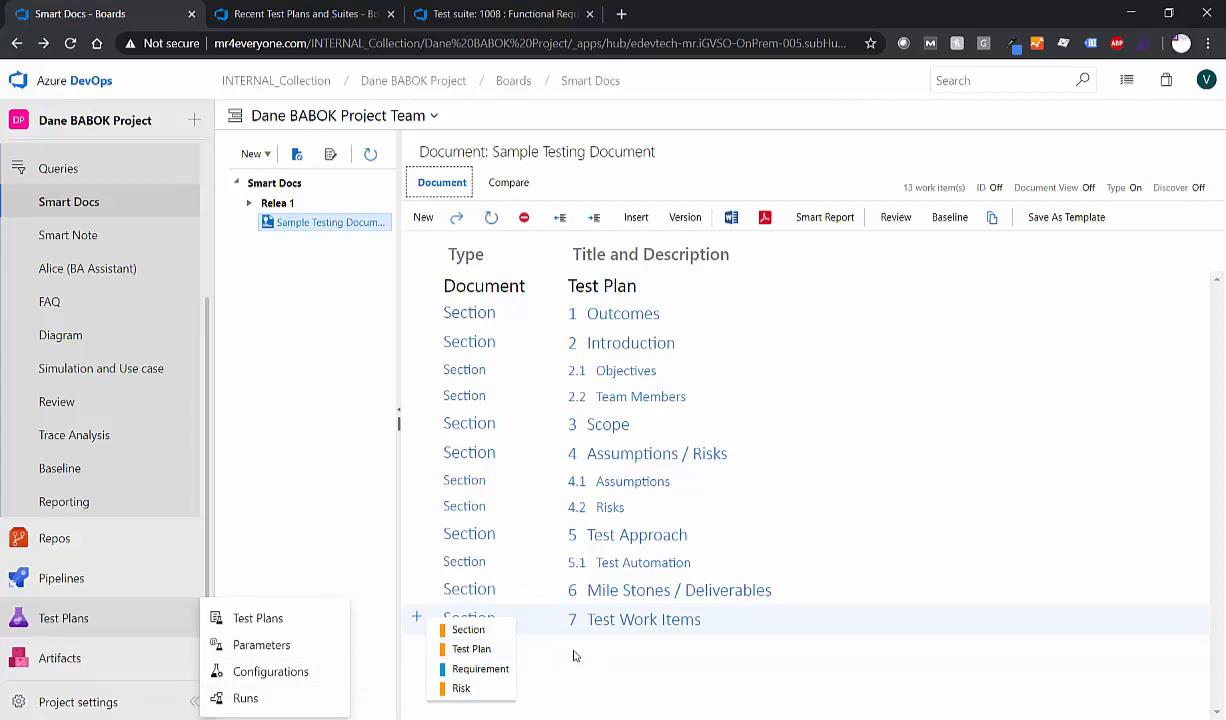
pyautogui.moveTo(600, 656)
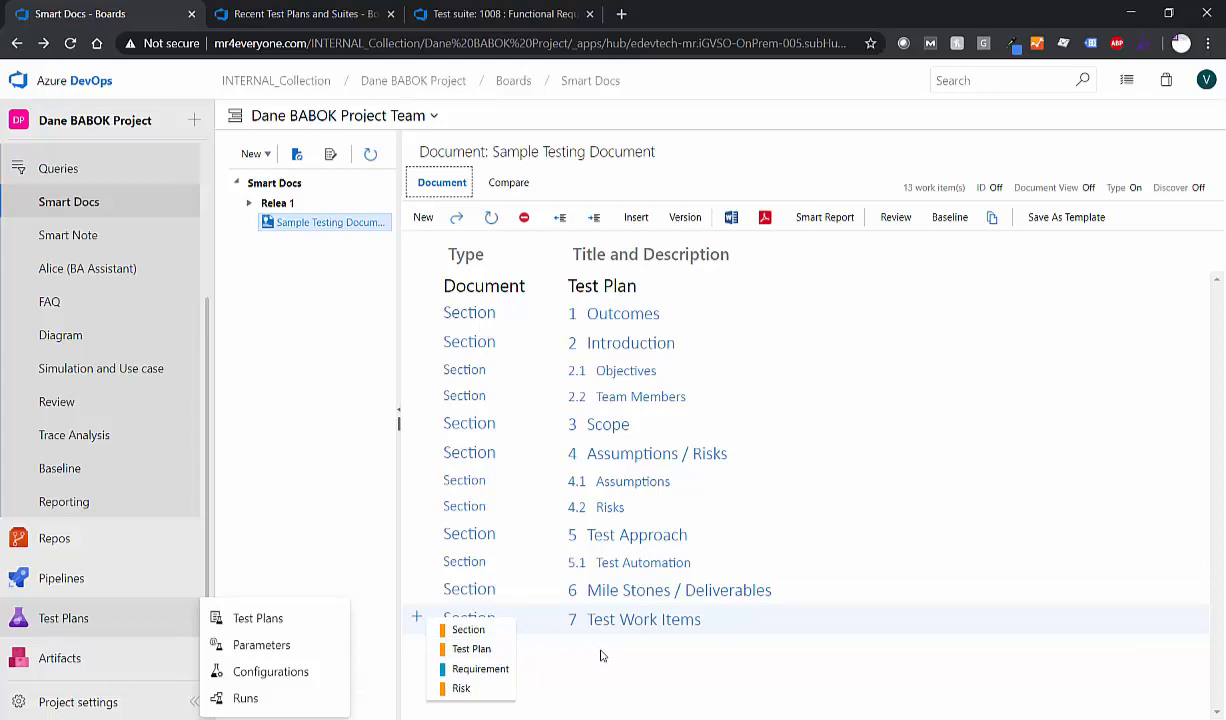
pyautogui.moveTo(468, 629)
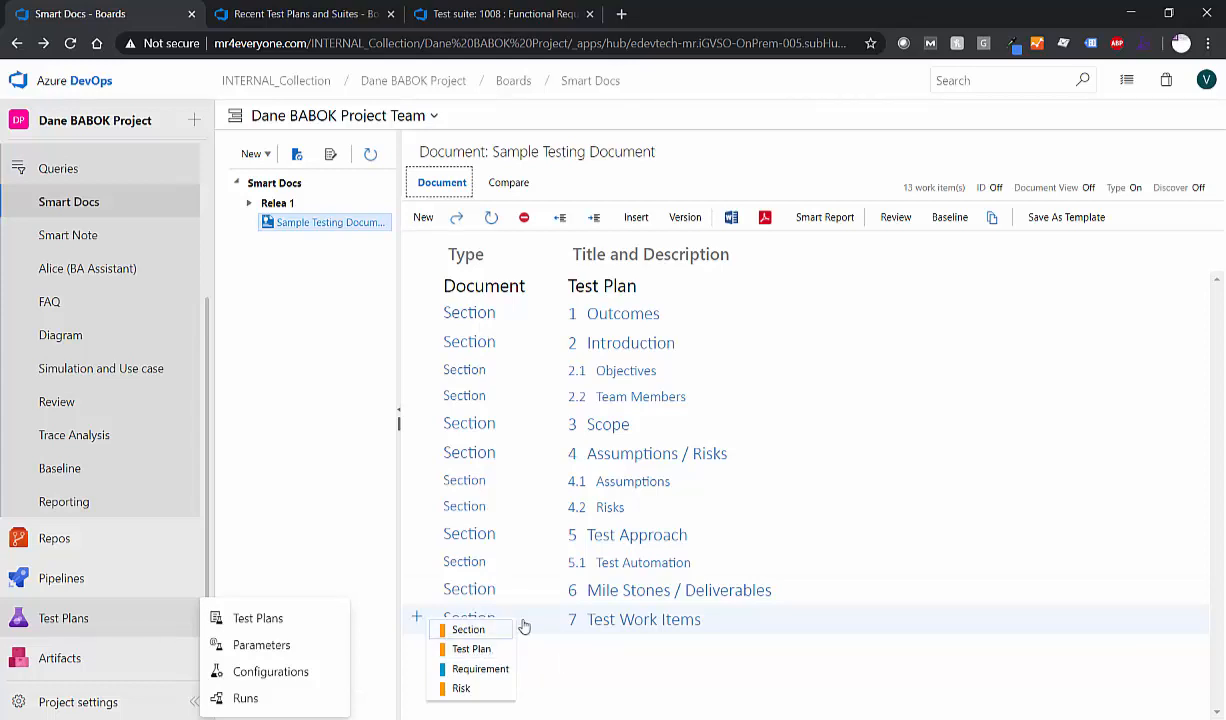
pyautogui.moveTo(501, 649)
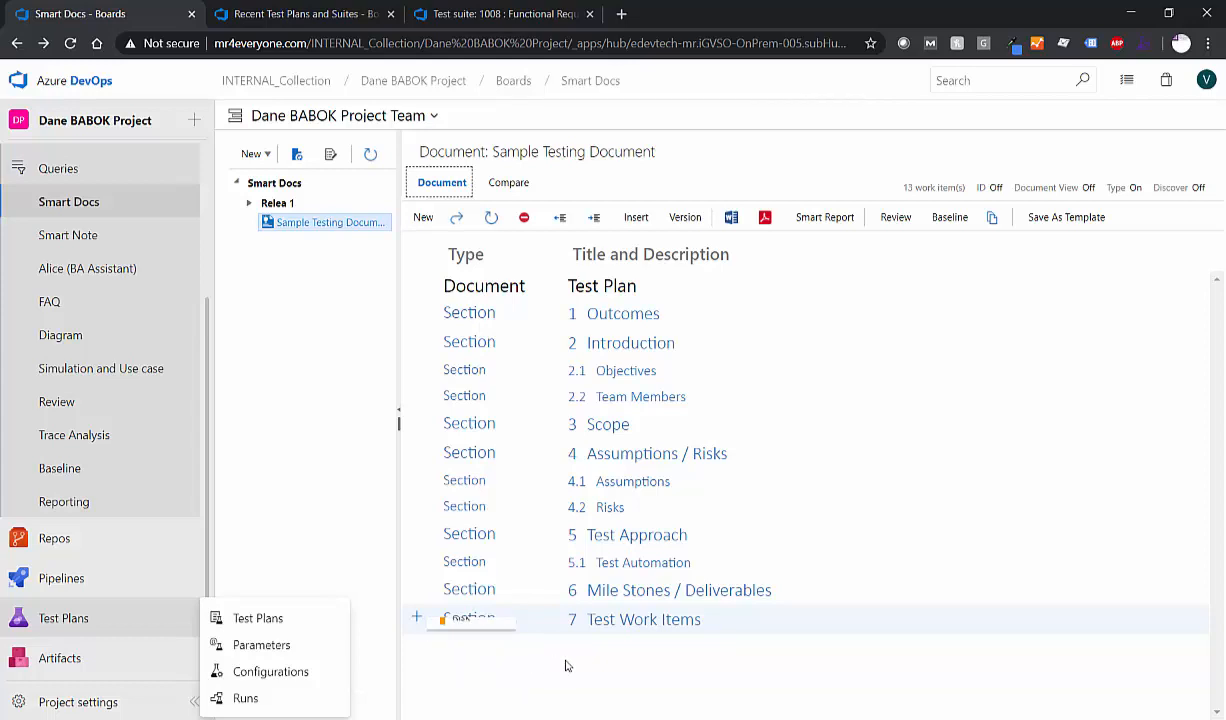
pyautogui.moveTo(636, 217)
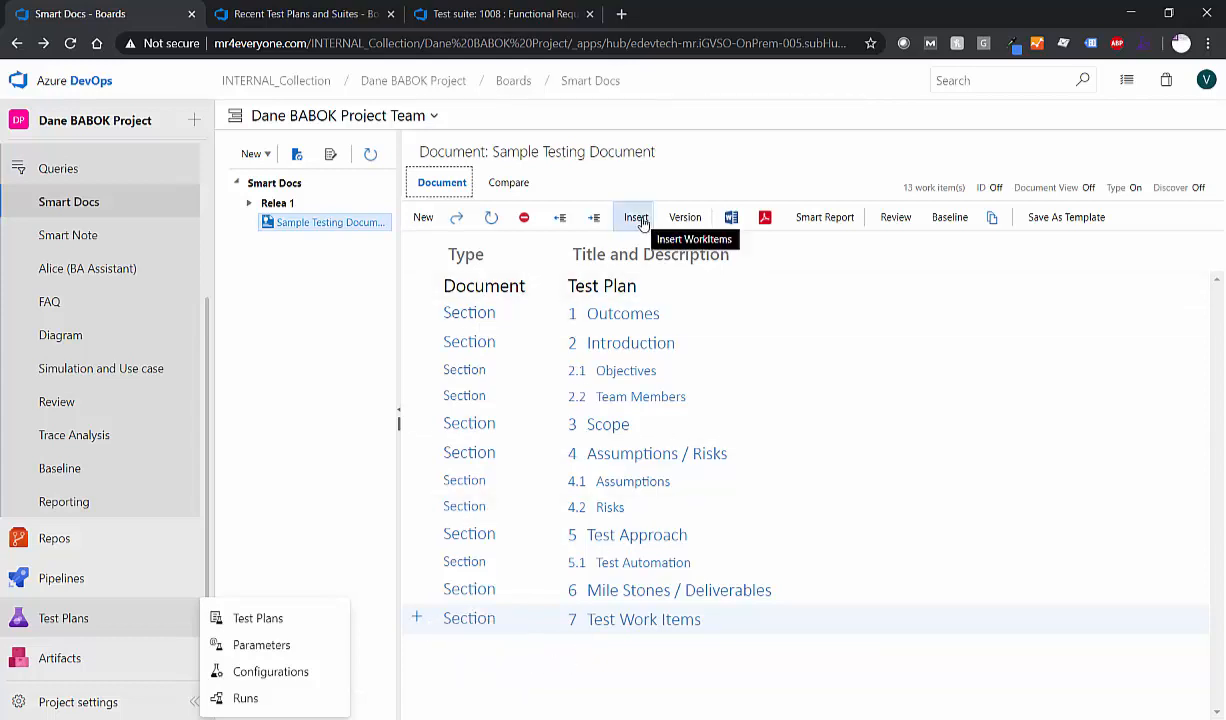
pyautogui.moveTo(637, 223)
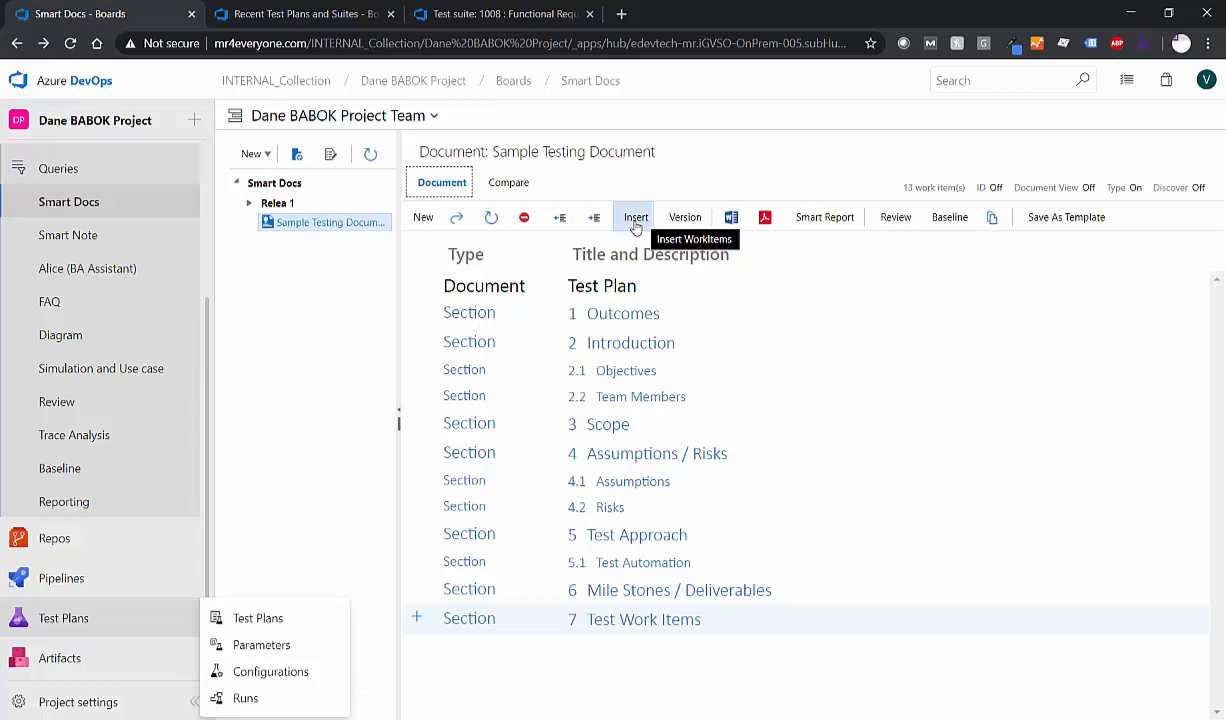
pyautogui.click(300, 13)
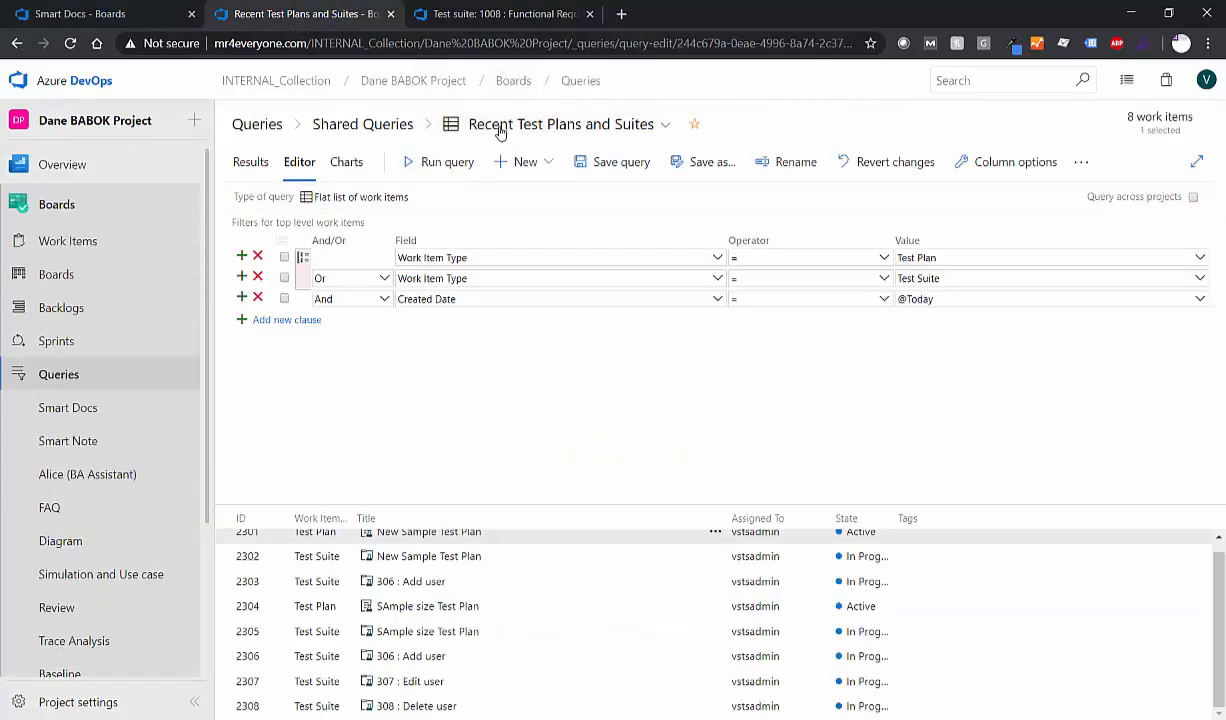
pyautogui.moveTo(378, 342)
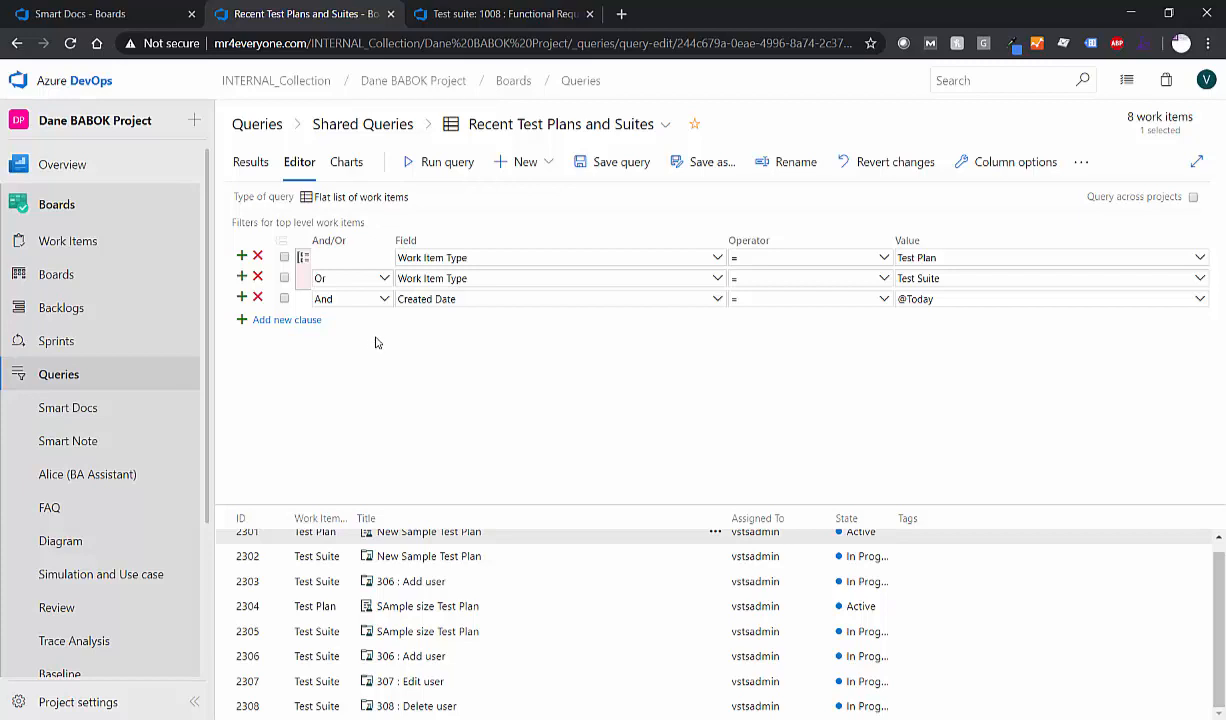
pyautogui.moveTo(558, 344)
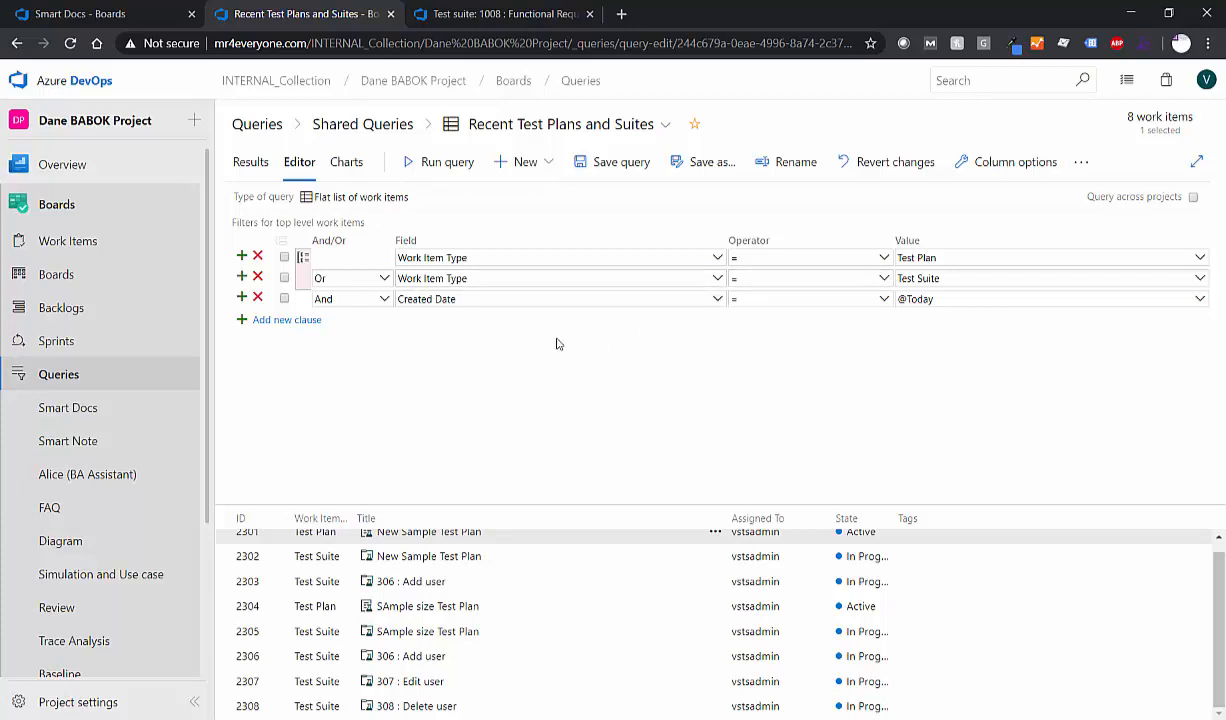
pyautogui.moveTo(958, 312)
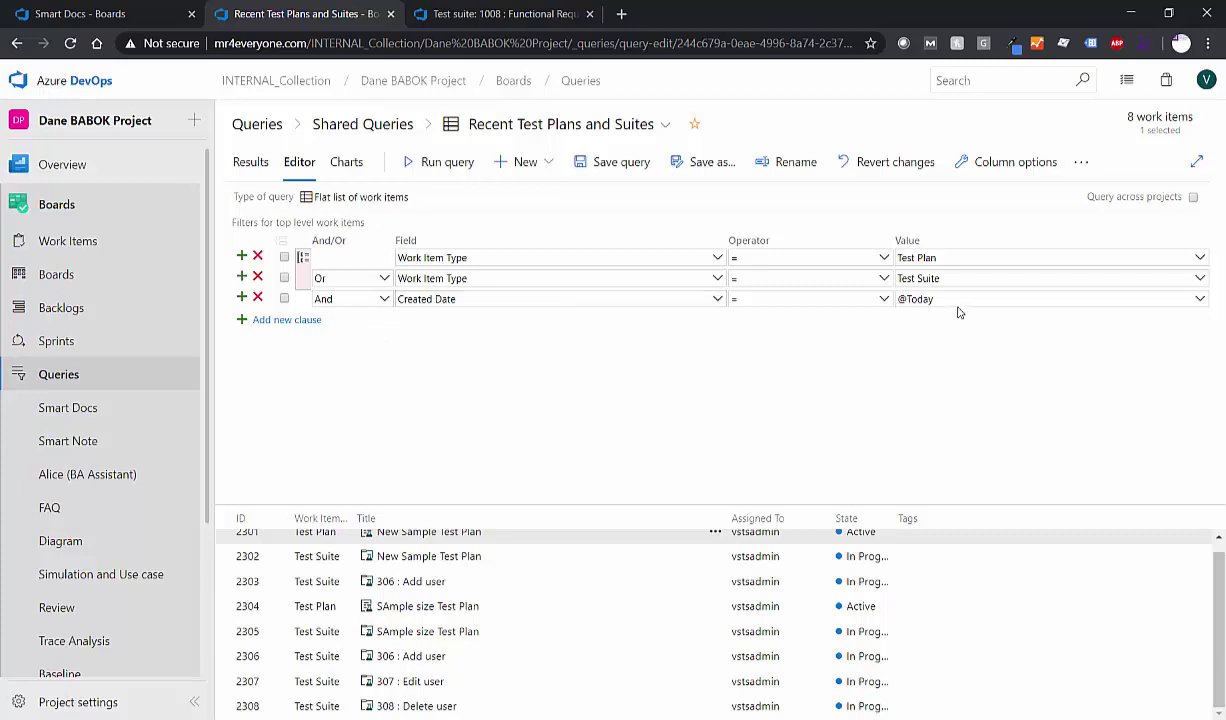
pyautogui.moveTo(618, 408)
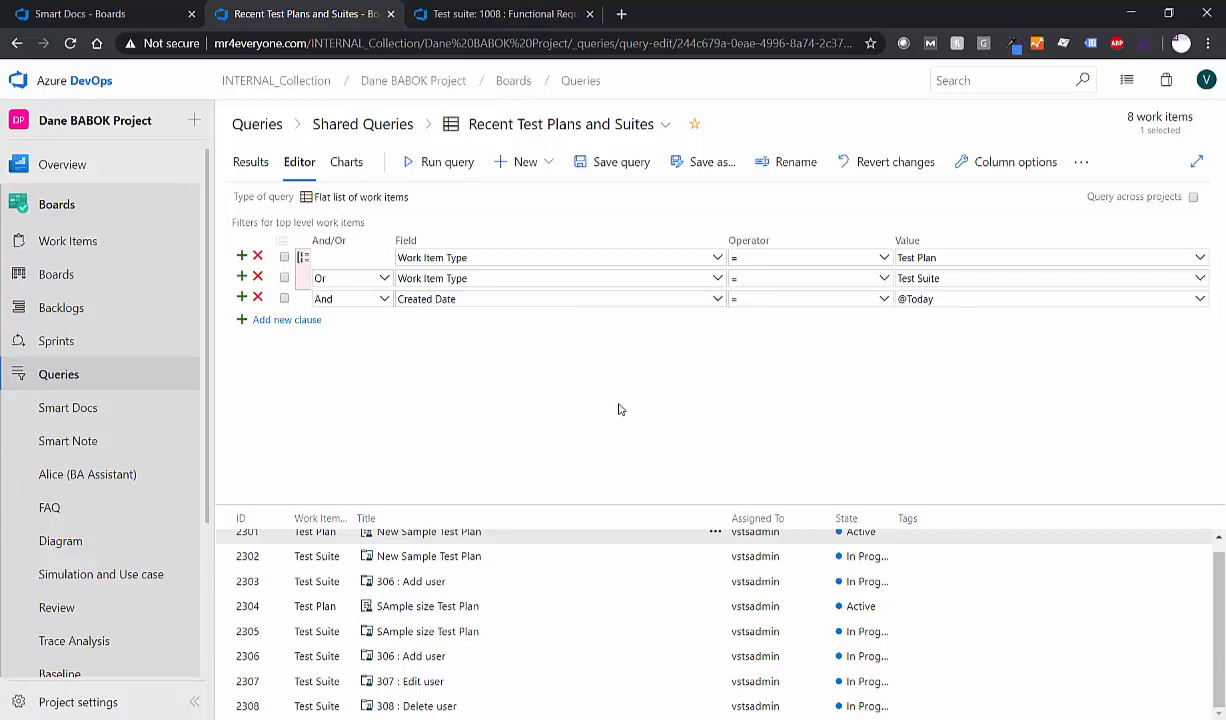
pyautogui.click(80, 13)
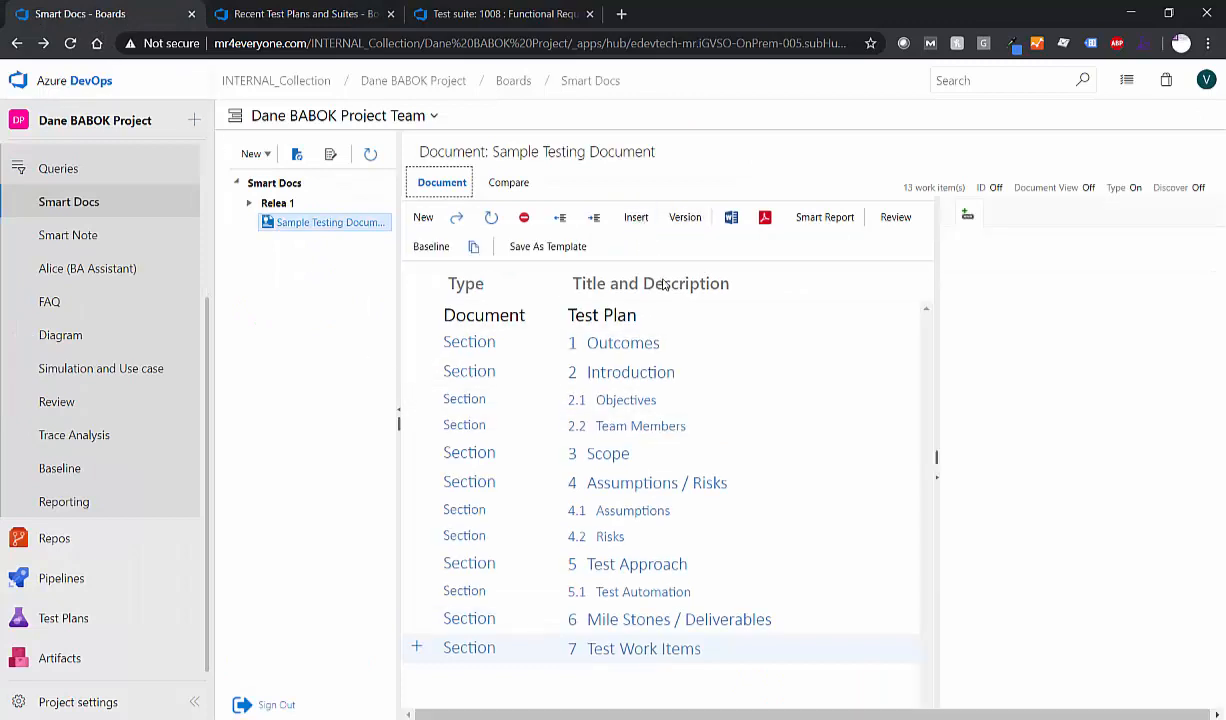
# Step: Run the shared Recent Test Plans and Suites query and select Dustins Great Test Plan
pyautogui.click(967, 217)
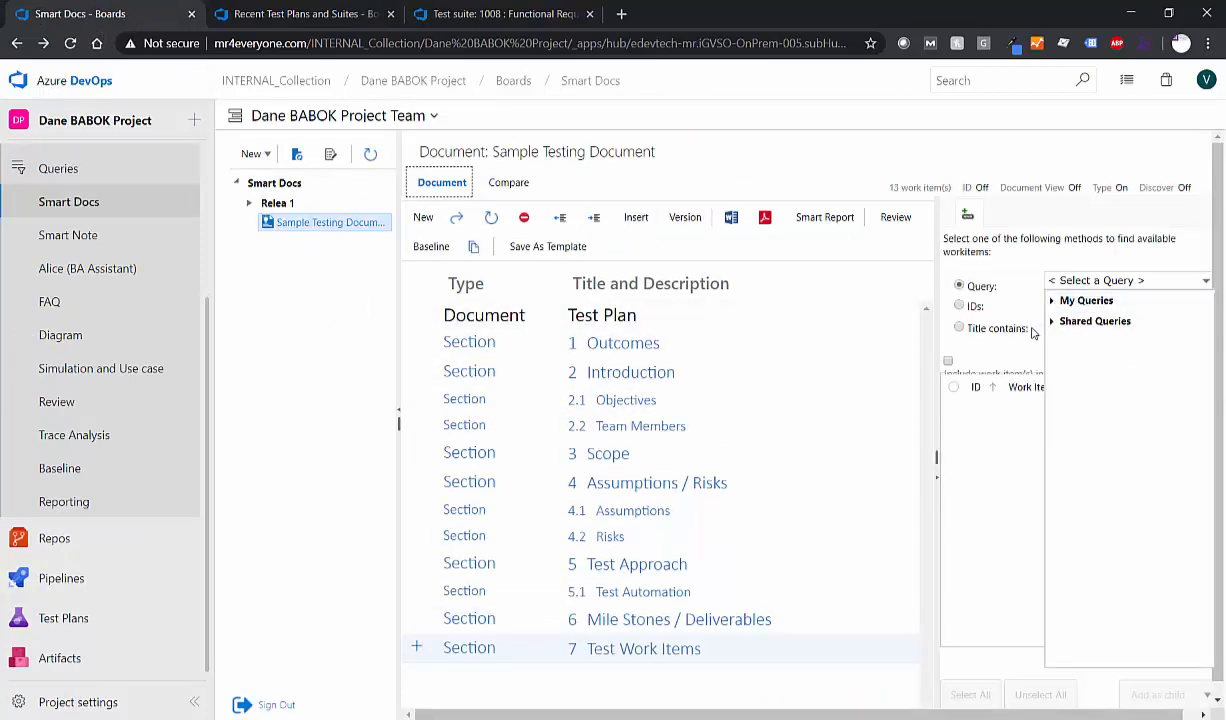
pyautogui.click(1095, 321)
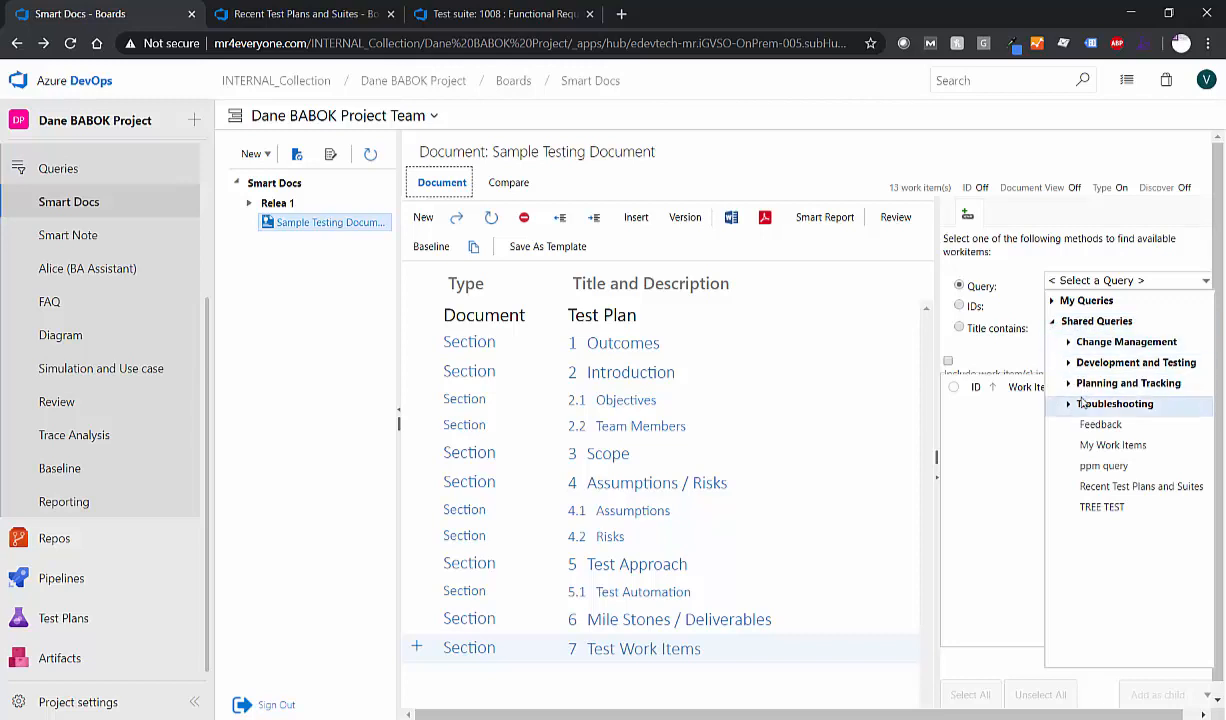
pyautogui.click(1141, 486)
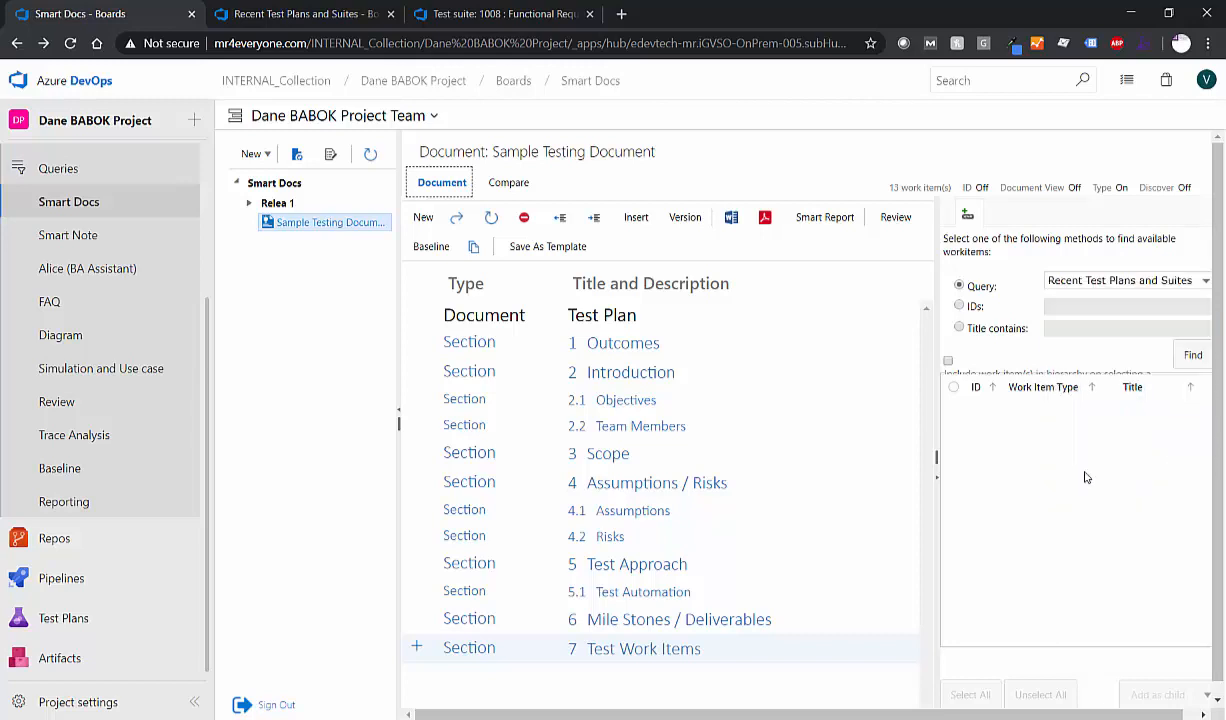
pyautogui.click(1192, 355)
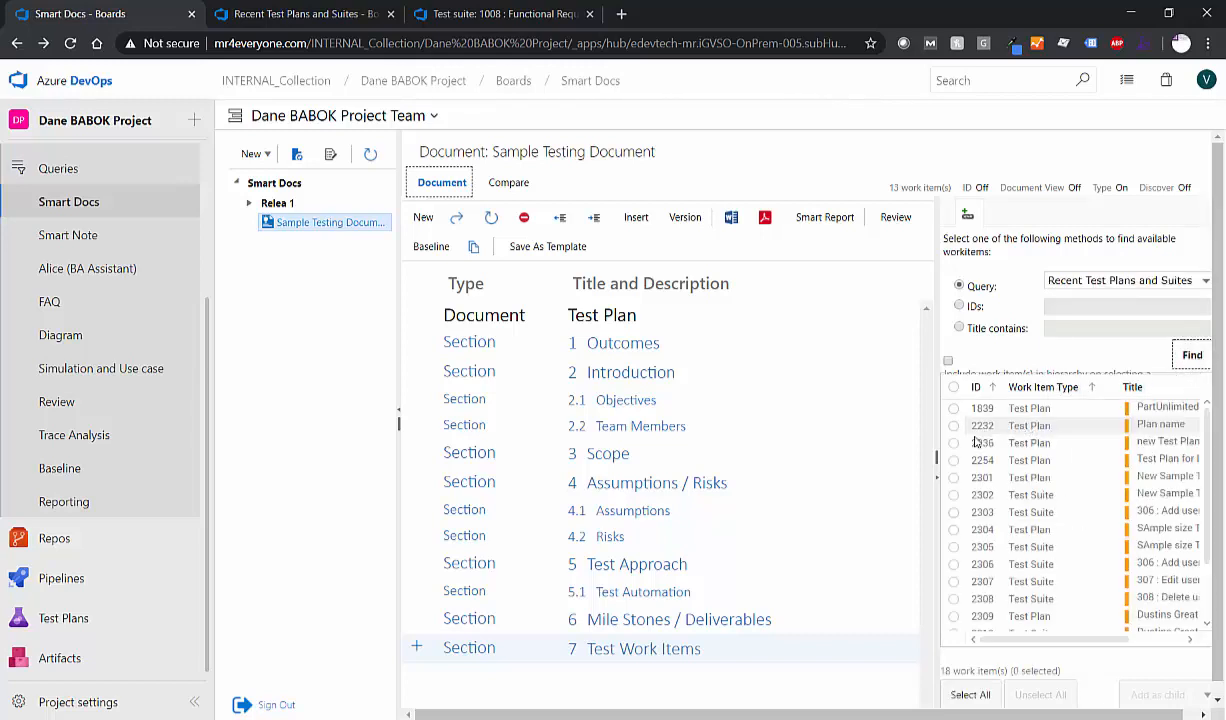
pyautogui.scroll(-3)
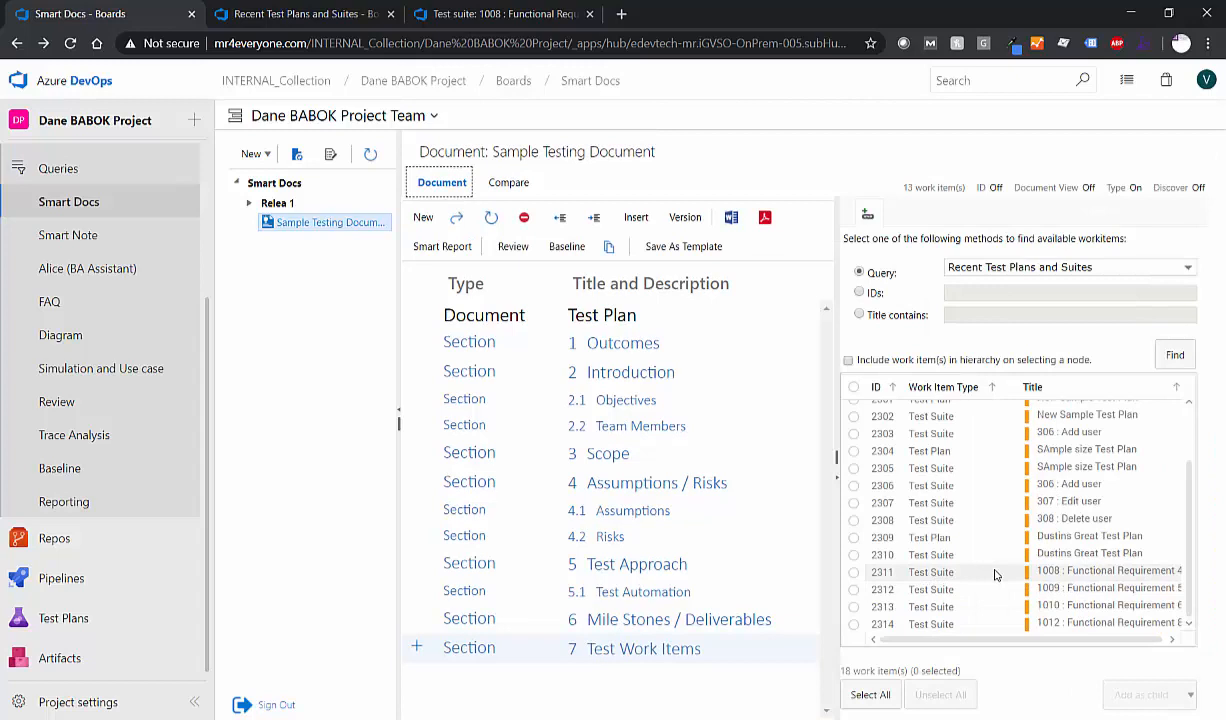
pyautogui.click(854, 537)
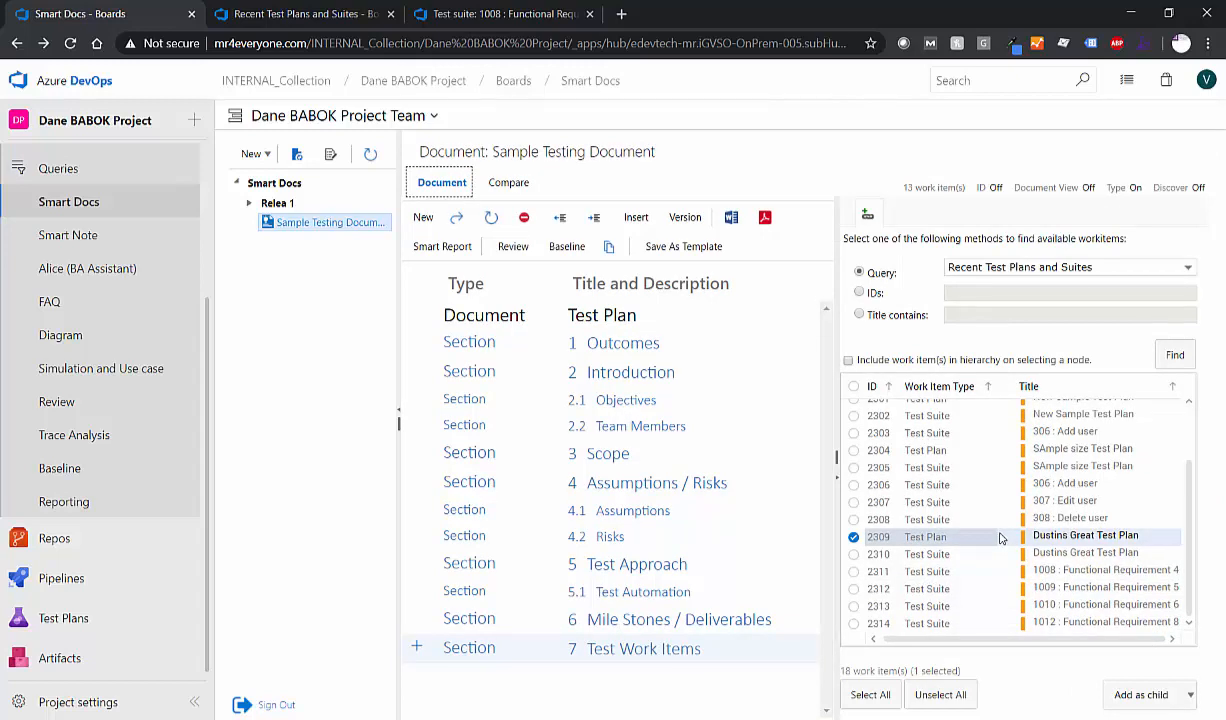
pyautogui.moveTo(958, 561)
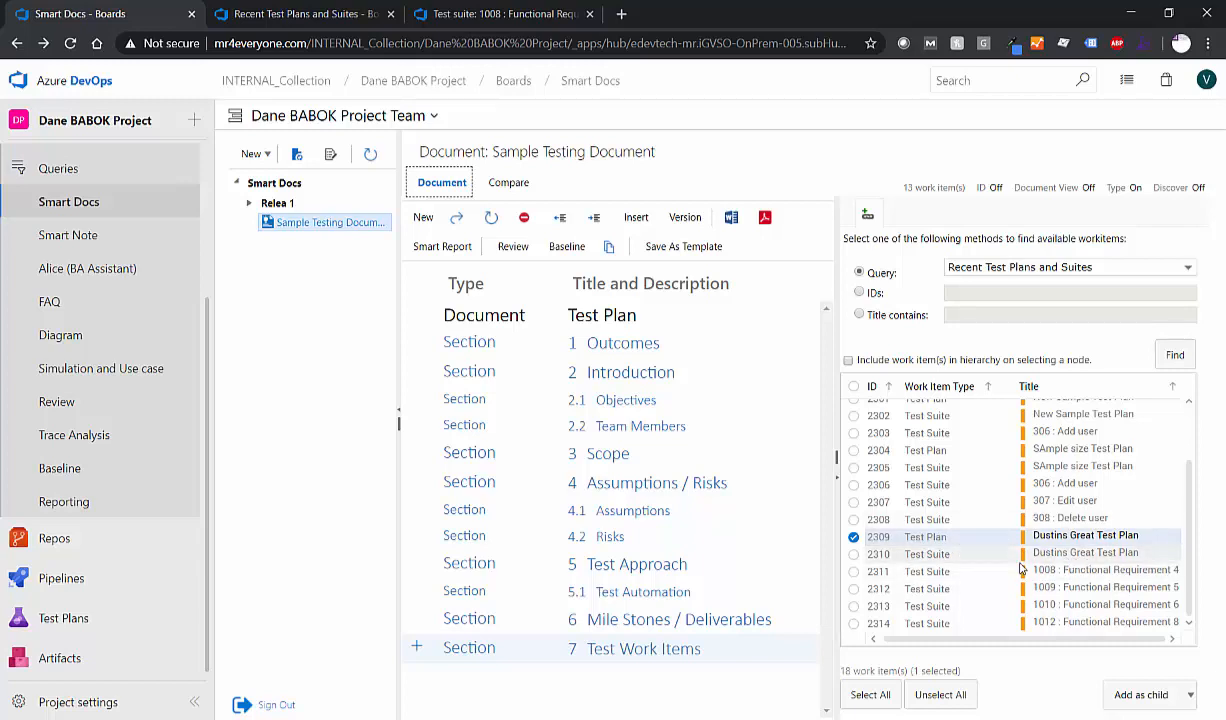
pyautogui.moveTo(958, 548)
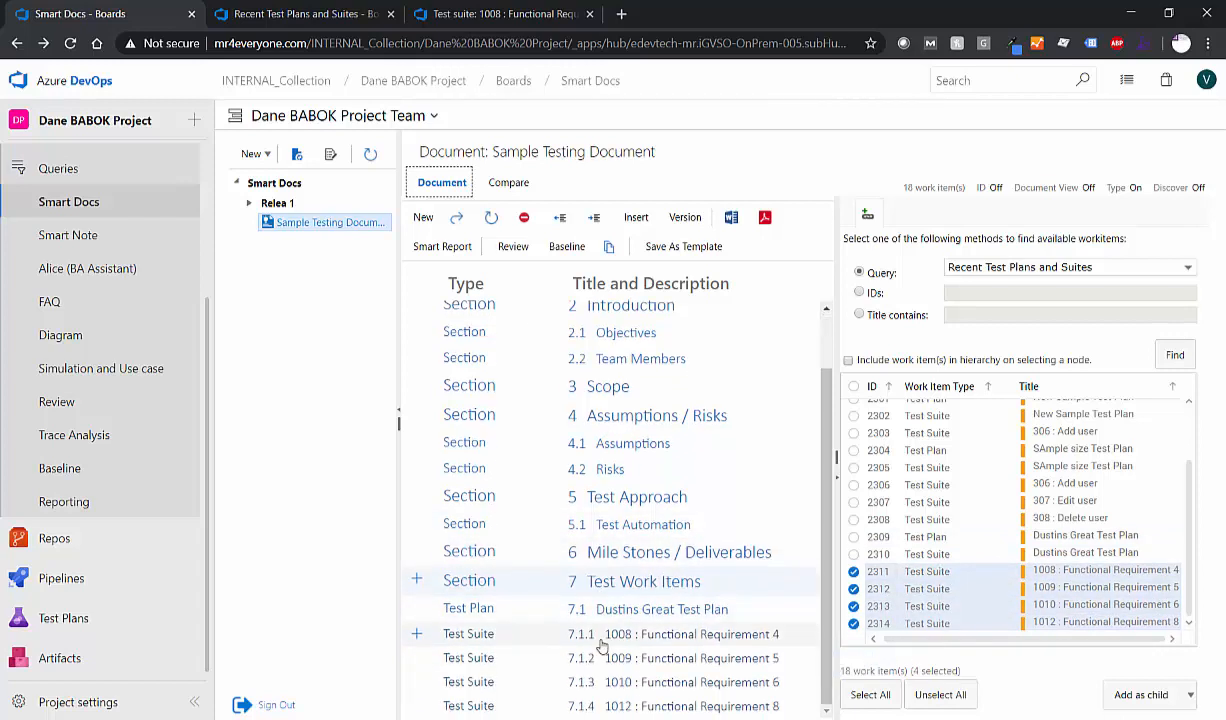
pyautogui.moveTo(448, 643)
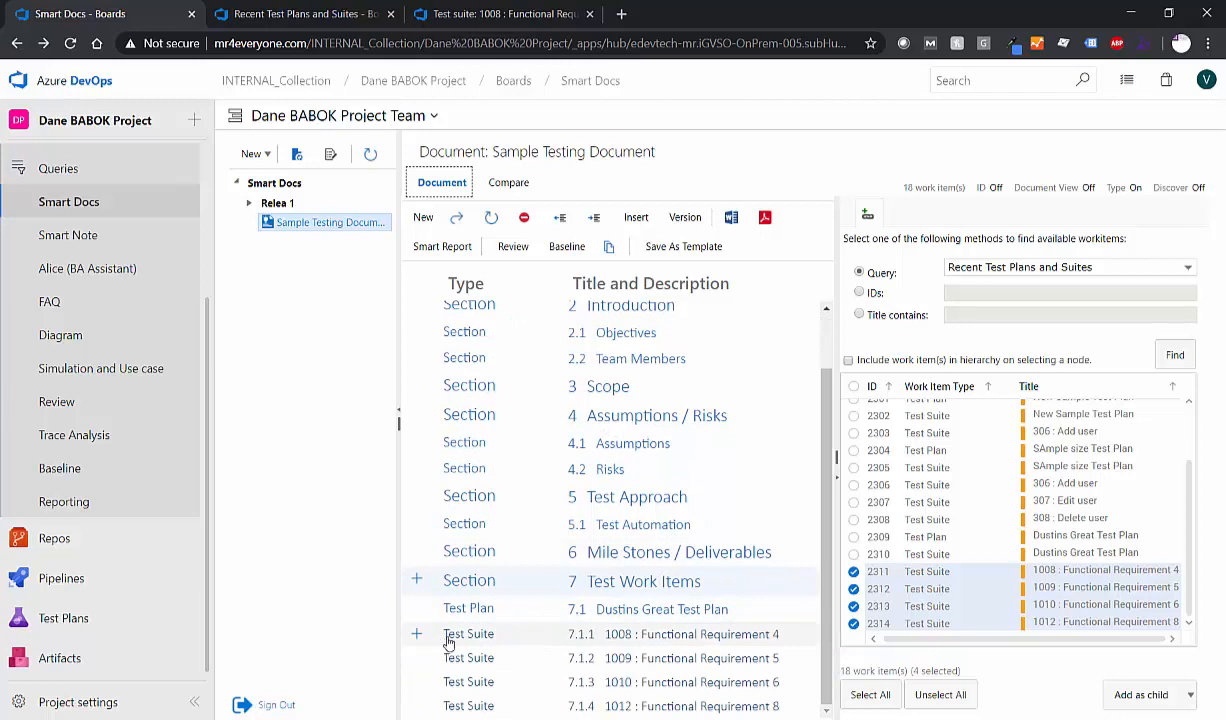
pyautogui.moveTo(520, 657)
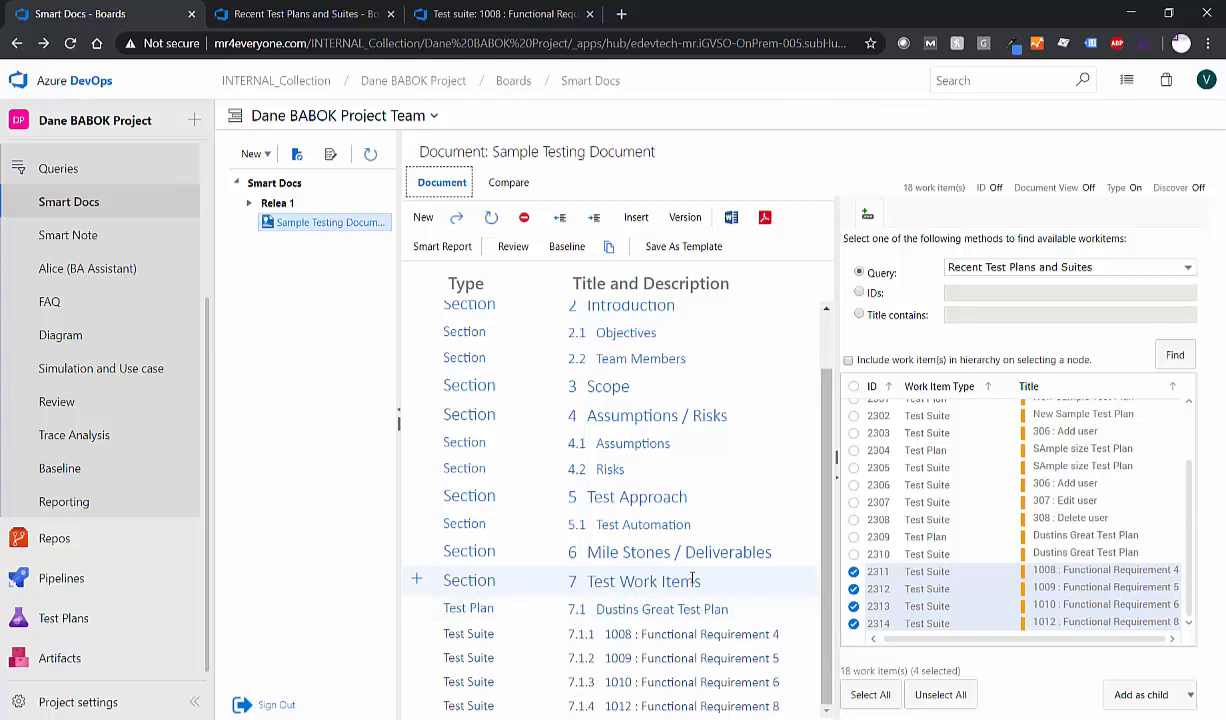
pyautogui.moveTo(890, 588)
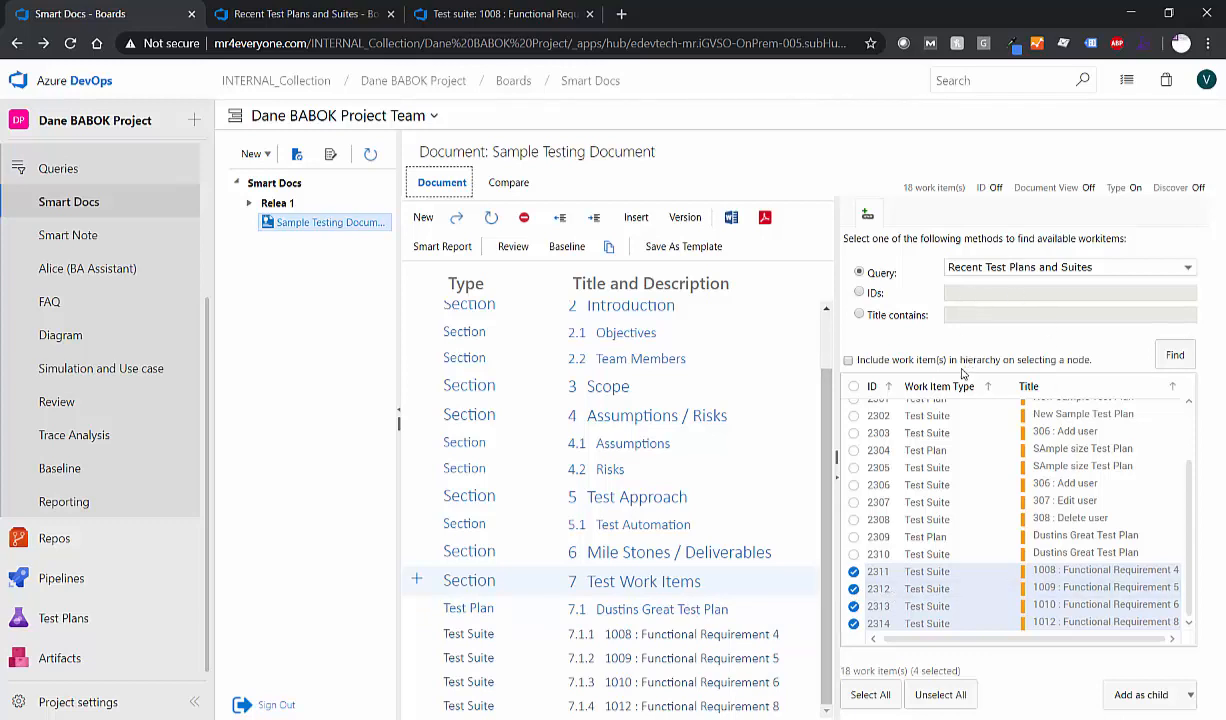
pyautogui.moveTo(797, 581)
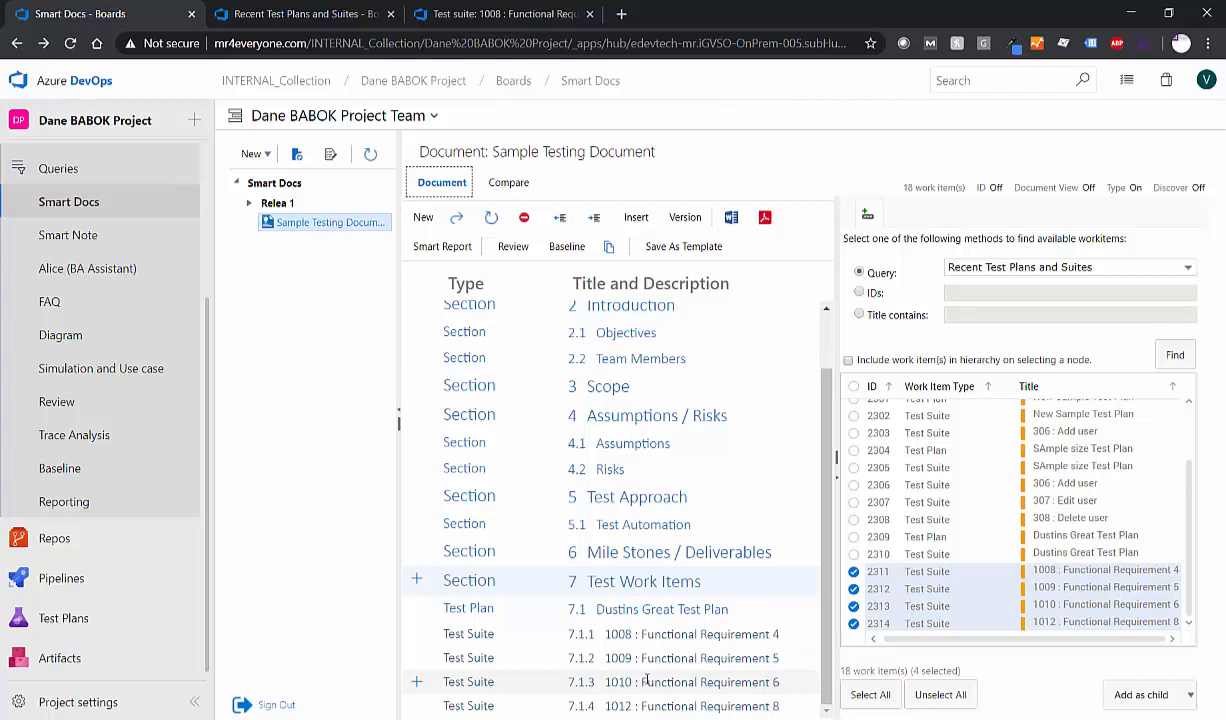
pyautogui.moveTo(680, 587)
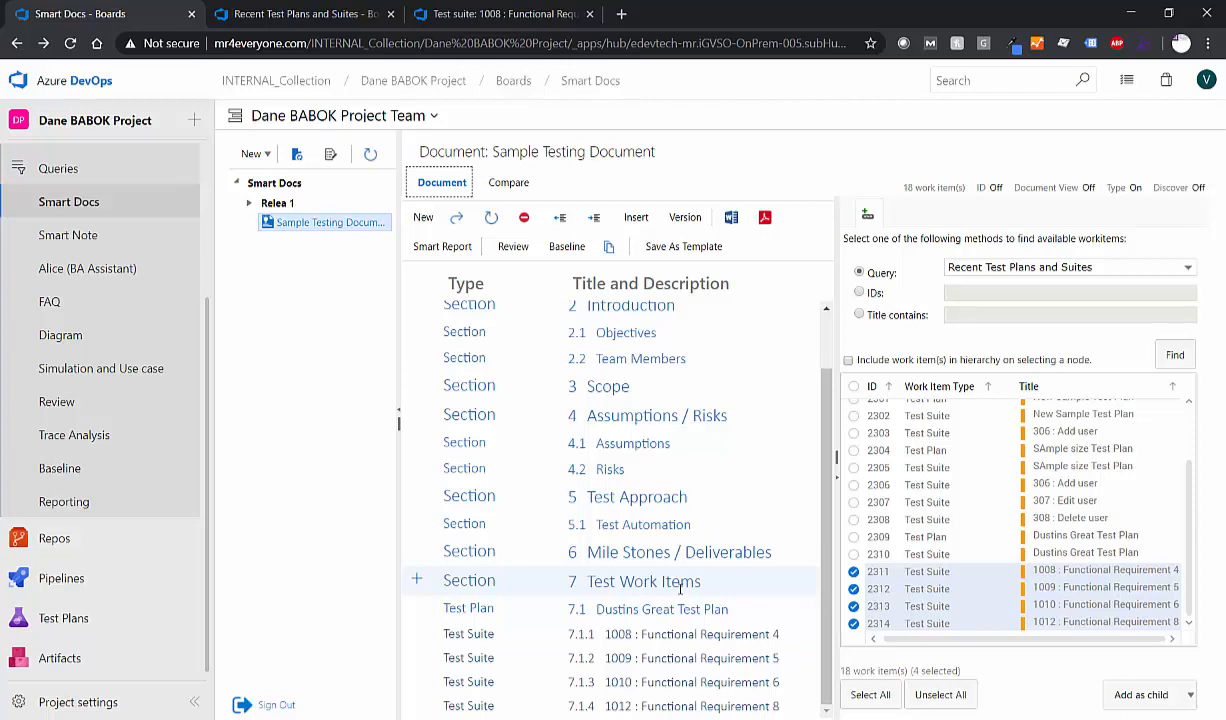
pyautogui.moveTo(680, 608)
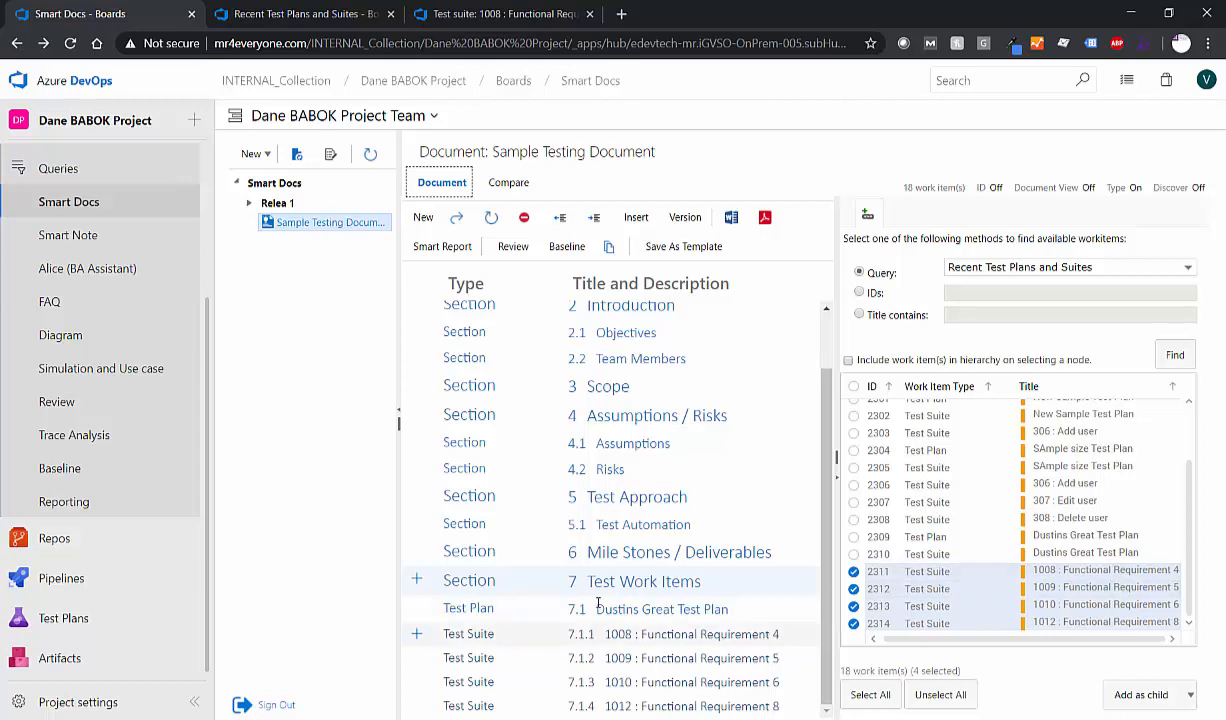
# Step: Switch to the Test suite 1008 browser tab to view its test cases
pyautogui.click(500, 14)
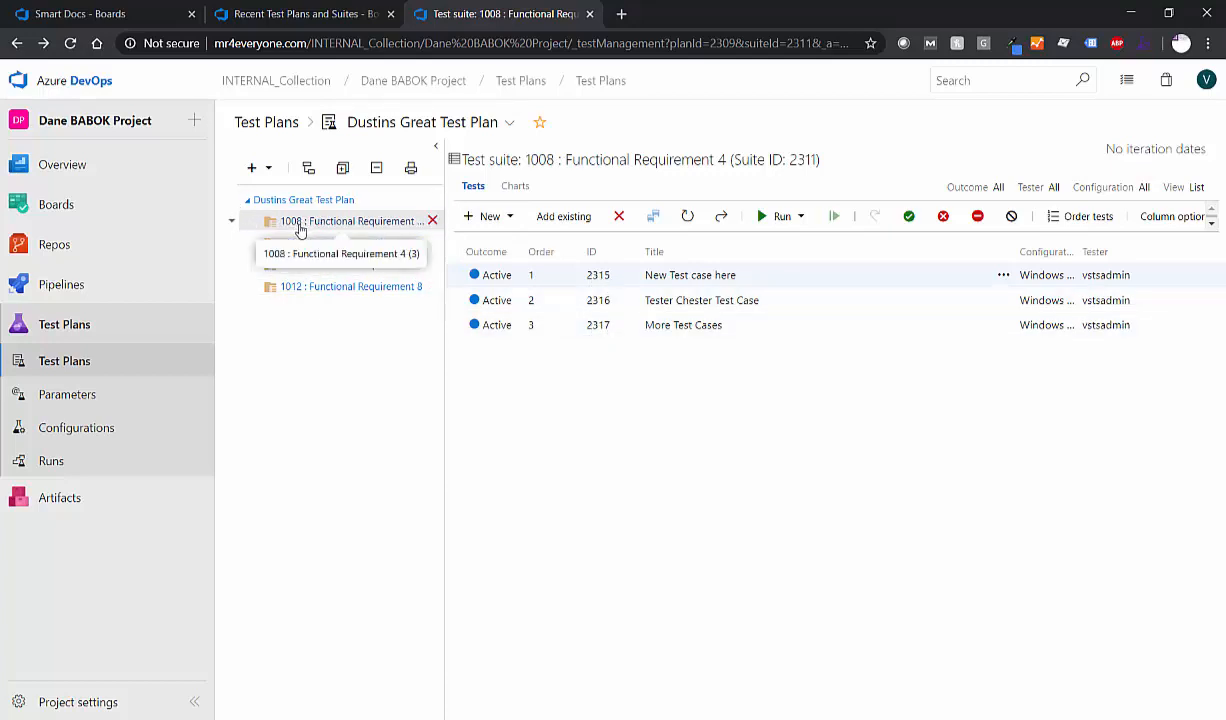
# Step: Return to the Smart Docs document tab
pyautogui.click(80, 14)
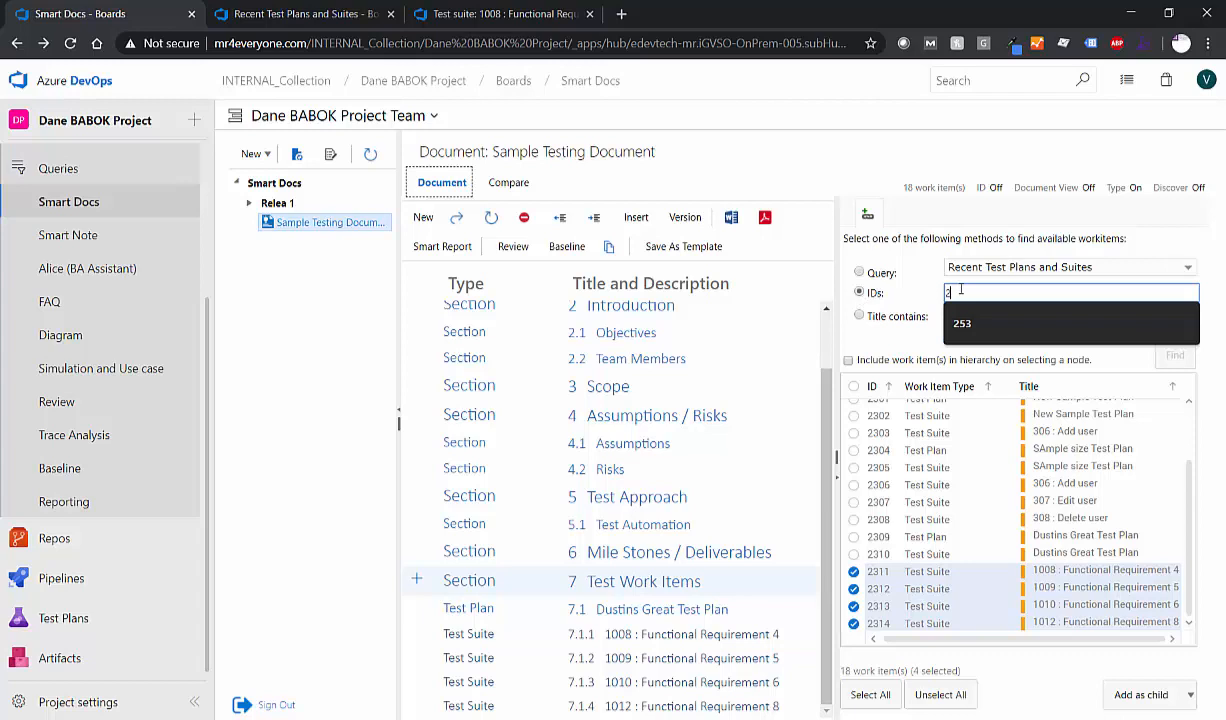
# Step: Find test cases 2315, 2316 and 2317 by ID and add them under suite 1008
pyautogui.write('2315')
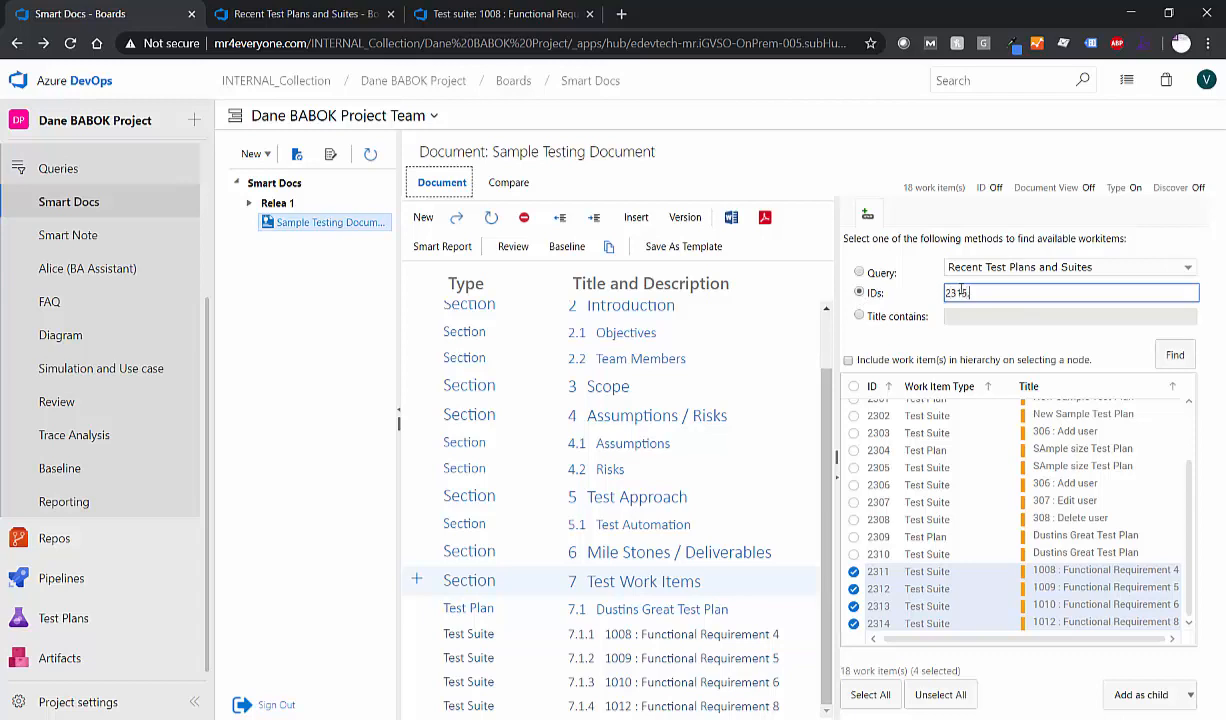
pyautogui.write(',2316')
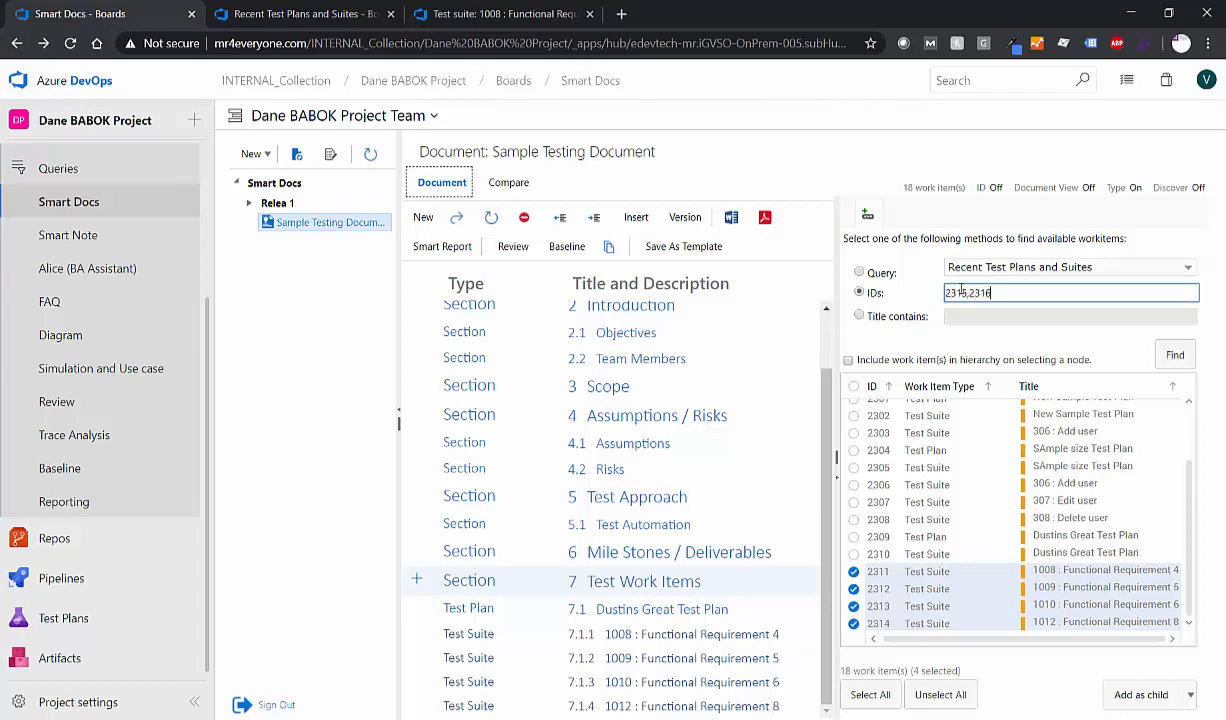
pyautogui.write(',2317')
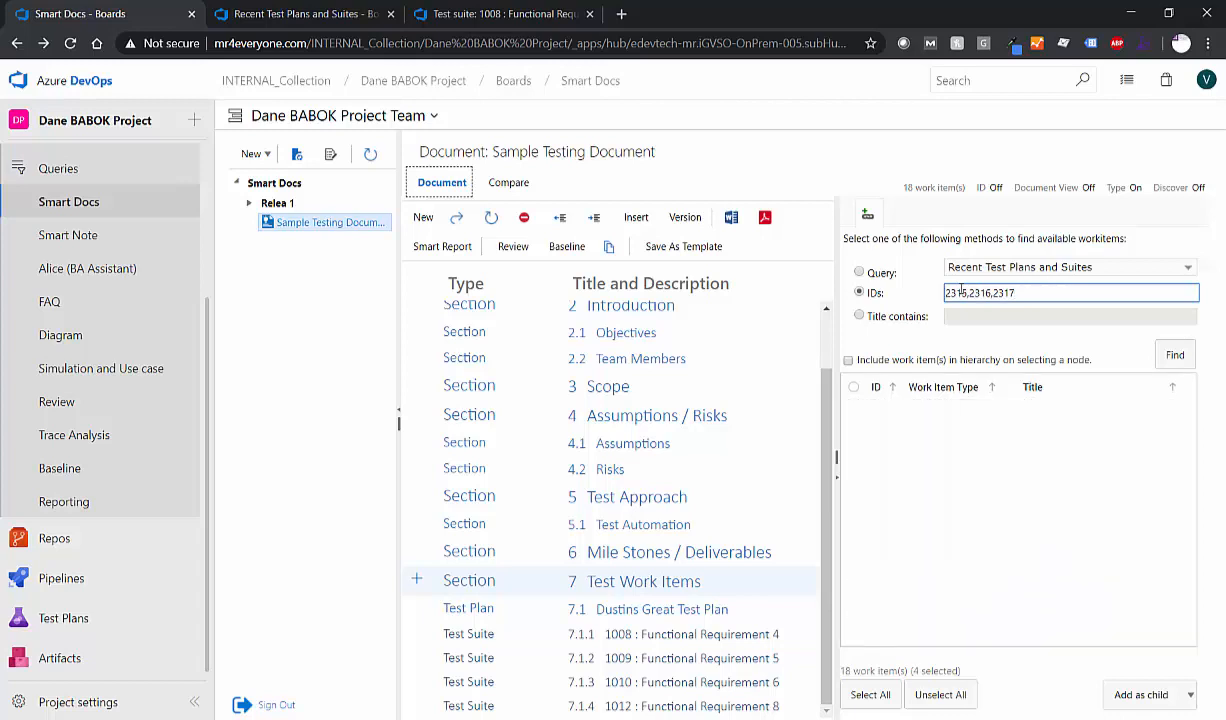
pyautogui.click(1175, 354)
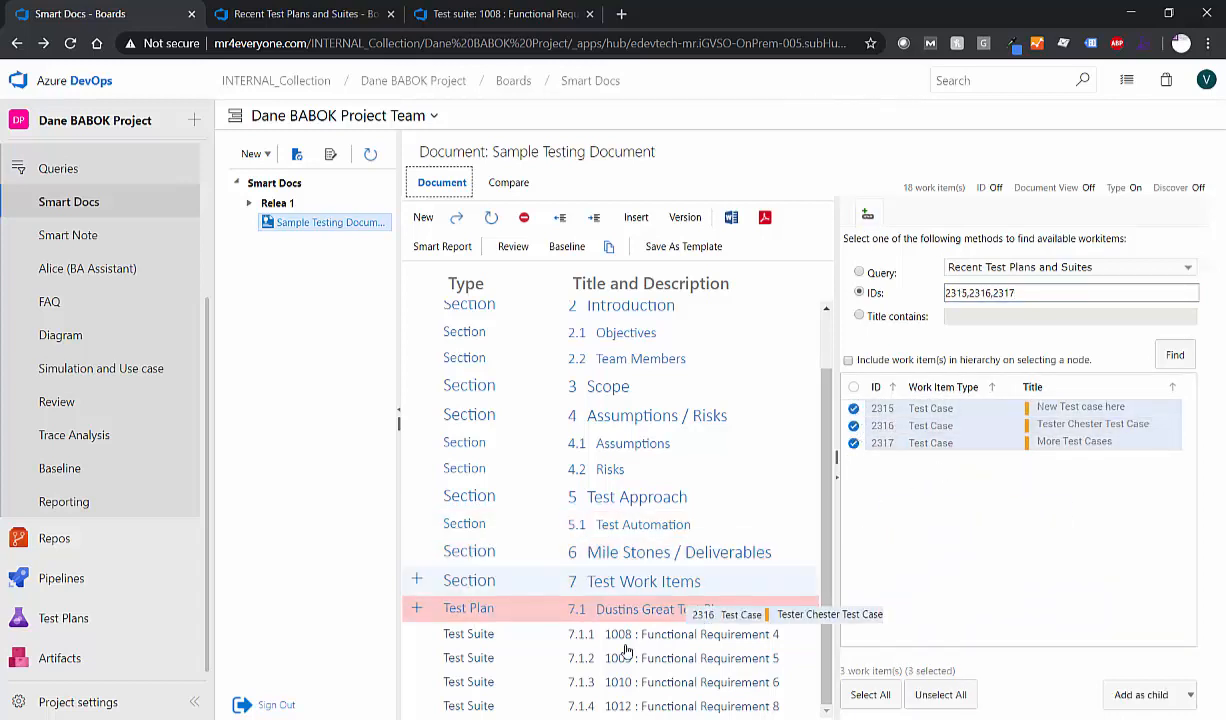
pyautogui.click(1141, 694)
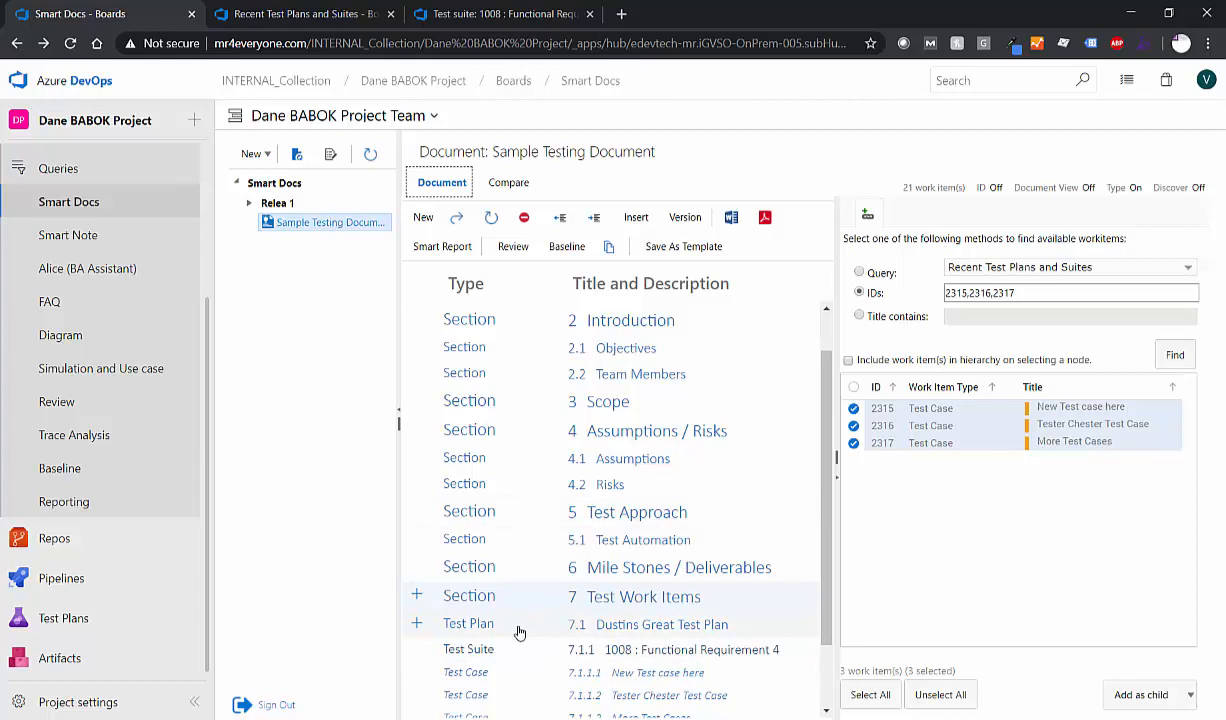
pyautogui.scroll(-3)
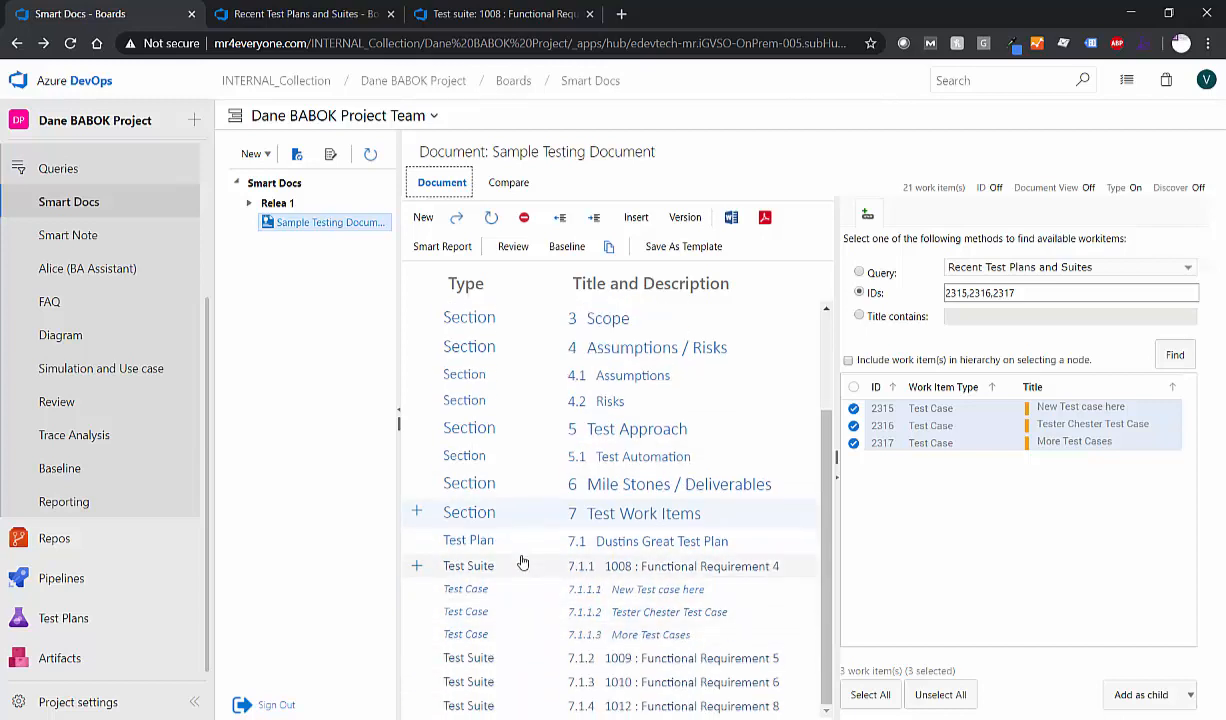
# Step: Scroll through the test plan document, then return to suite 1008's test cases
pyautogui.scroll(3)
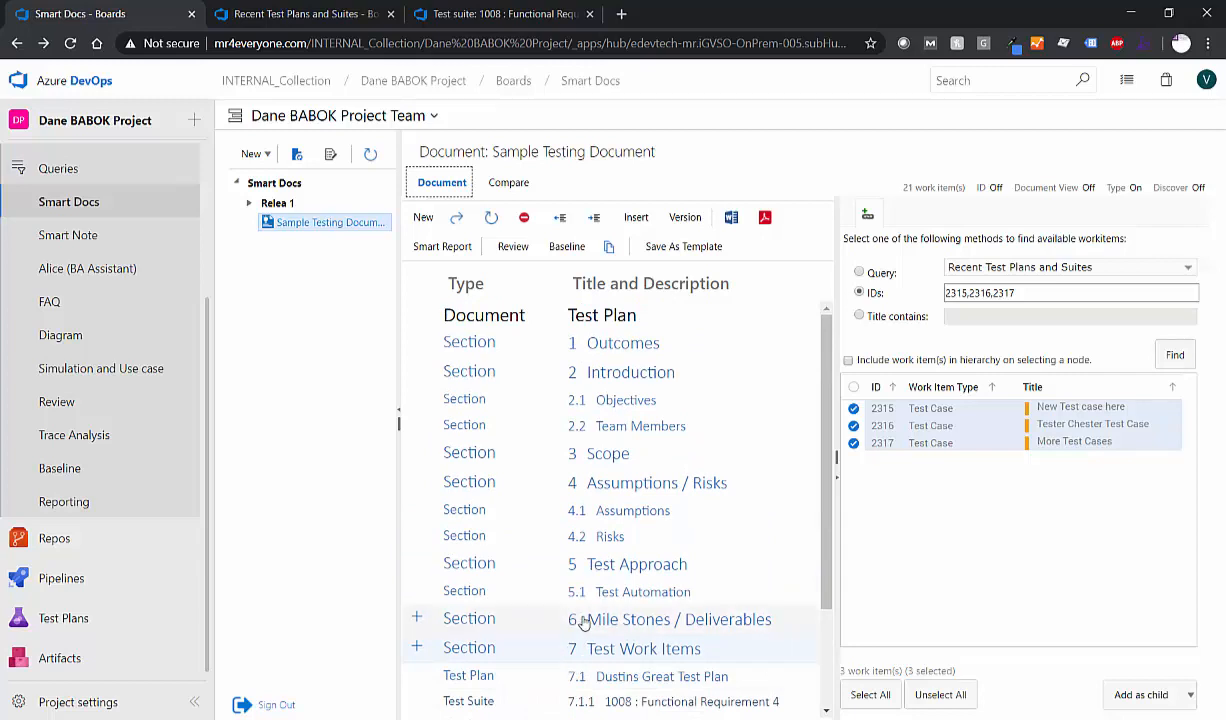
pyautogui.moveTo(575, 613)
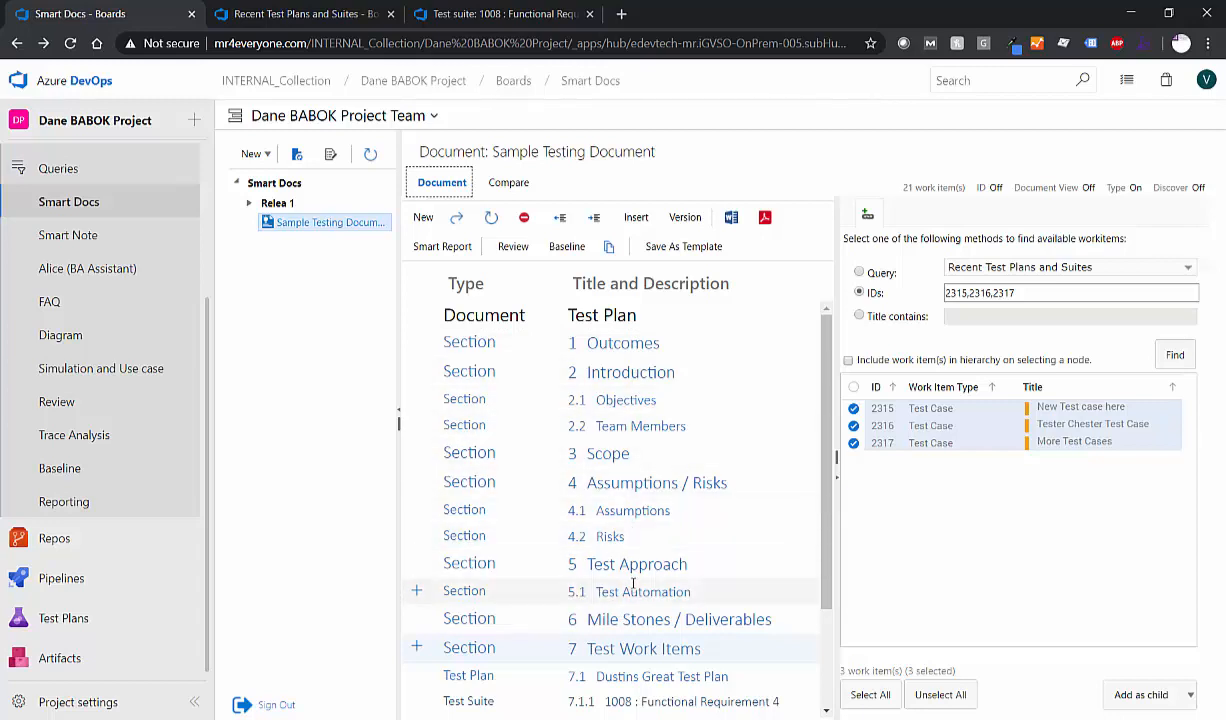
pyautogui.scroll(-3)
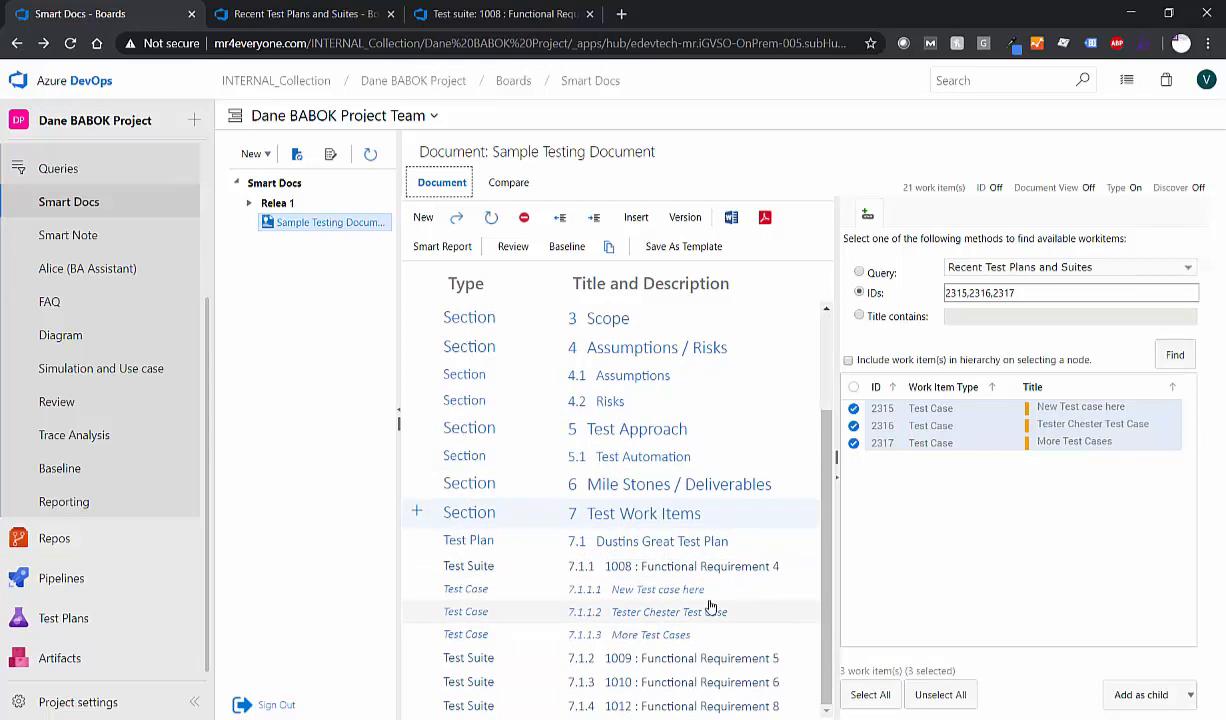
pyautogui.scroll(3)
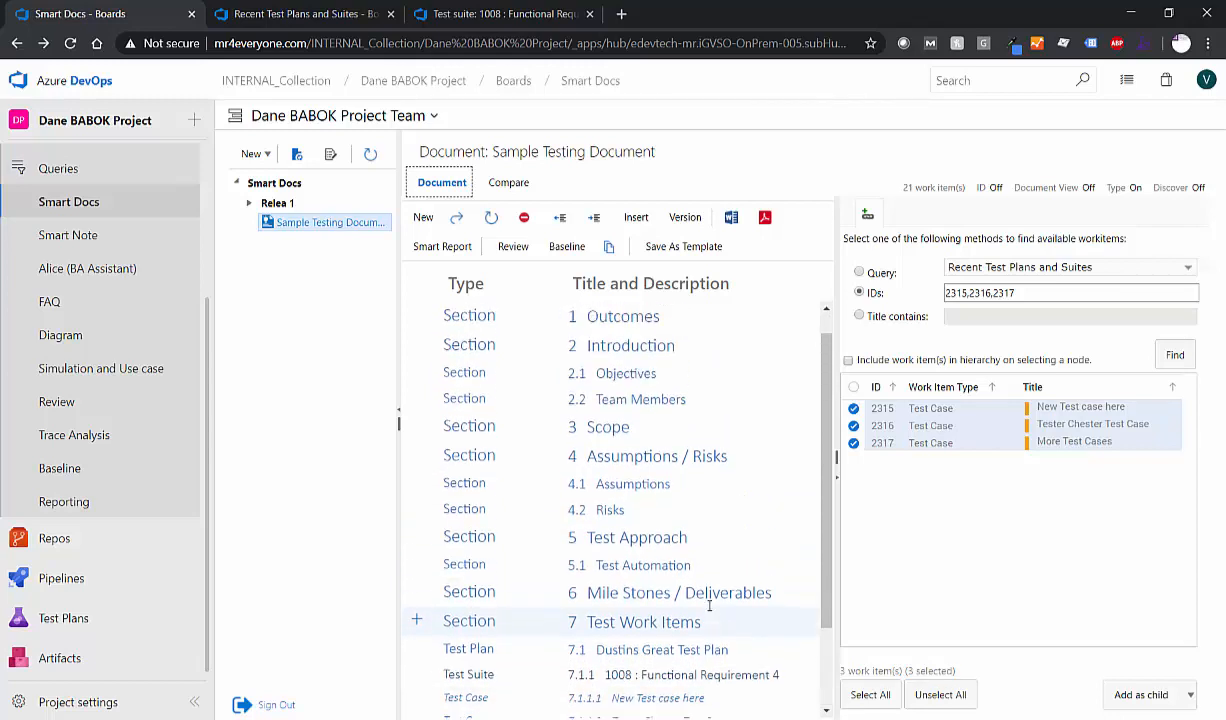
pyautogui.scroll(3)
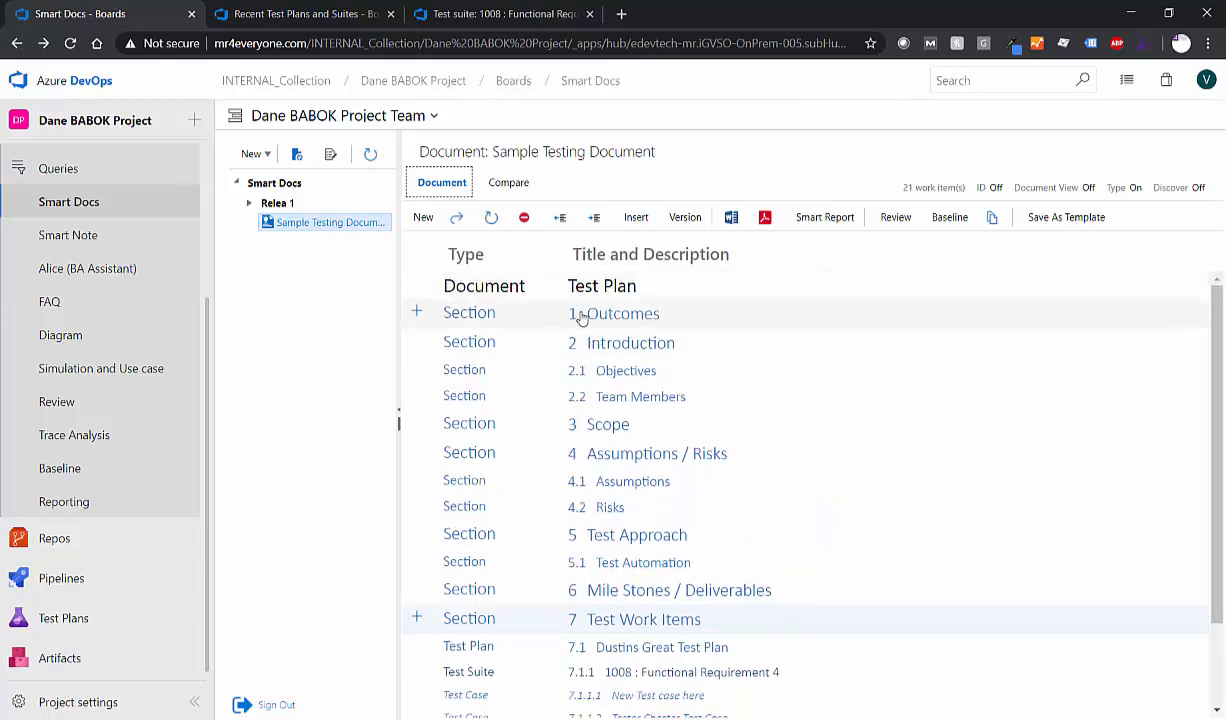
pyautogui.moveTo(487, 562)
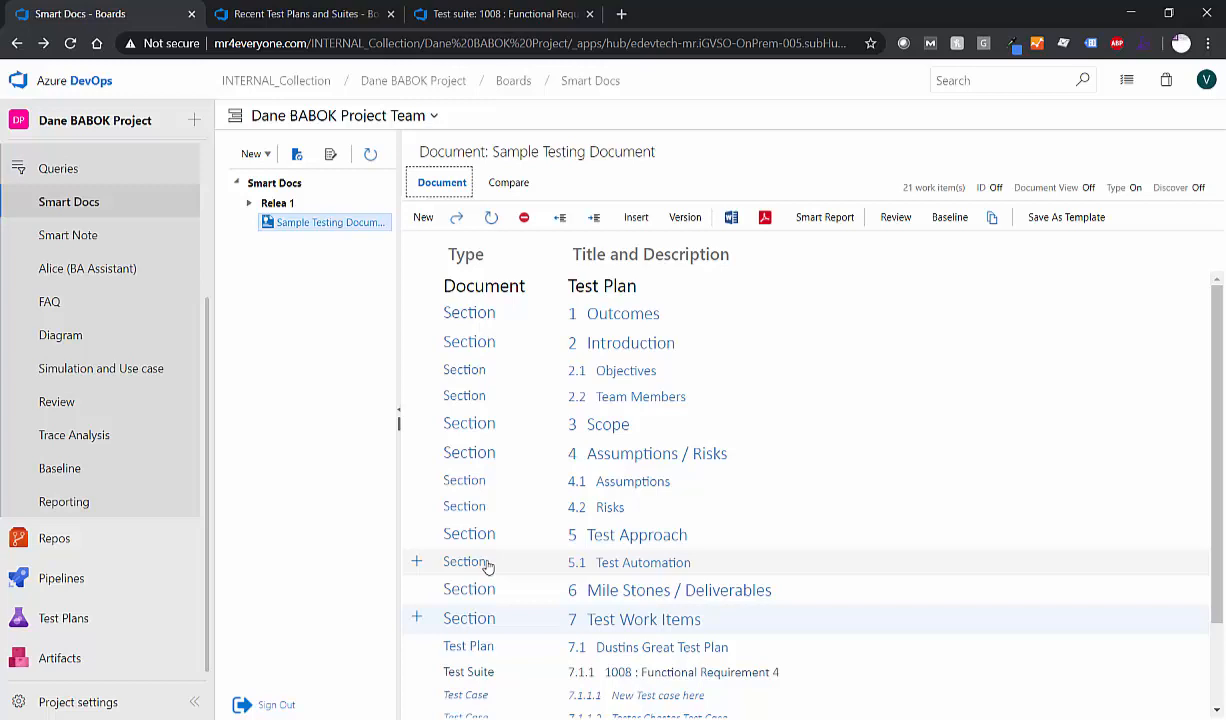
pyautogui.scroll(-3)
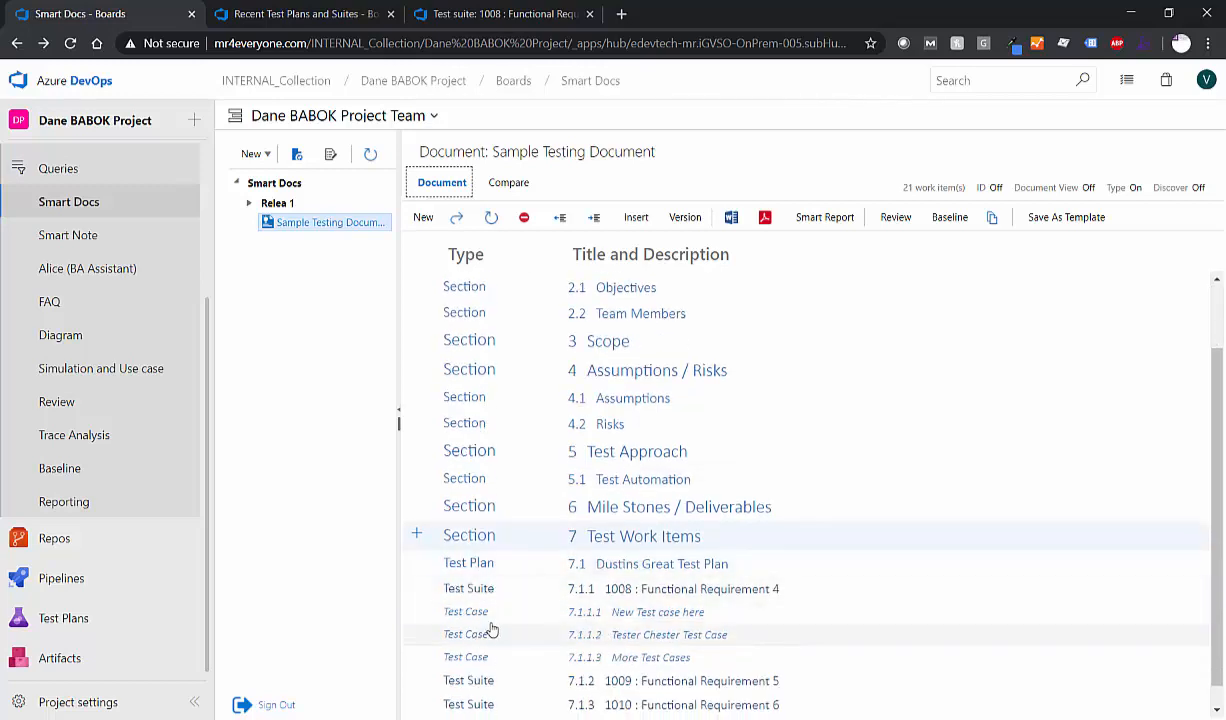
pyautogui.click(692, 588)
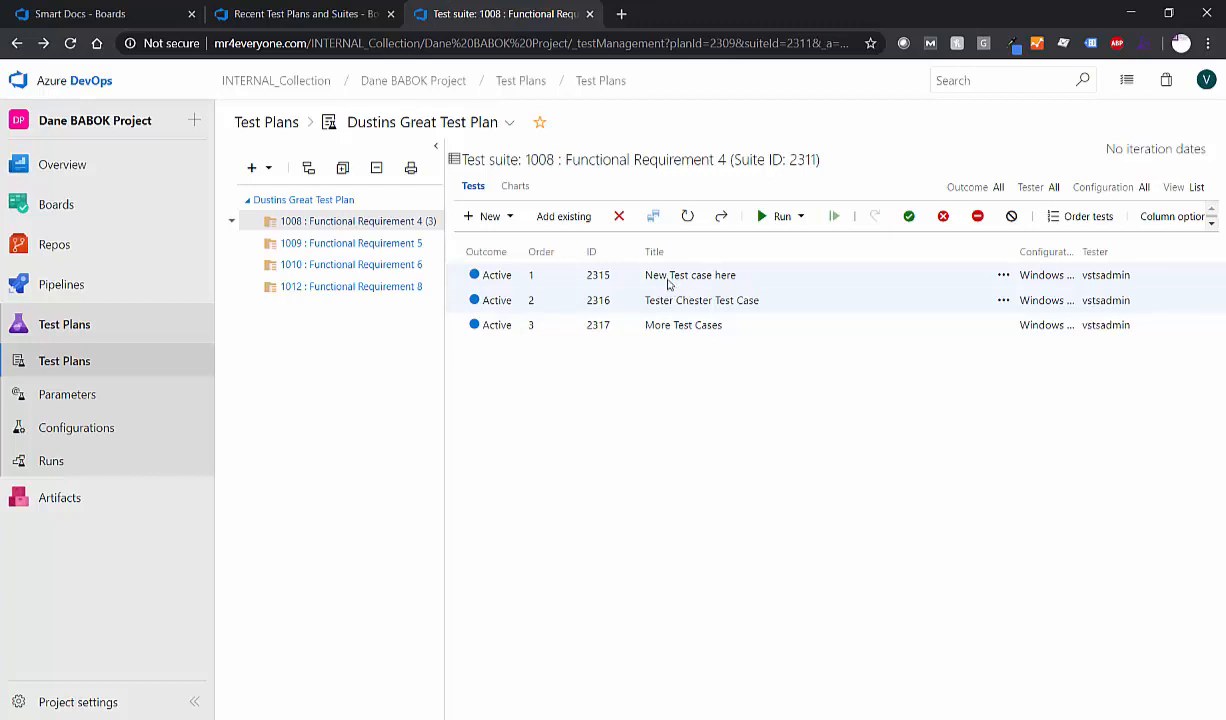
pyautogui.moveTo(637, 278)
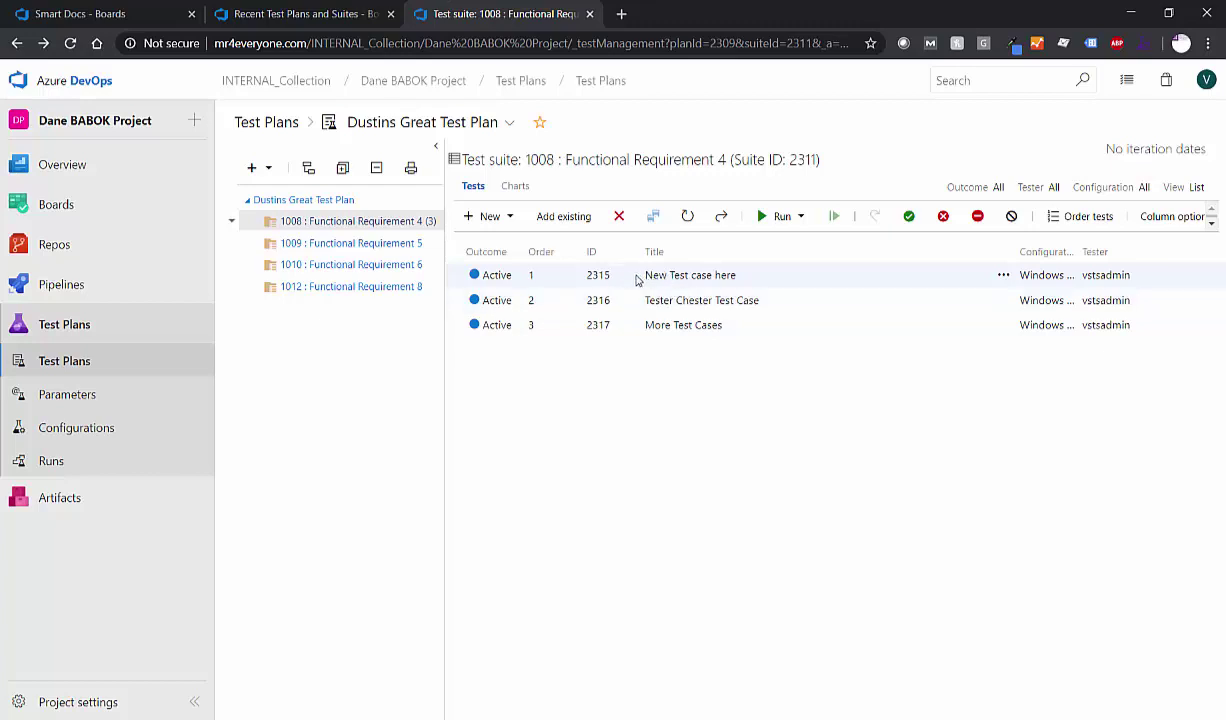
# Step: Run test case 2315 with Run for web application and open the step results runner
pyautogui.click(800, 216)
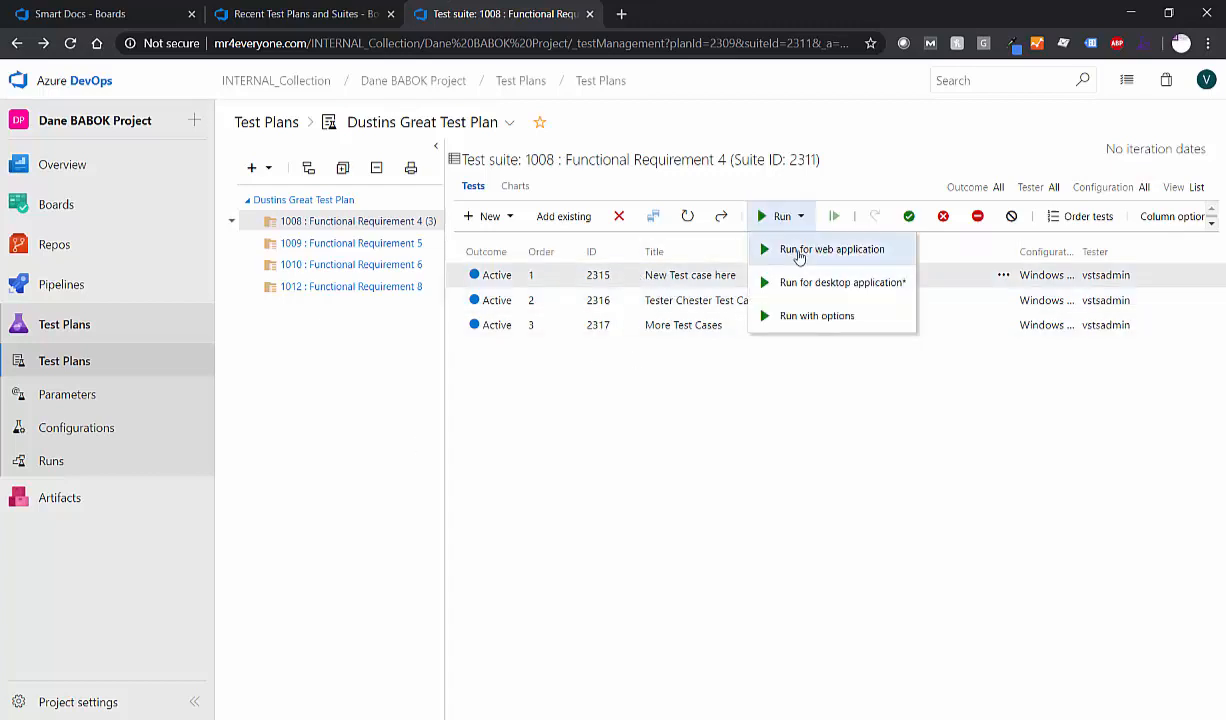
pyautogui.click(831, 249)
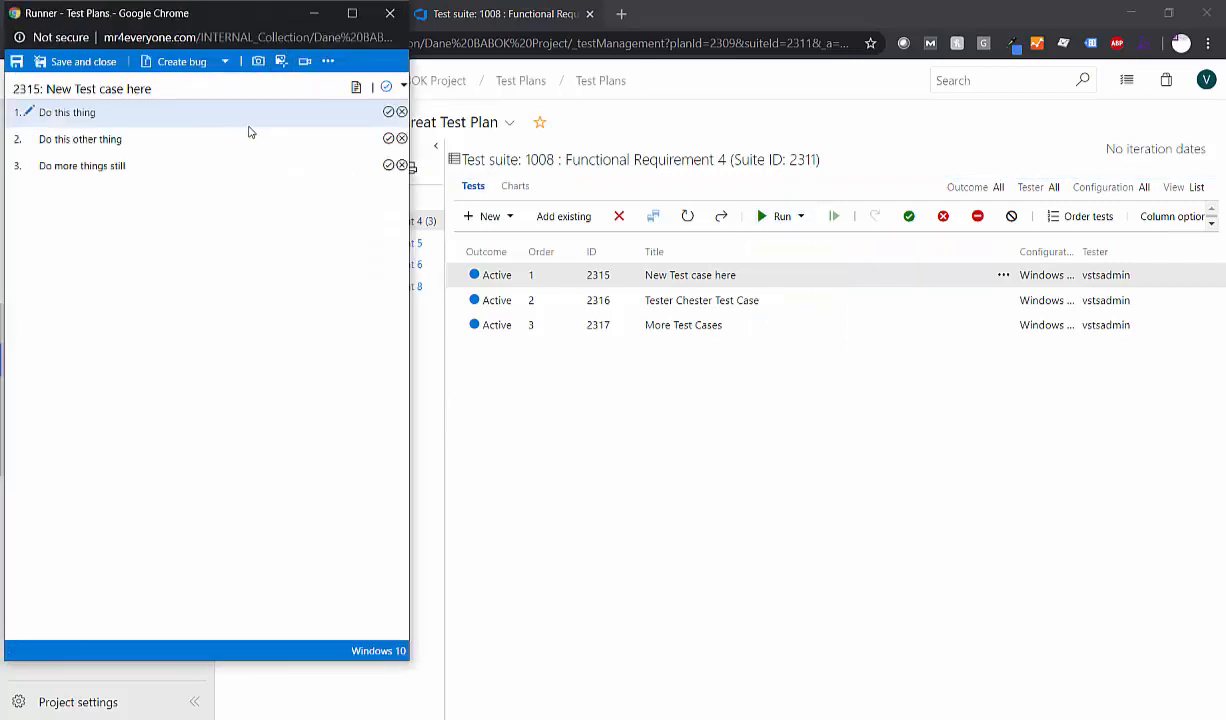
pyautogui.click(389, 112)
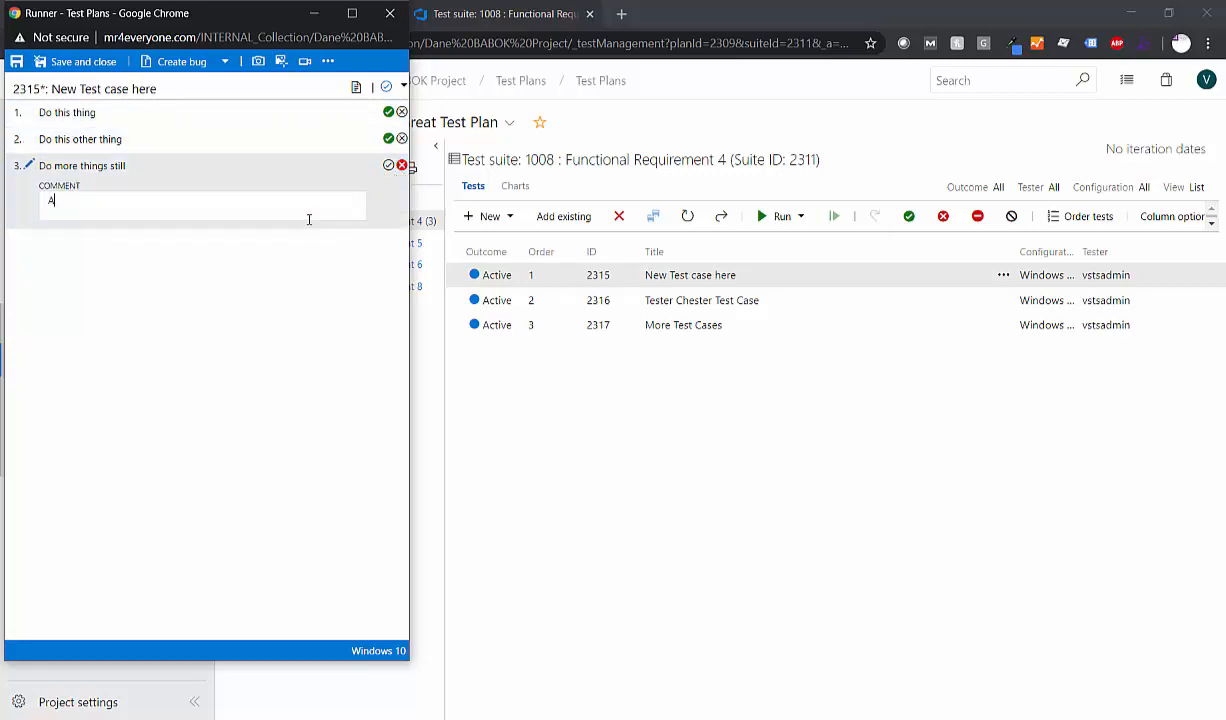
# Step: Add the comment 'Add a new comment' and capture a screenshot, dismissing the extension warning
pyautogui.write('Add a new comment')
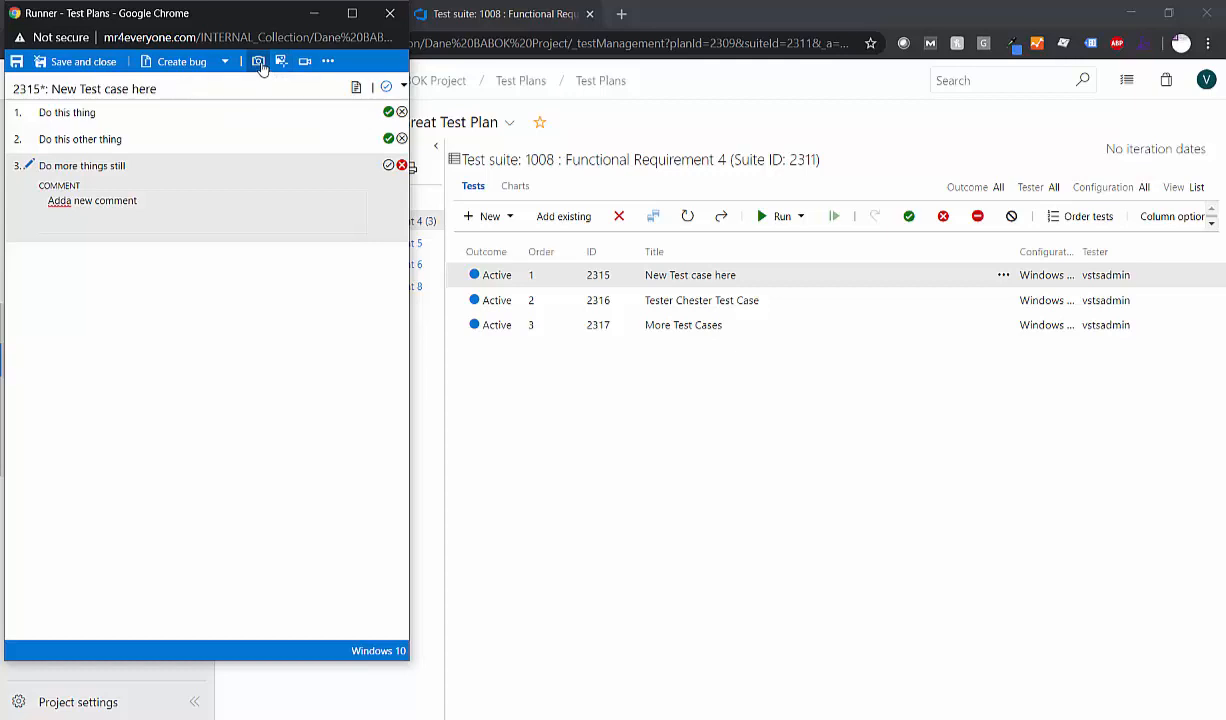
pyautogui.click(258, 62)
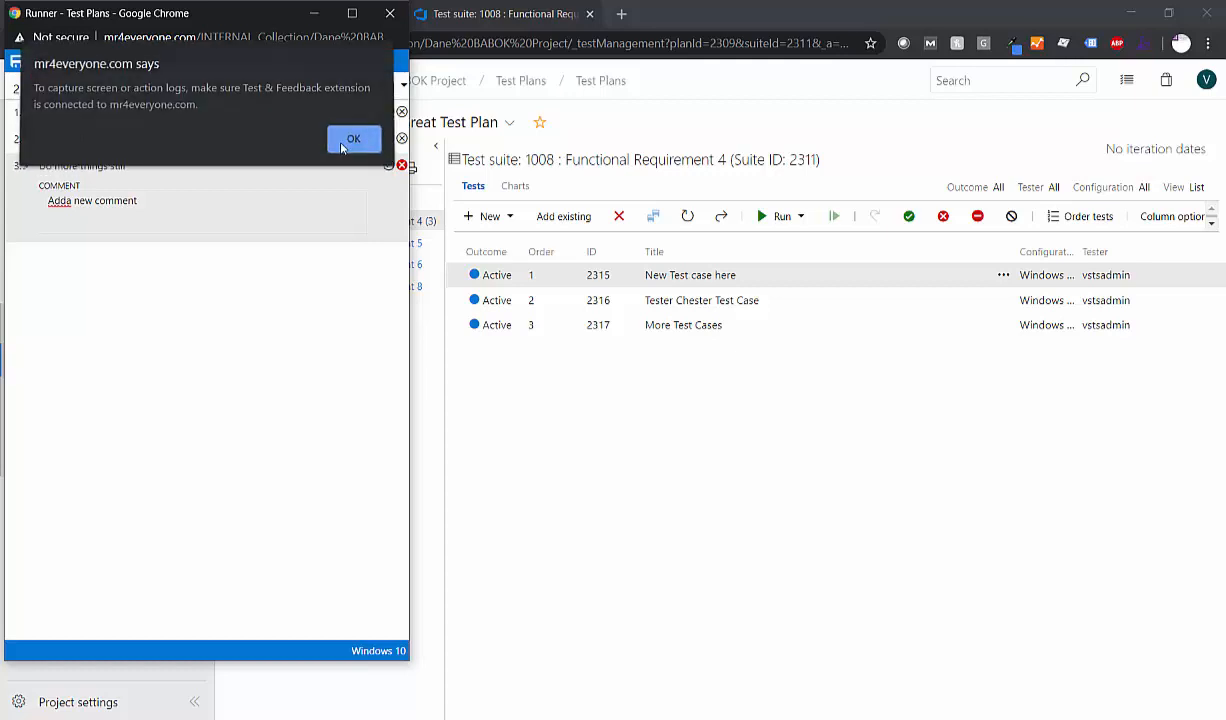
pyautogui.click(353, 138)
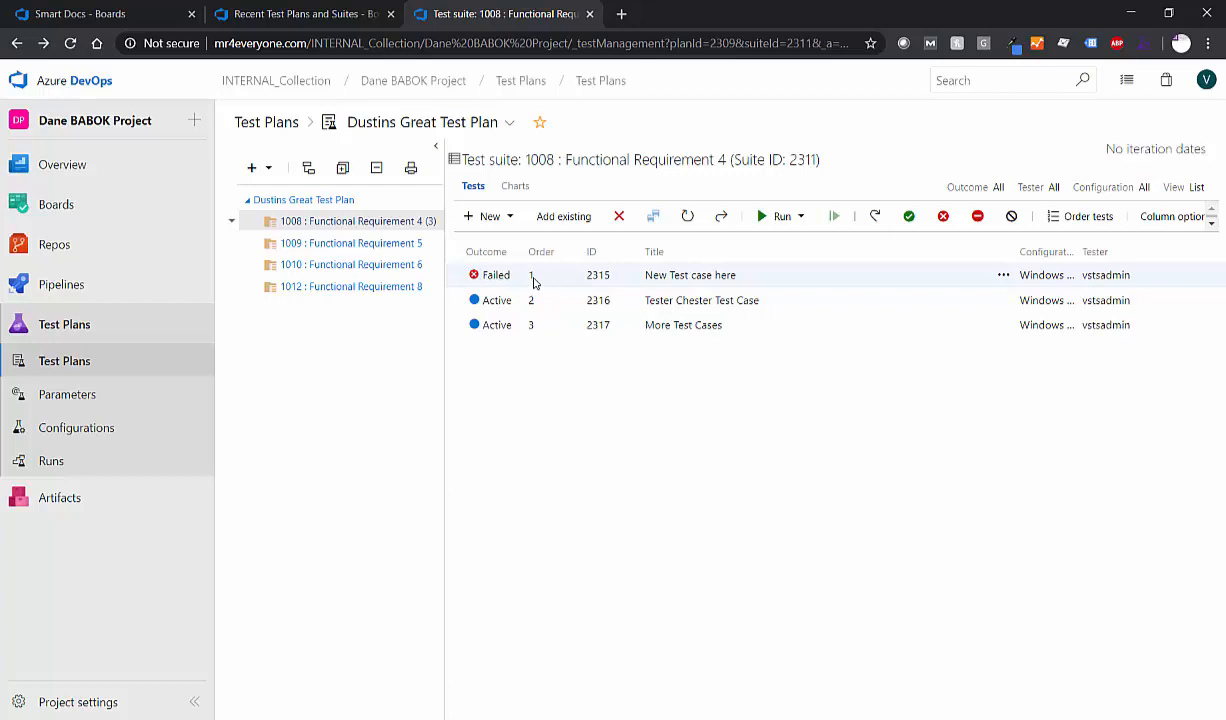
pyautogui.moveTo(528, 283)
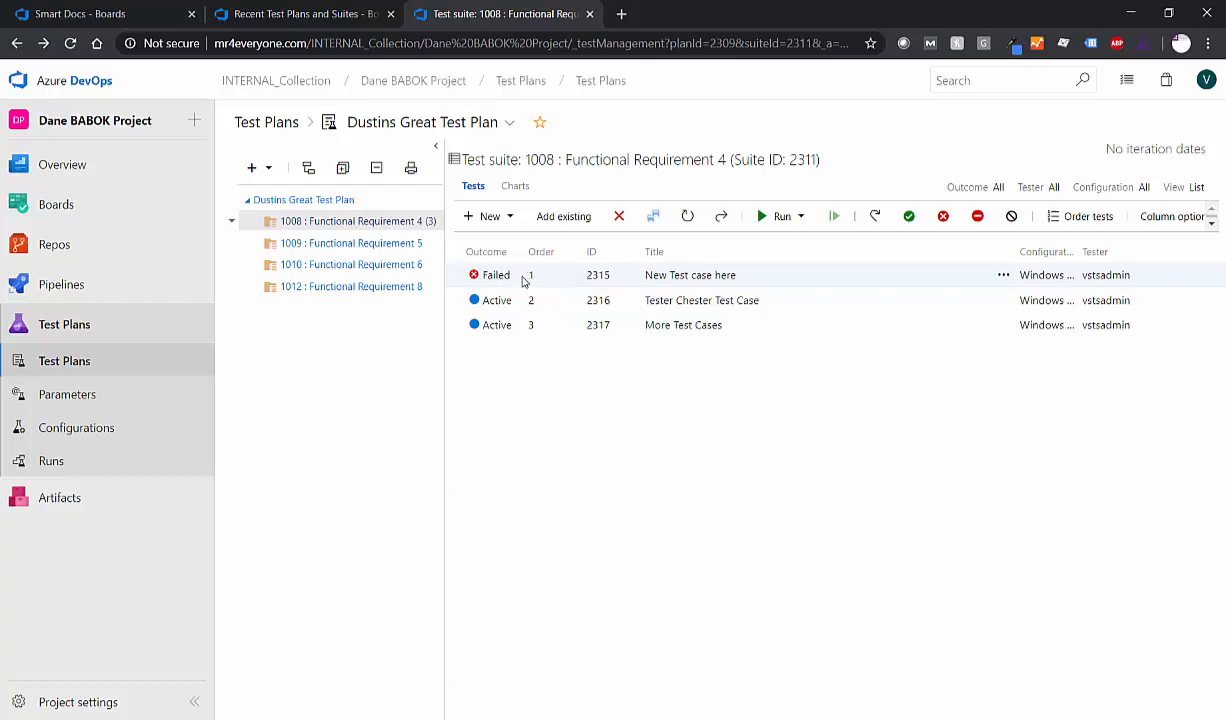
pyautogui.moveTo(540, 283)
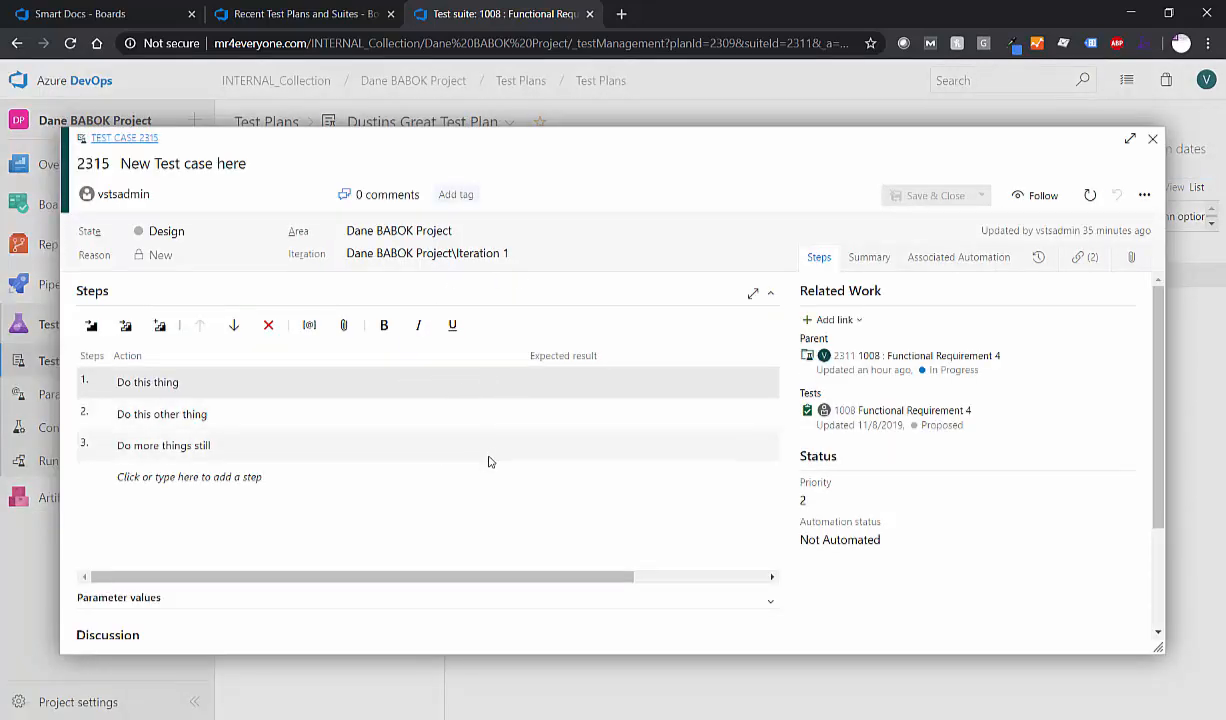
pyautogui.moveTo(454, 438)
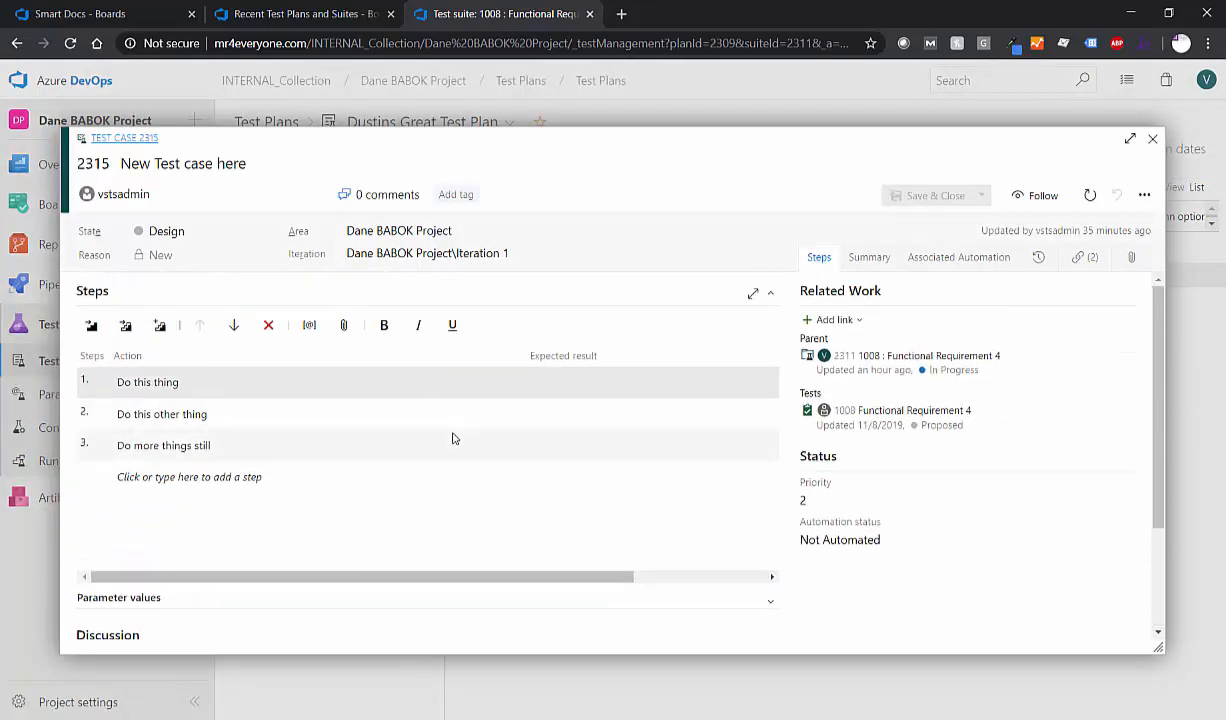
# Step: Select step 3 in the Steps grid and close test case 2315's form
pyautogui.click(163, 445)
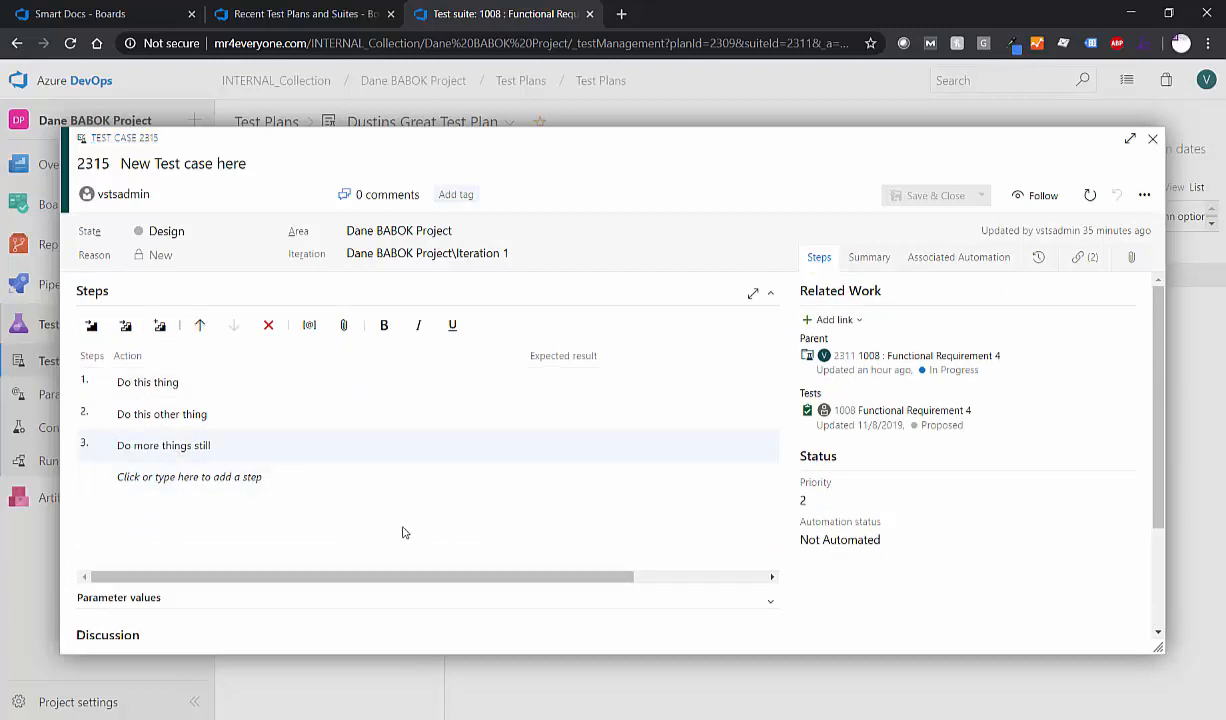
pyautogui.click(1152, 138)
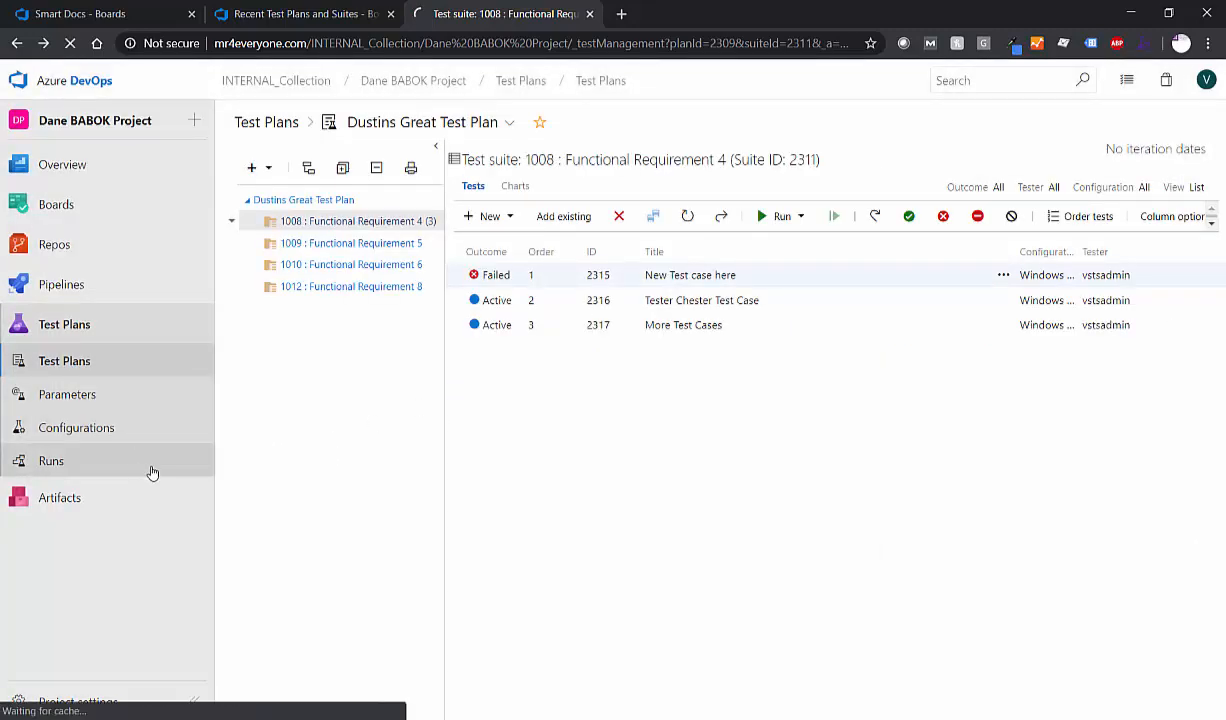
# Step: Open run 12's failed 'New Test case here' result and scroll through its step outcomes
pyautogui.click(51, 461)
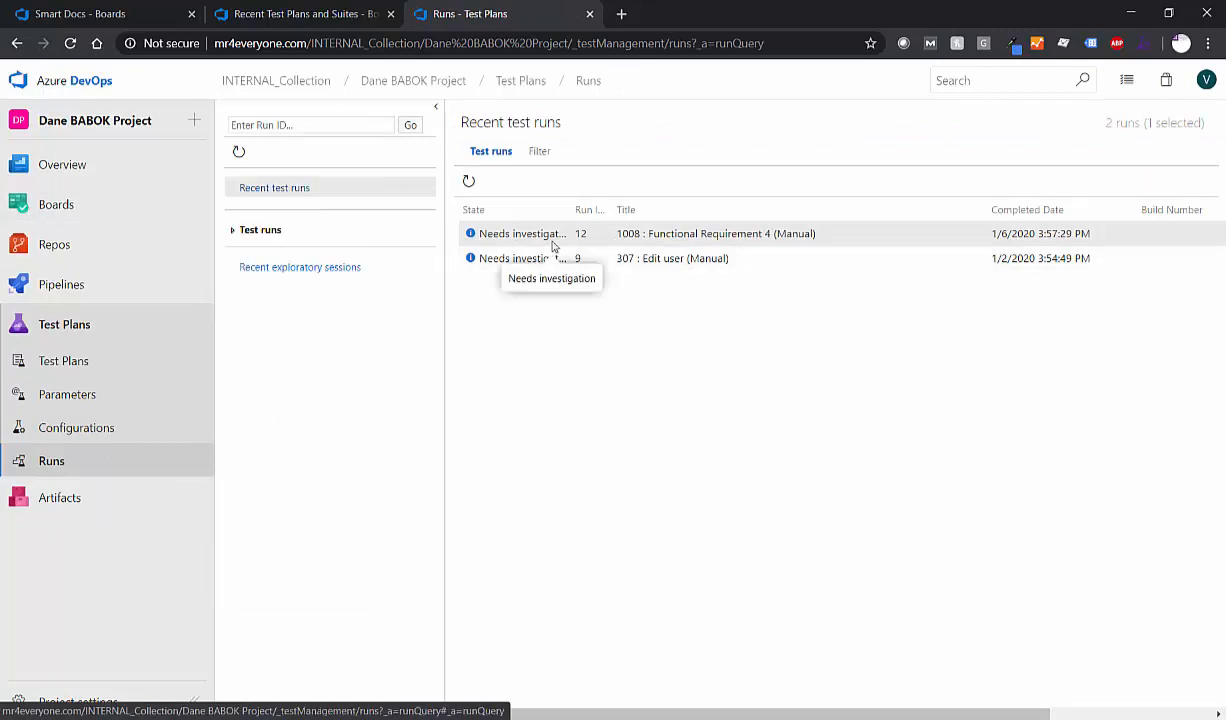
pyautogui.moveTo(127, 470)
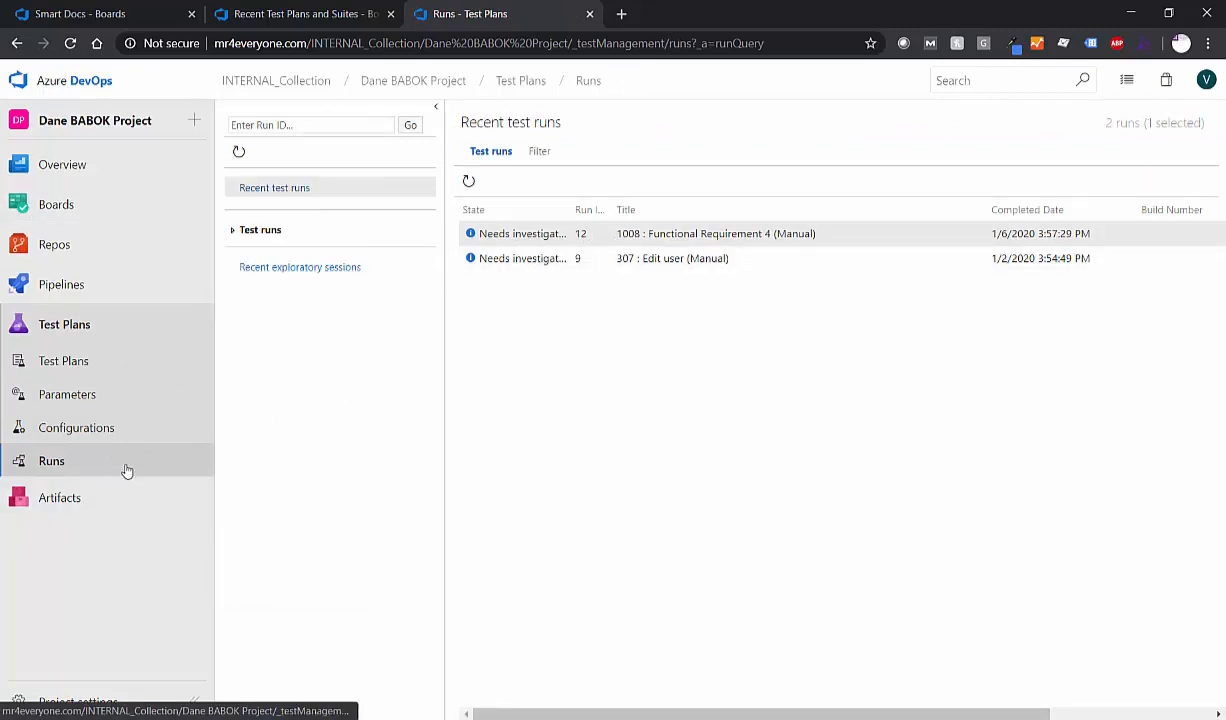
pyautogui.click(716, 233)
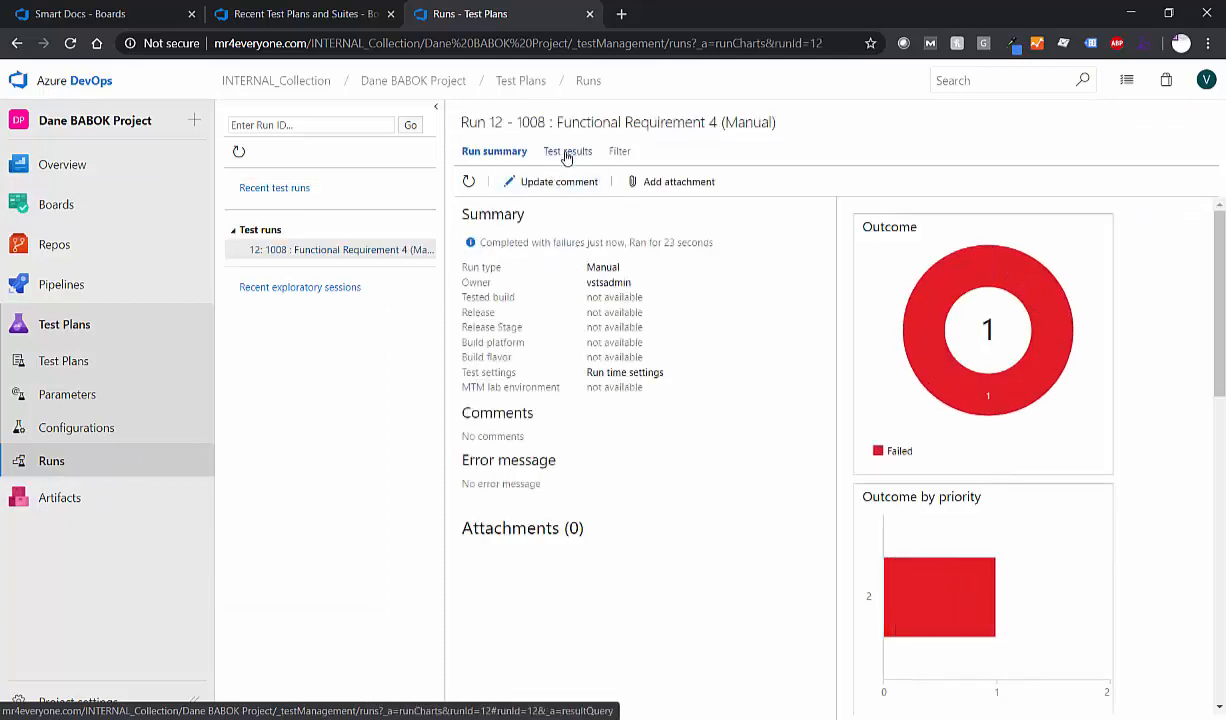
pyautogui.click(565, 151)
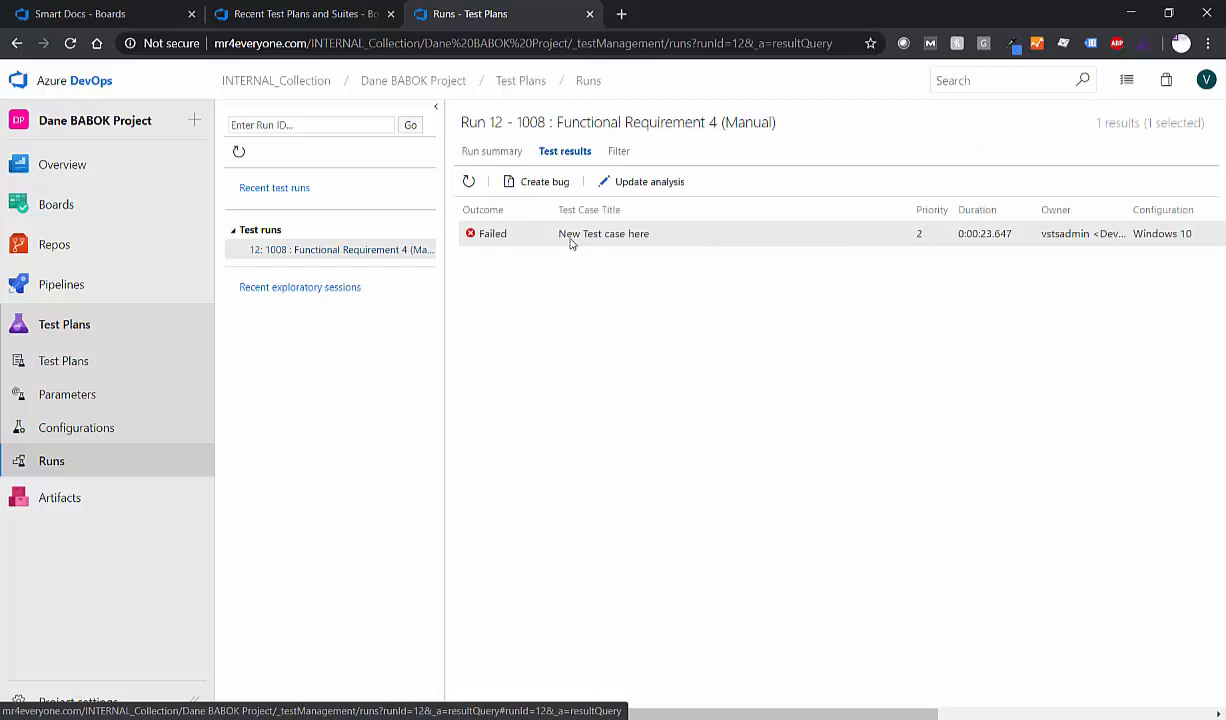
pyautogui.click(603, 233)
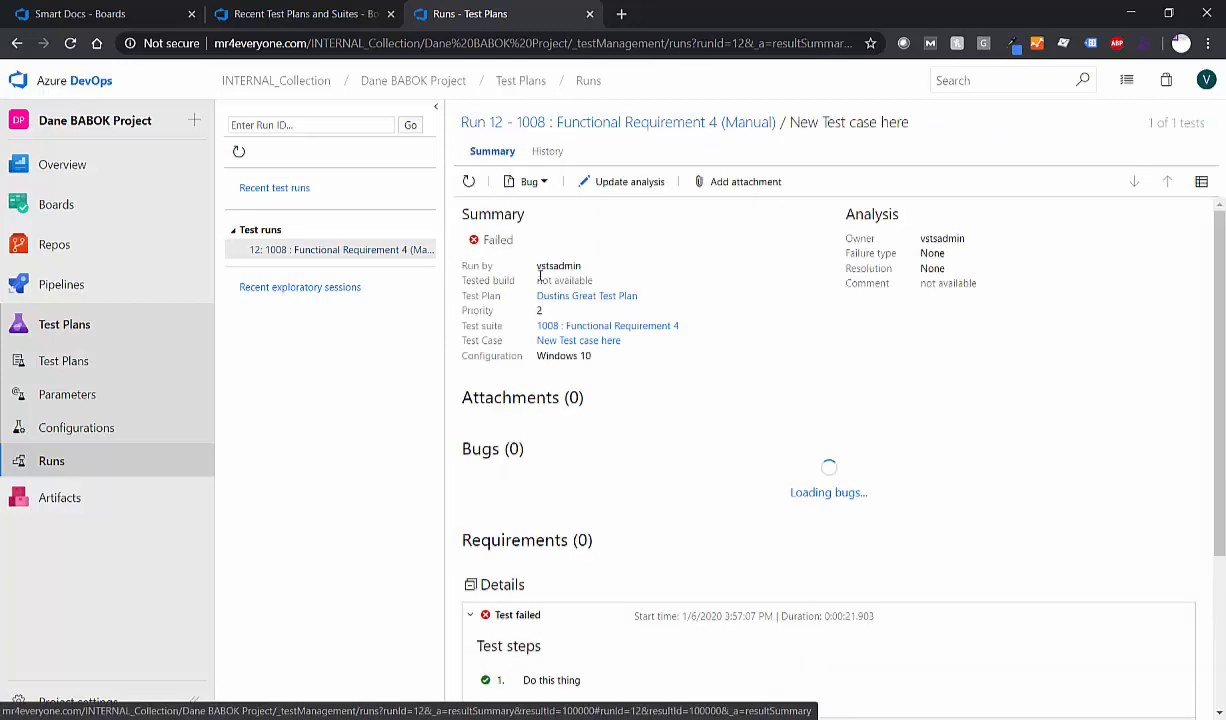
pyautogui.scroll(-3)
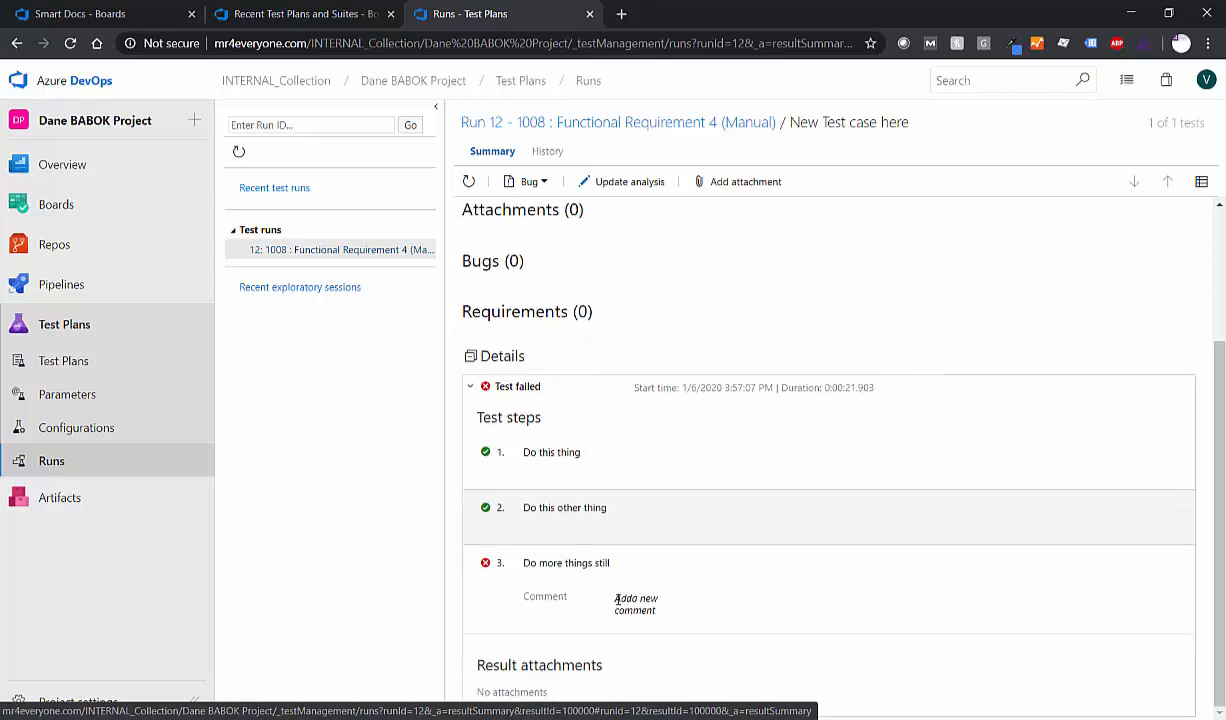
pyautogui.moveTo(745, 516)
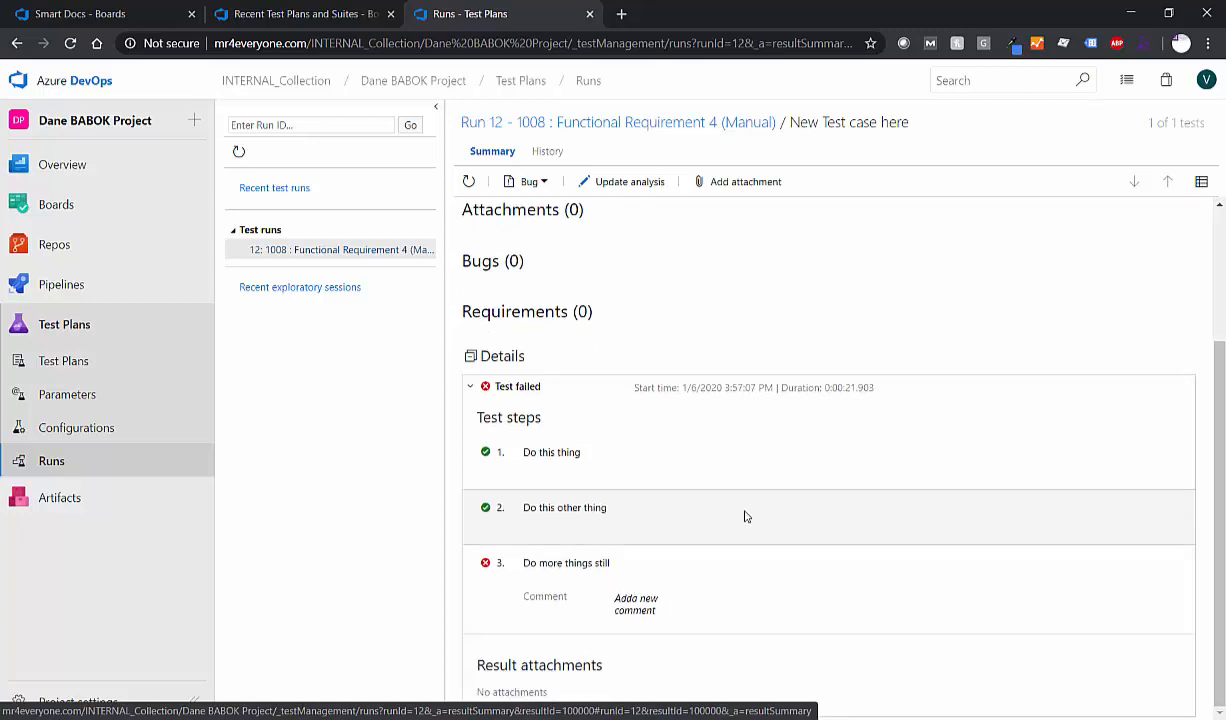
pyautogui.scroll(3)
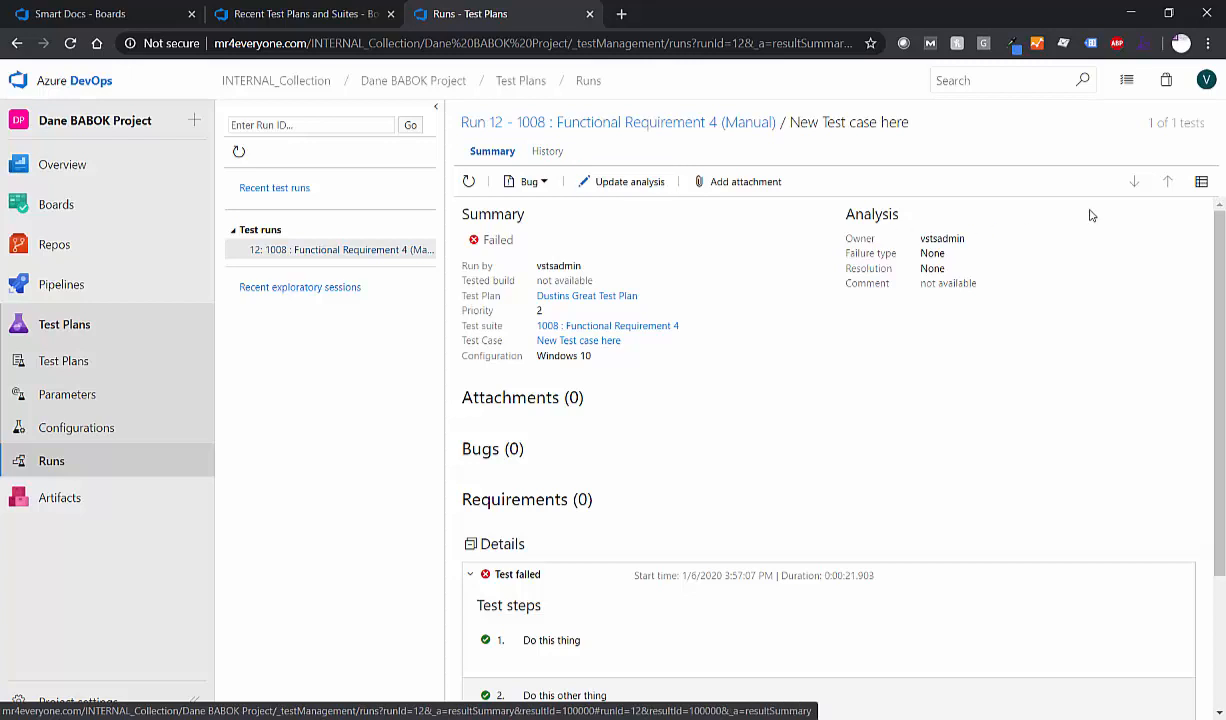
pyautogui.moveTo(843, 417)
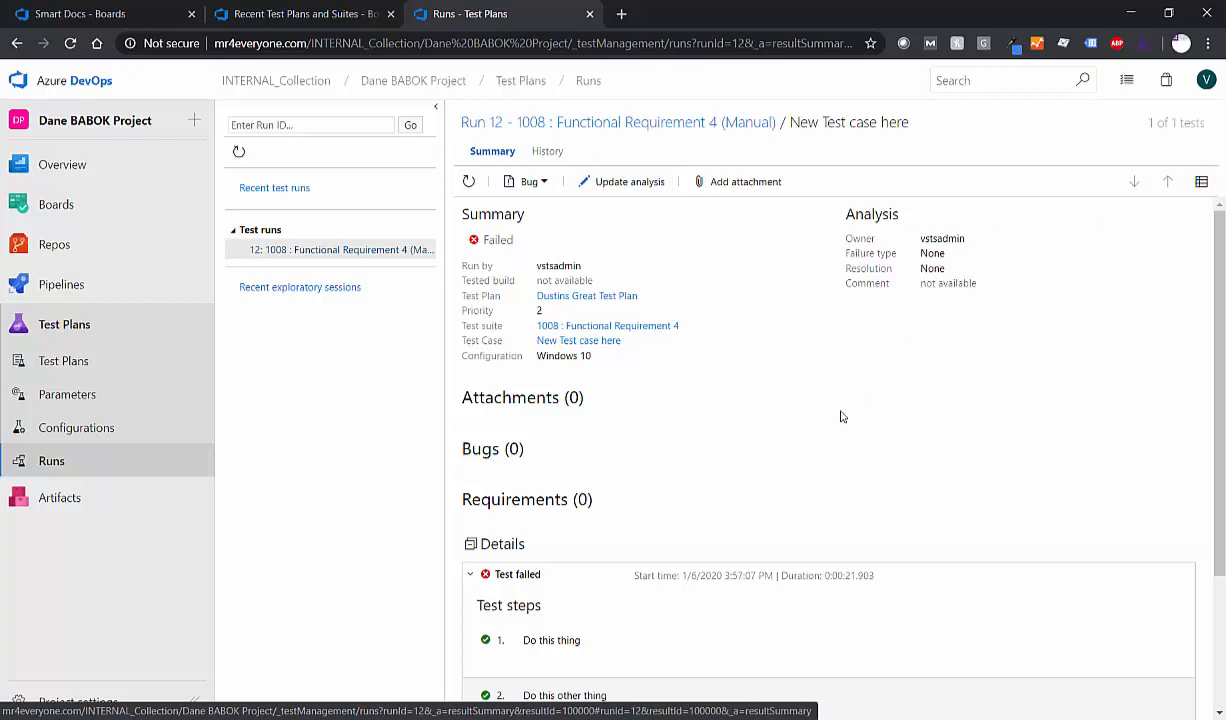
pyautogui.moveTo(192, 427)
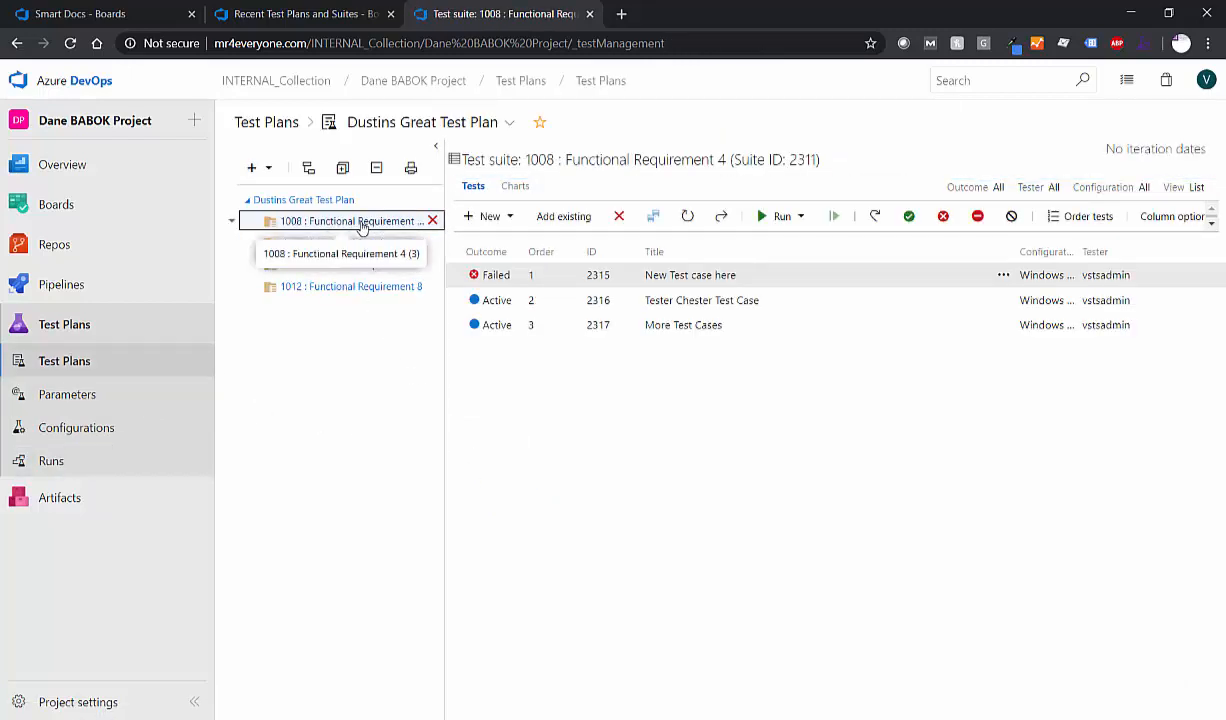
pyautogui.moveTo(345, 232)
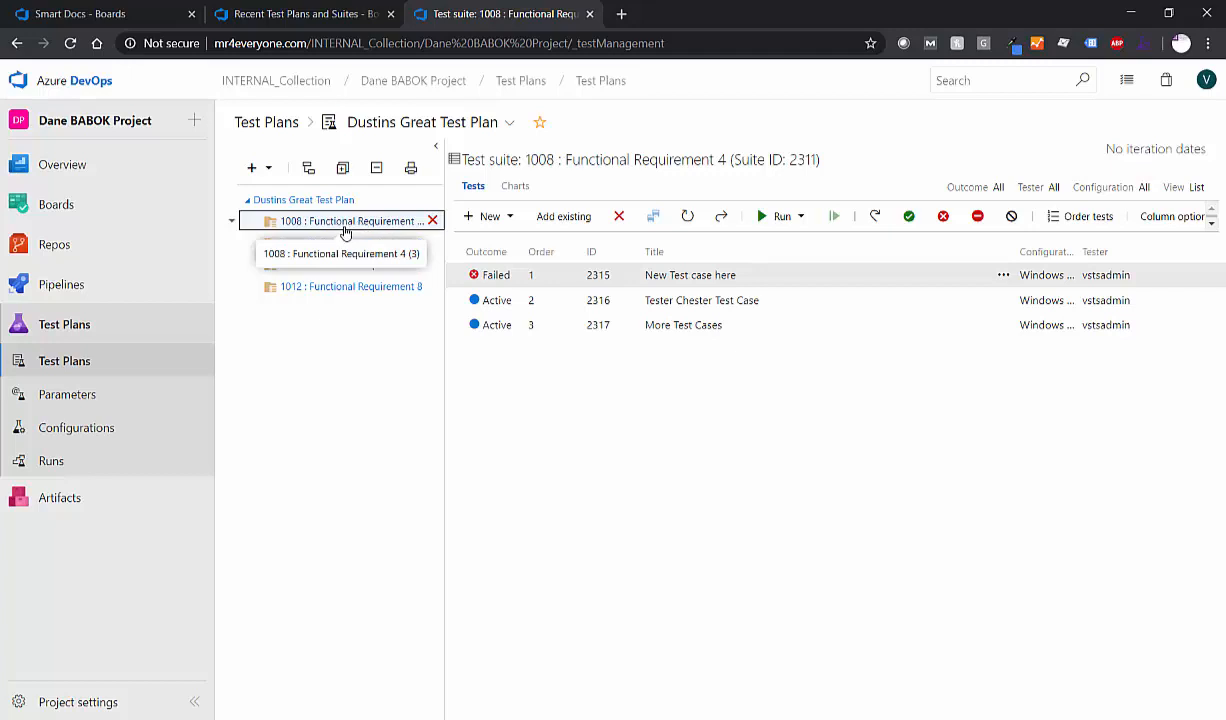
# Step: Export the test plan root with Links and attachments ticked, then Print
pyautogui.rightClick(345, 220)
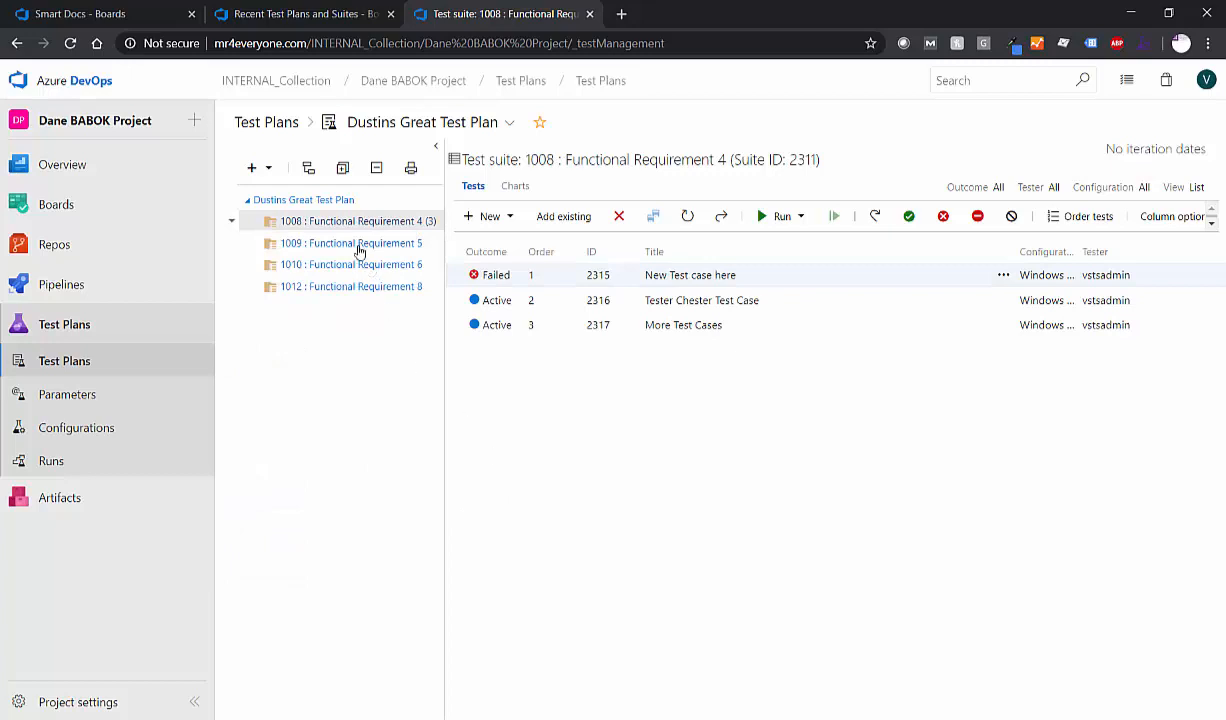
pyautogui.rightClick(304, 199)
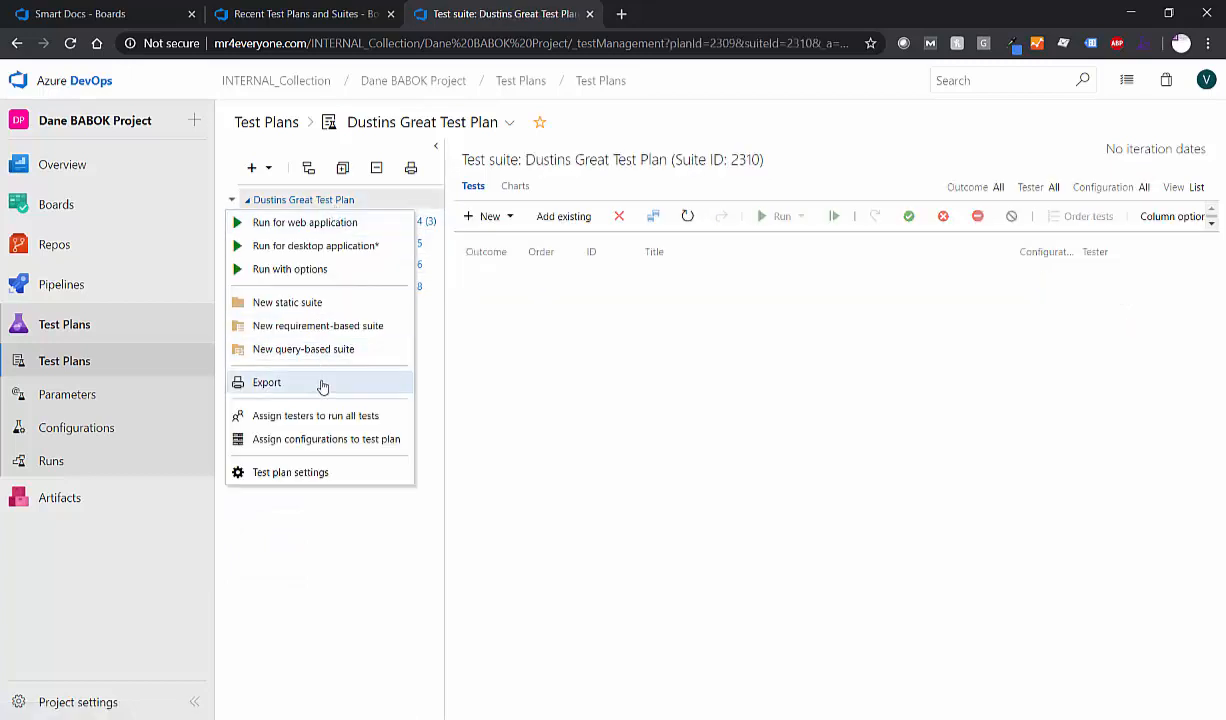
pyautogui.click(267, 382)
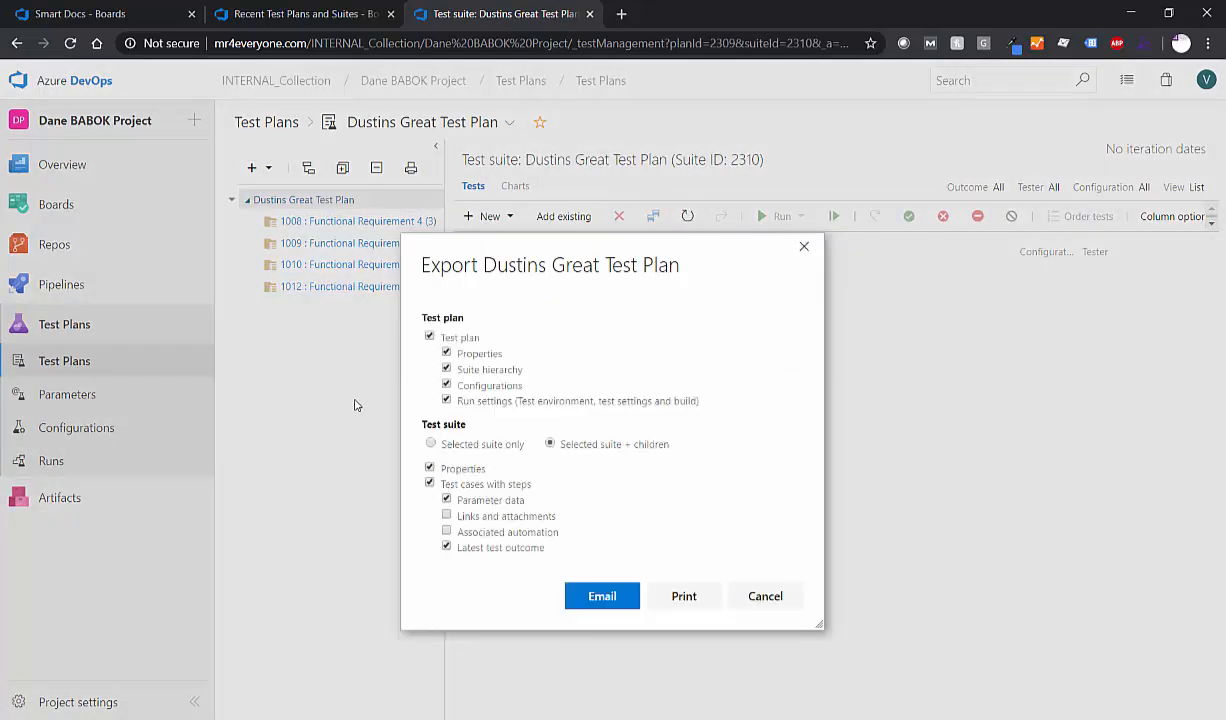
pyautogui.moveTo(601, 457)
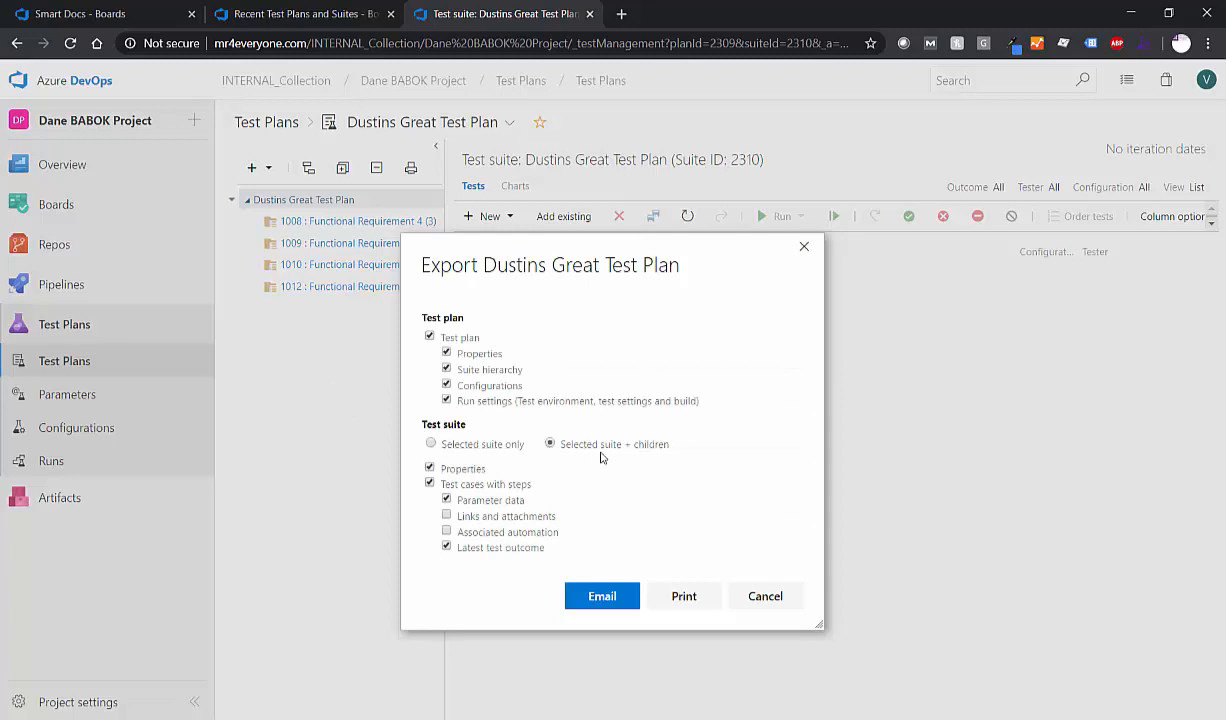
pyautogui.moveTo(540, 551)
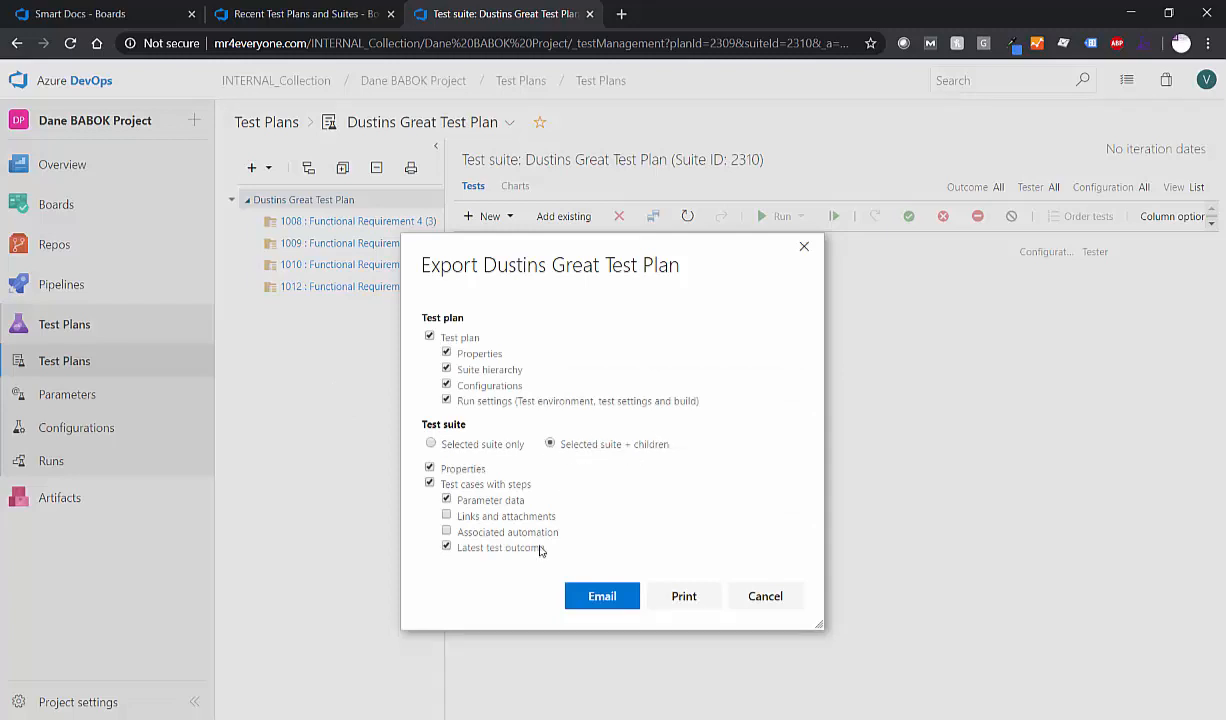
pyautogui.click(446, 515)
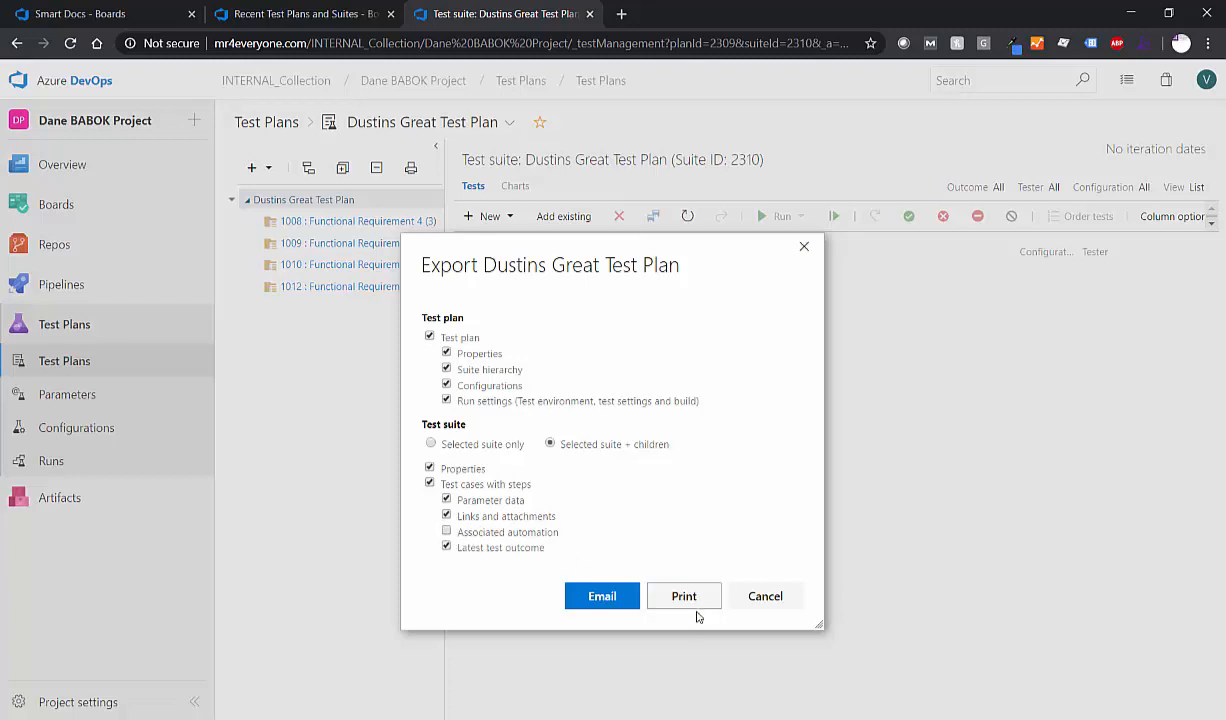
pyautogui.click(684, 596)
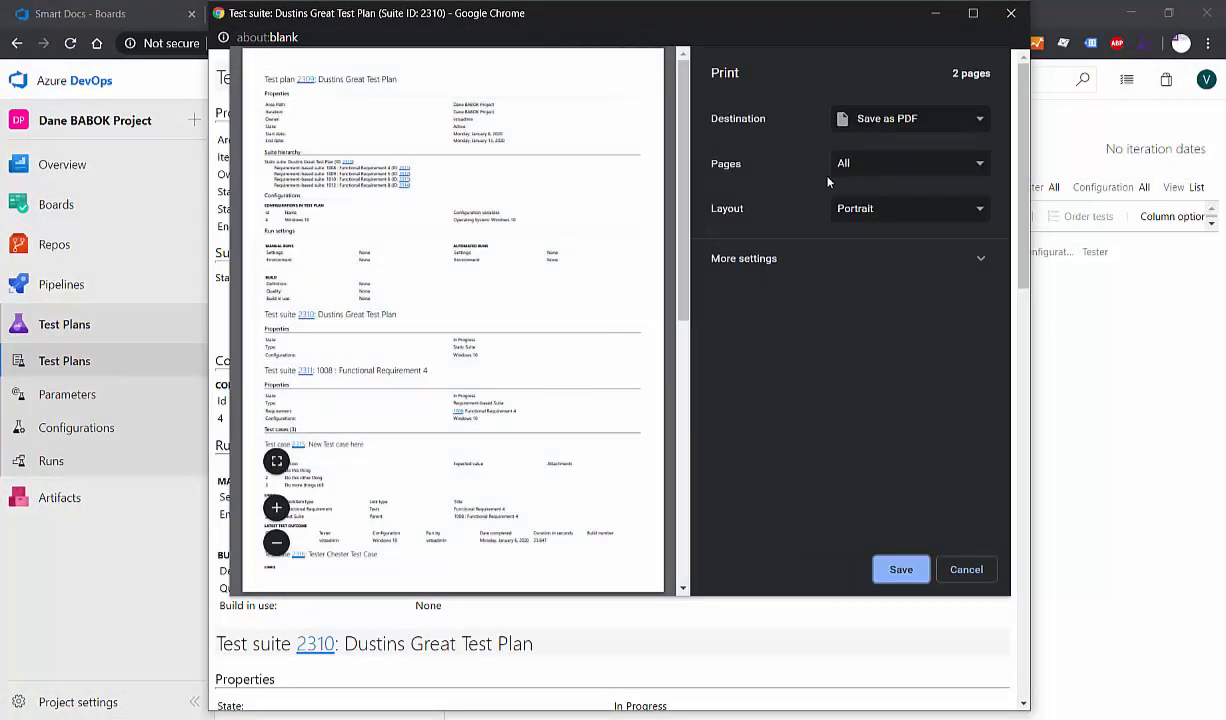
# Step: Save the Dustins Great Test Plan report with the Save as PDF destination
pyautogui.click(908, 118)
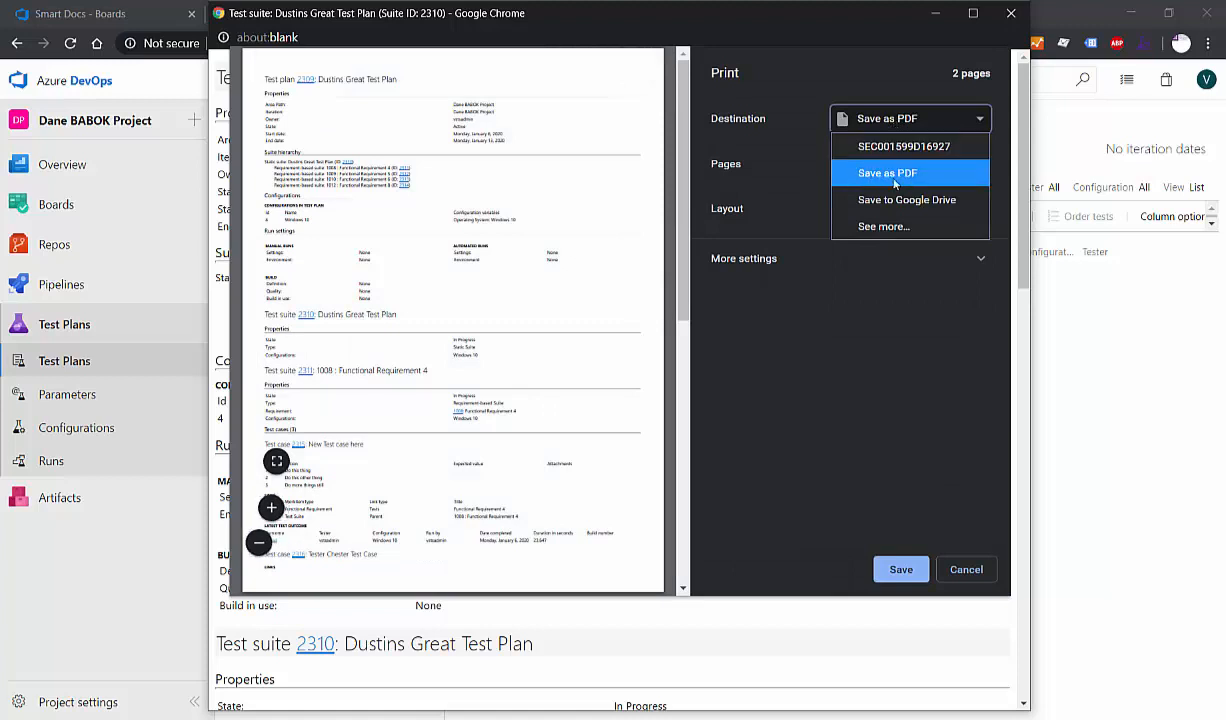
pyautogui.click(887, 173)
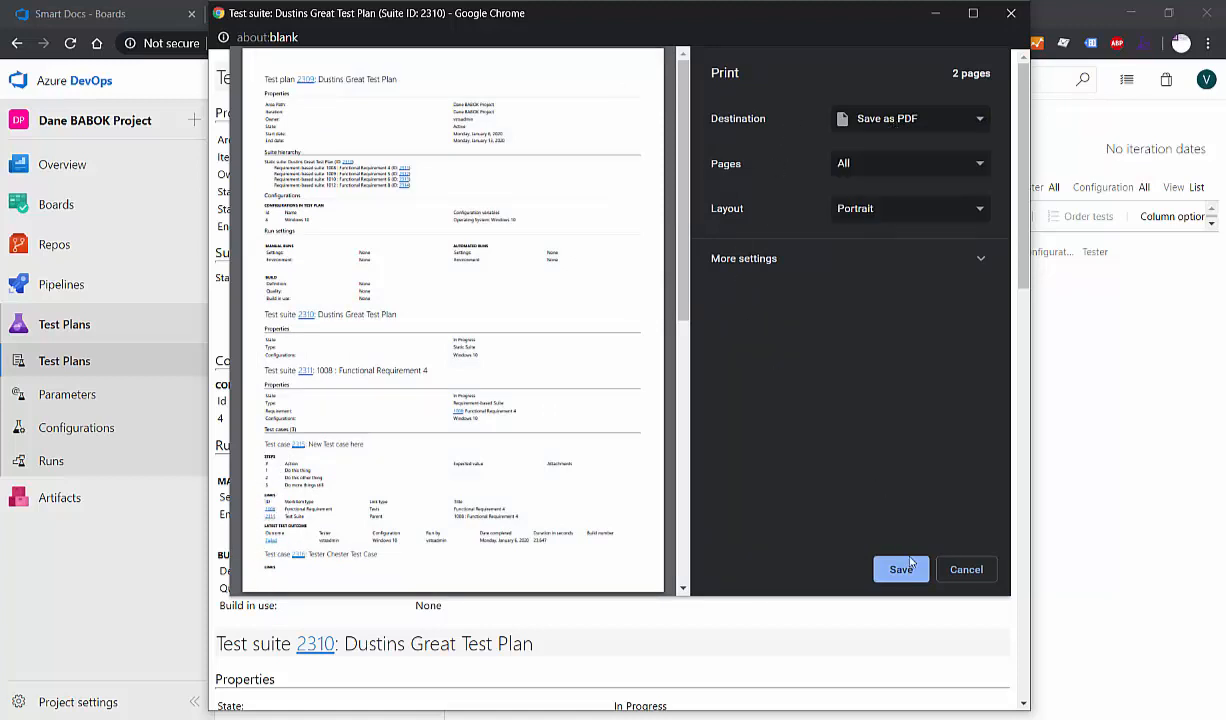
pyautogui.click(900, 569)
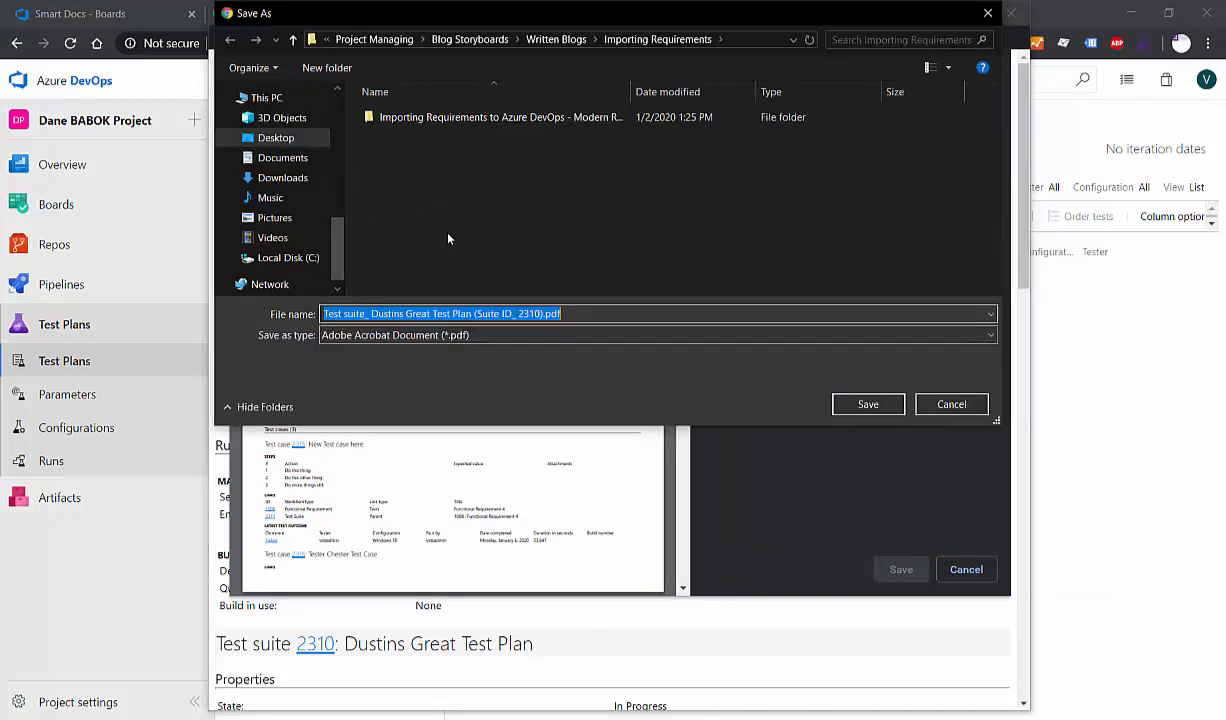
pyautogui.click(867, 404)
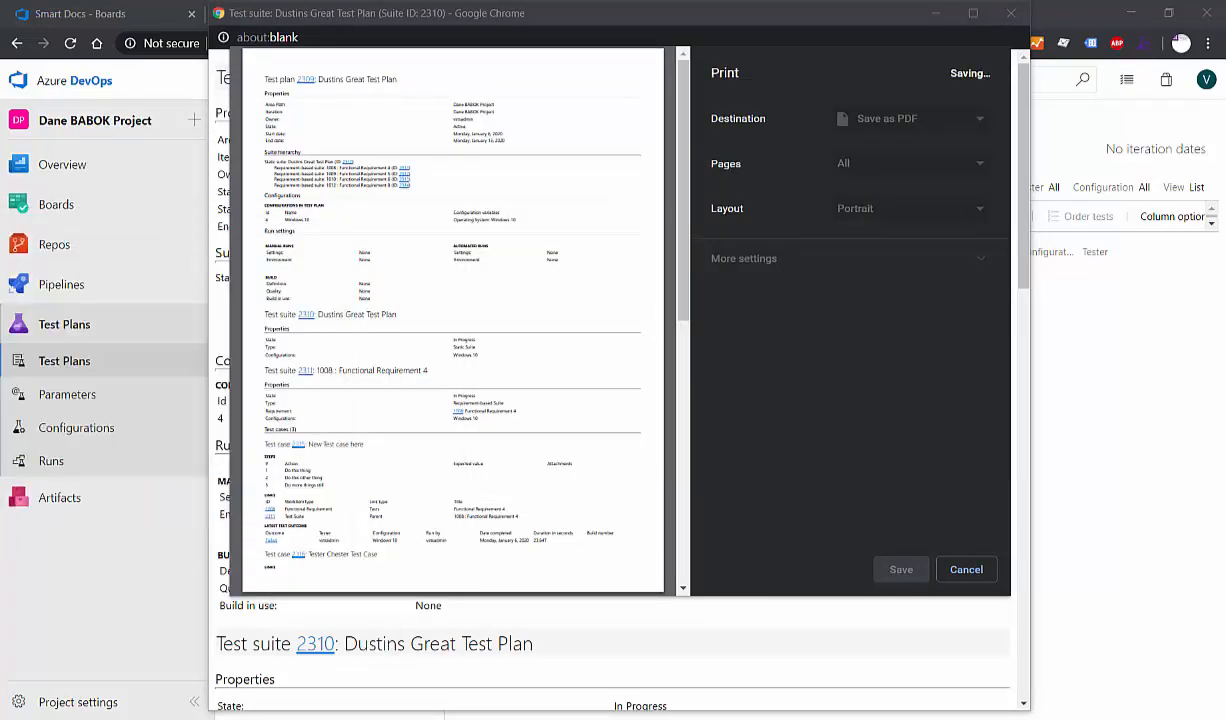
pyautogui.click(966, 569)
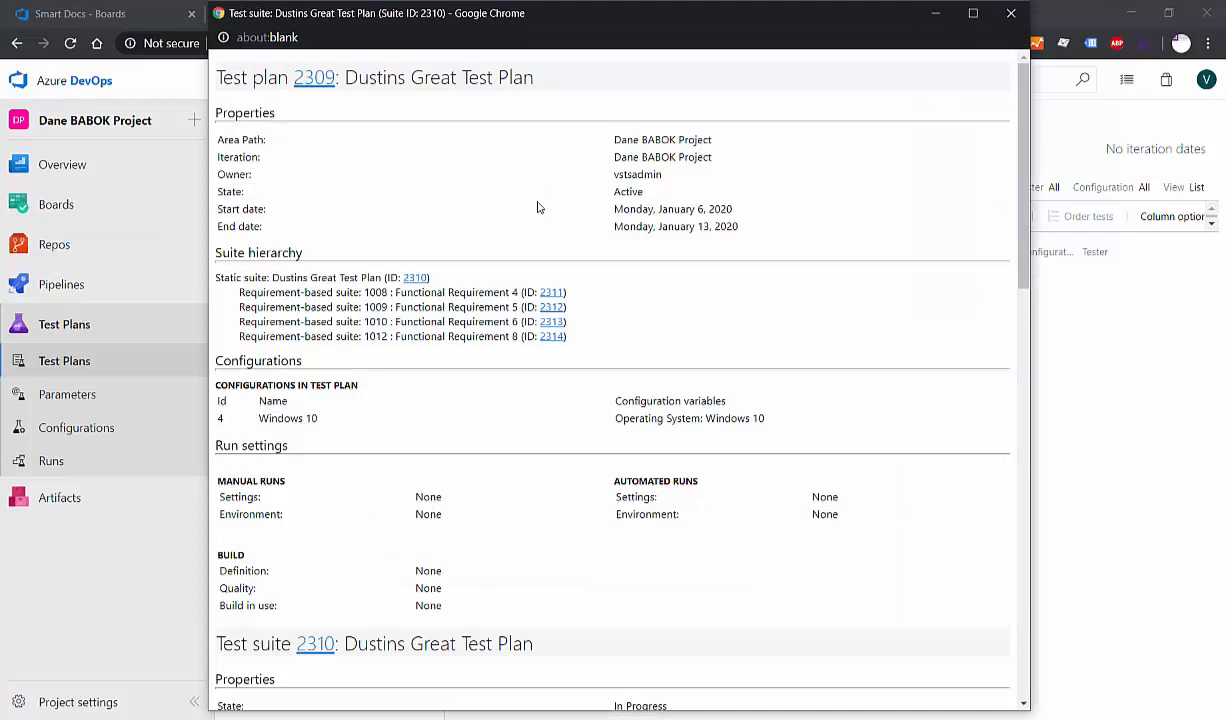
pyautogui.moveTo(385, 164)
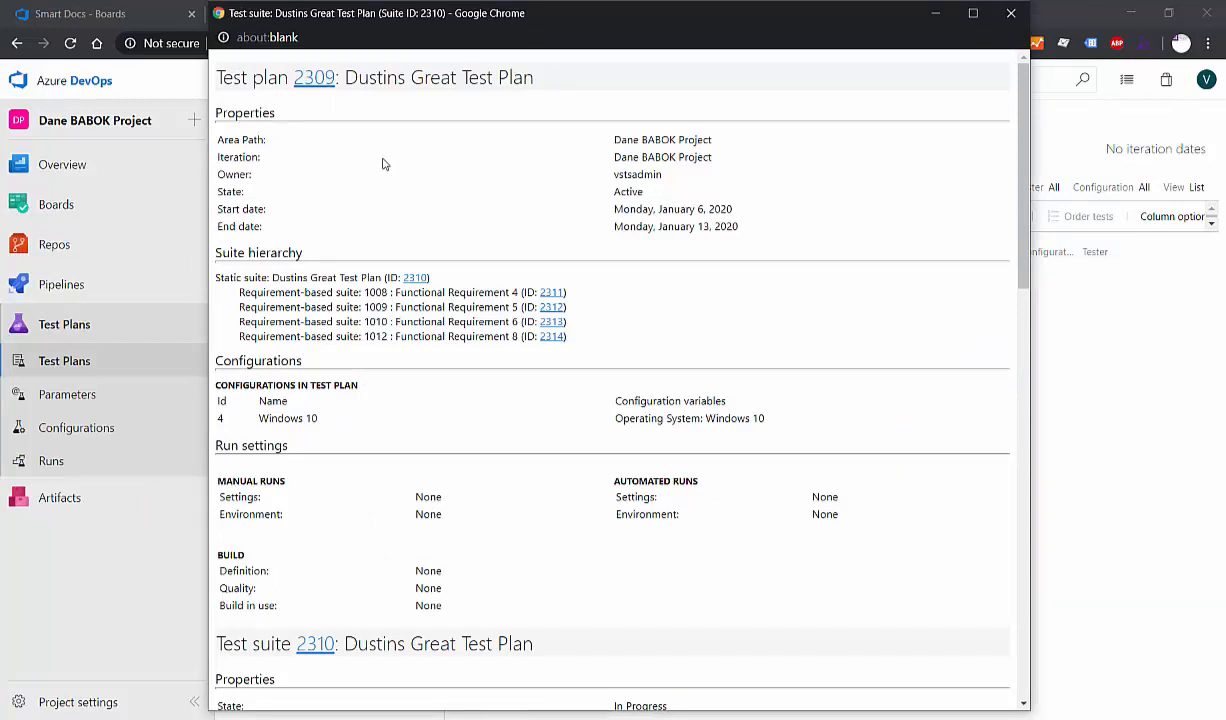
pyautogui.moveTo(303, 178)
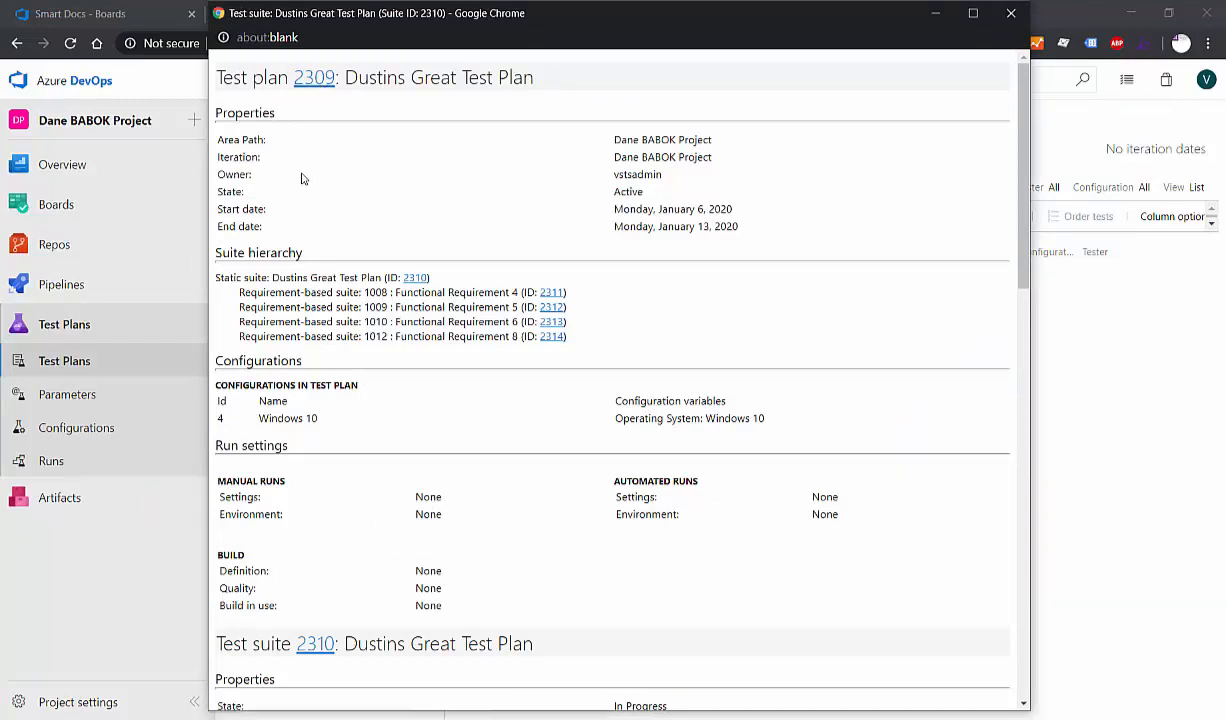
pyautogui.moveTo(558, 330)
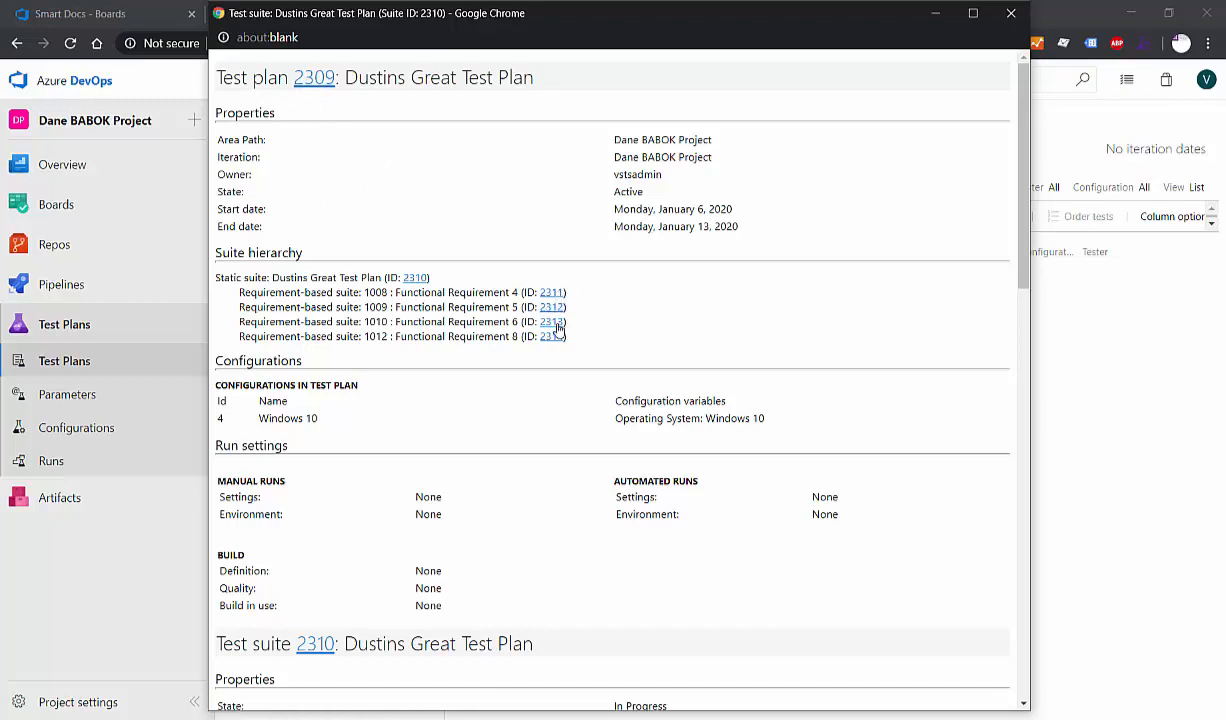
# Step: Scroll through the exported report and open the Failed outcome link in a new tab
pyautogui.scroll(-3)
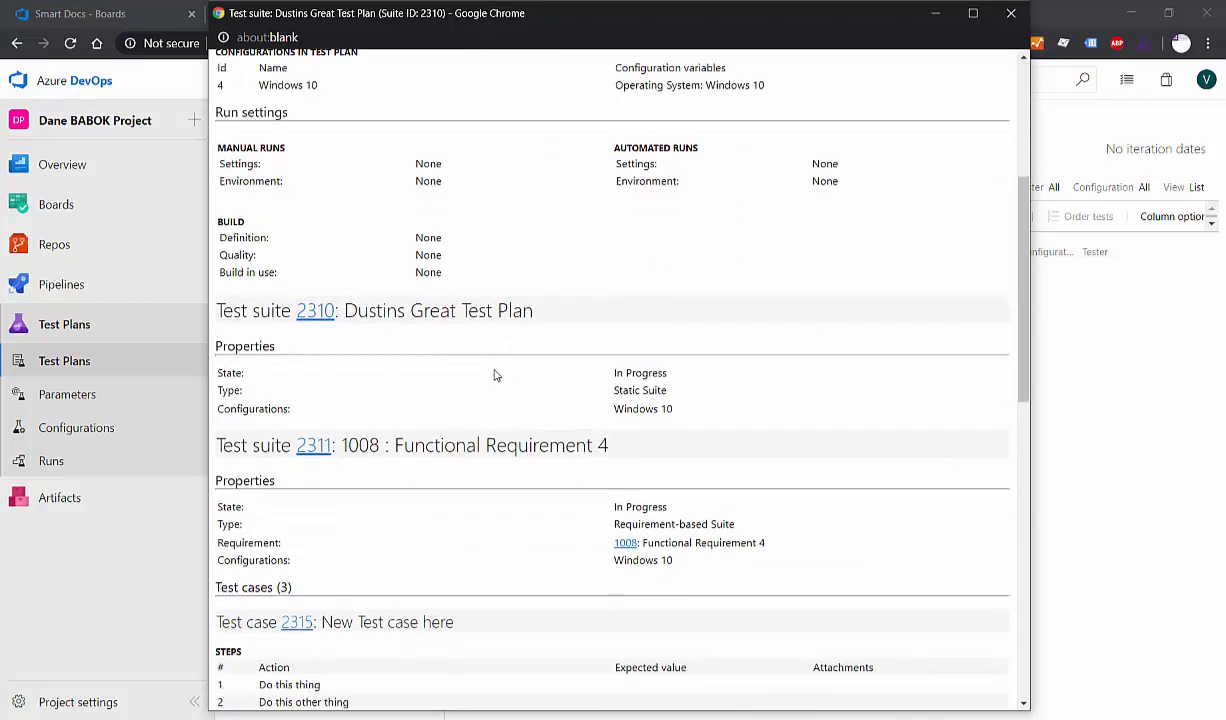
pyautogui.scroll(-3)
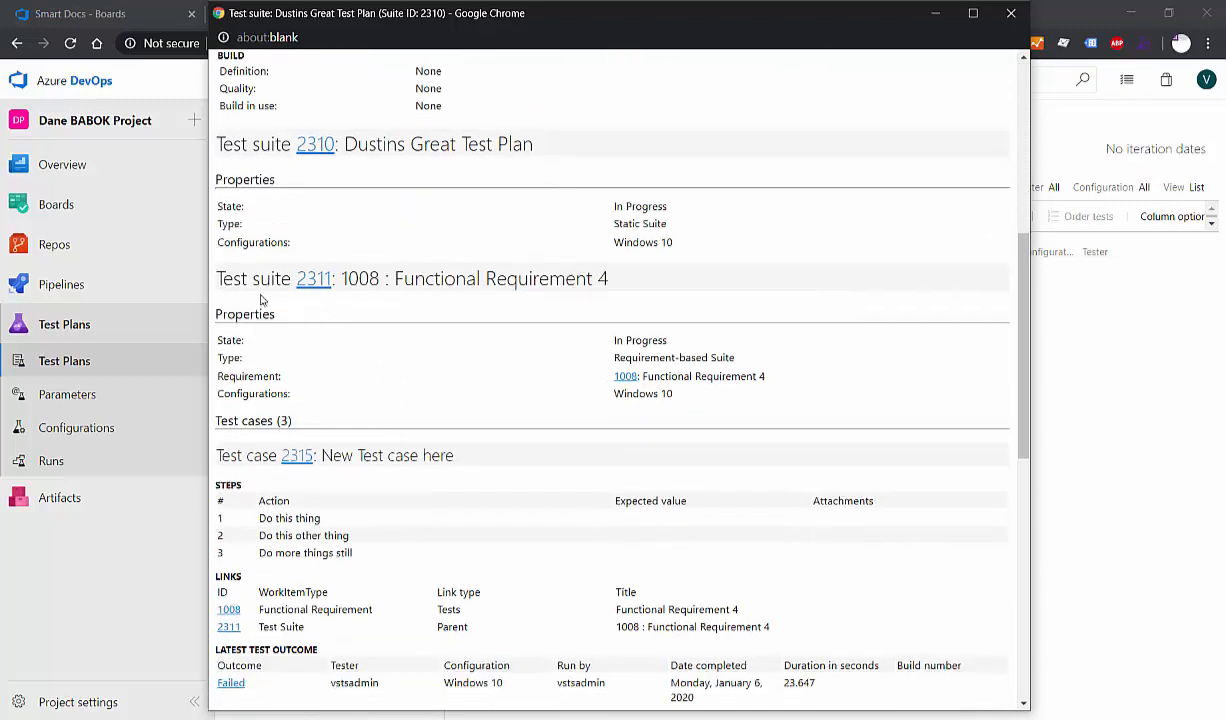
pyautogui.moveTo(363, 432)
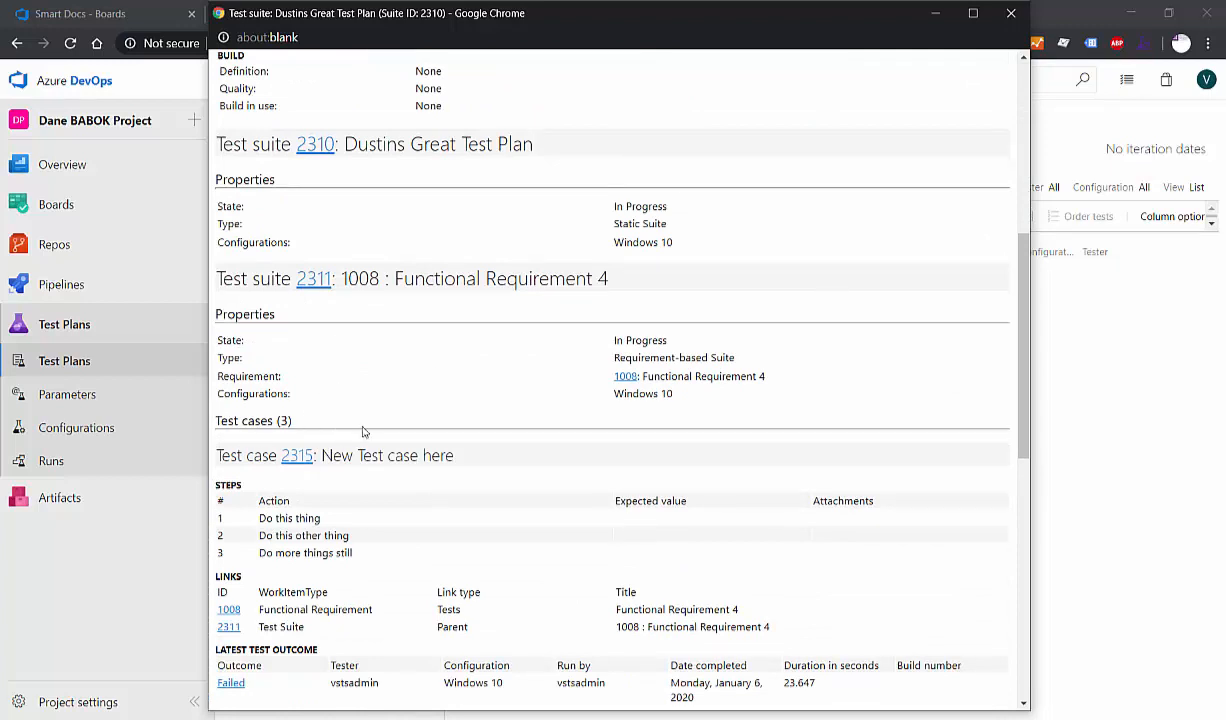
pyautogui.scroll(-3)
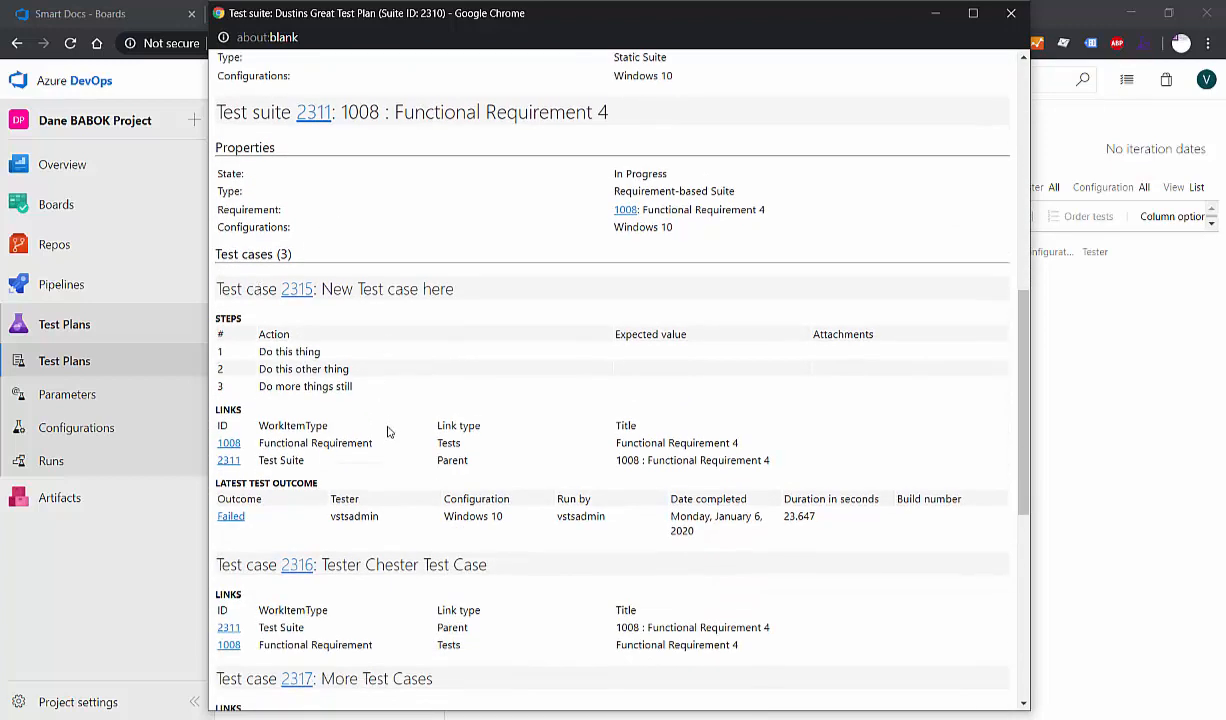
pyautogui.scroll(-3)
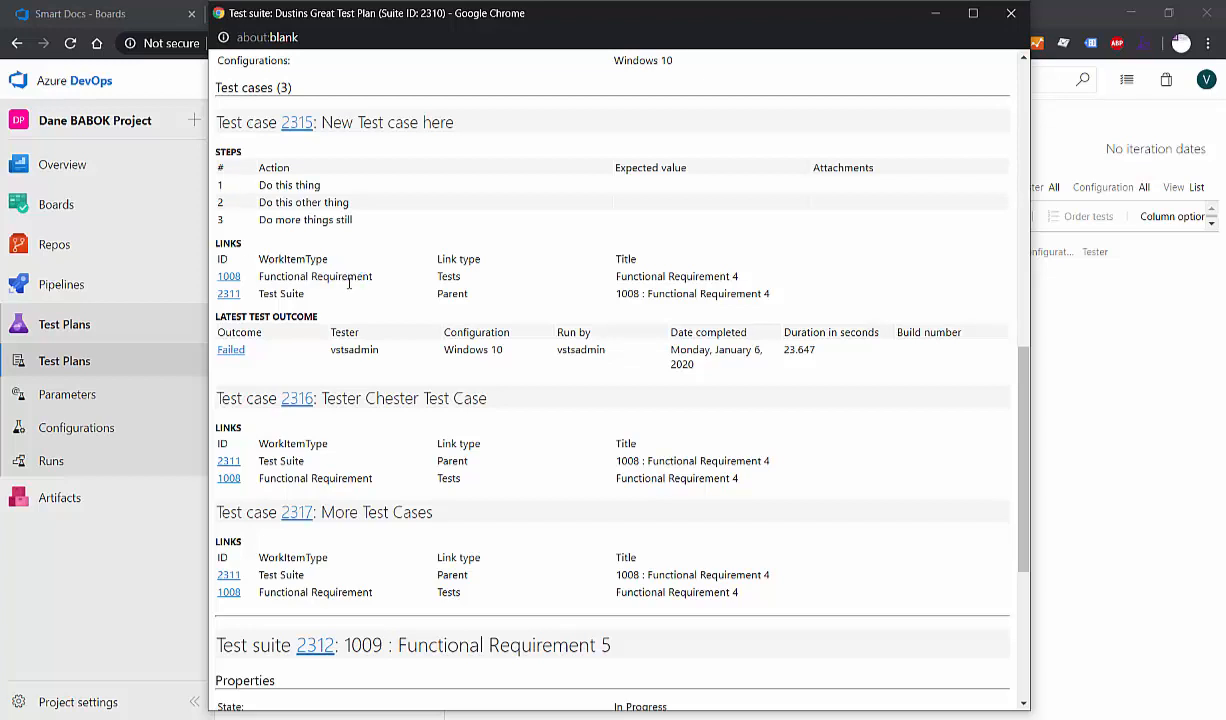
pyautogui.scroll(-3)
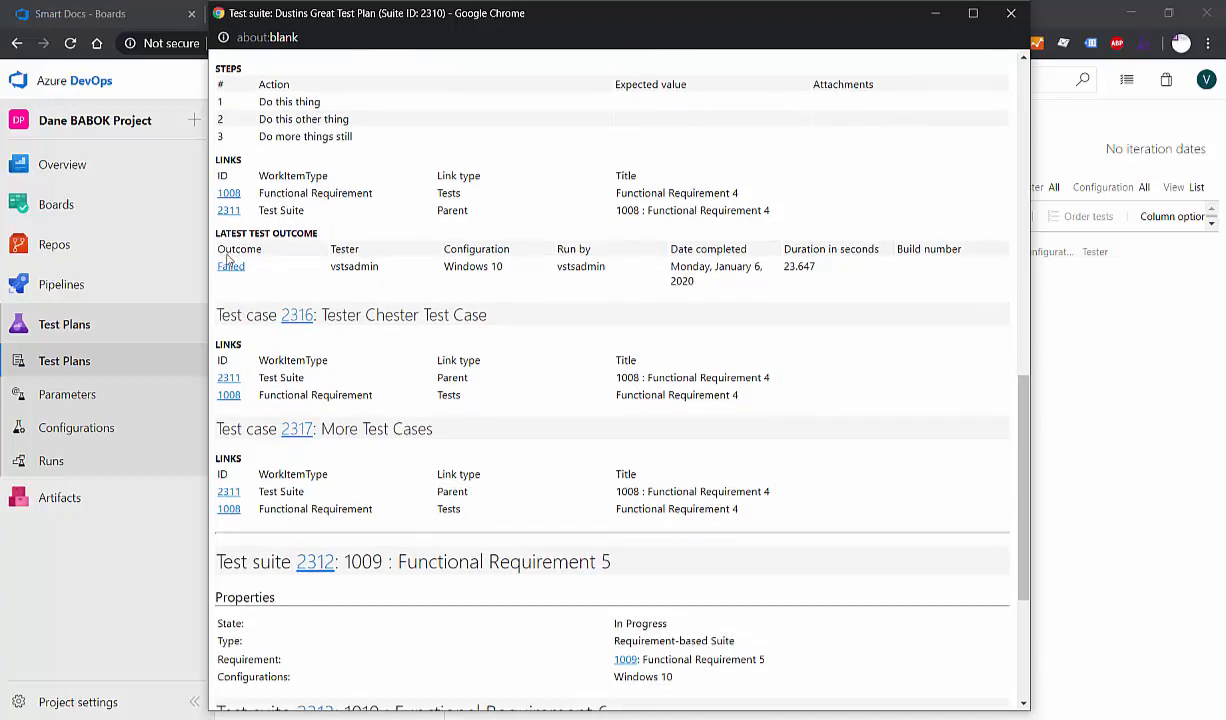
pyautogui.moveTo(231, 267)
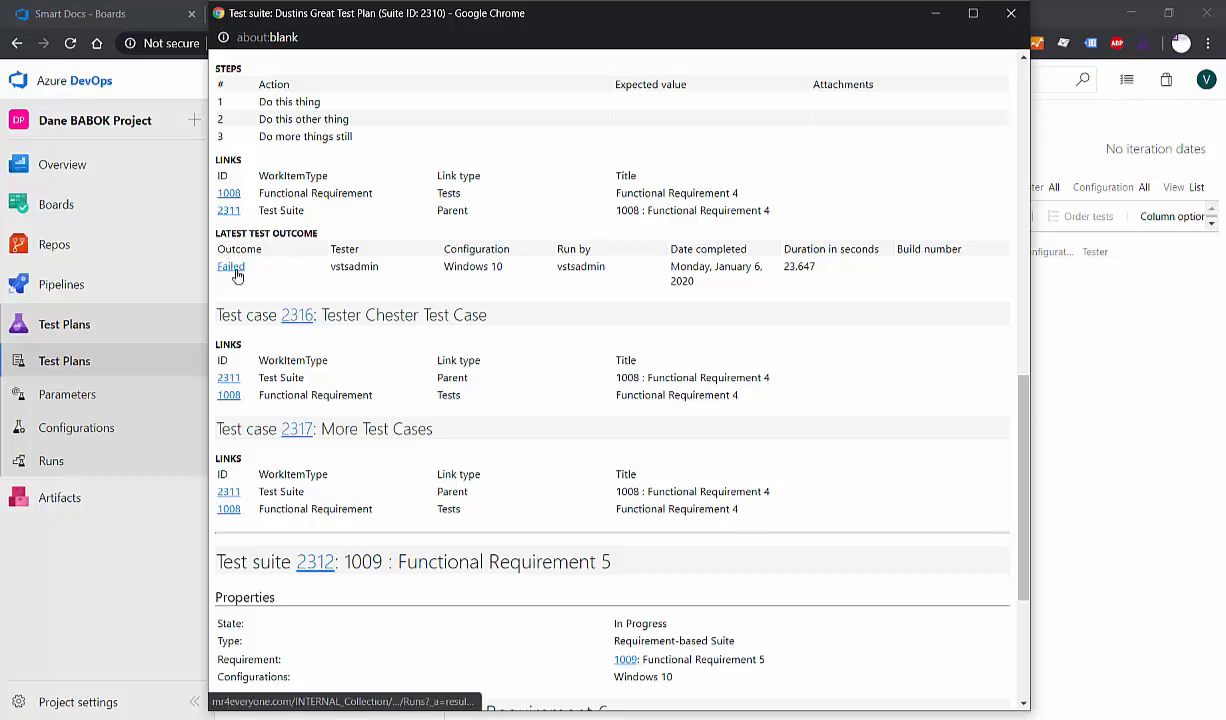
pyautogui.rightClick(230, 266)
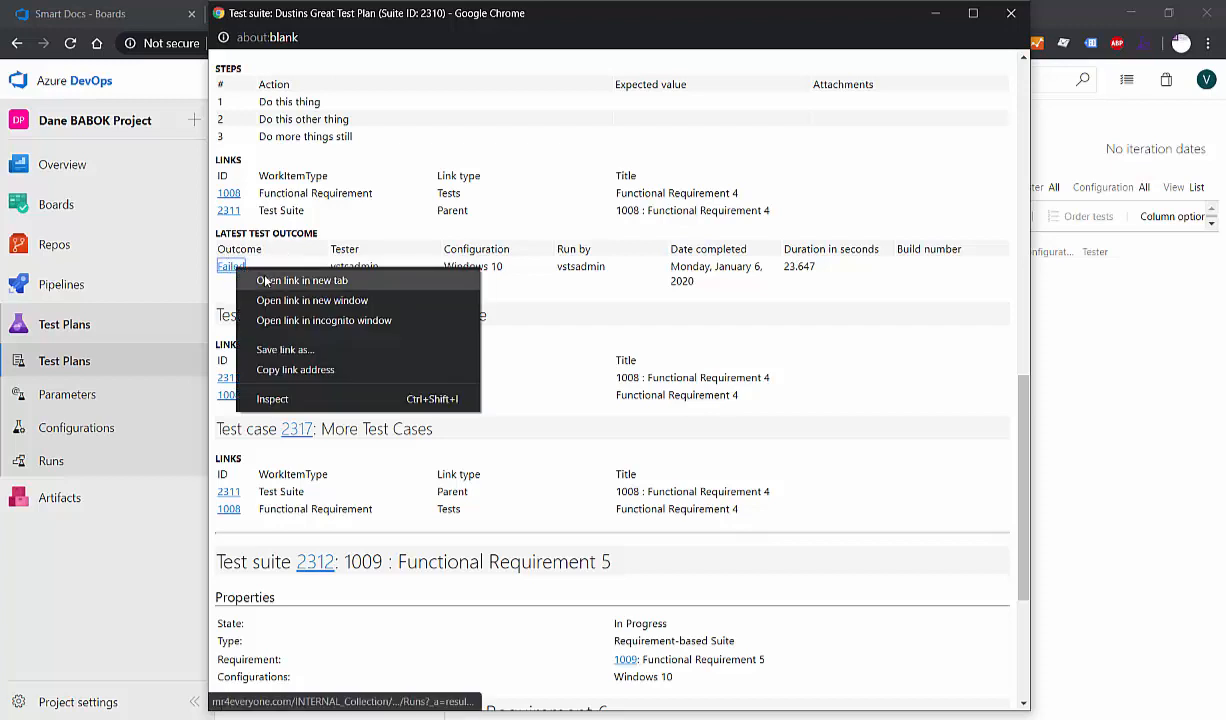
pyautogui.click(302, 280)
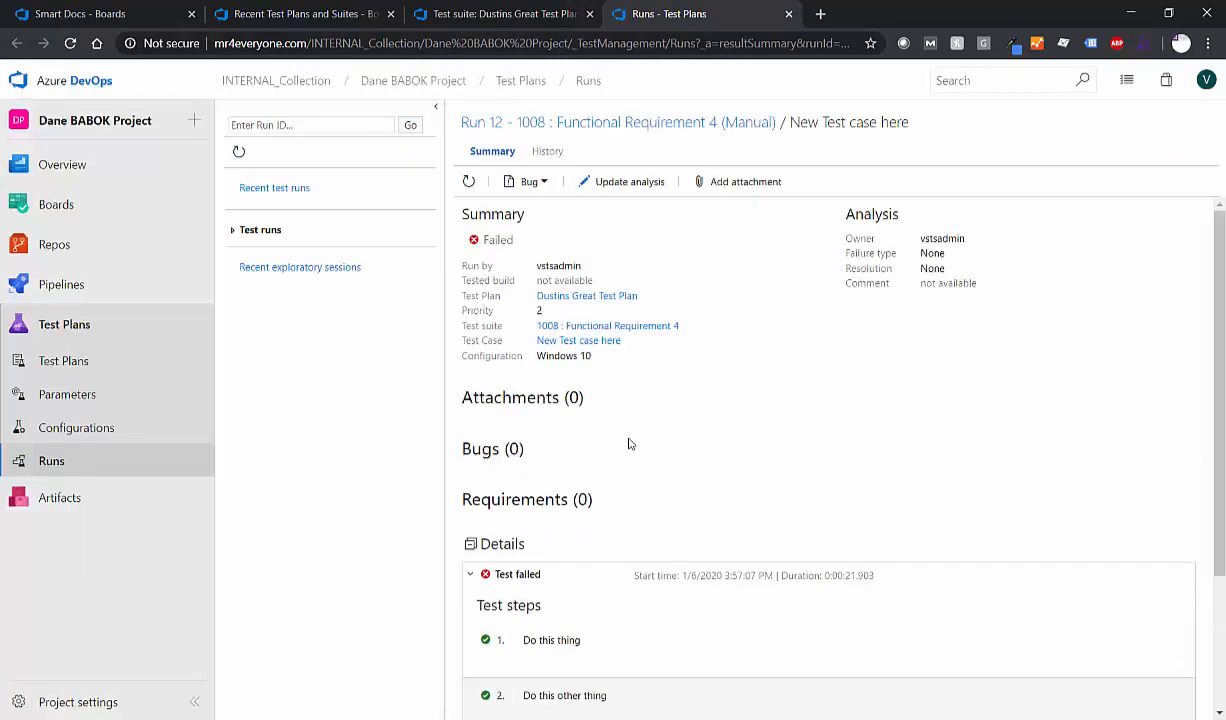
# Step: Scroll run 12's summary, then select the Dustins Great Test Plan root in the Test suite tab
pyautogui.scroll(-3)
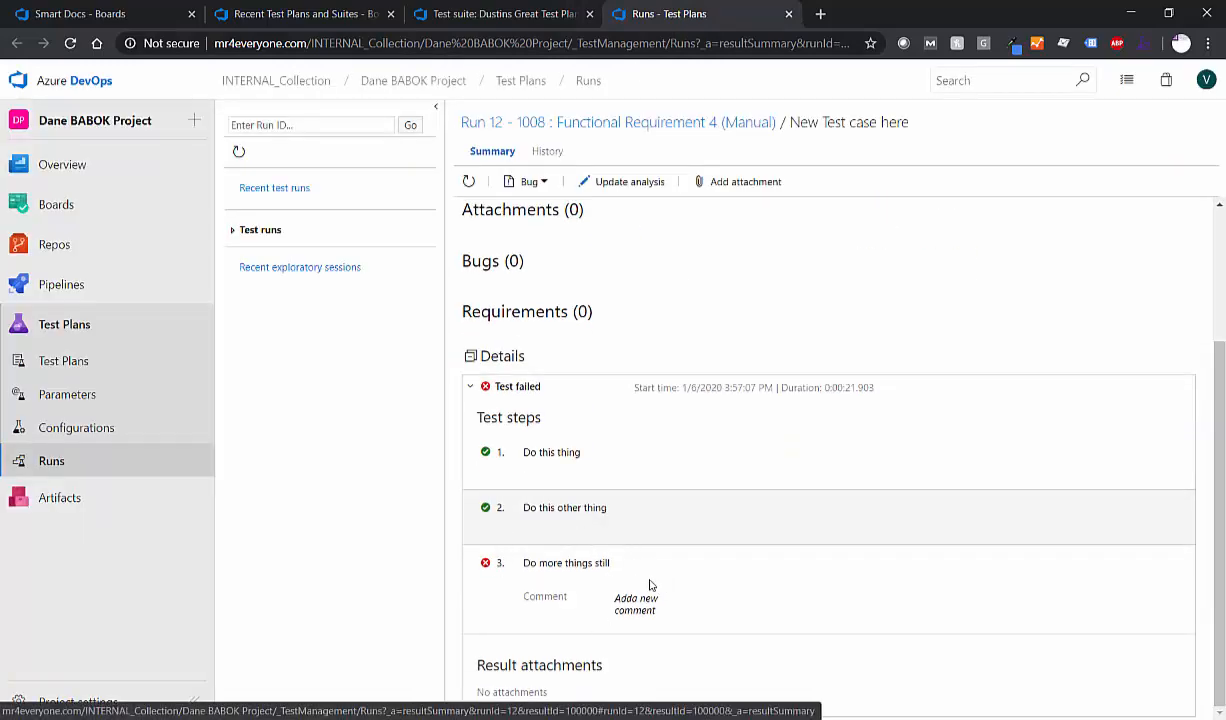
pyautogui.moveTo(631, 437)
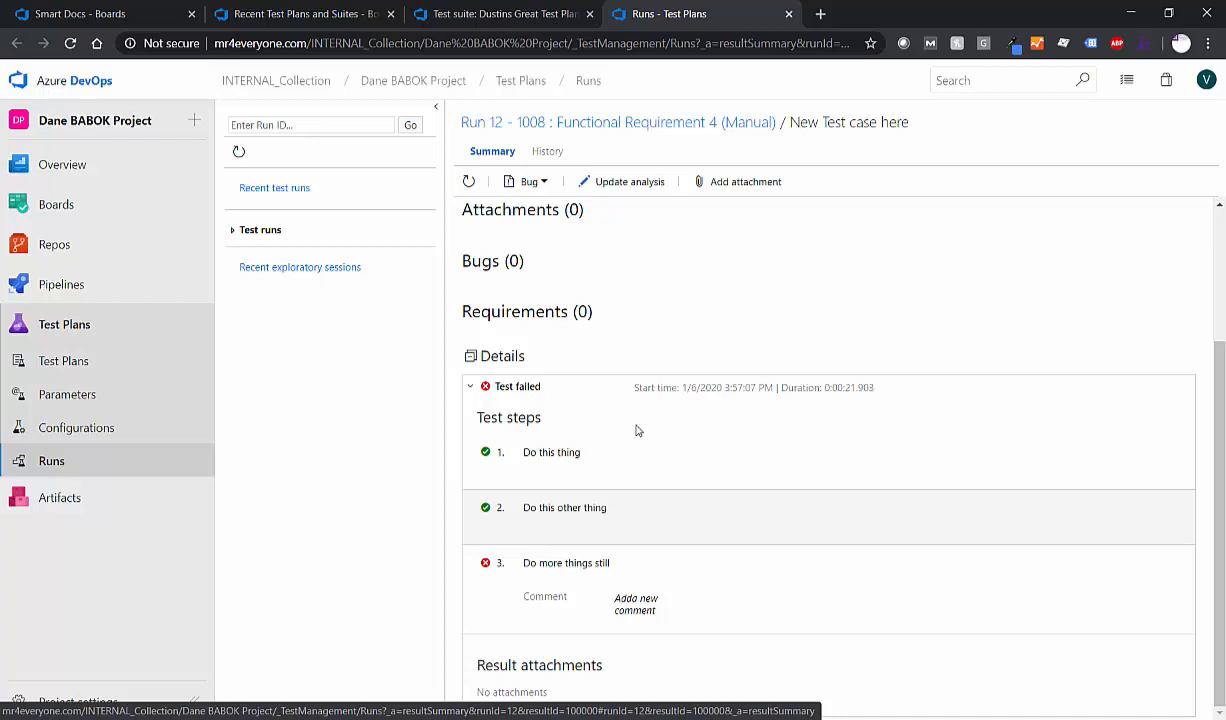
pyautogui.moveTo(435, 260)
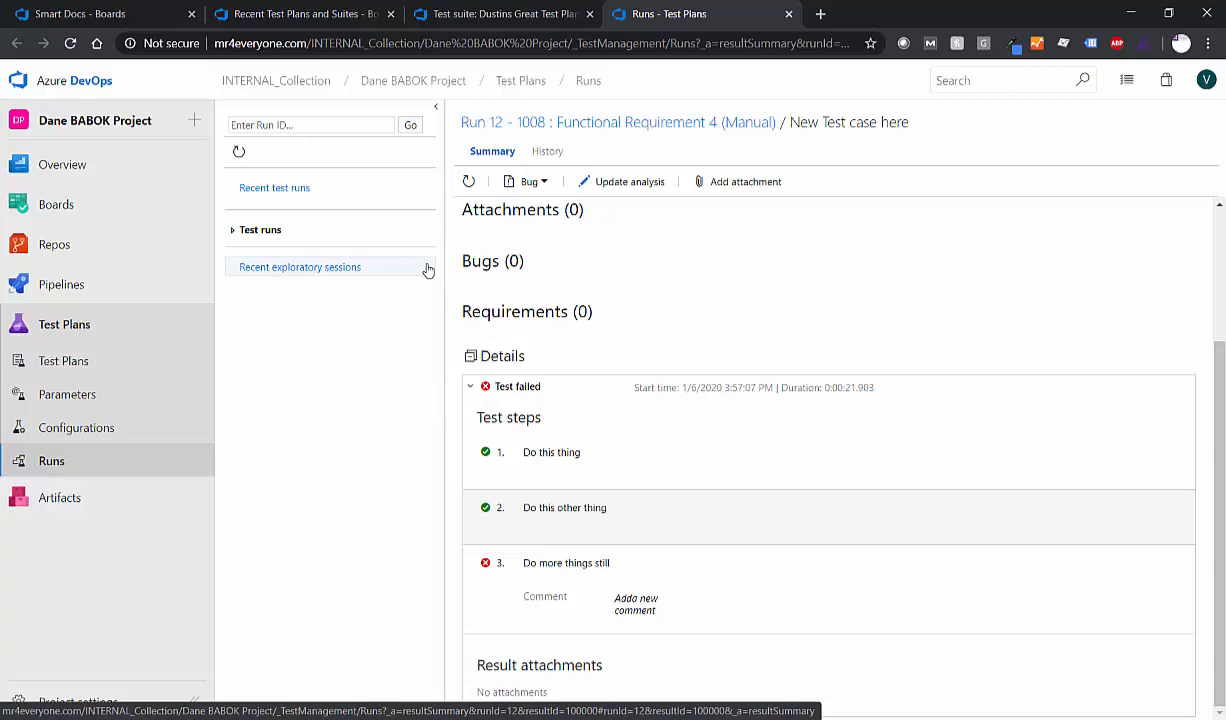
pyautogui.moveTo(566, 230)
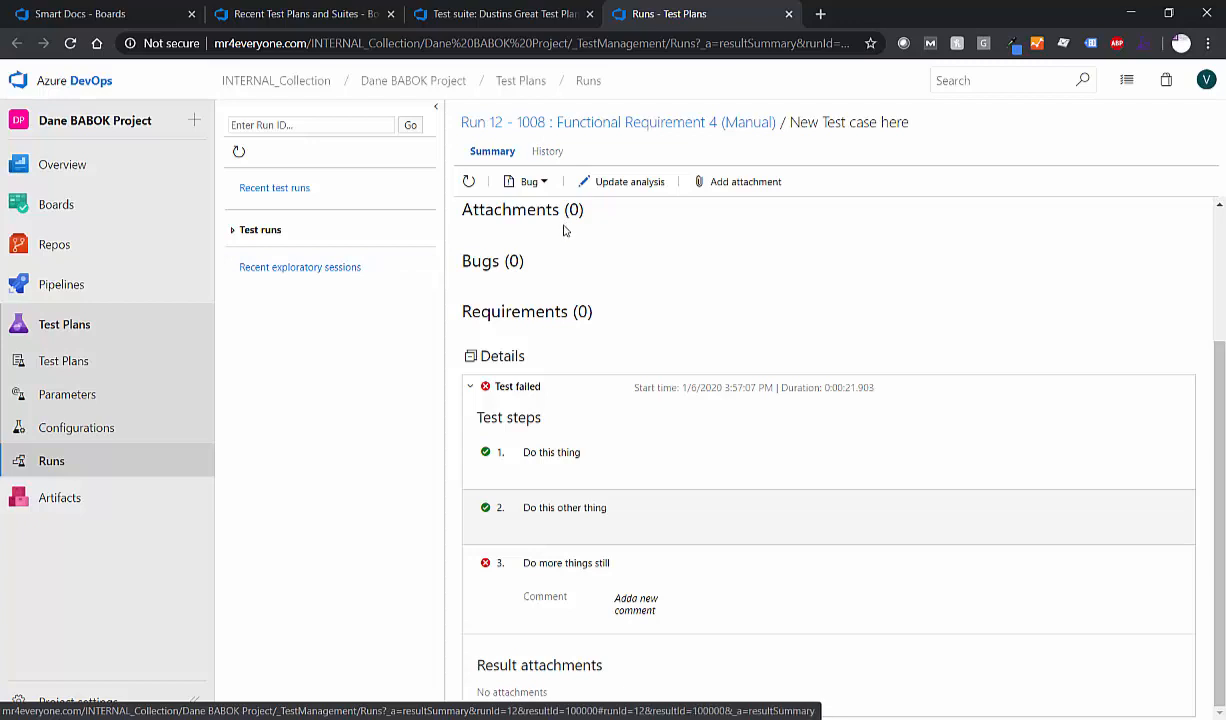
pyautogui.moveTo(574, 287)
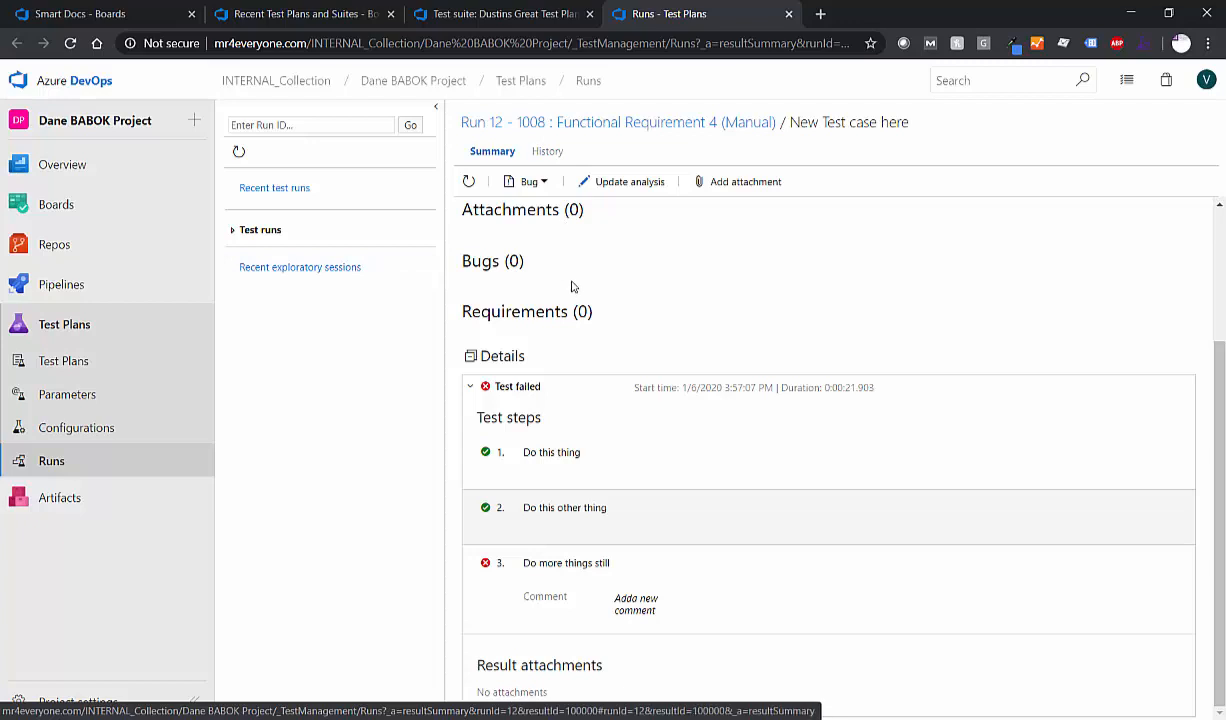
pyautogui.moveTo(585, 305)
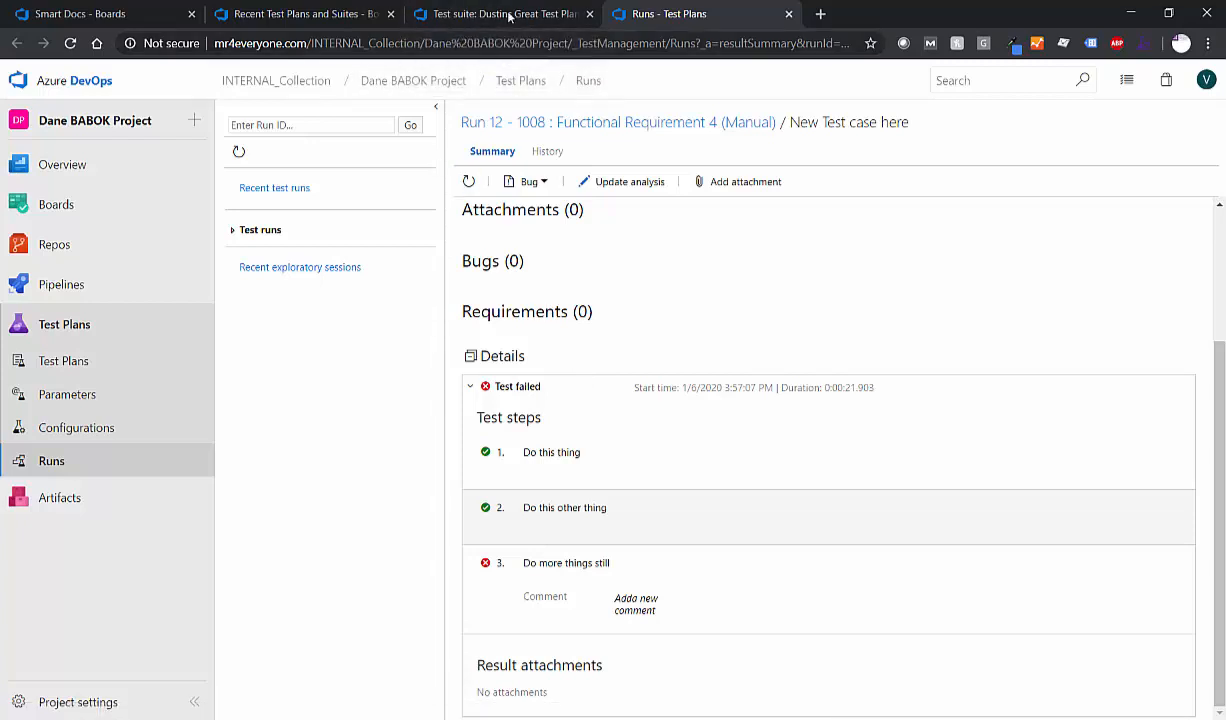
pyautogui.click(500, 14)
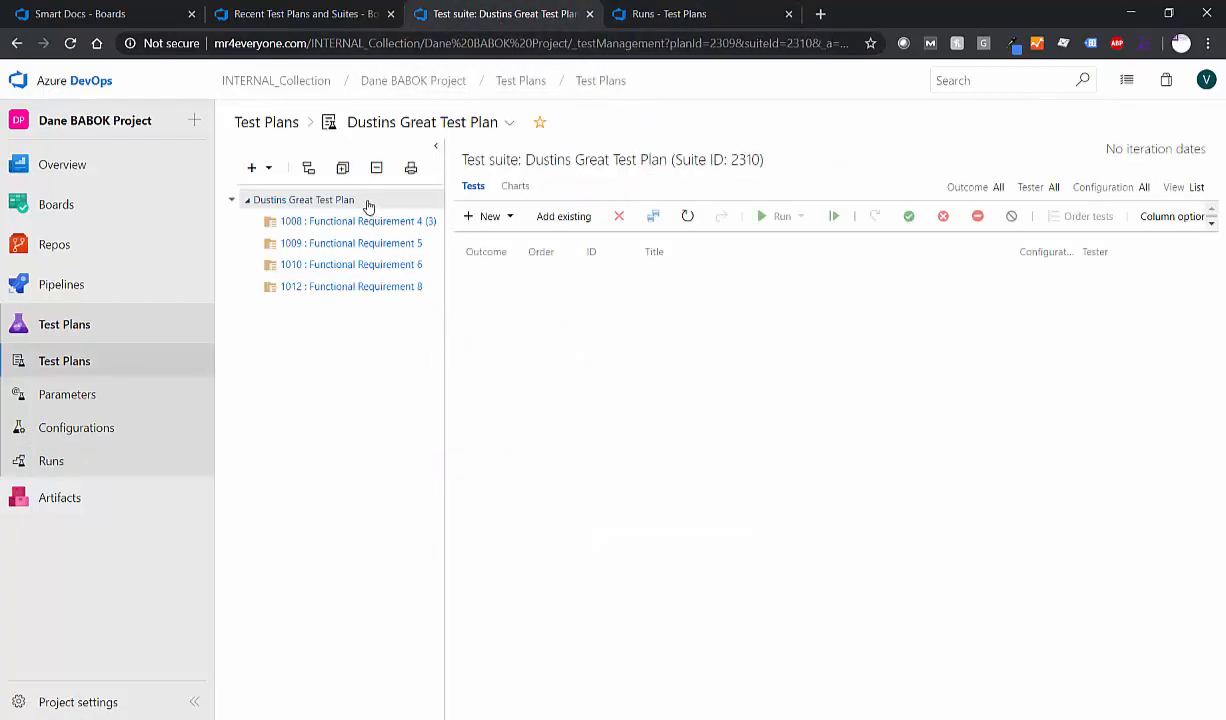
pyautogui.click(80, 14)
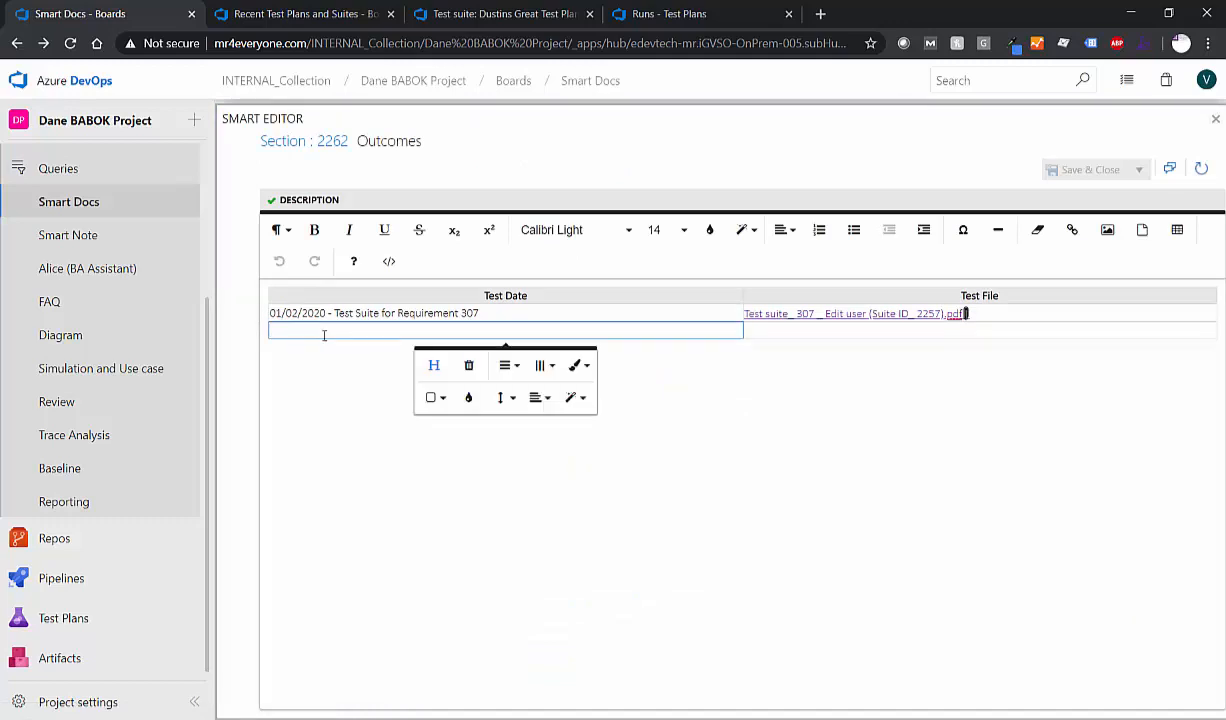
# Step: Add an Outcomes row dated 01/06/2020 with the uploaded Dustins Great Test Plan PDF, then Save & Close
pyautogui.write('01/06/2020')
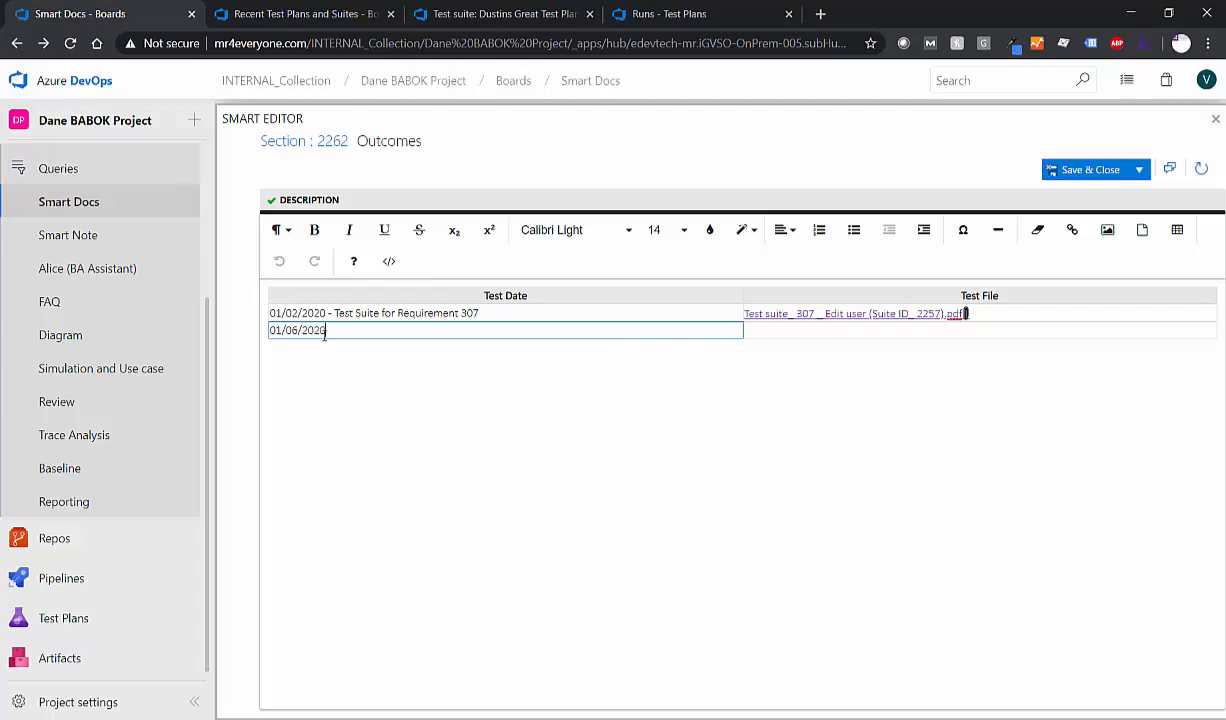
pyautogui.click(793, 330)
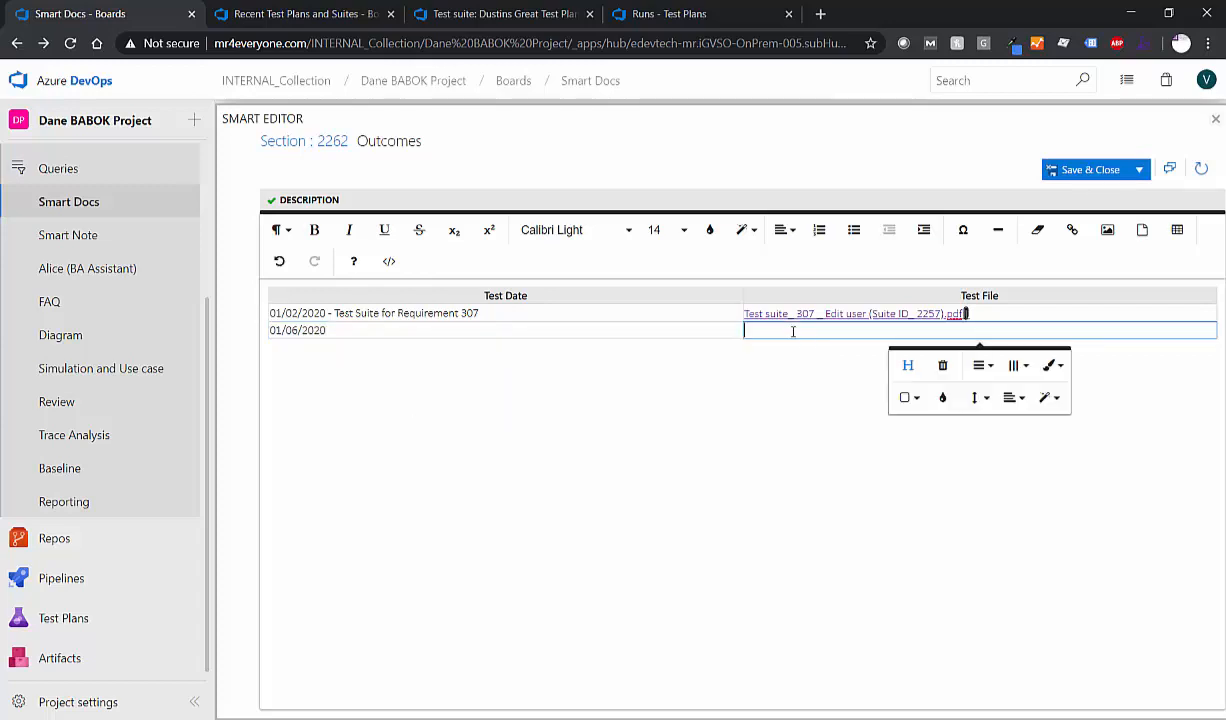
pyautogui.moveTo(906, 303)
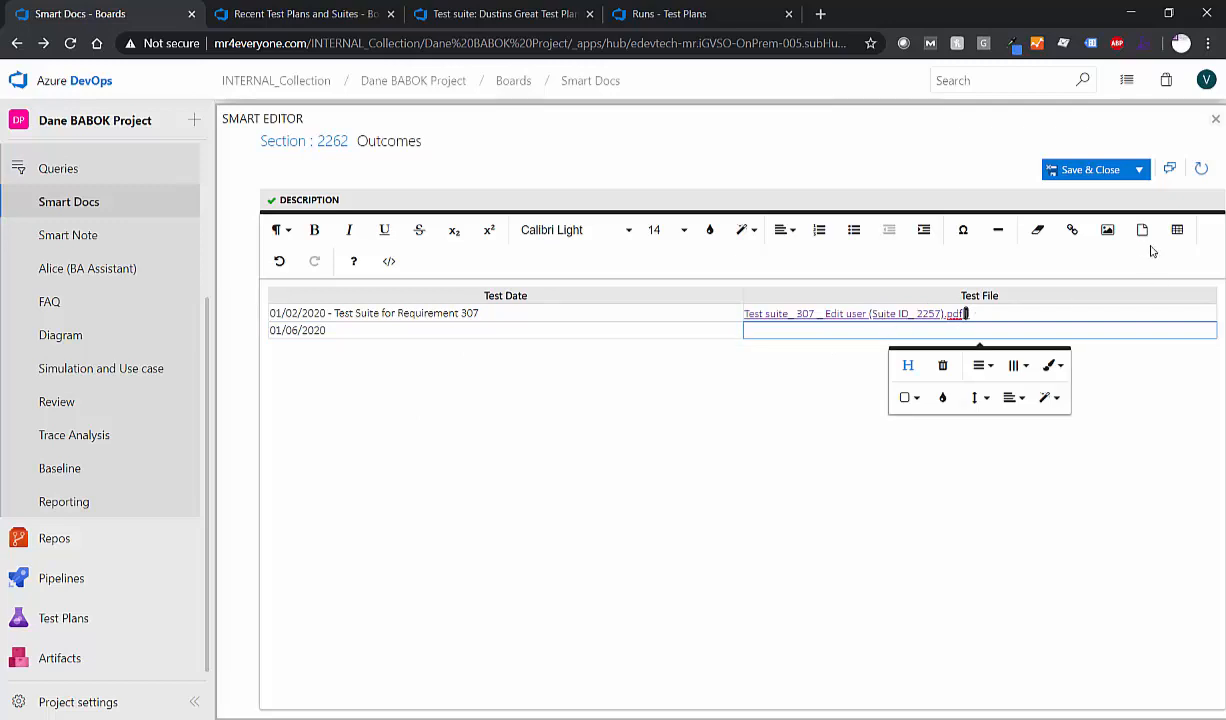
pyautogui.moveTo(1141, 230)
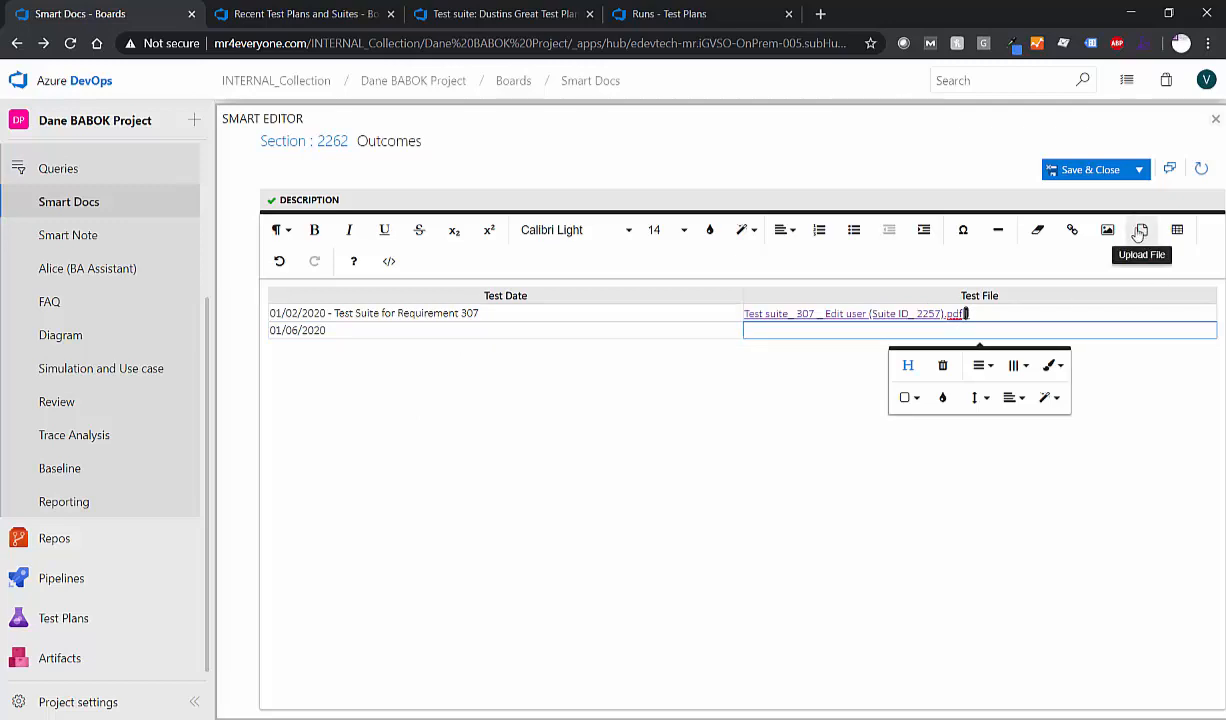
pyautogui.click(1141, 230)
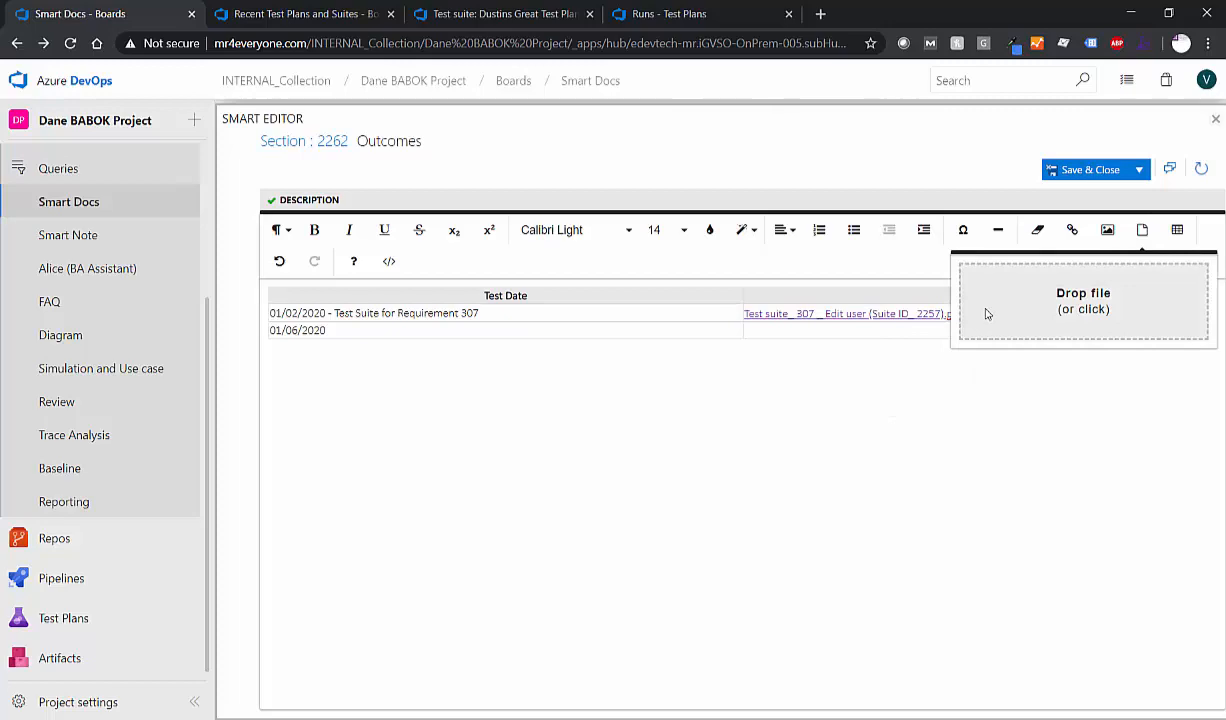
pyautogui.click(1083, 300)
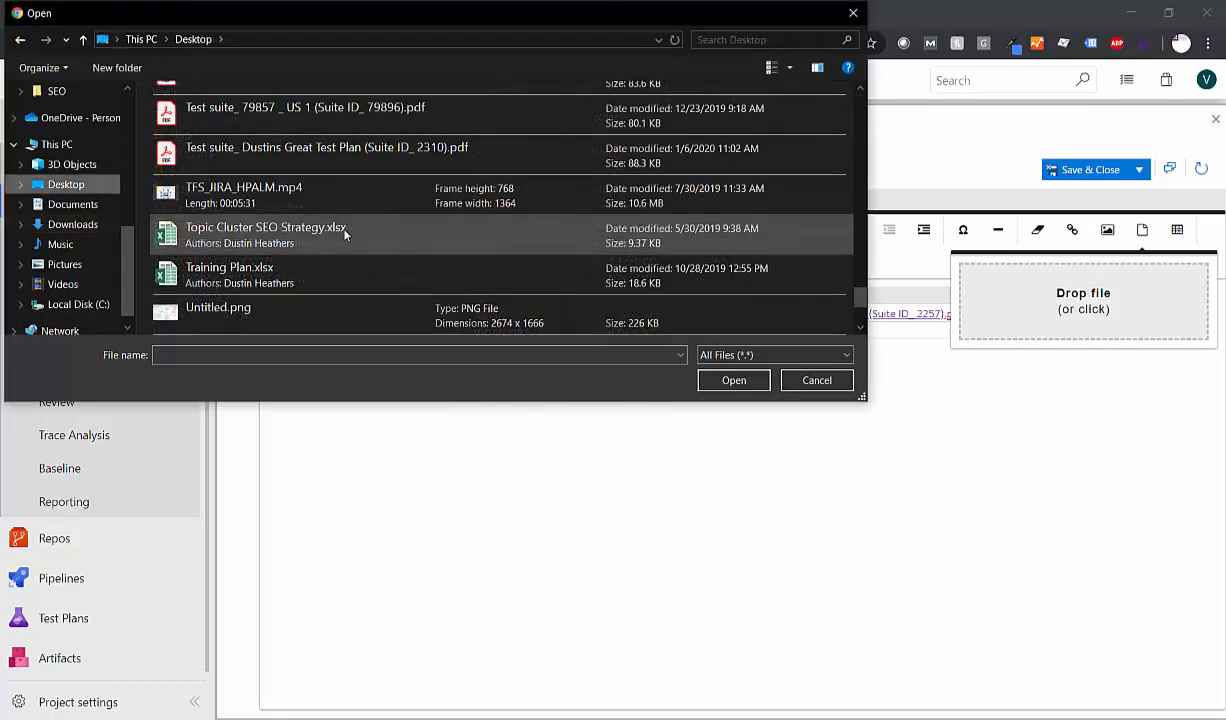
pyautogui.click(733, 380)
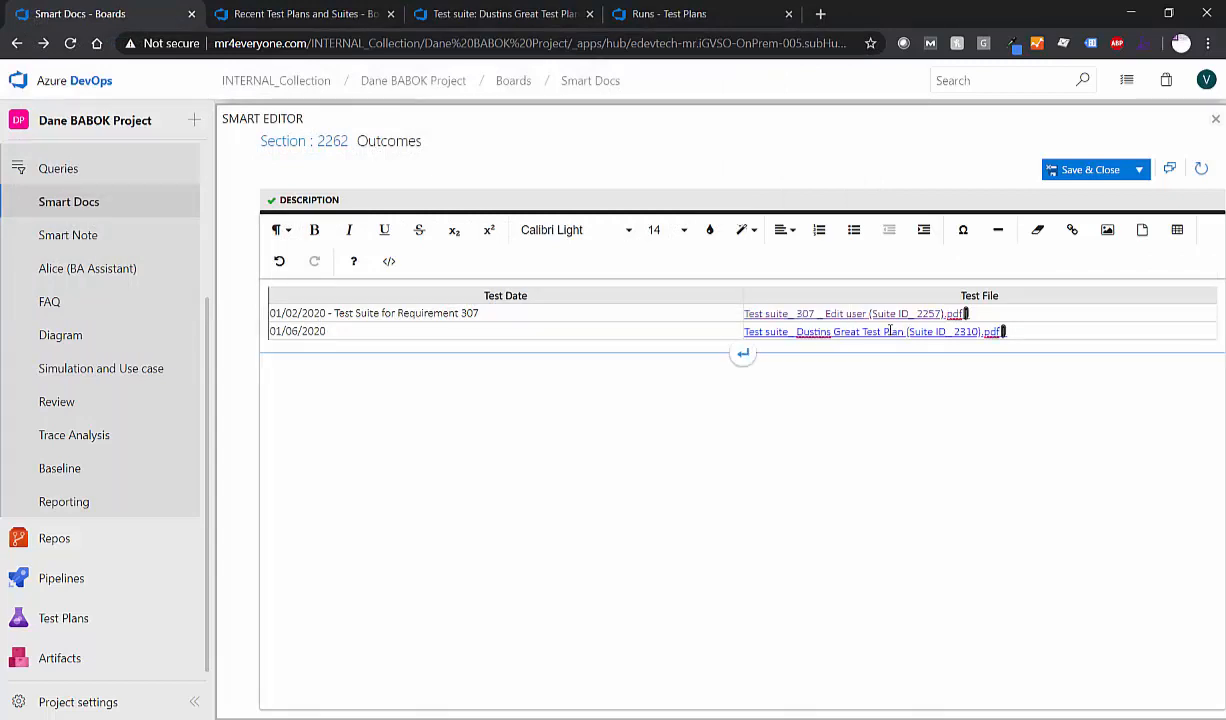
pyautogui.click(1089, 169)
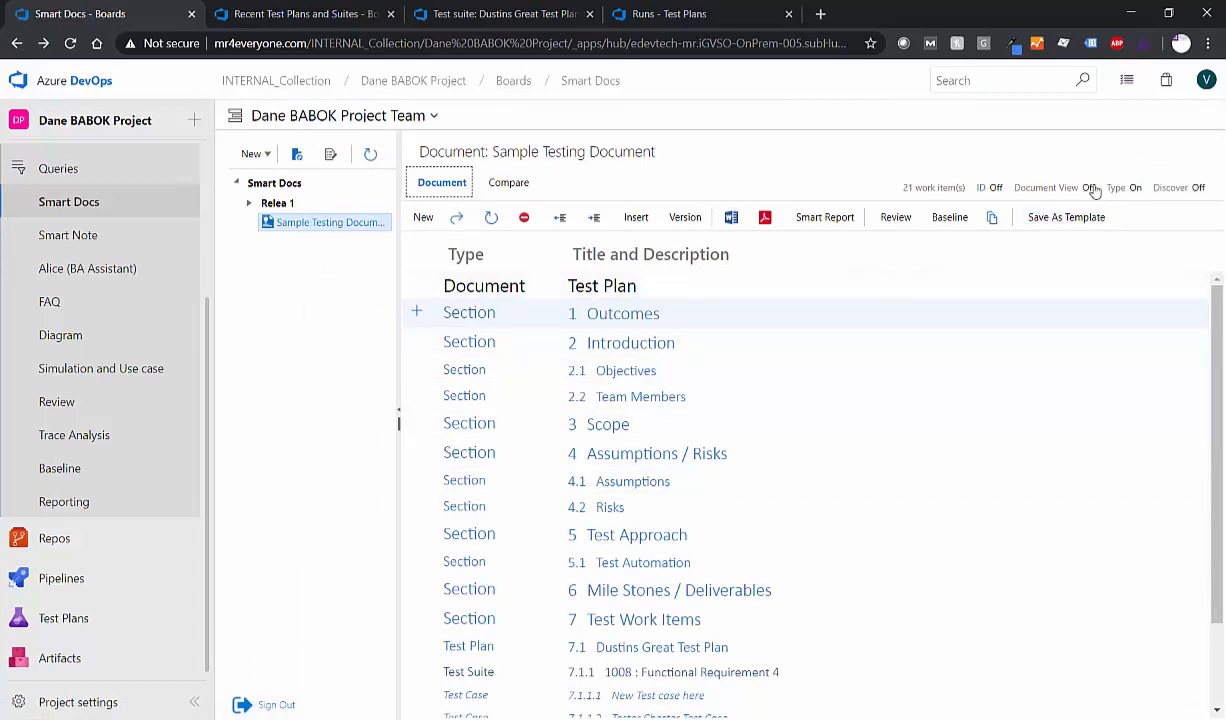
# Step: Turn on Document View and open the Dustins Great Test Plan PDF from Outcomes
pyautogui.click(1089, 187)
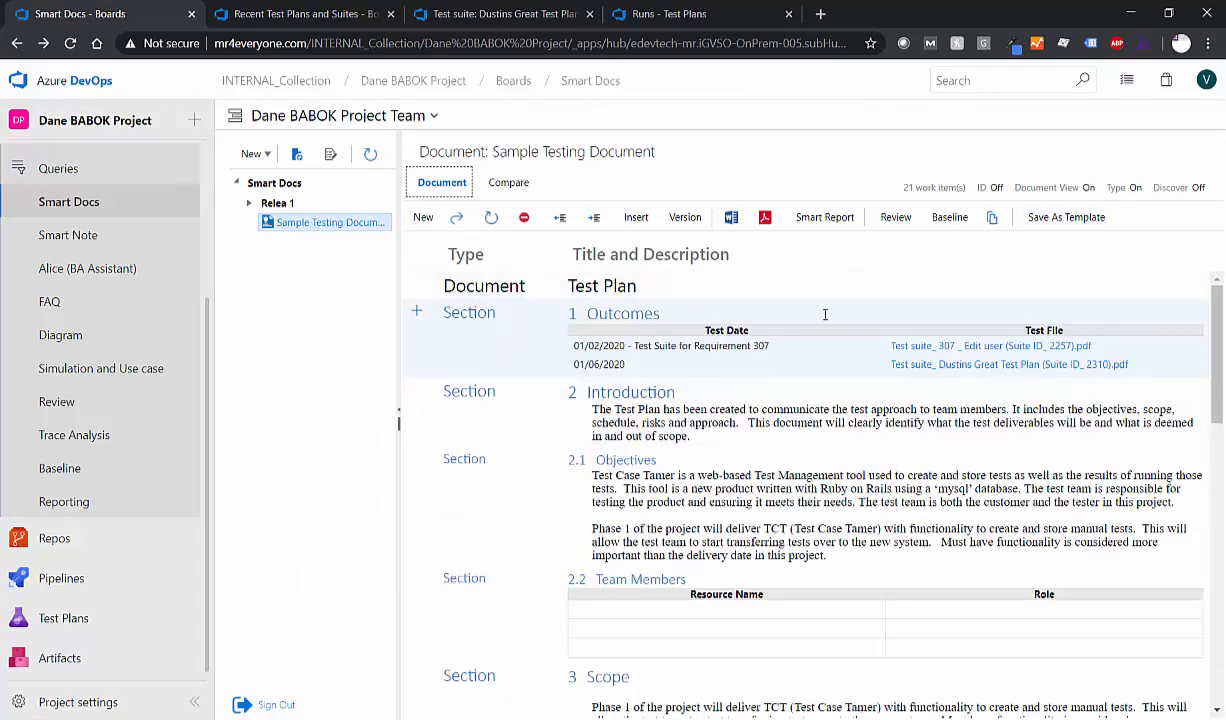
pyautogui.moveTo(770, 361)
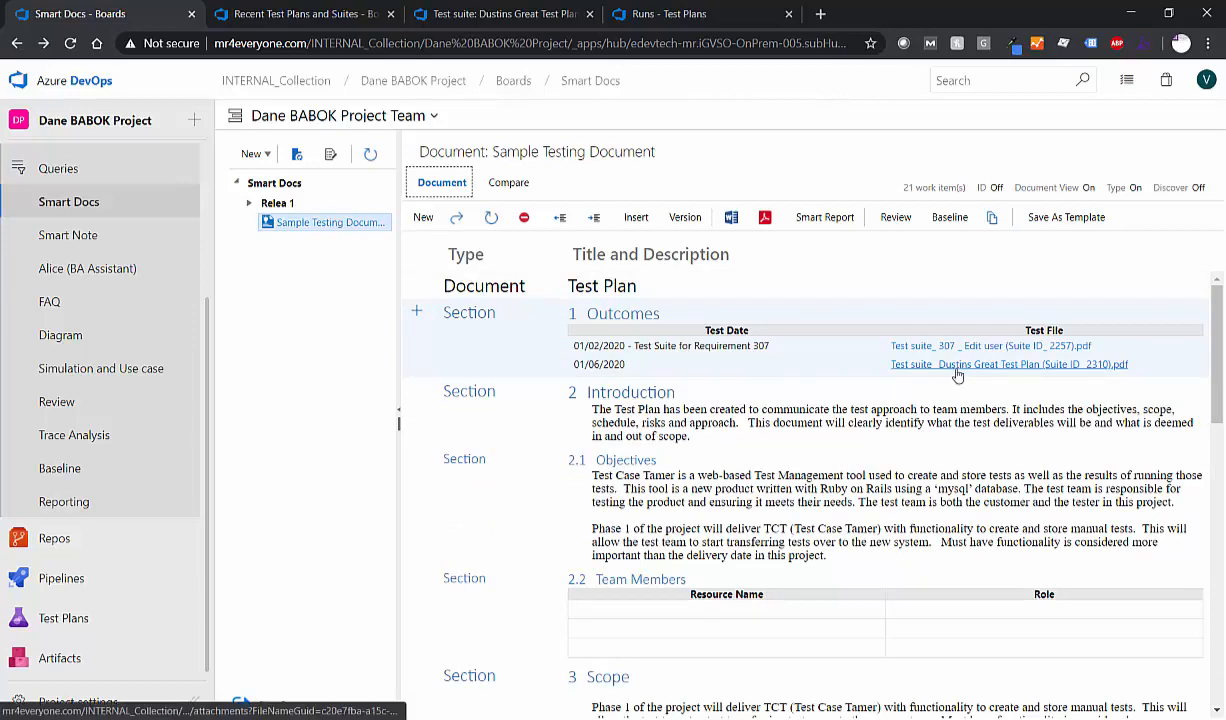
pyautogui.moveTo(913, 368)
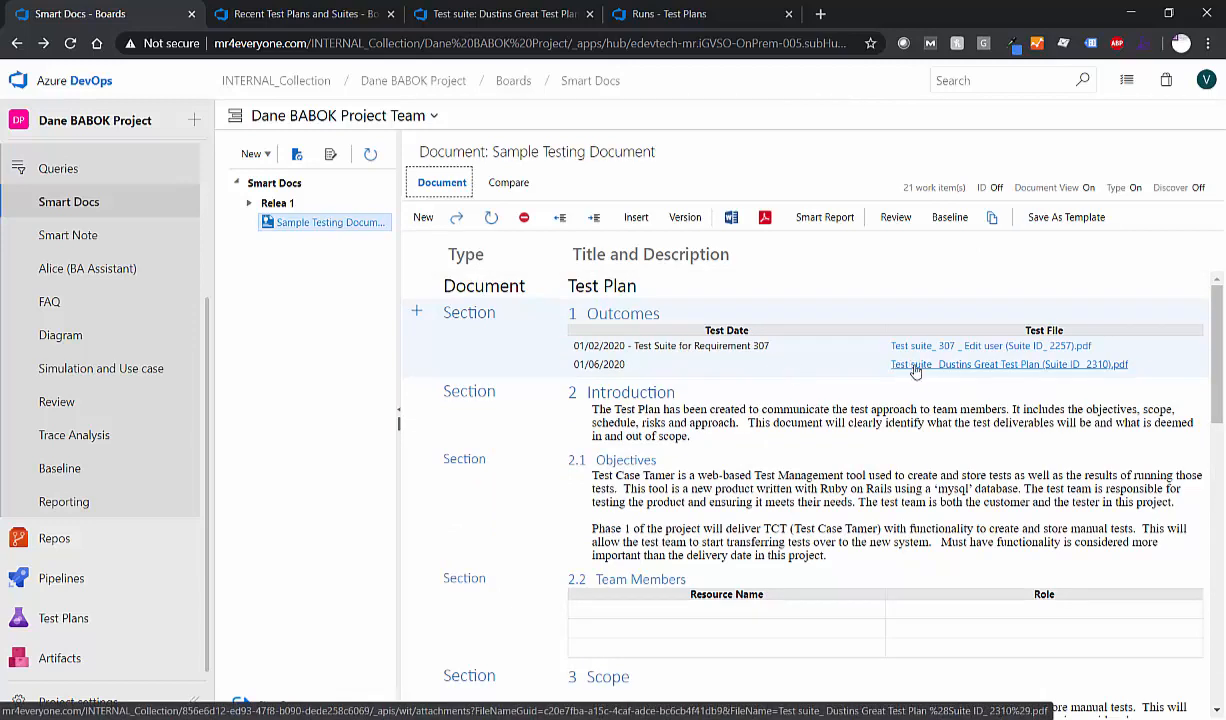
pyautogui.click(1008, 364)
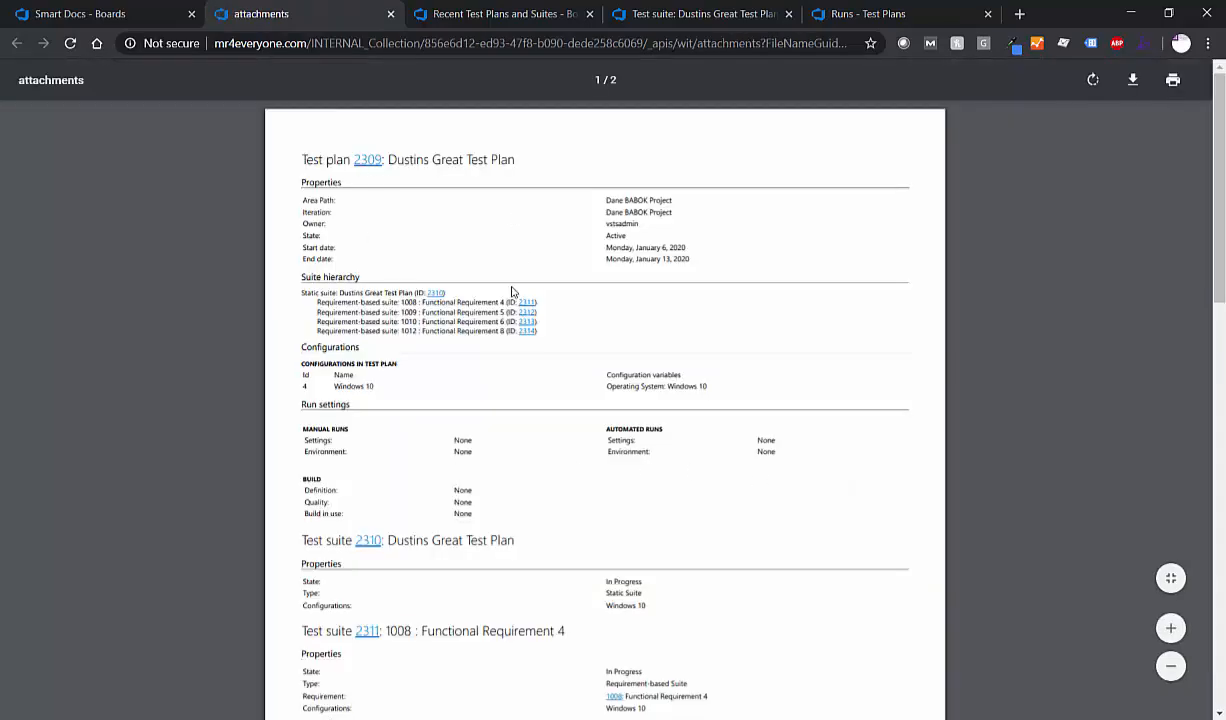
pyautogui.moveTo(575, 174)
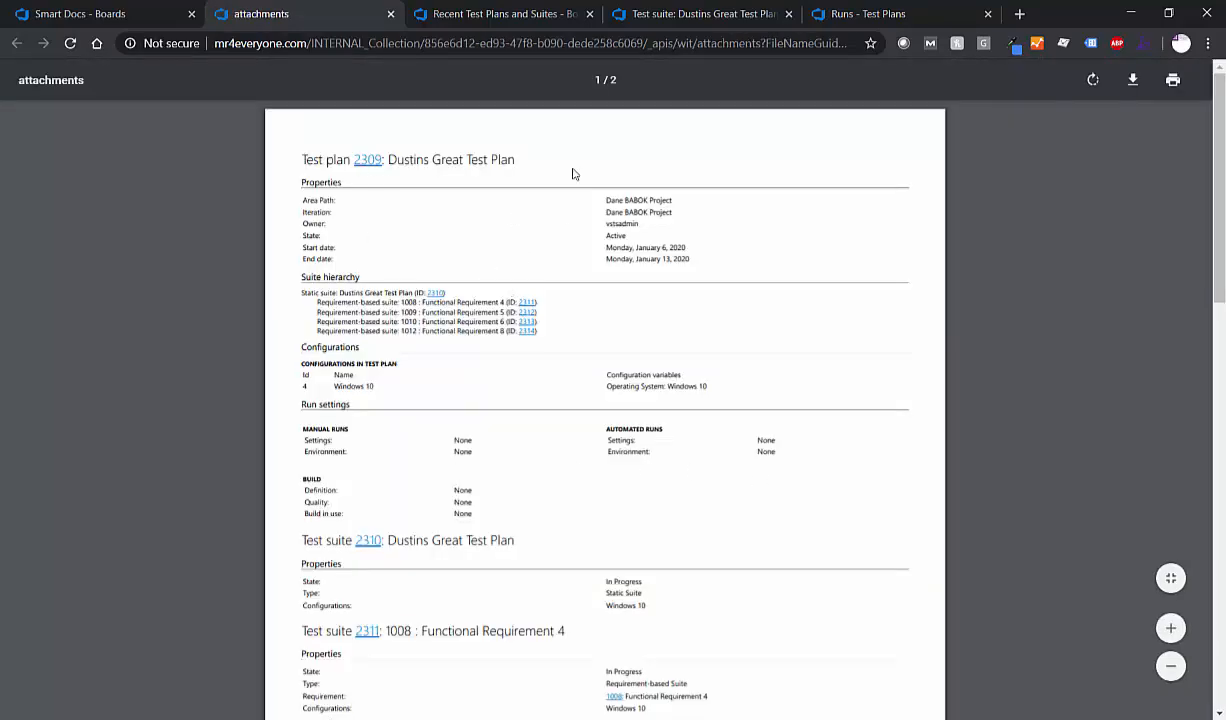
# Step: View run 12's failed result via the PDF's Failed link, then close the PDF
pyautogui.scroll(-3)
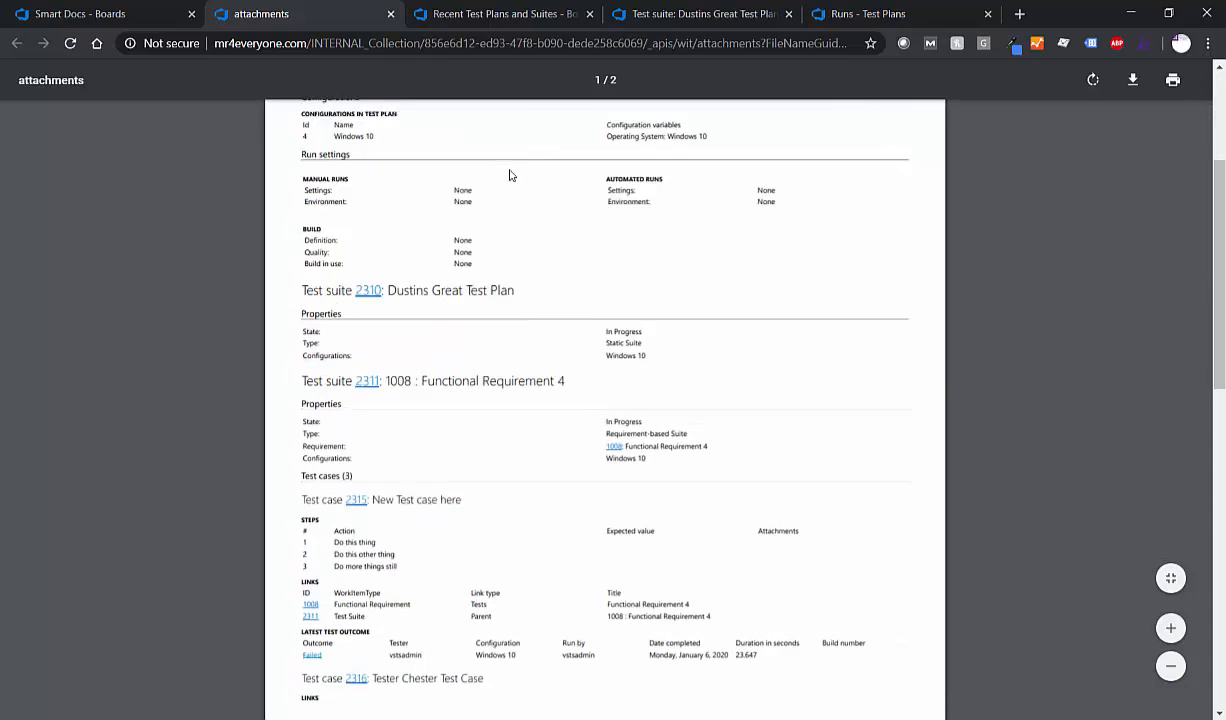
pyautogui.scroll(-3)
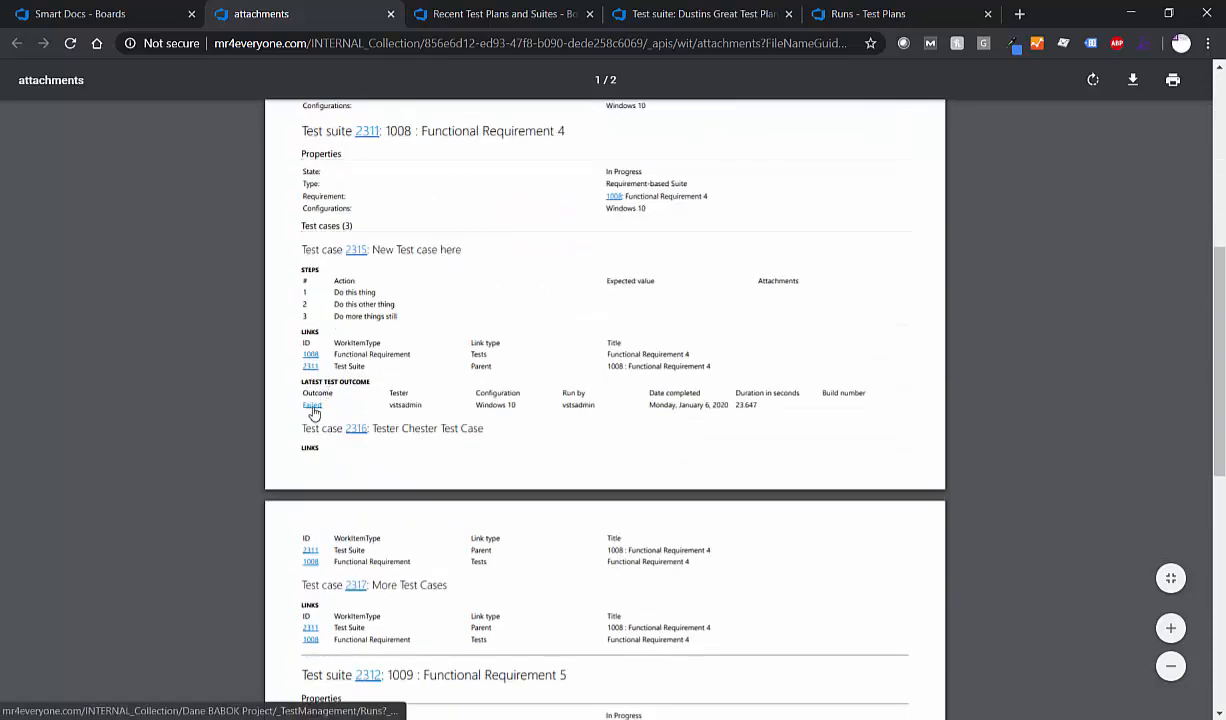
pyautogui.scroll(-3)
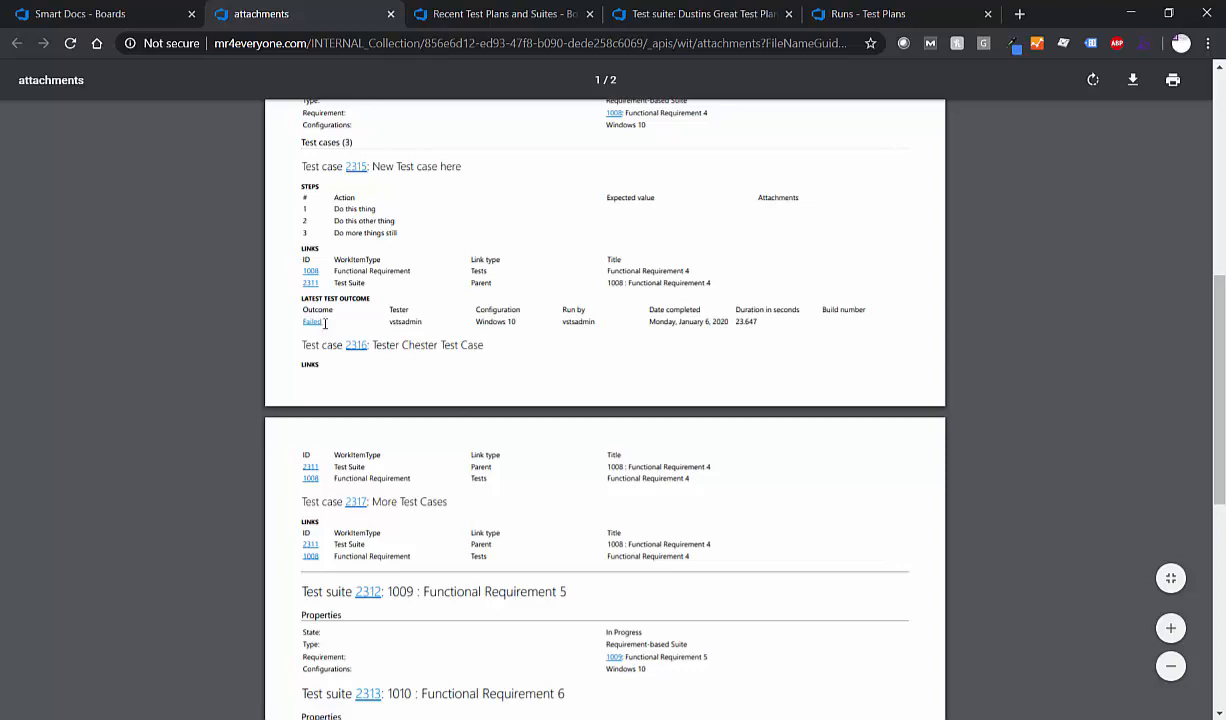
pyautogui.click(311, 322)
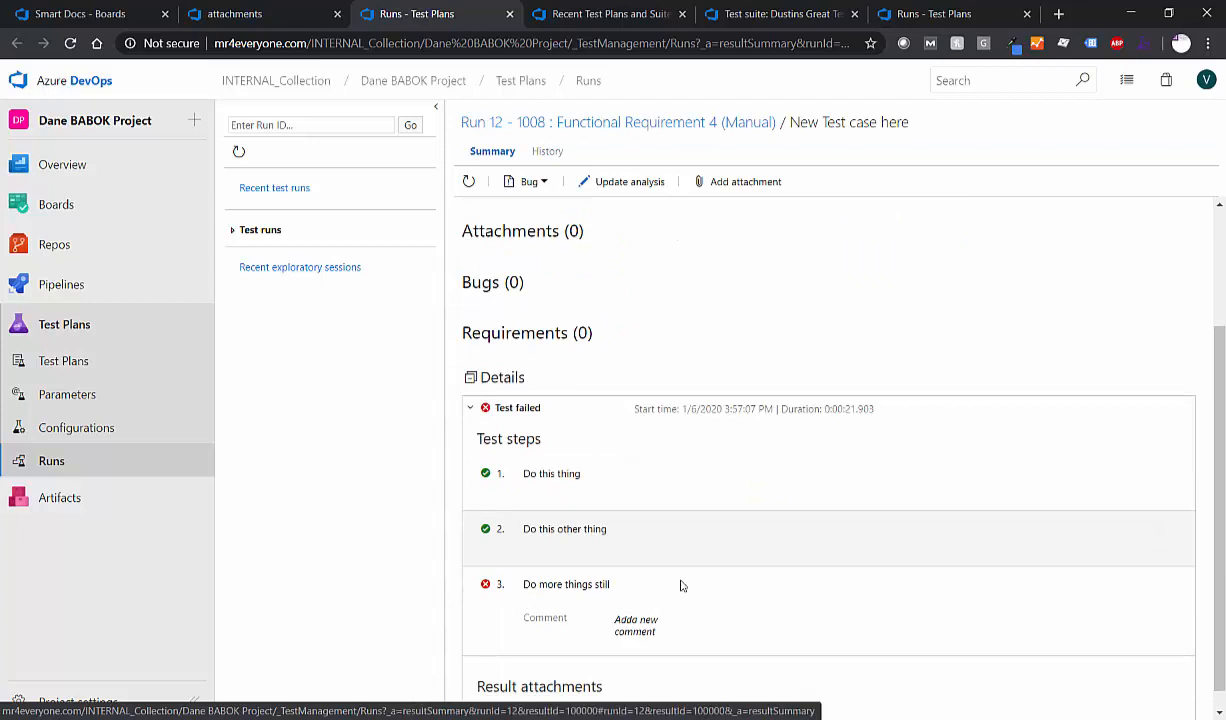
pyautogui.moveTo(667, 585)
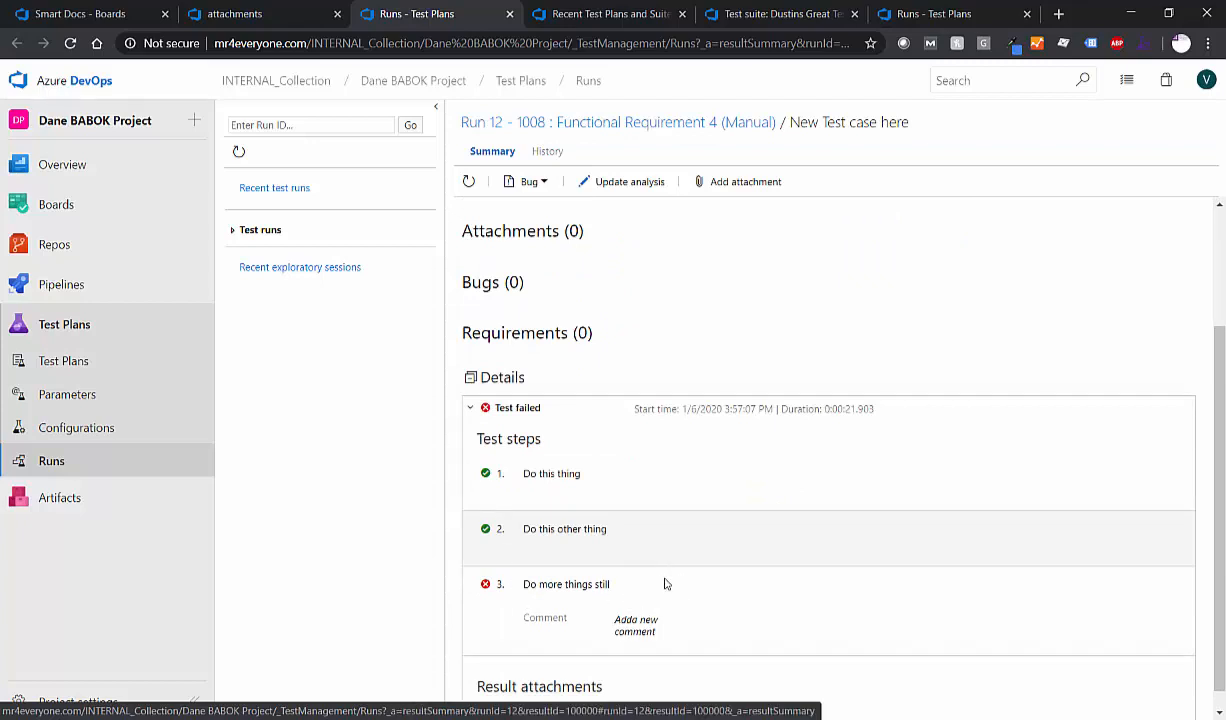
pyautogui.click(250, 14)
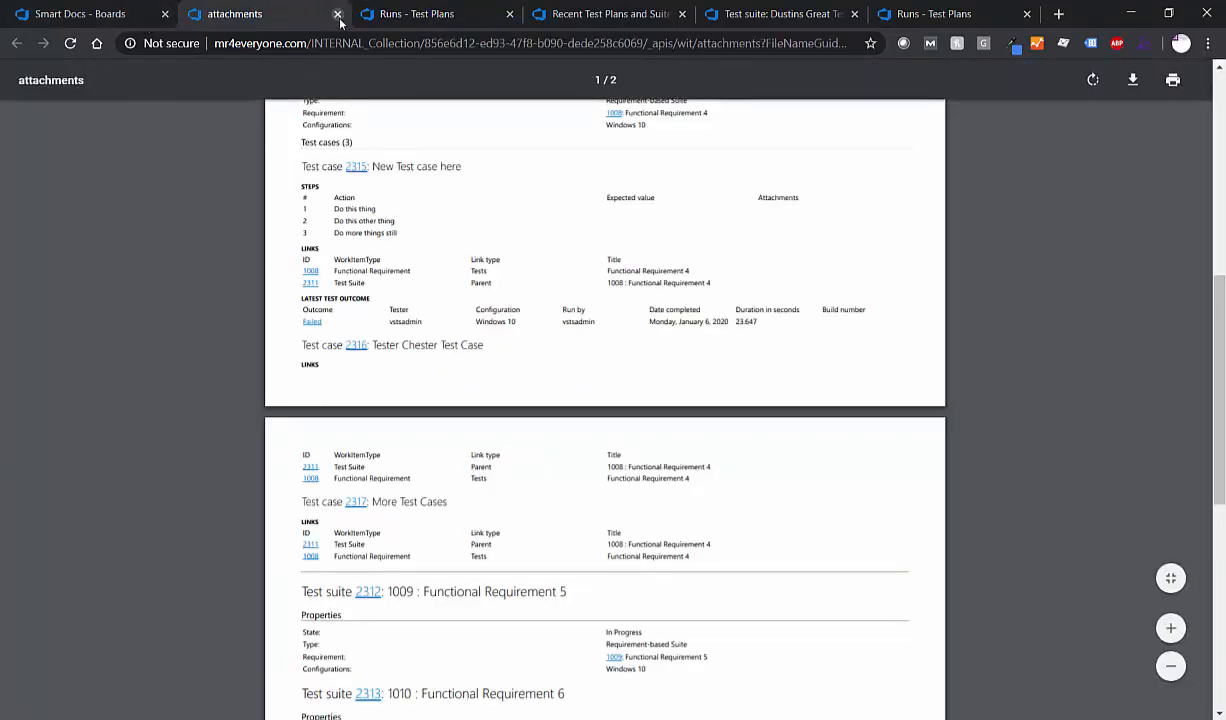
pyautogui.click(338, 13)
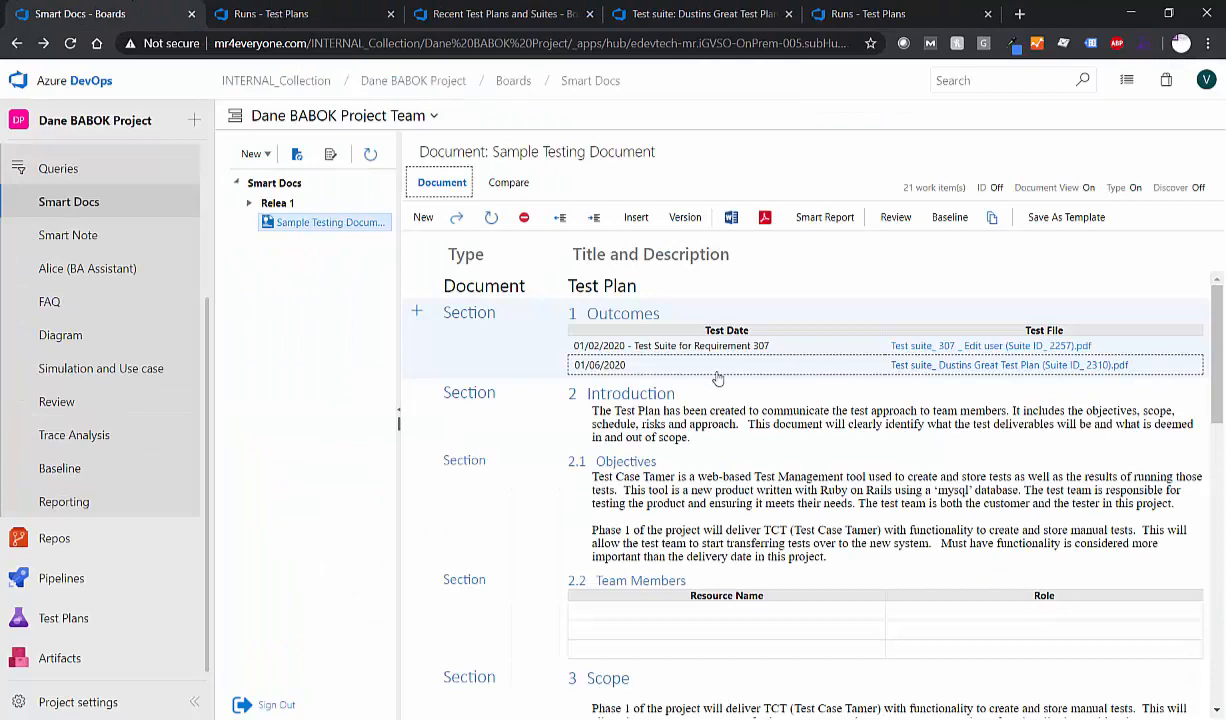
pyautogui.moveTo(838, 451)
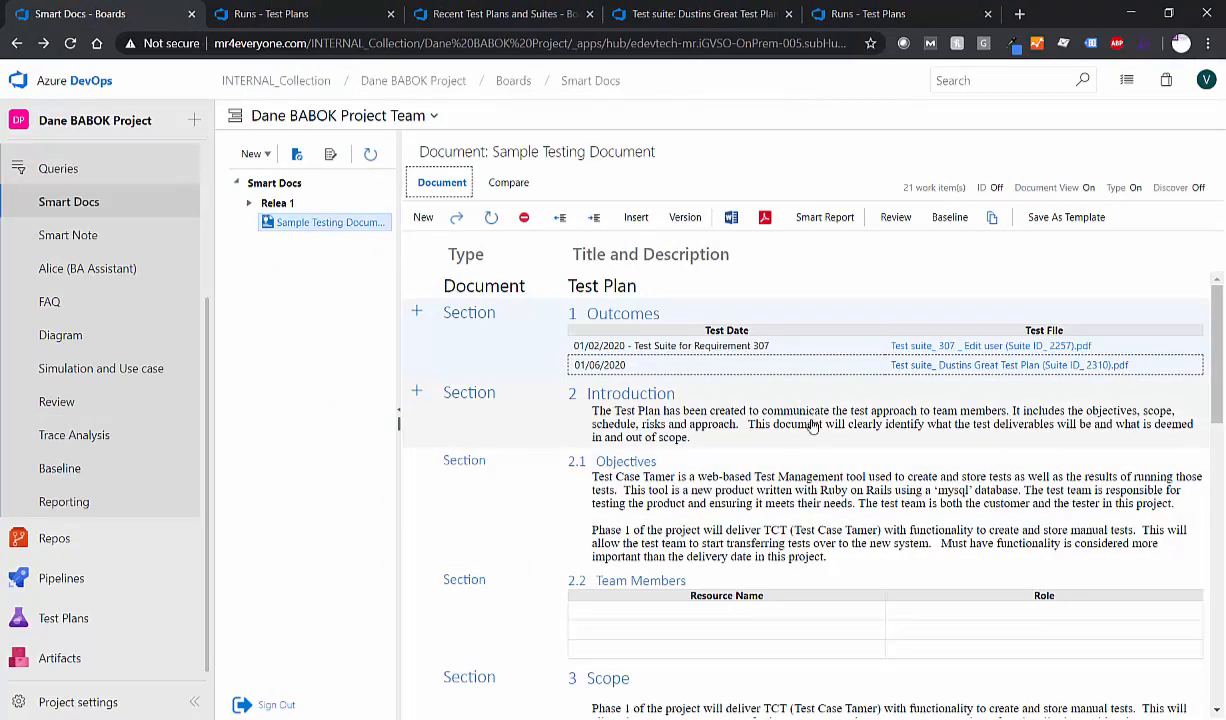
# Step: Scroll to section 7 Test Work Items and bring up the Smart Report dialog
pyautogui.scroll(-3)
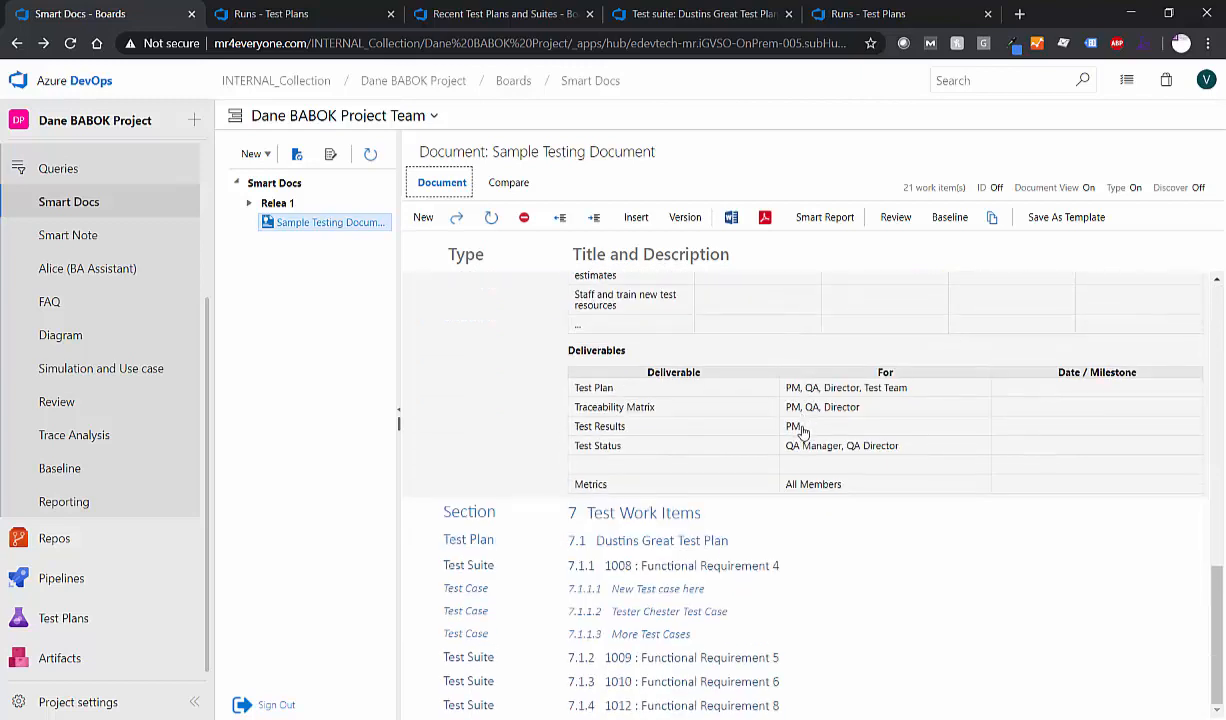
pyautogui.moveTo(725, 255)
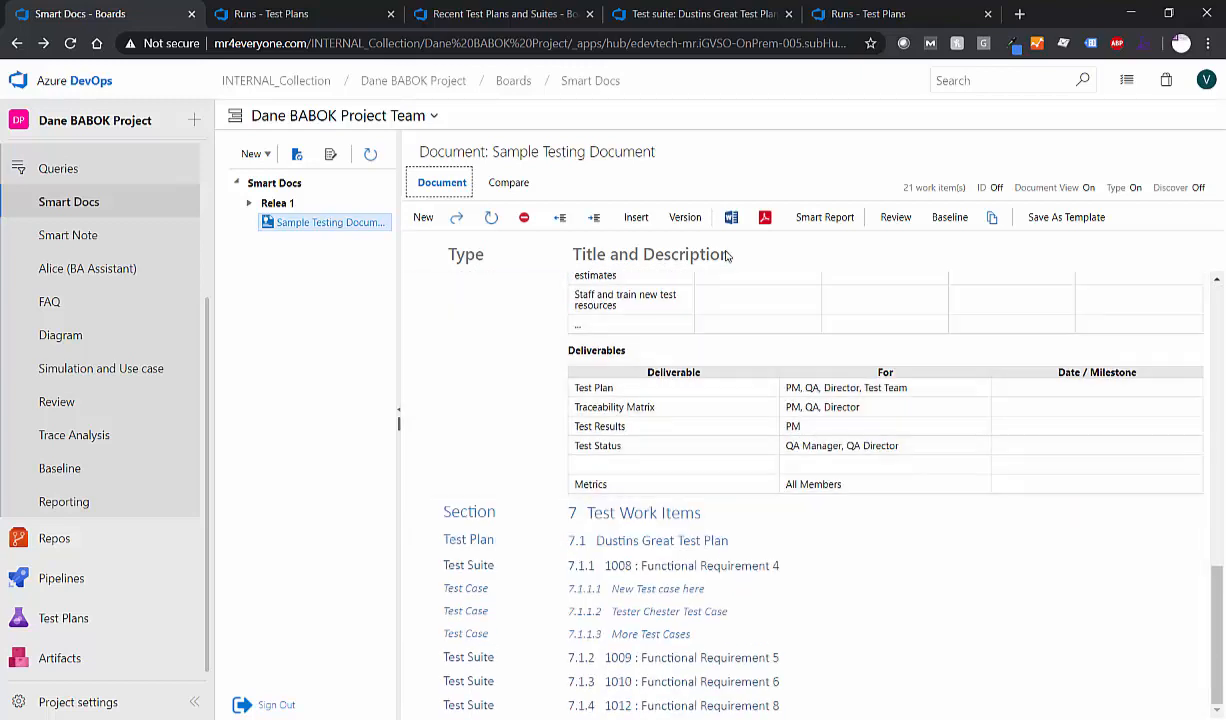
pyautogui.moveTo(824, 217)
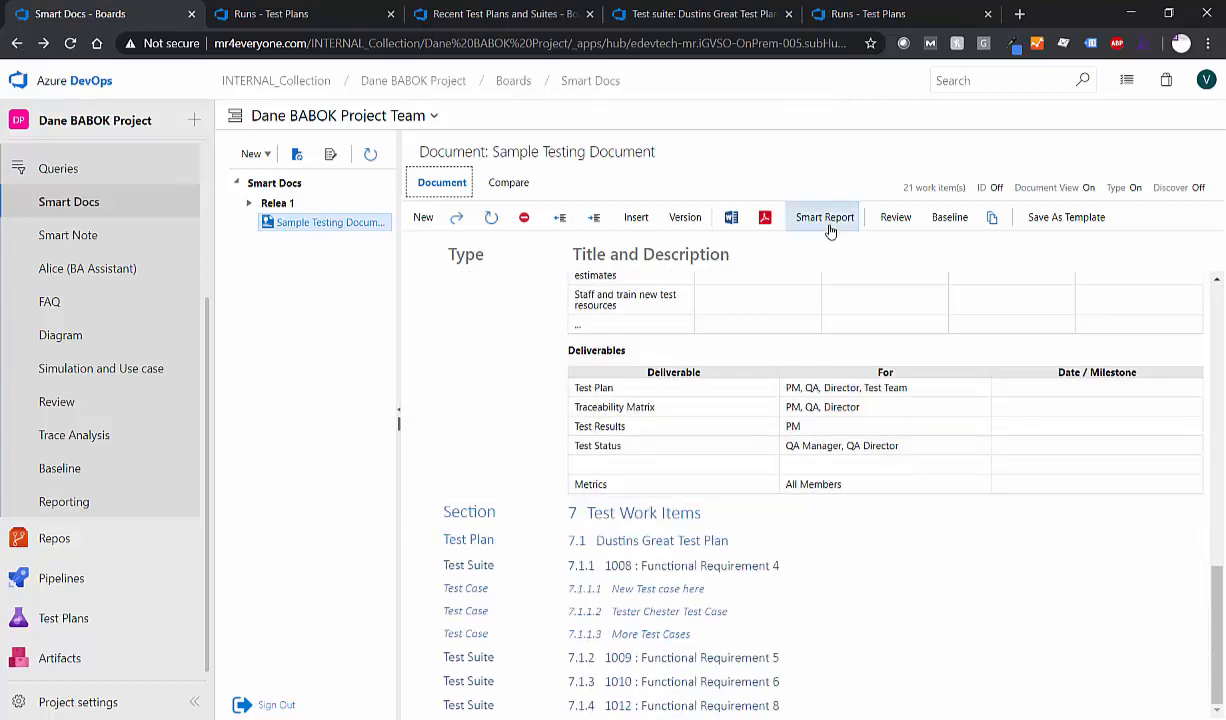
pyautogui.click(824, 217)
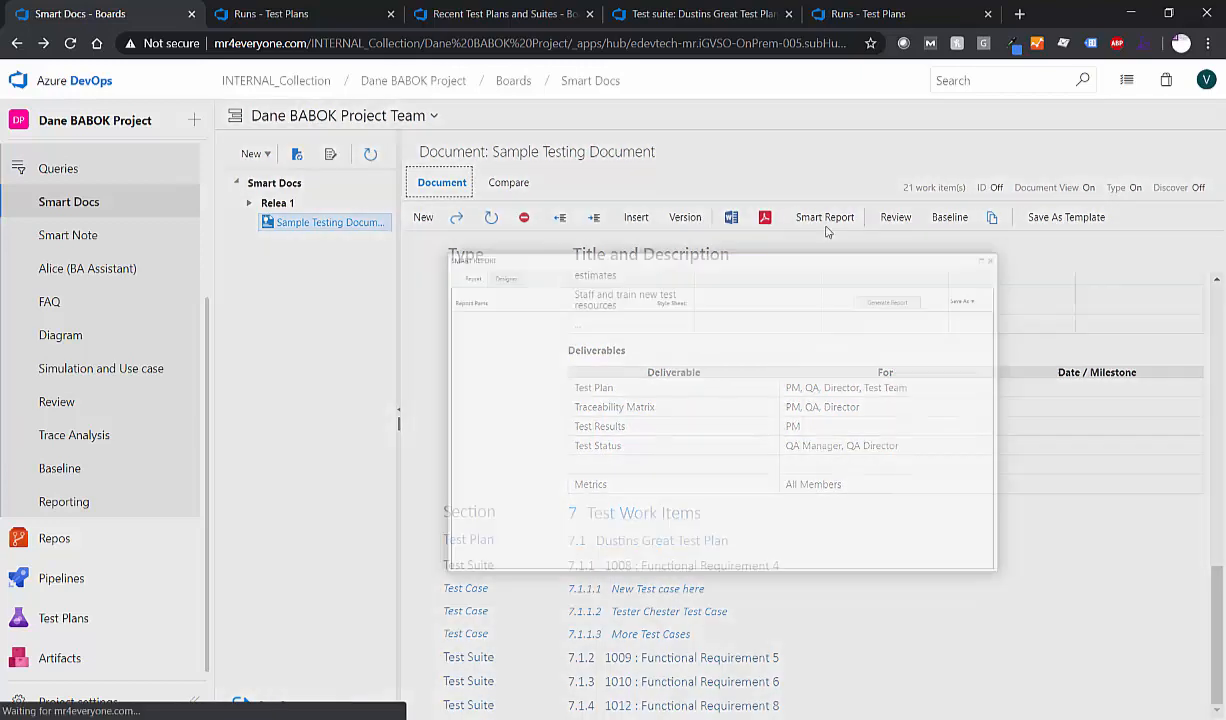
# Step: Generate the report using the Smart Docs form layout
pyautogui.click(825, 217)
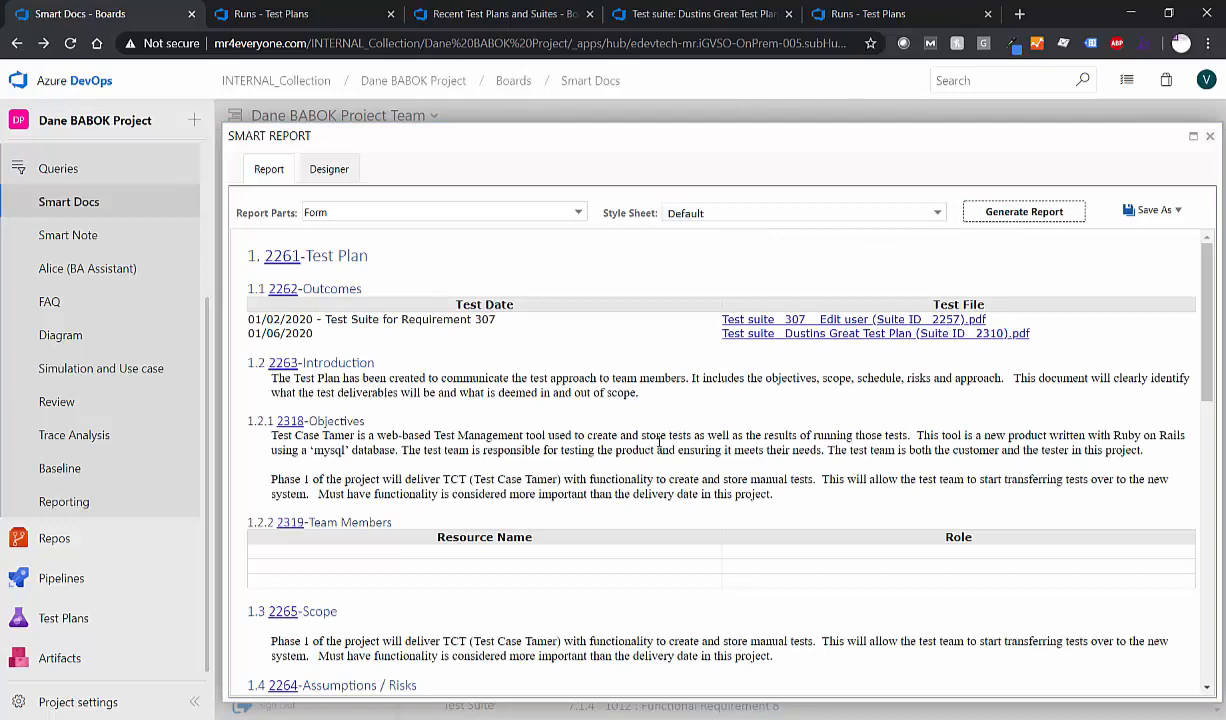
pyautogui.moveTo(366, 159)
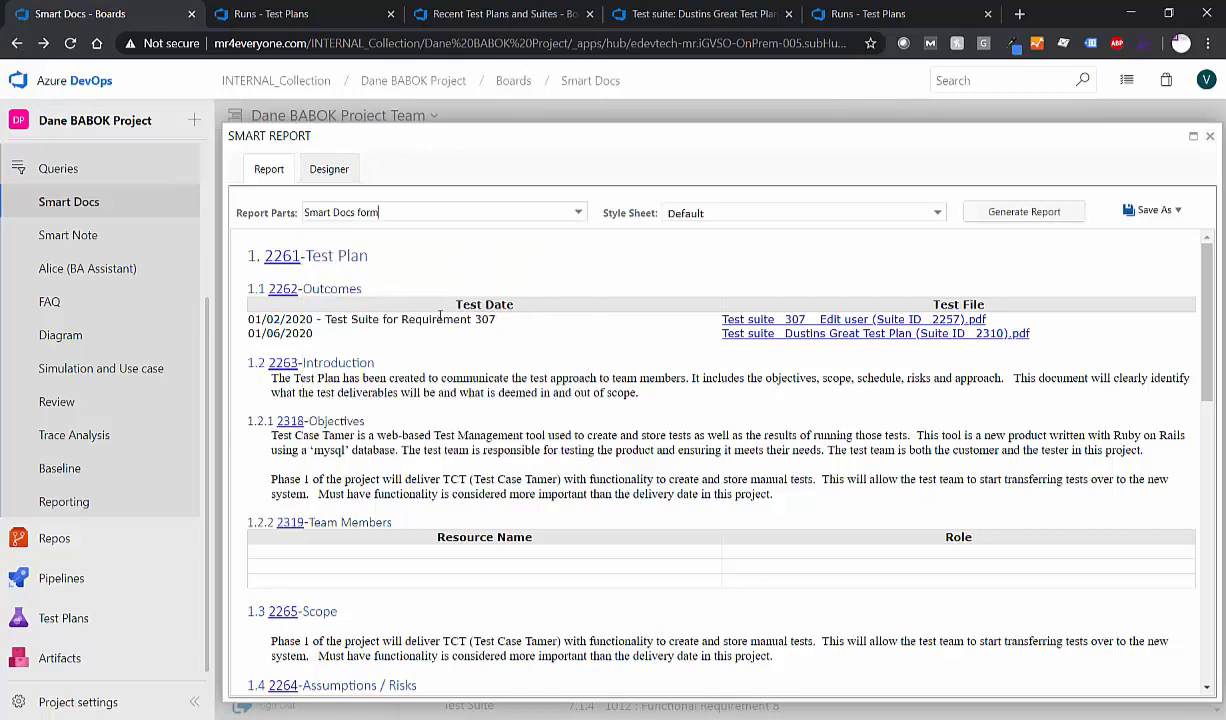
pyautogui.click(1023, 211)
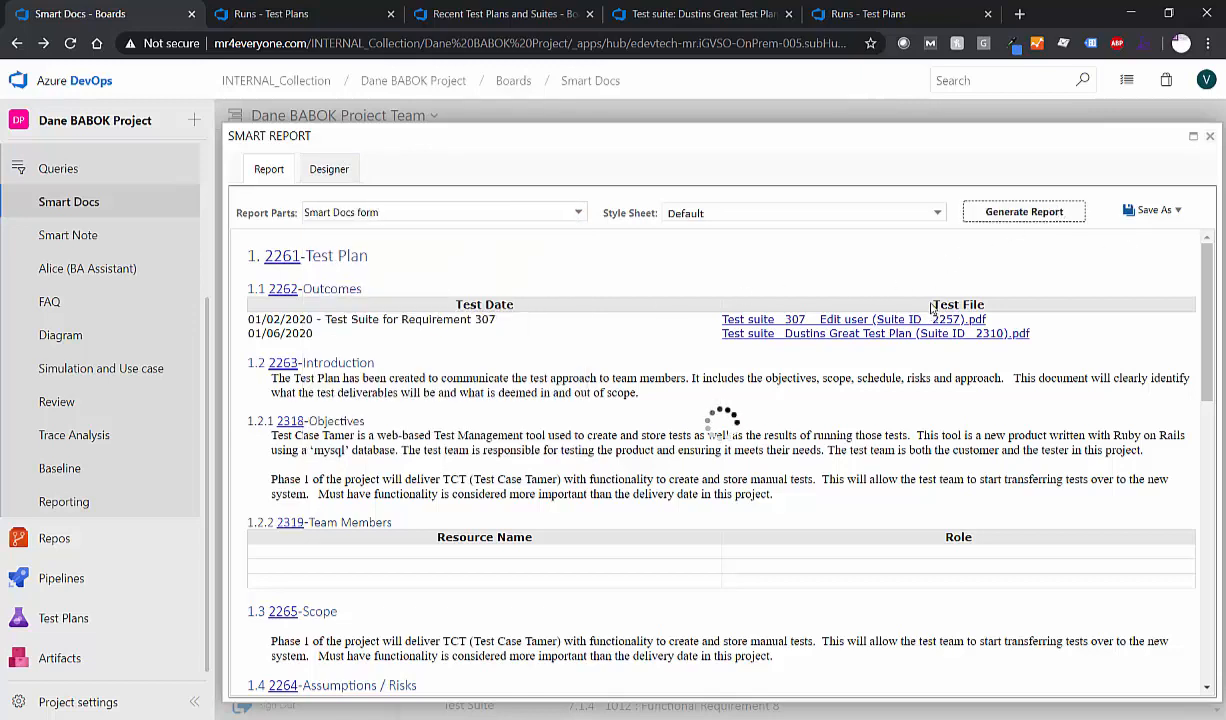
pyautogui.click(1023, 211)
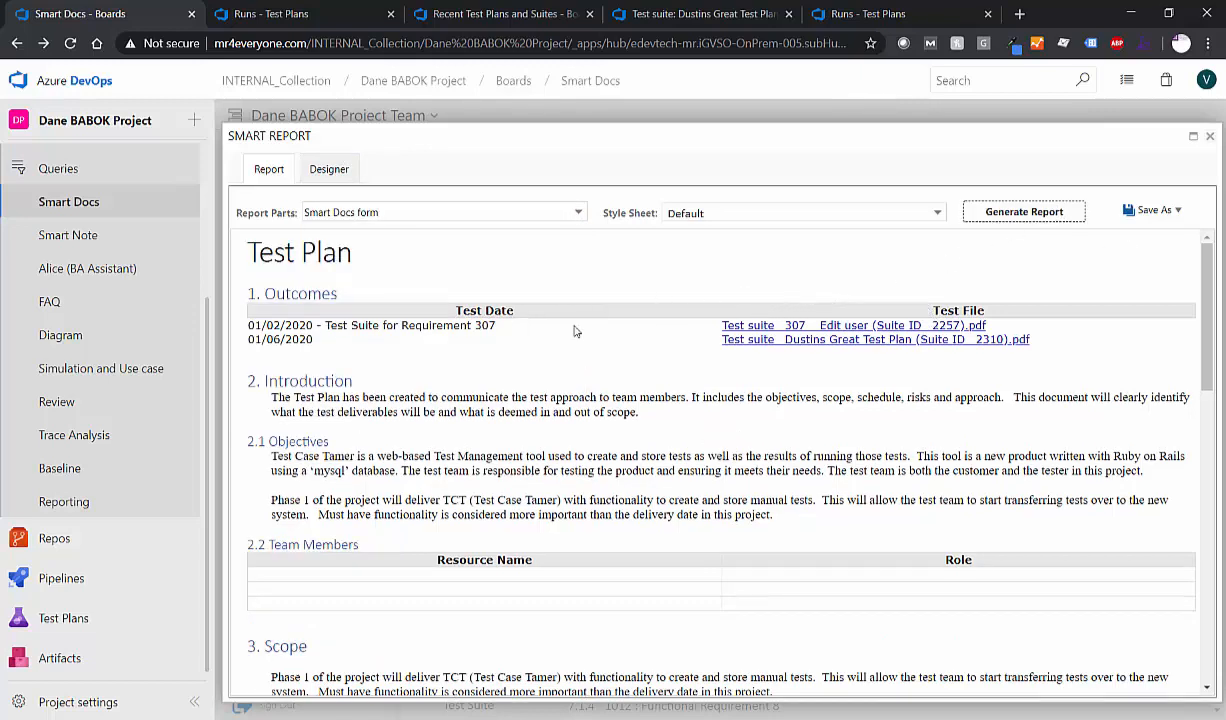
# Step: Export the generated report to Word with the Blank.dotx template
pyautogui.scroll(-3)
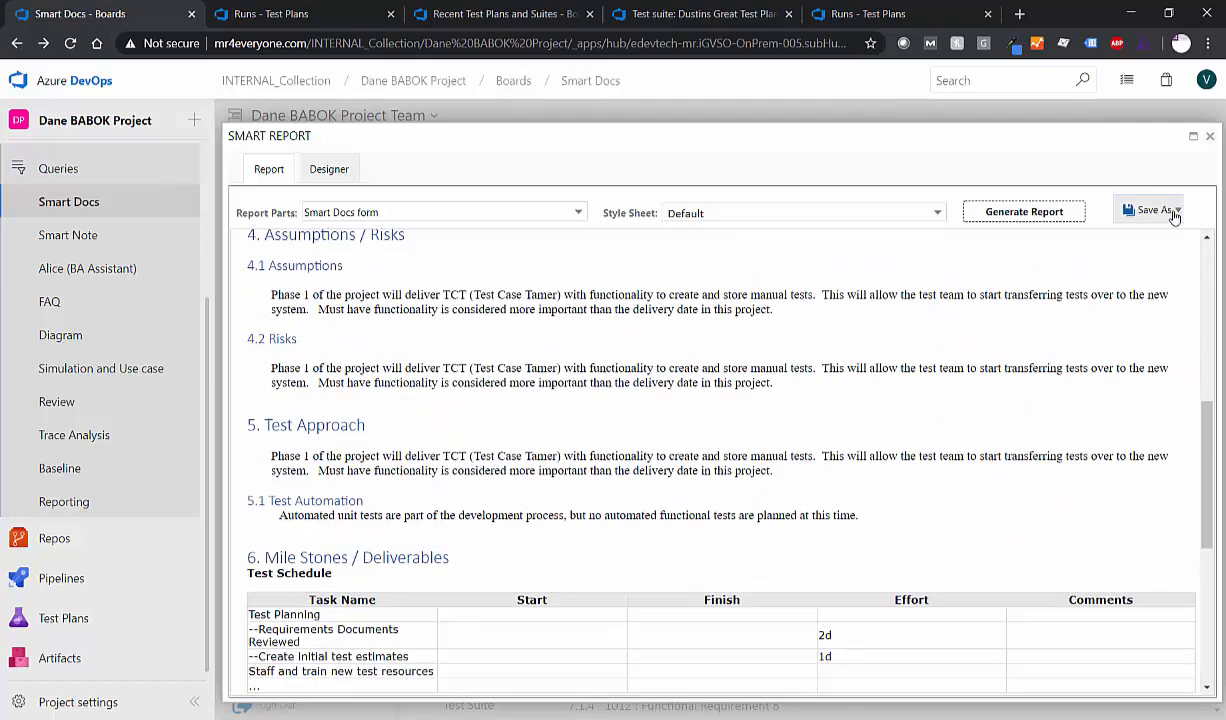
pyautogui.click(1147, 210)
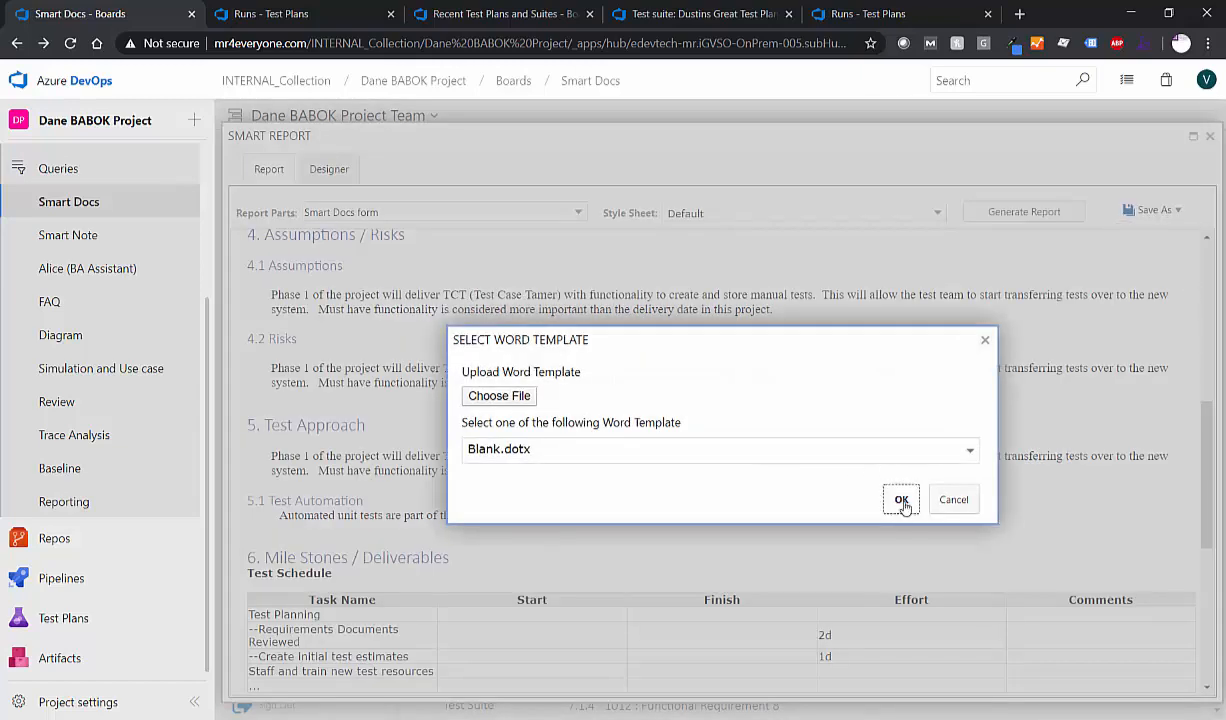
pyautogui.click(901, 499)
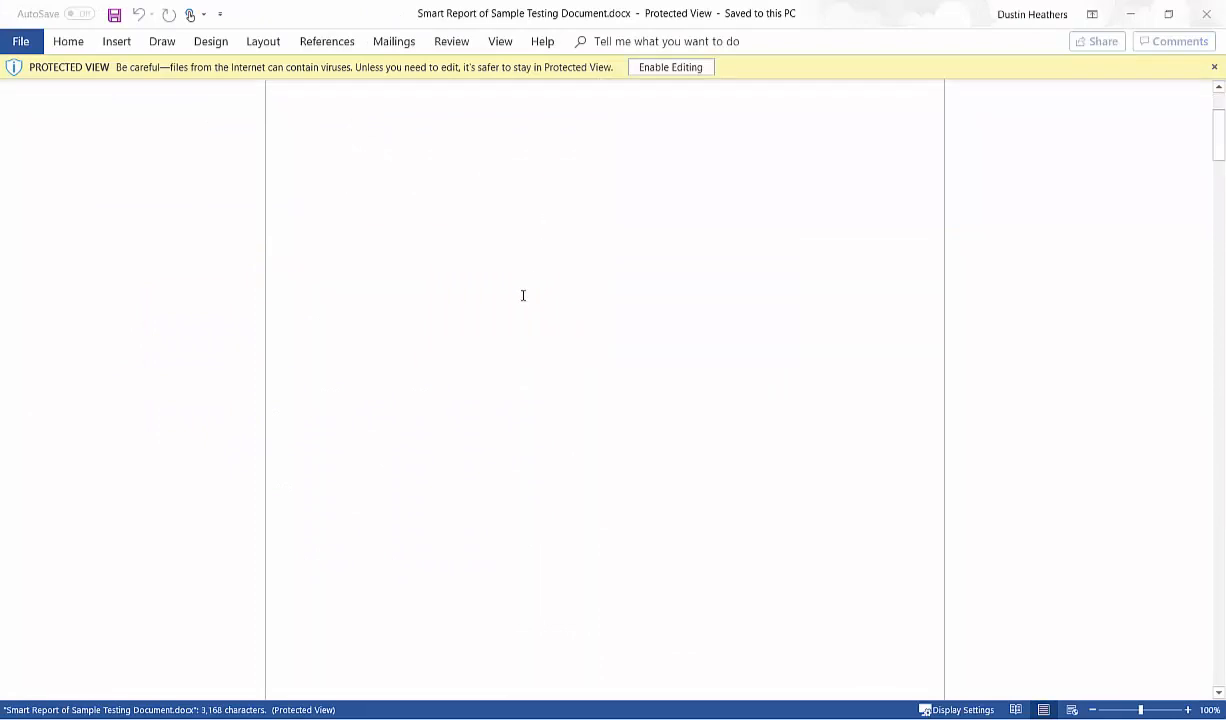
# Step: Follow the report's Dustins Great Test Plan PDF link, allow it, then close the PDF
pyautogui.scroll(-3)
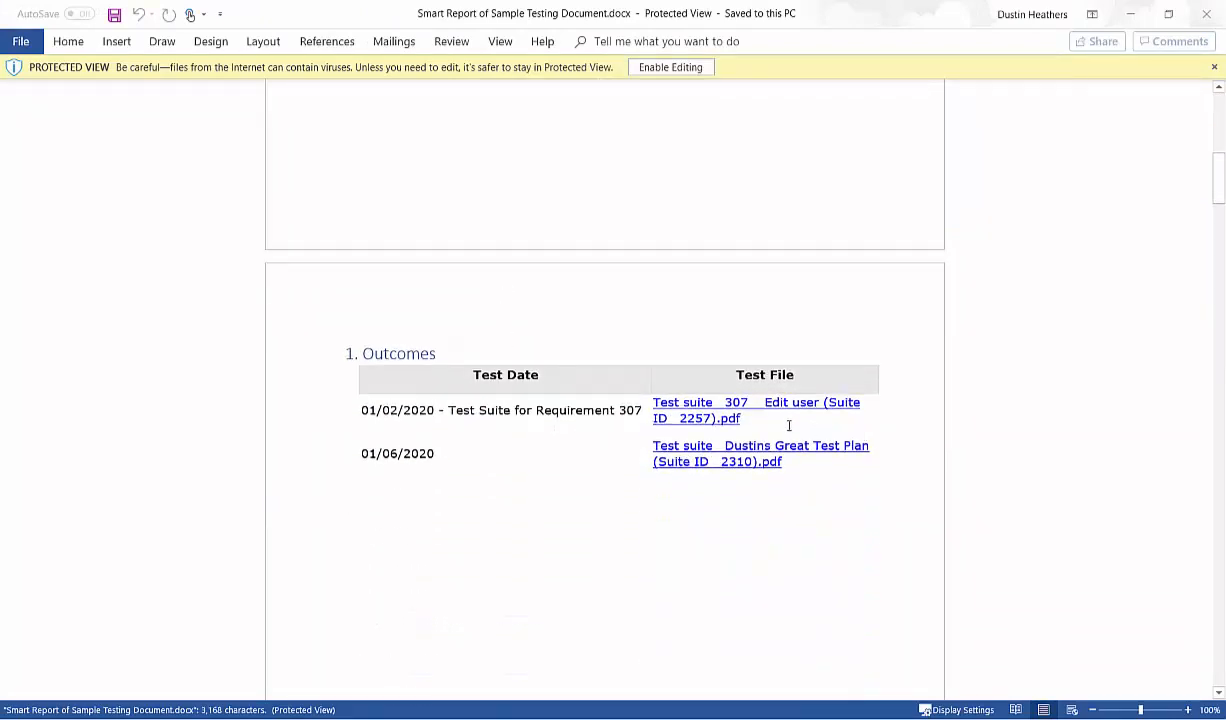
pyautogui.moveTo(717, 461)
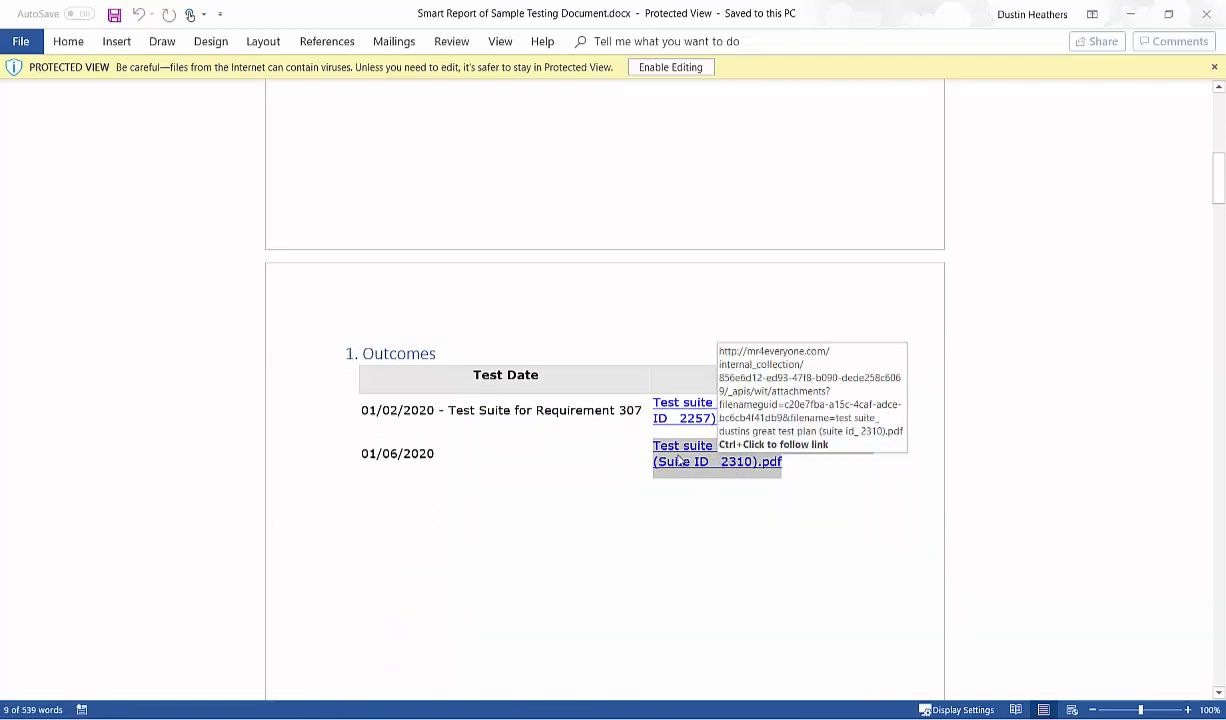
pyautogui.click(683, 453)
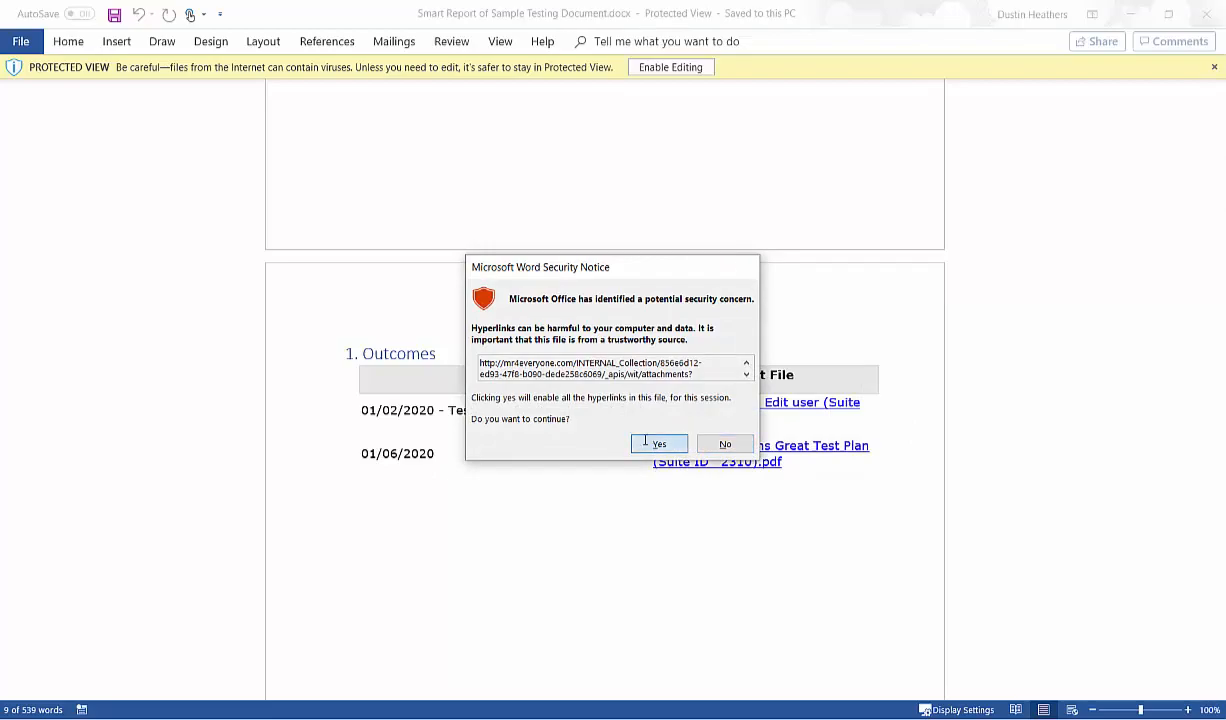
pyautogui.click(658, 443)
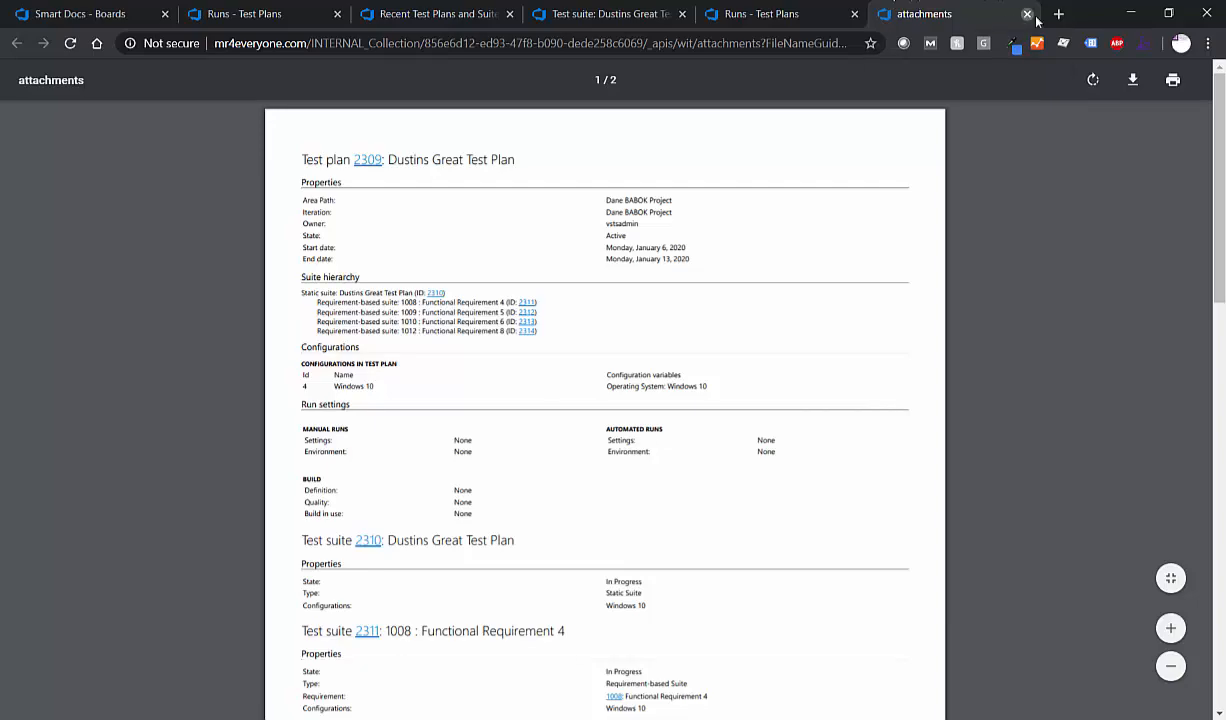
pyautogui.click(1027, 14)
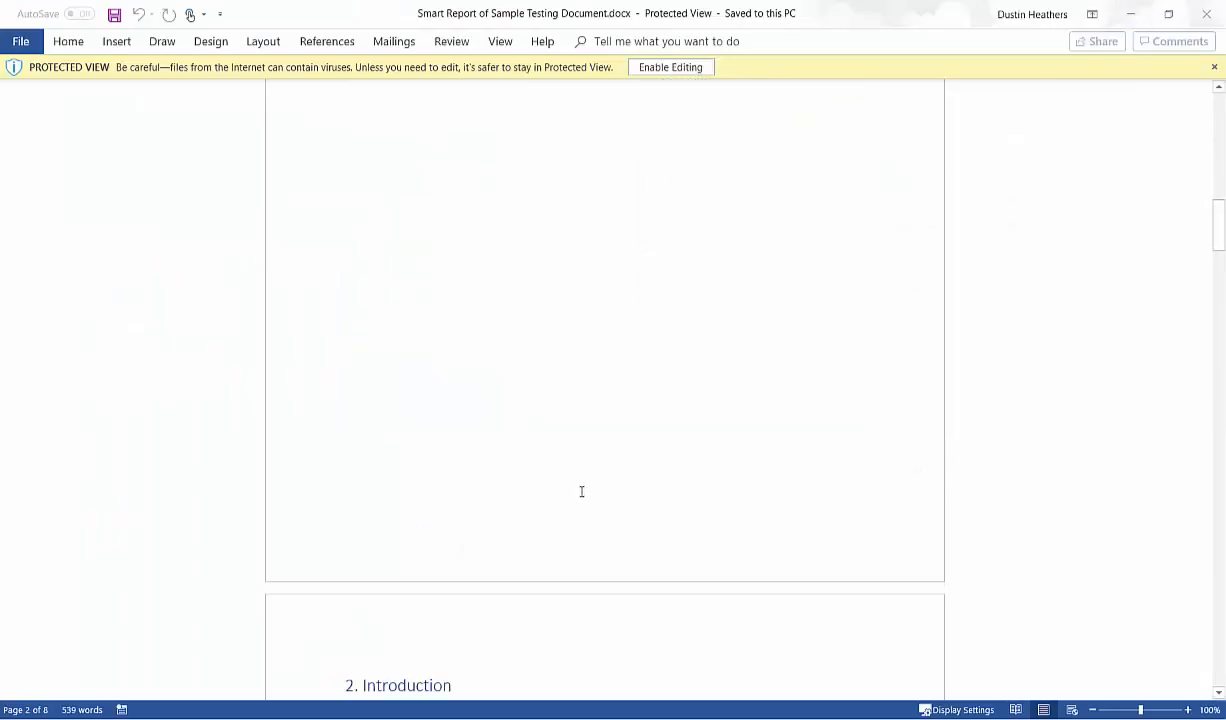
# Step: Scroll through the Word report's sections down to Test Approach
pyautogui.scroll(-3)
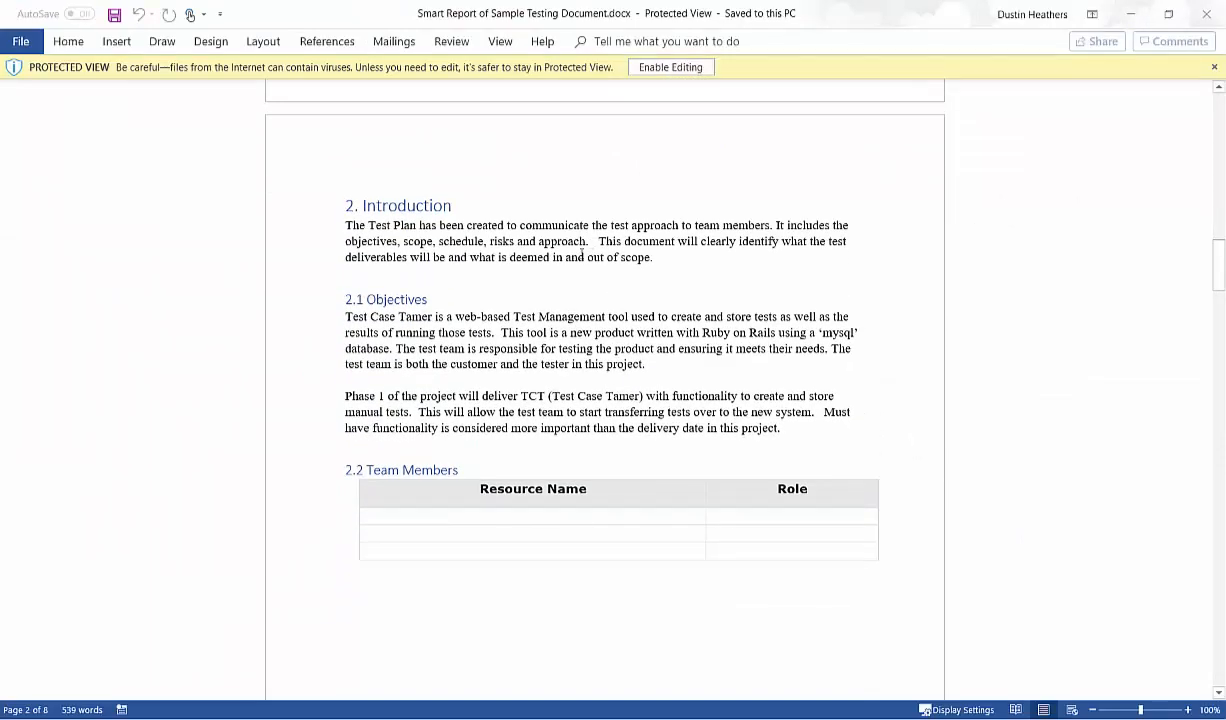
pyautogui.scroll(-3)
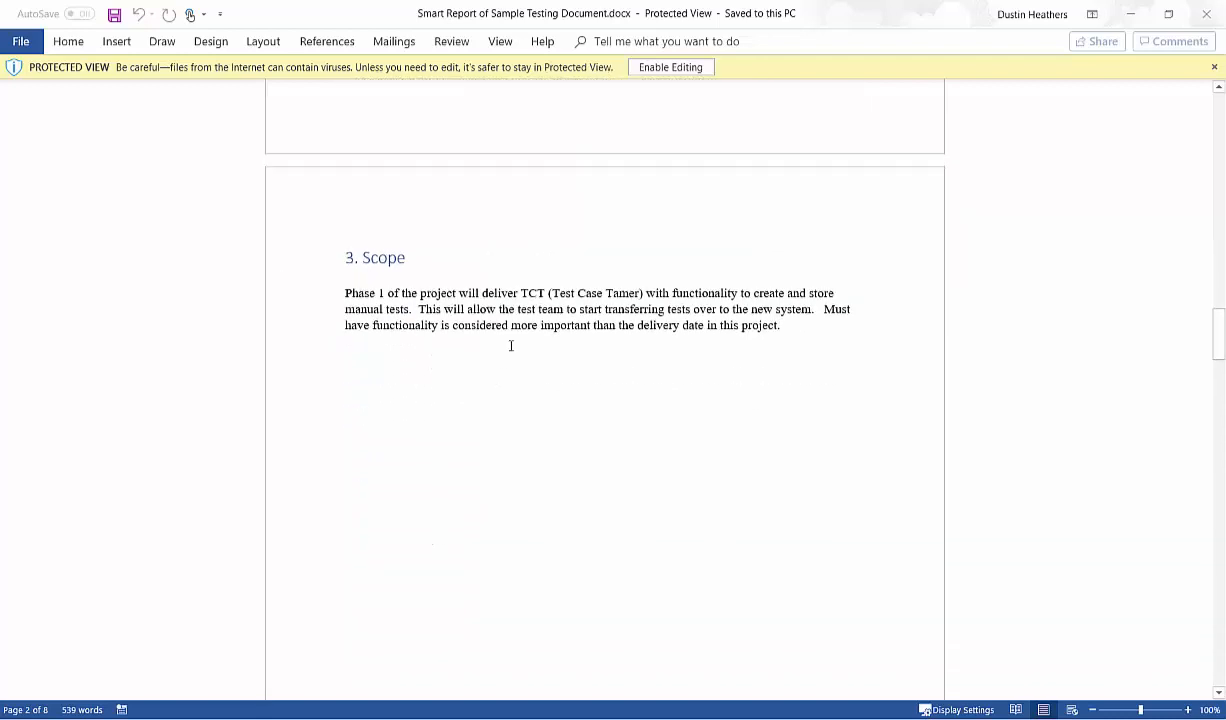
pyautogui.scroll(-3)
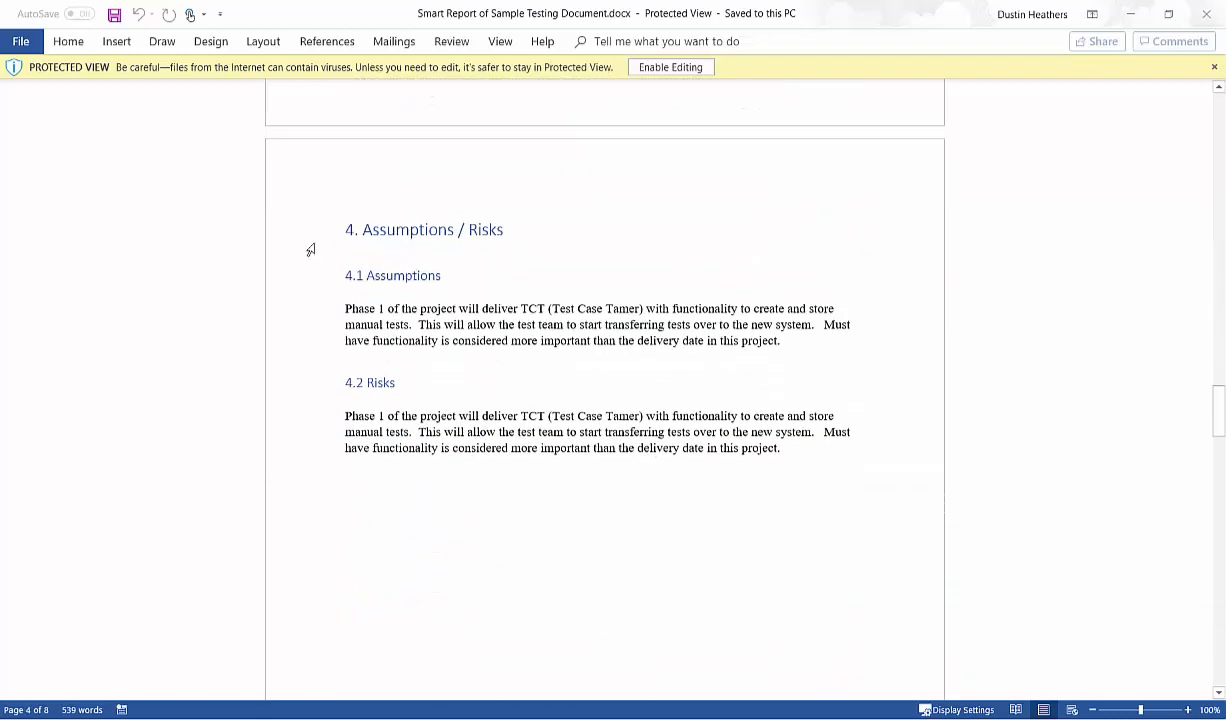
pyautogui.scroll(-3)
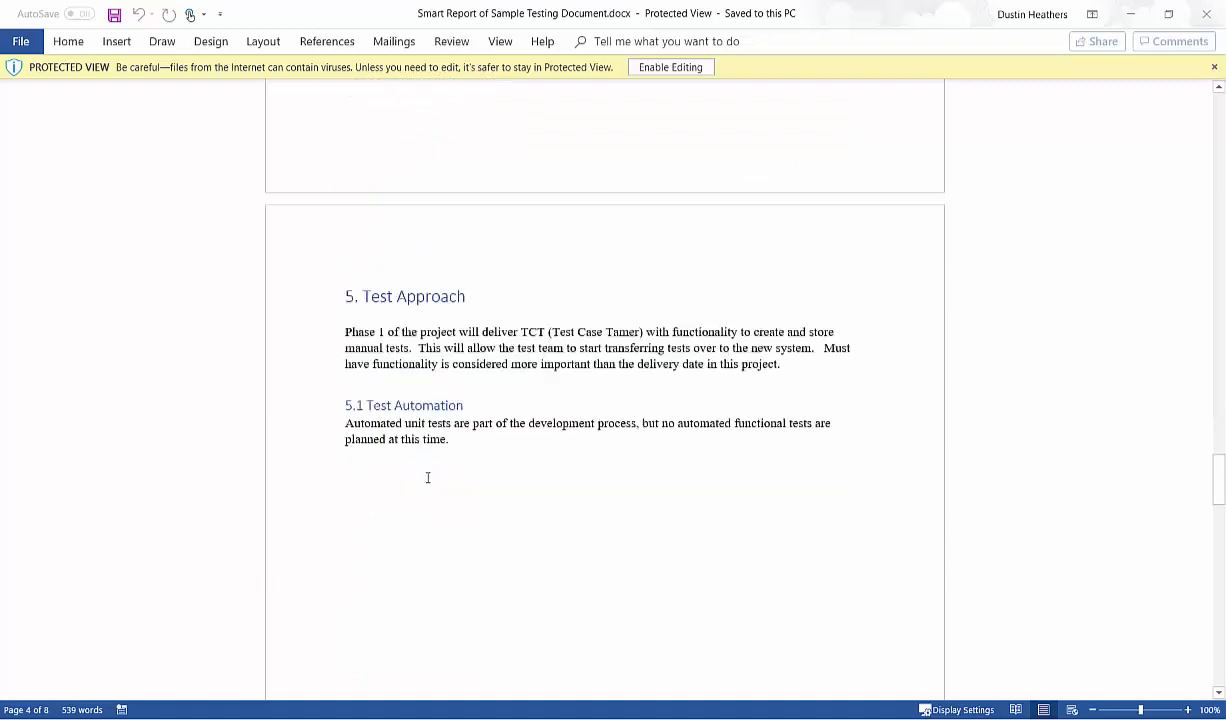